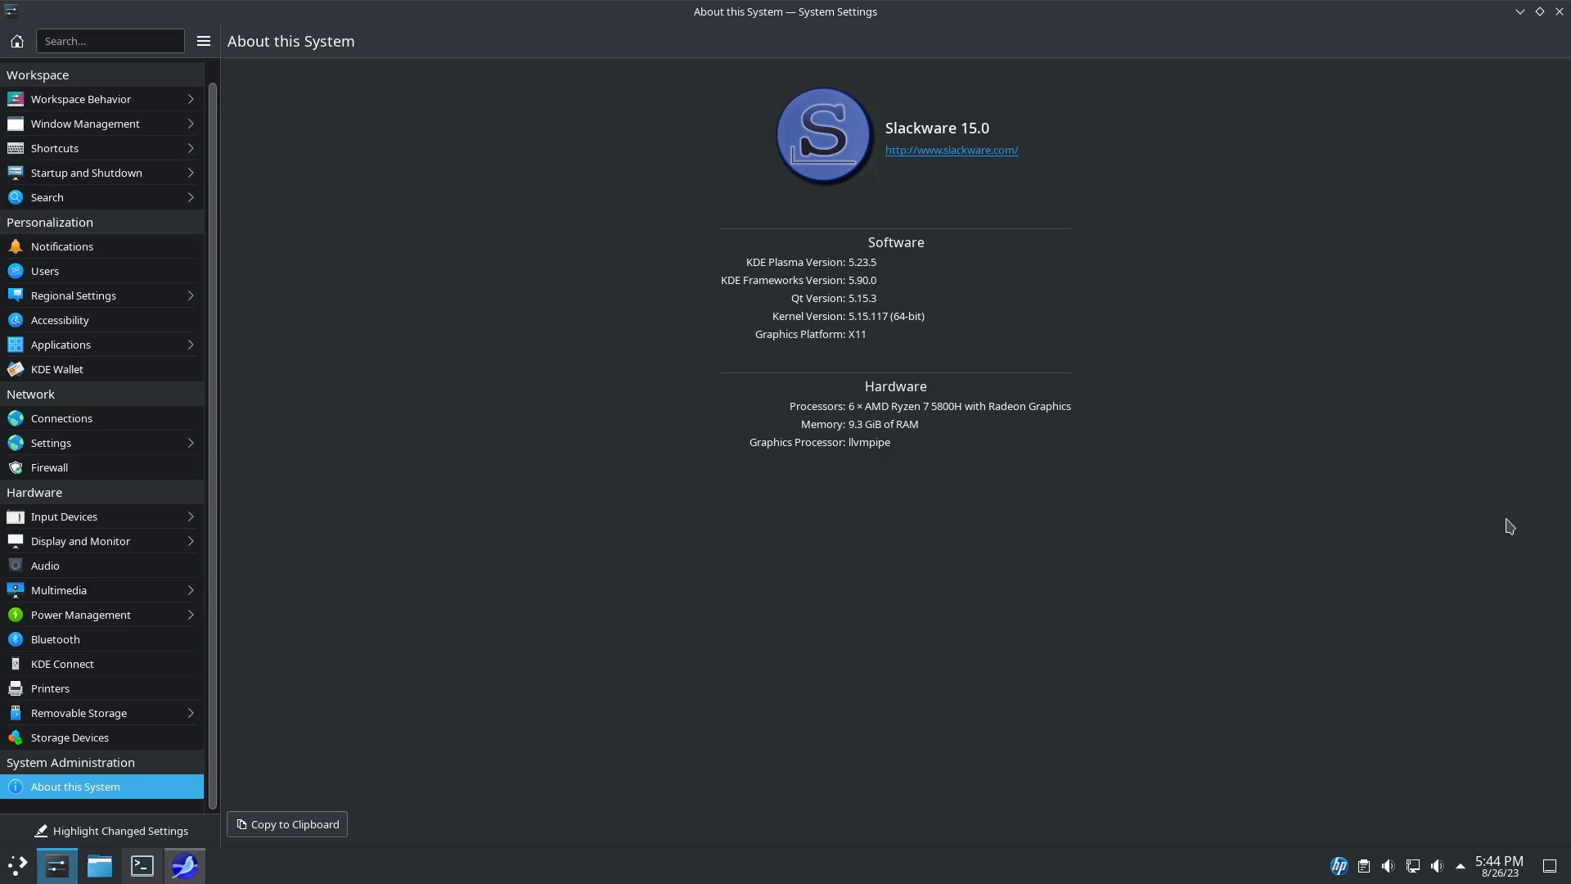
pyautogui.moveTo(1541, 513)
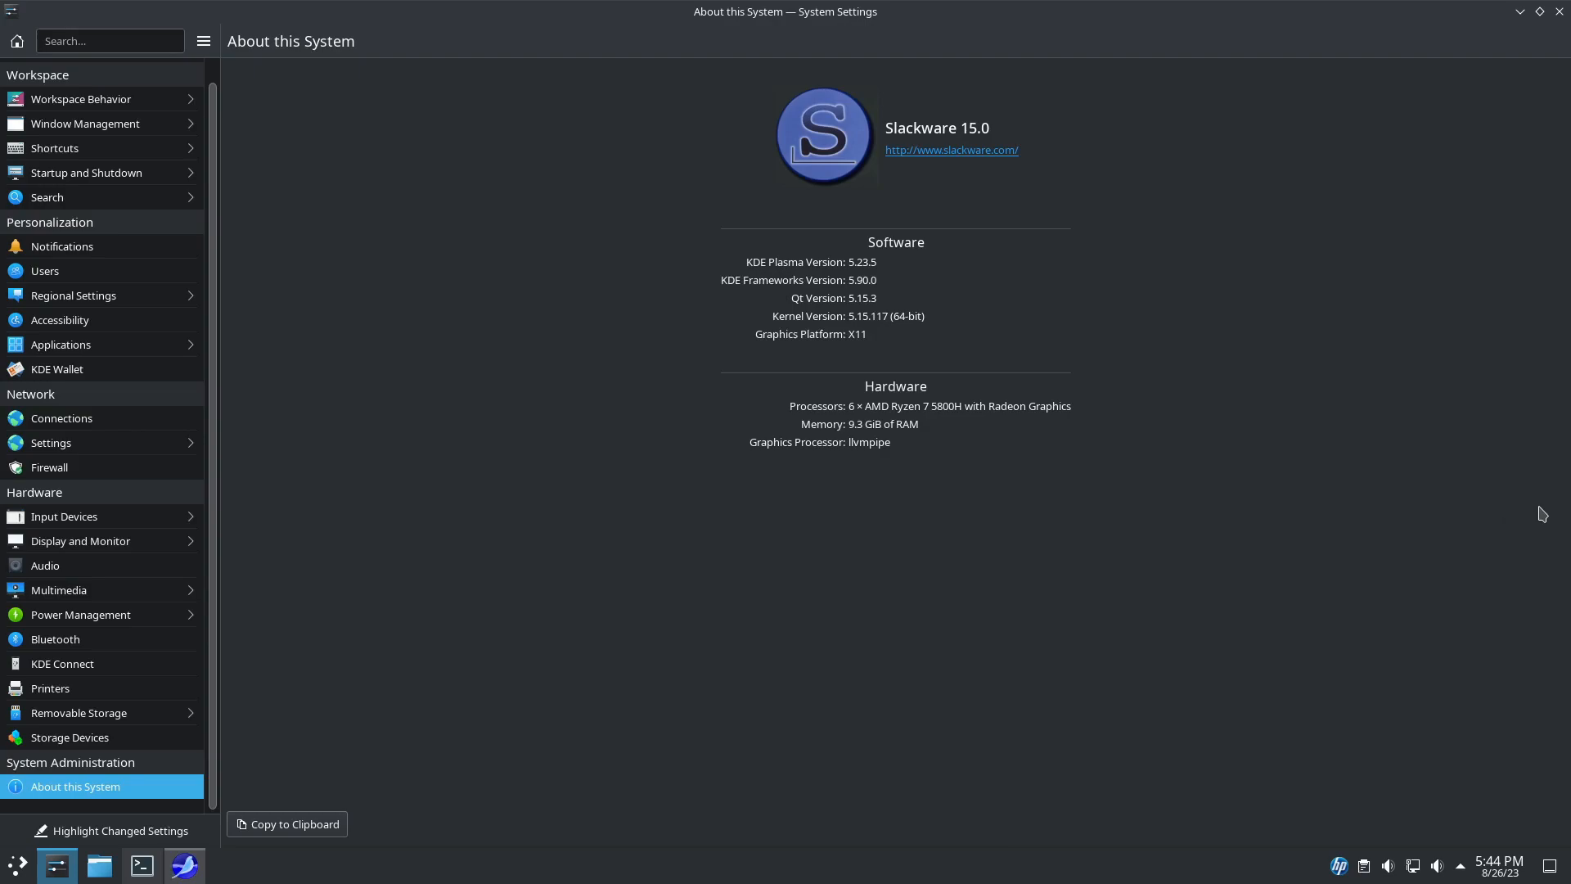
pyautogui.moveTo(497, 563)
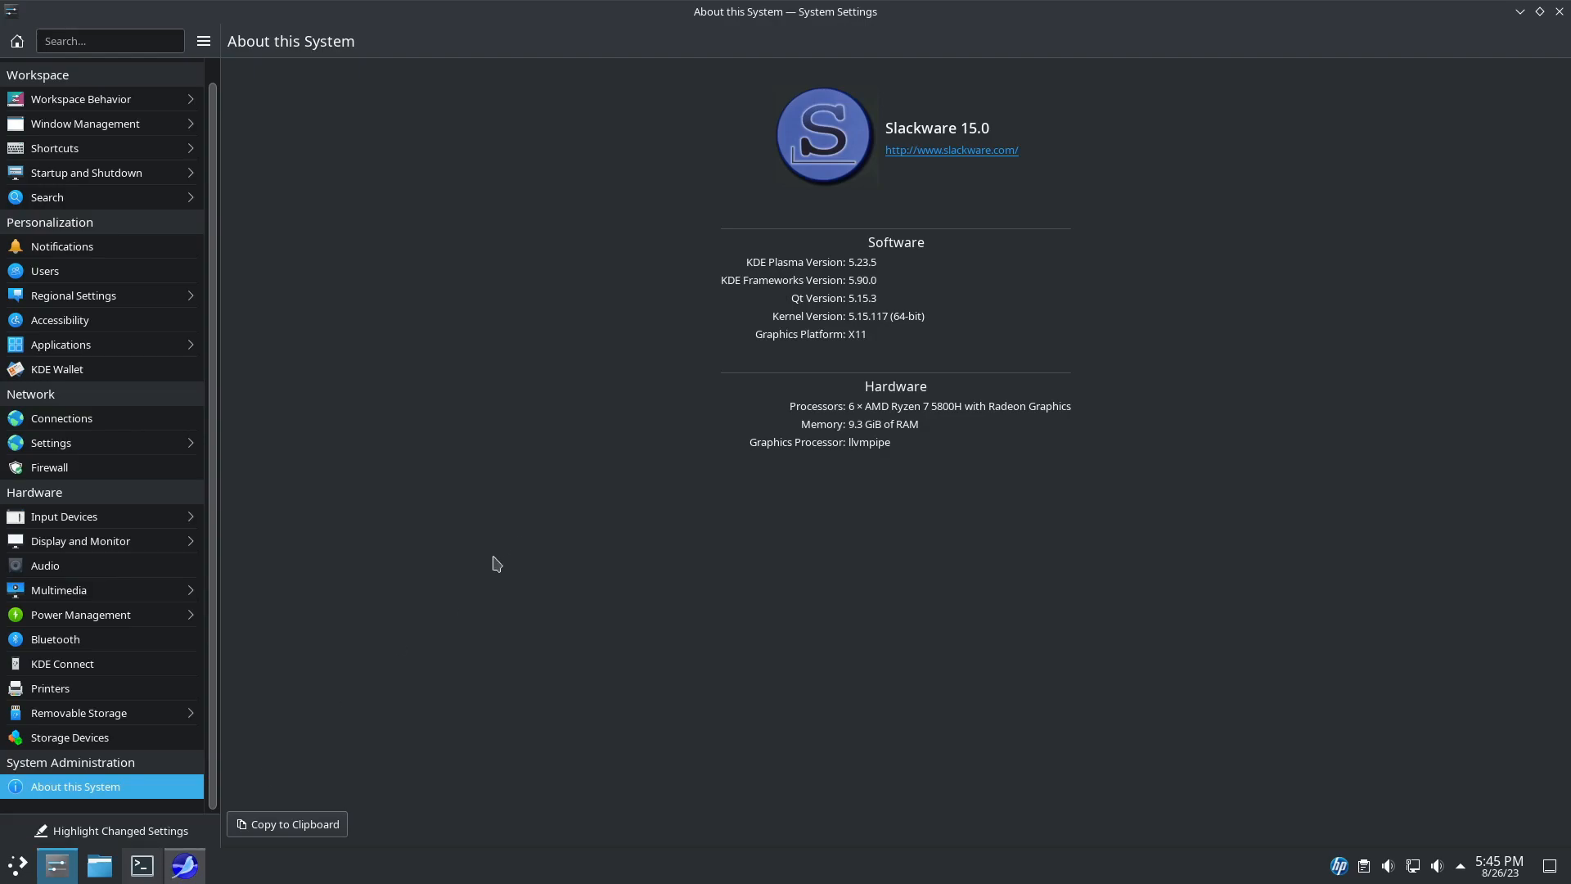
pyautogui.moveTo(504, 531)
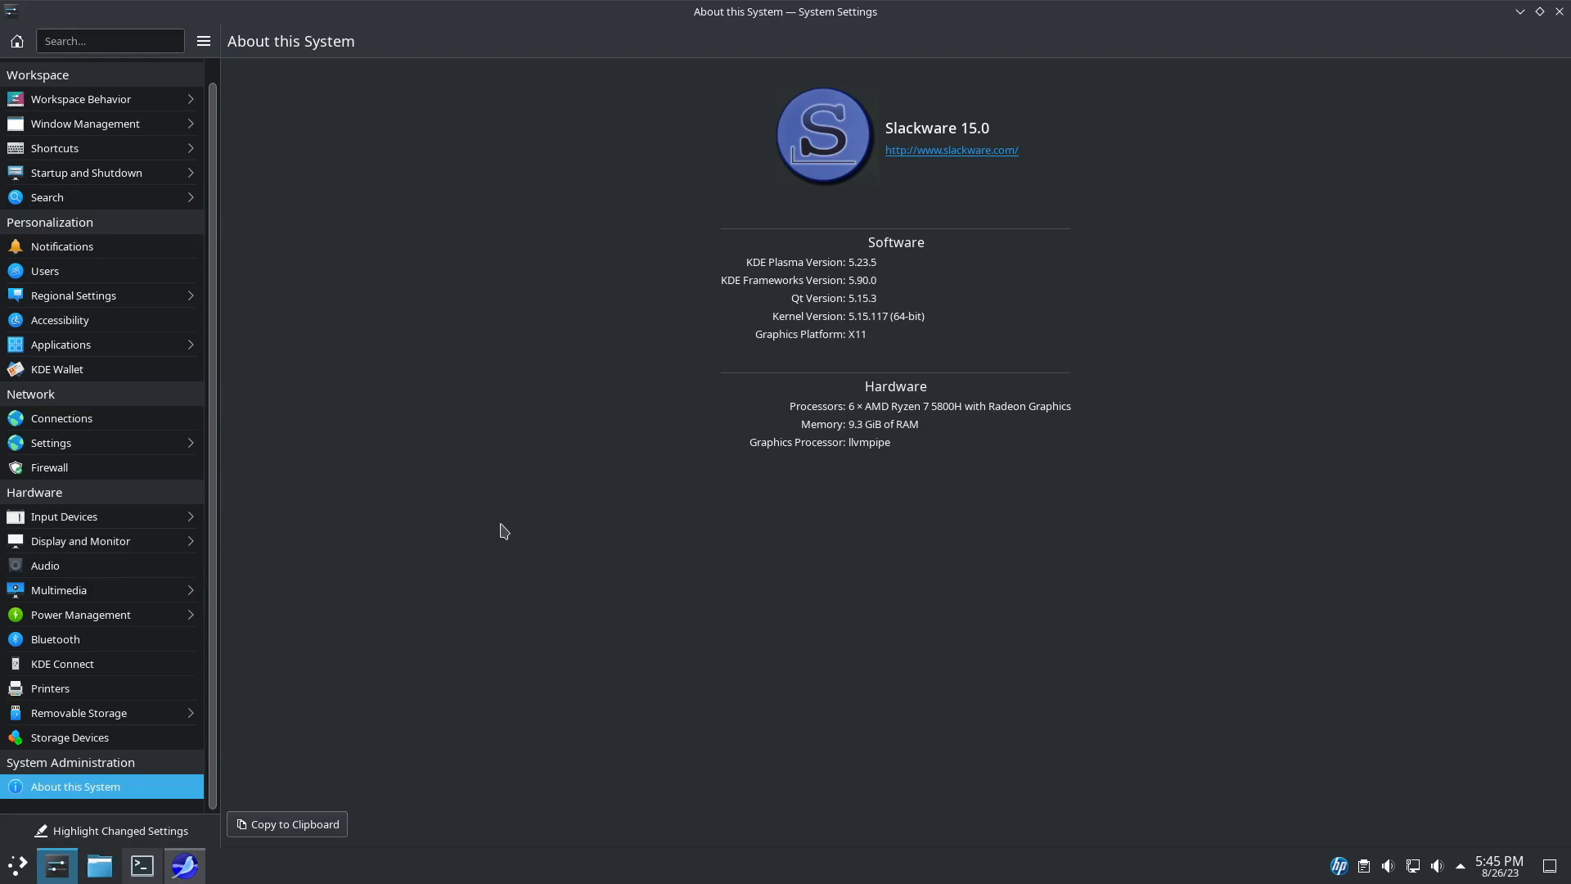
pyautogui.moveTo(875, 402)
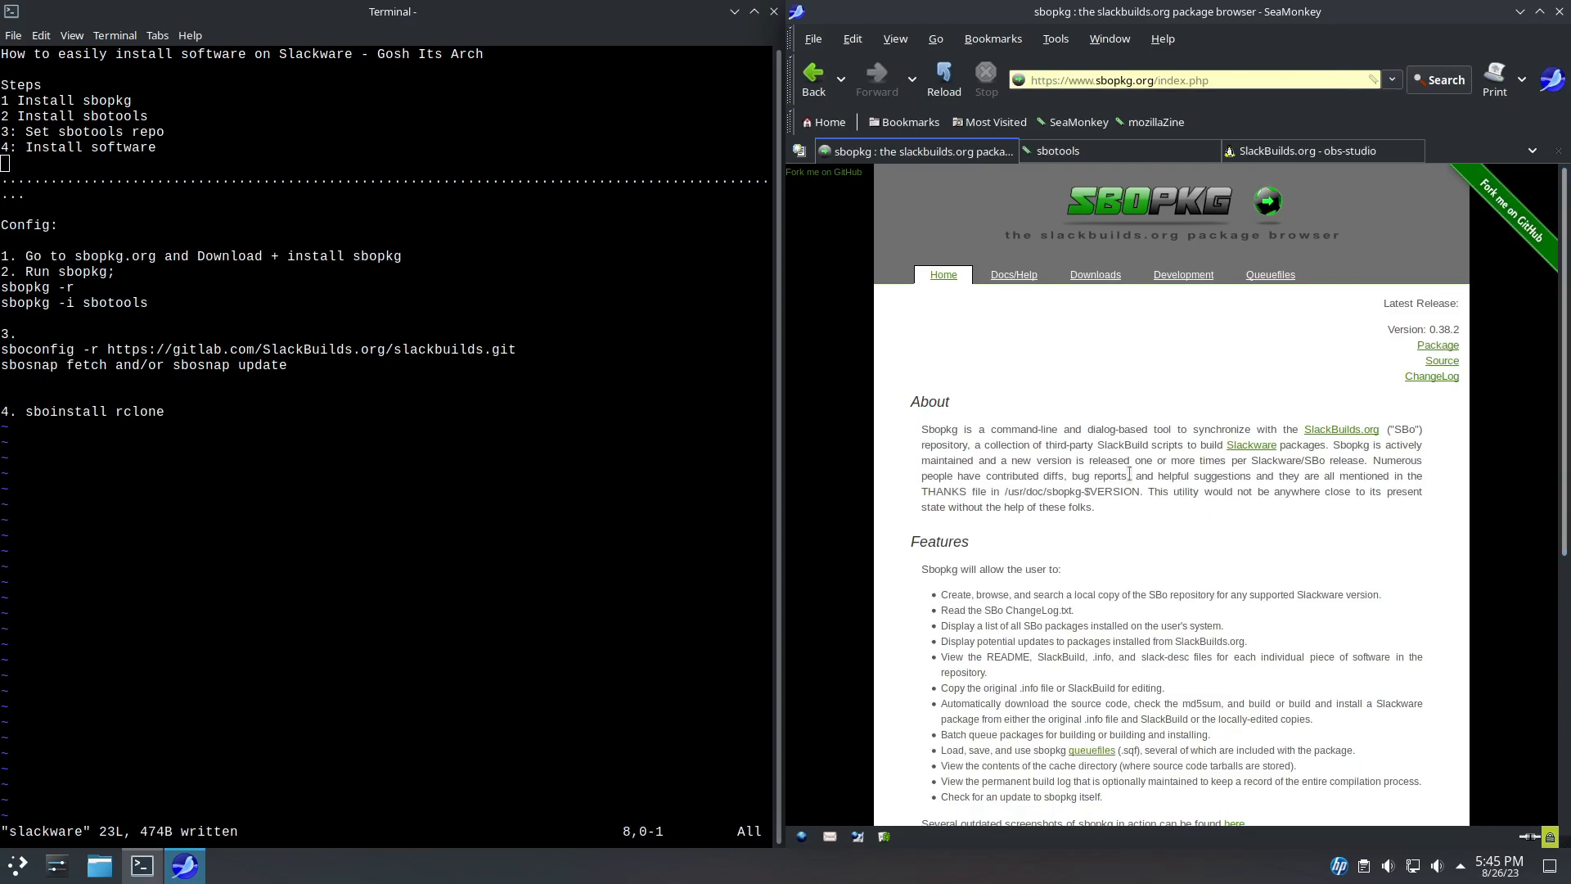
pyautogui.moveTo(428, 519)
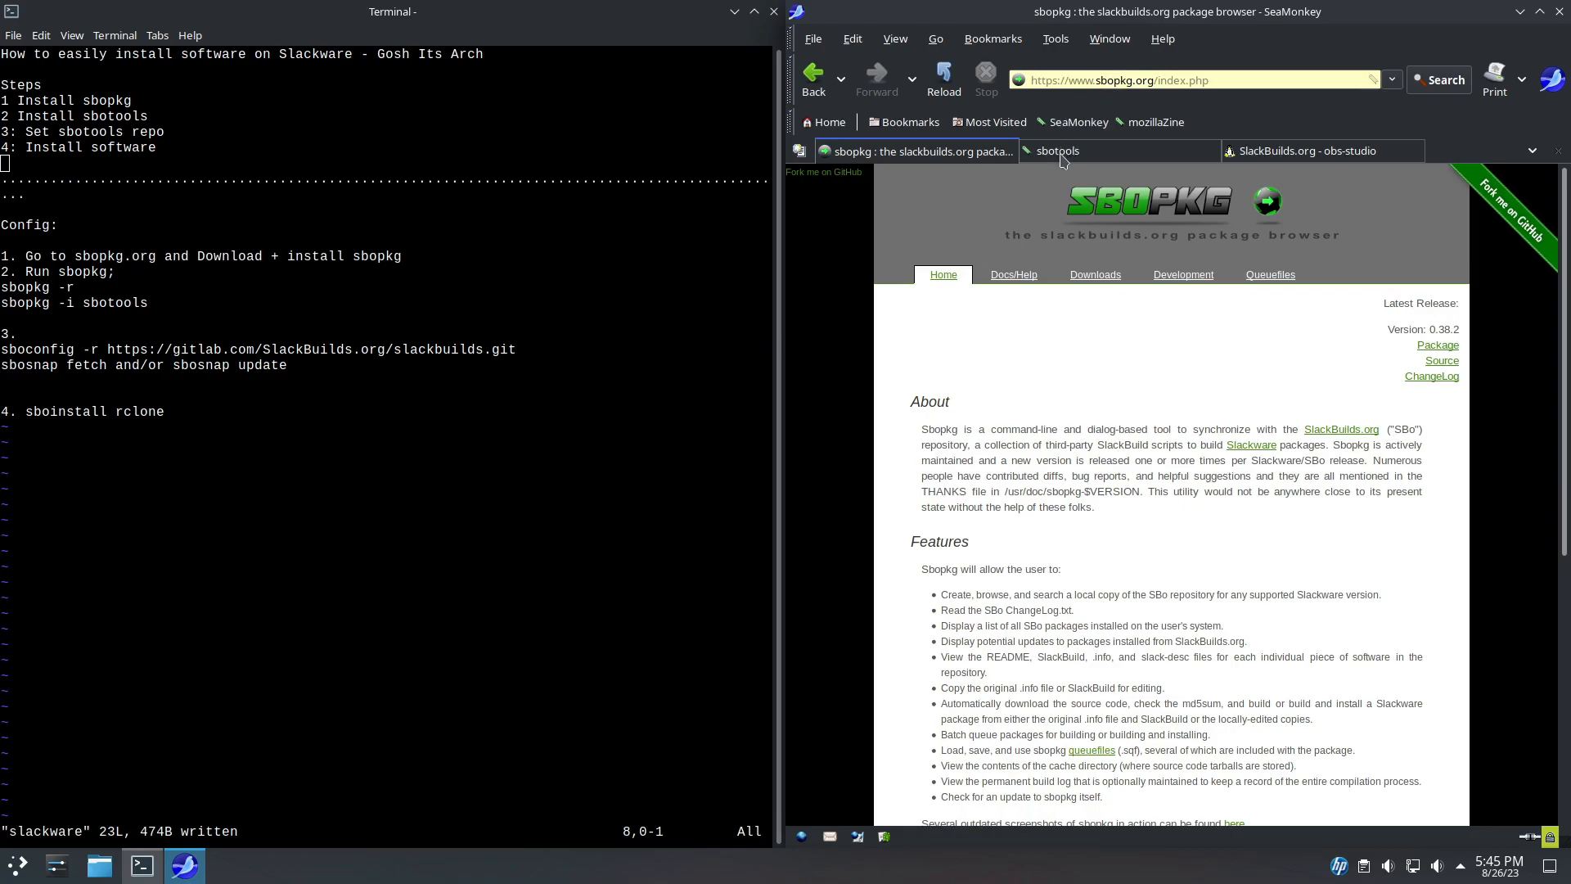
# Switch to the sbotools project page tab listing its Slackware release downloads.
pyautogui.click(1057, 151)
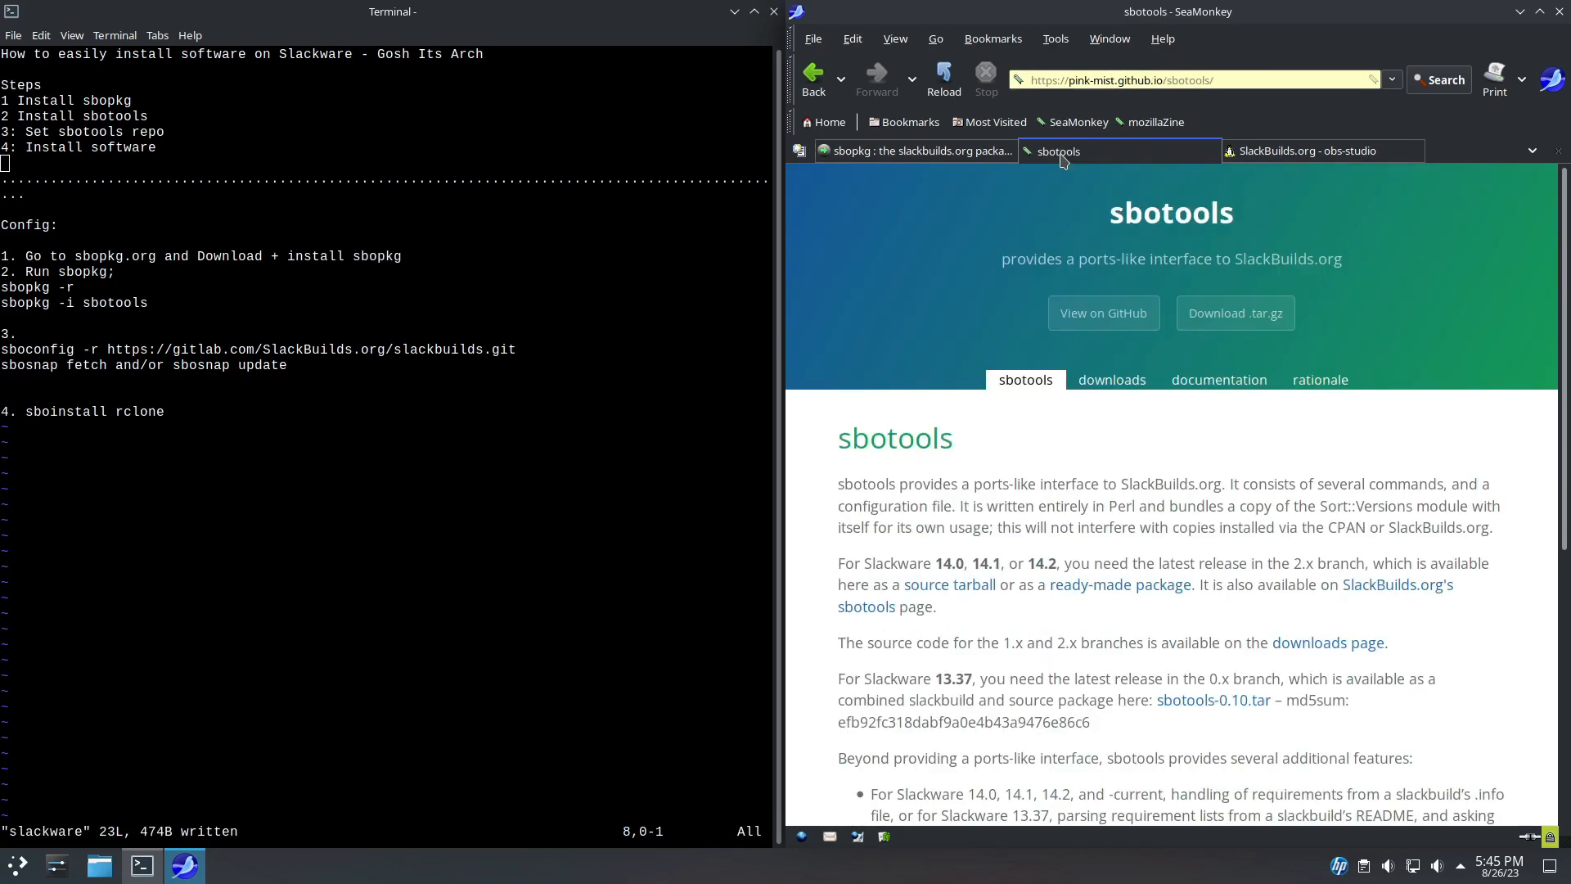
pyautogui.moveTo(1062, 151)
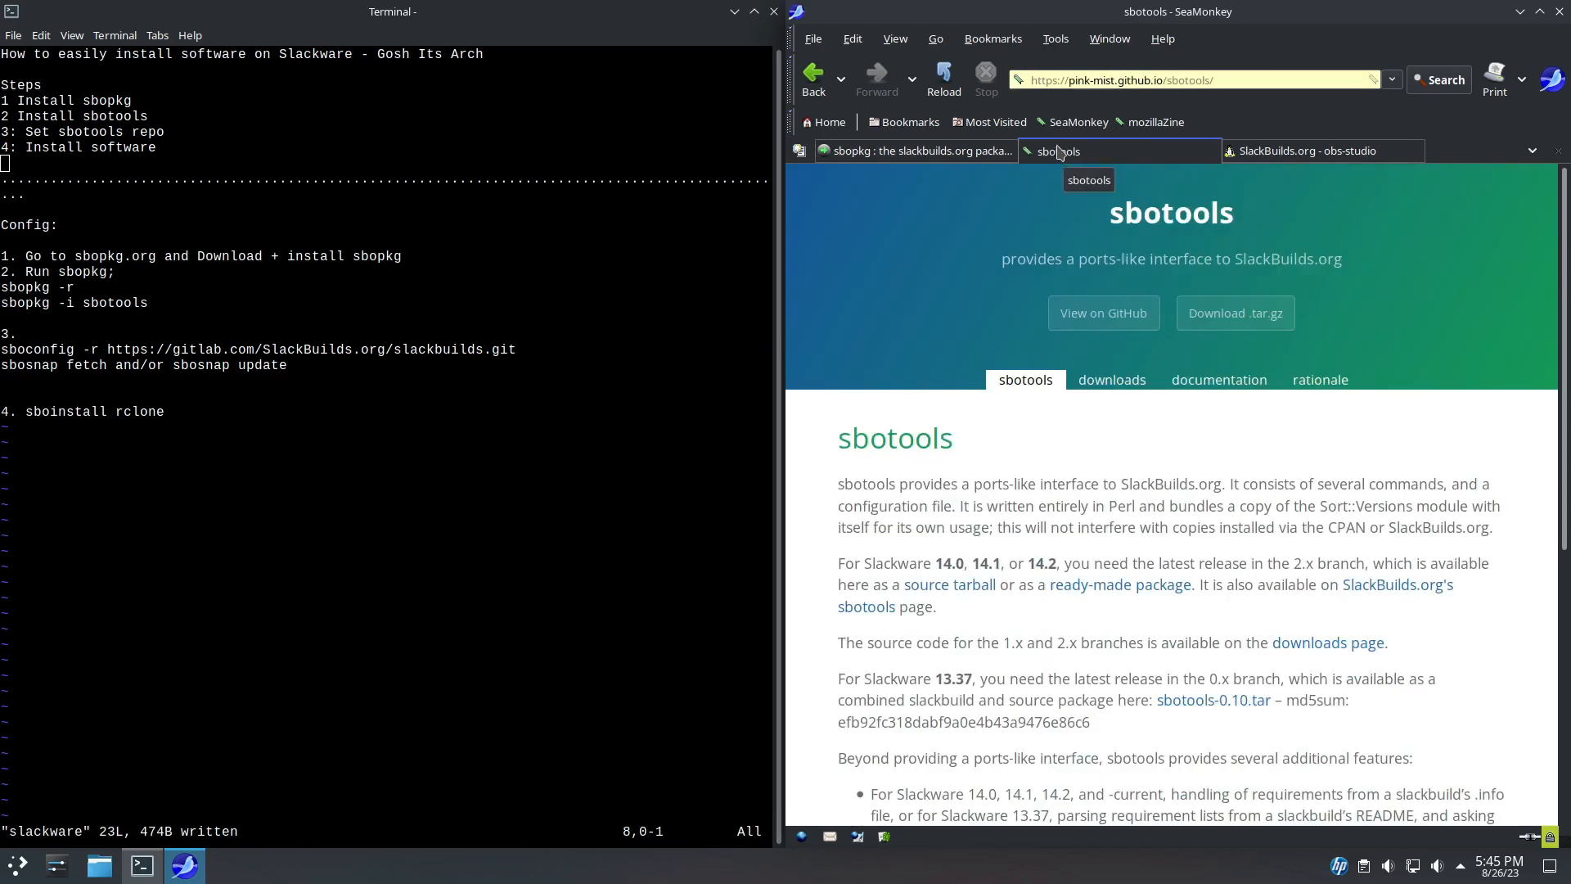
pyautogui.moveTo(1039, 477)
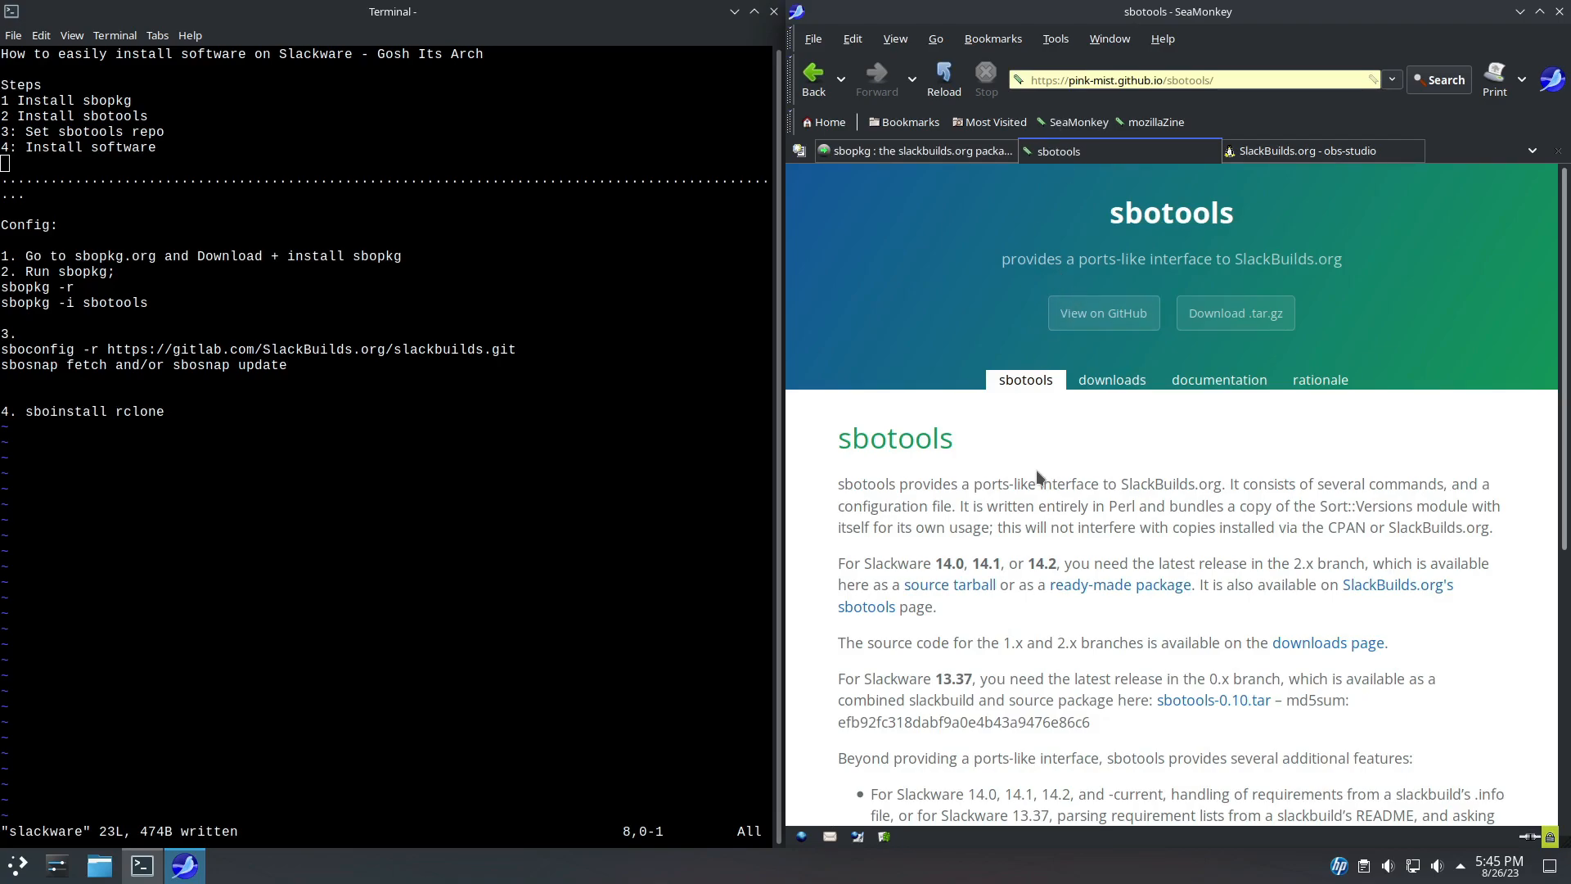
pyautogui.moveTo(894, 601)
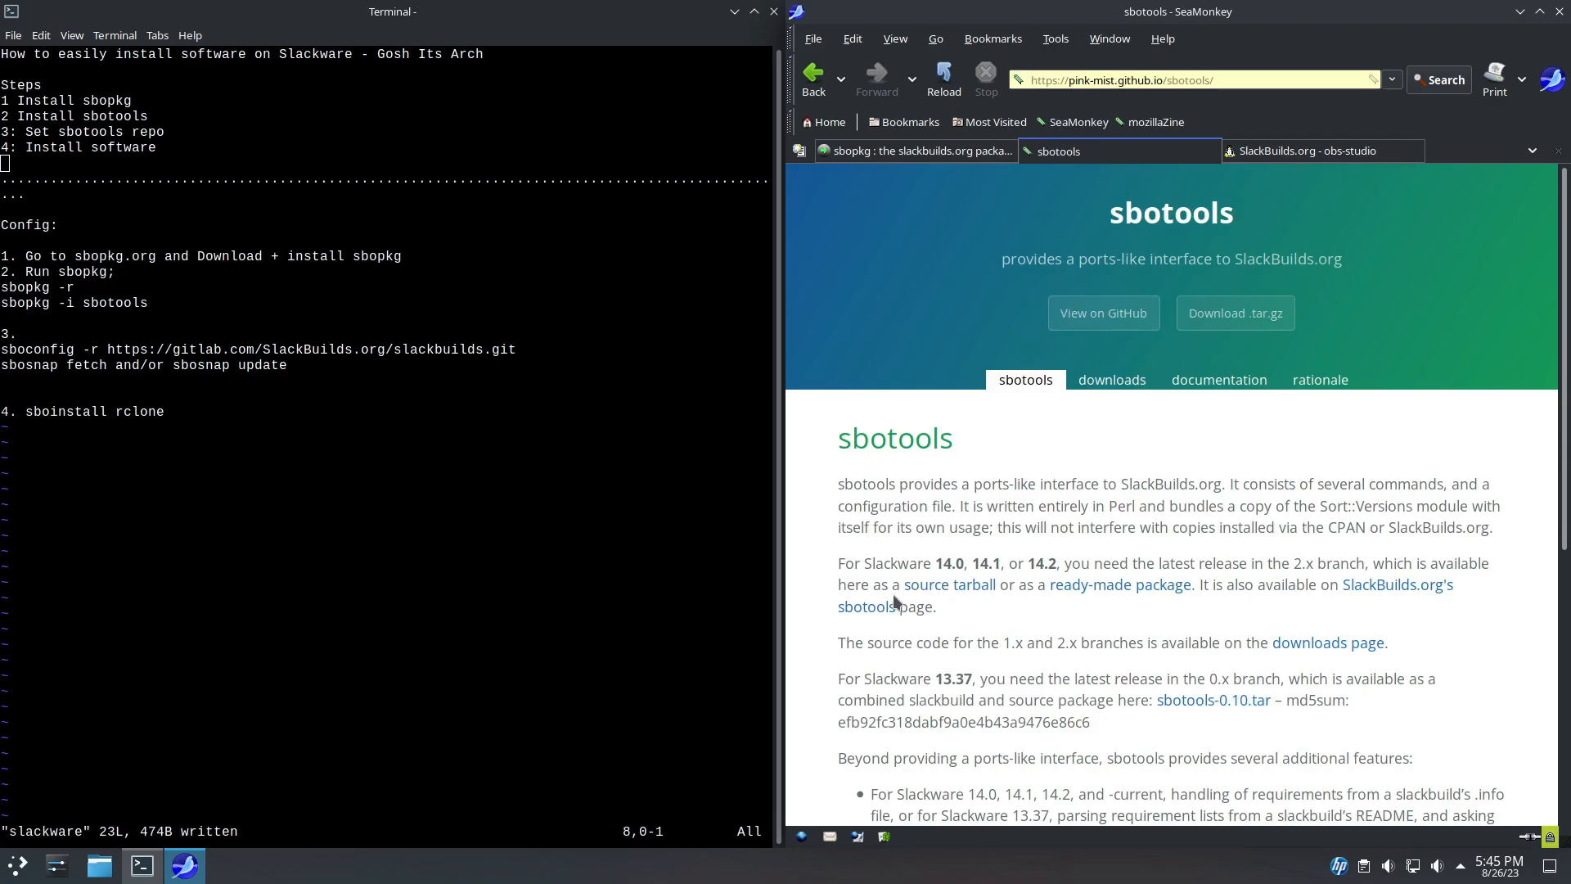
pyautogui.moveTo(967, 420)
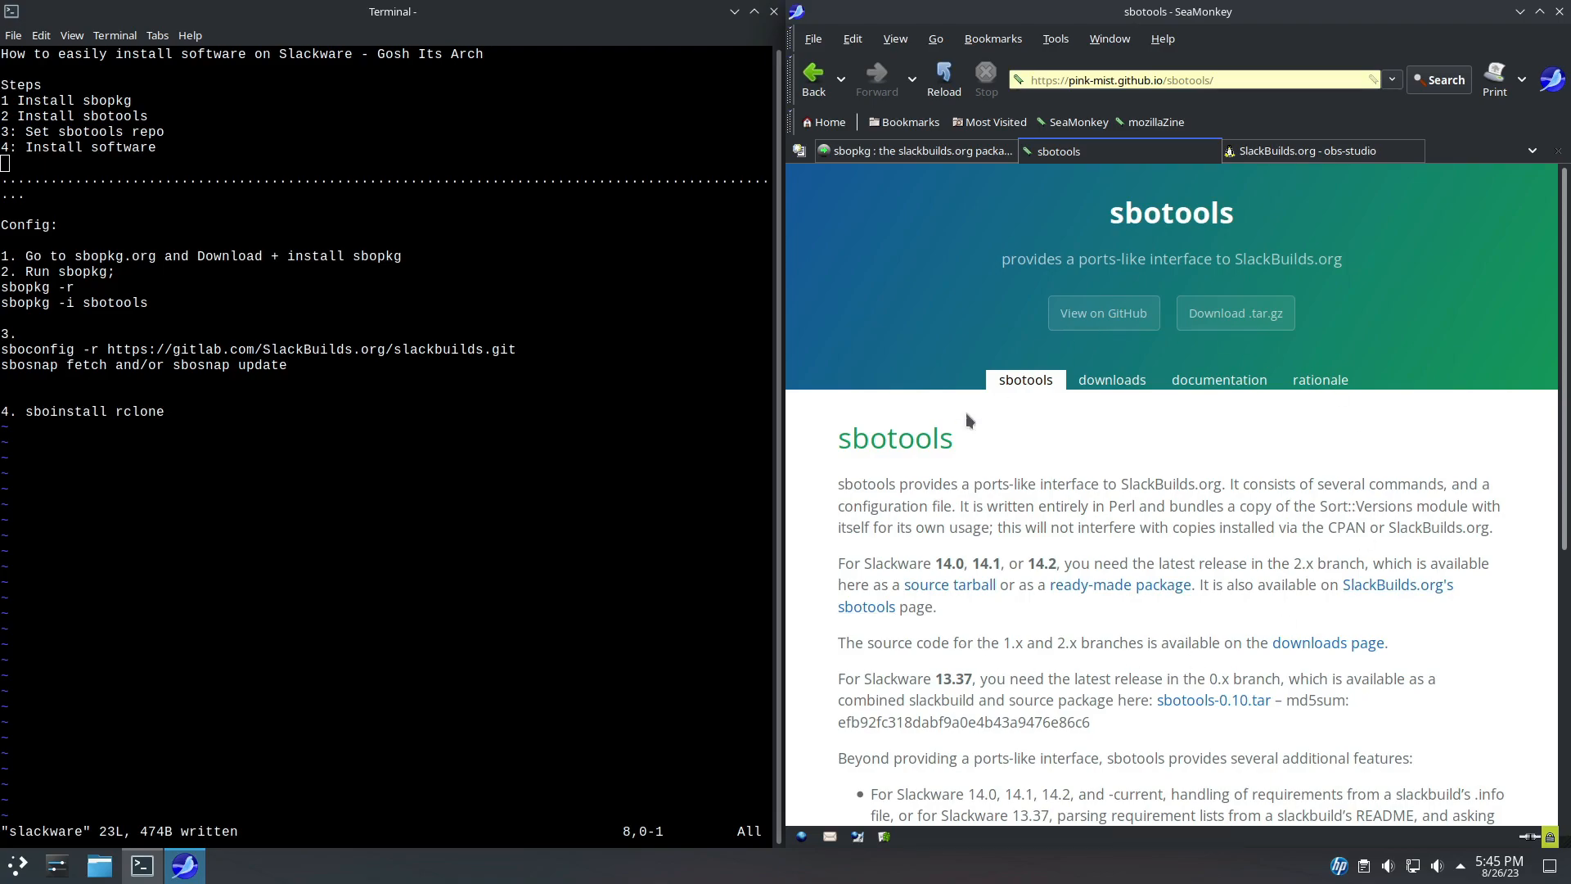
pyautogui.doubleClick(893, 438)
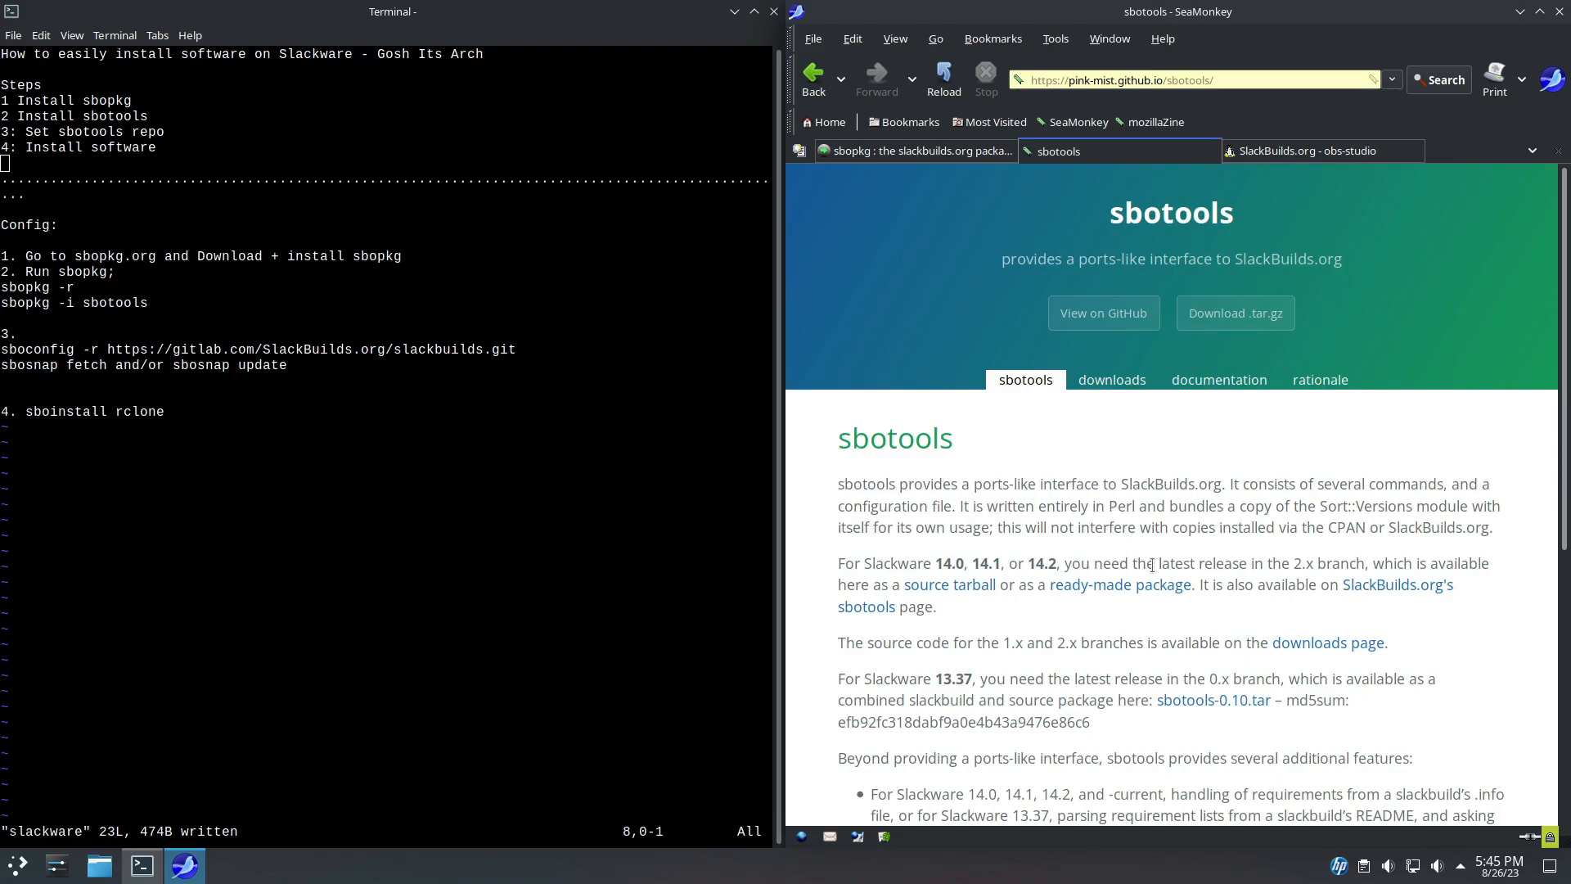
# Search SlackBuilds.org for rclone.
pyautogui.click(1307, 152)
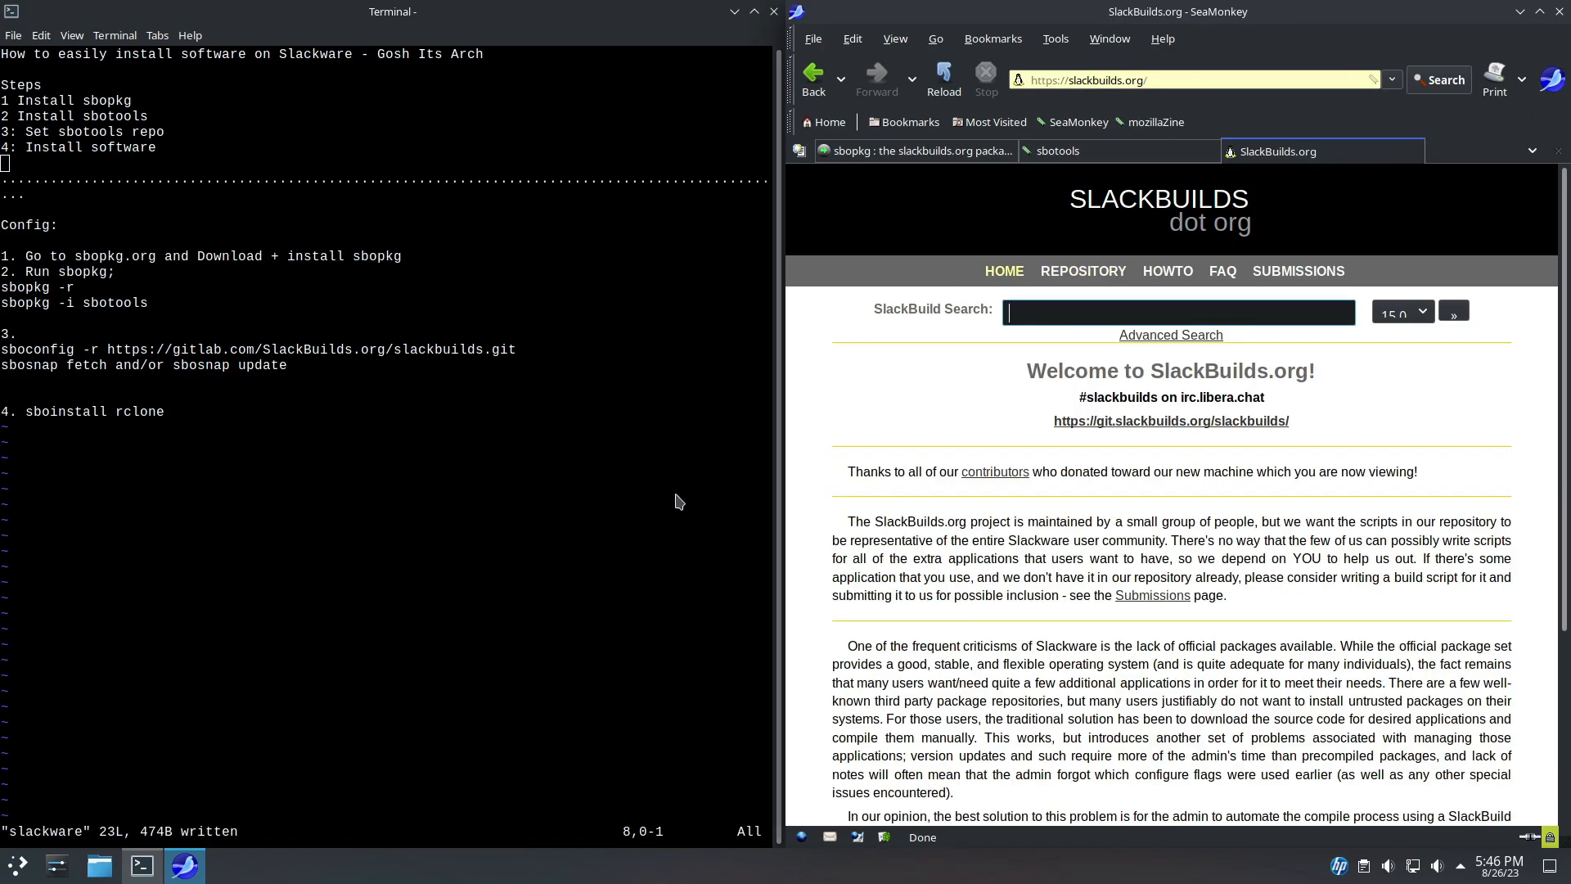
pyautogui.moveTo(923, 564)
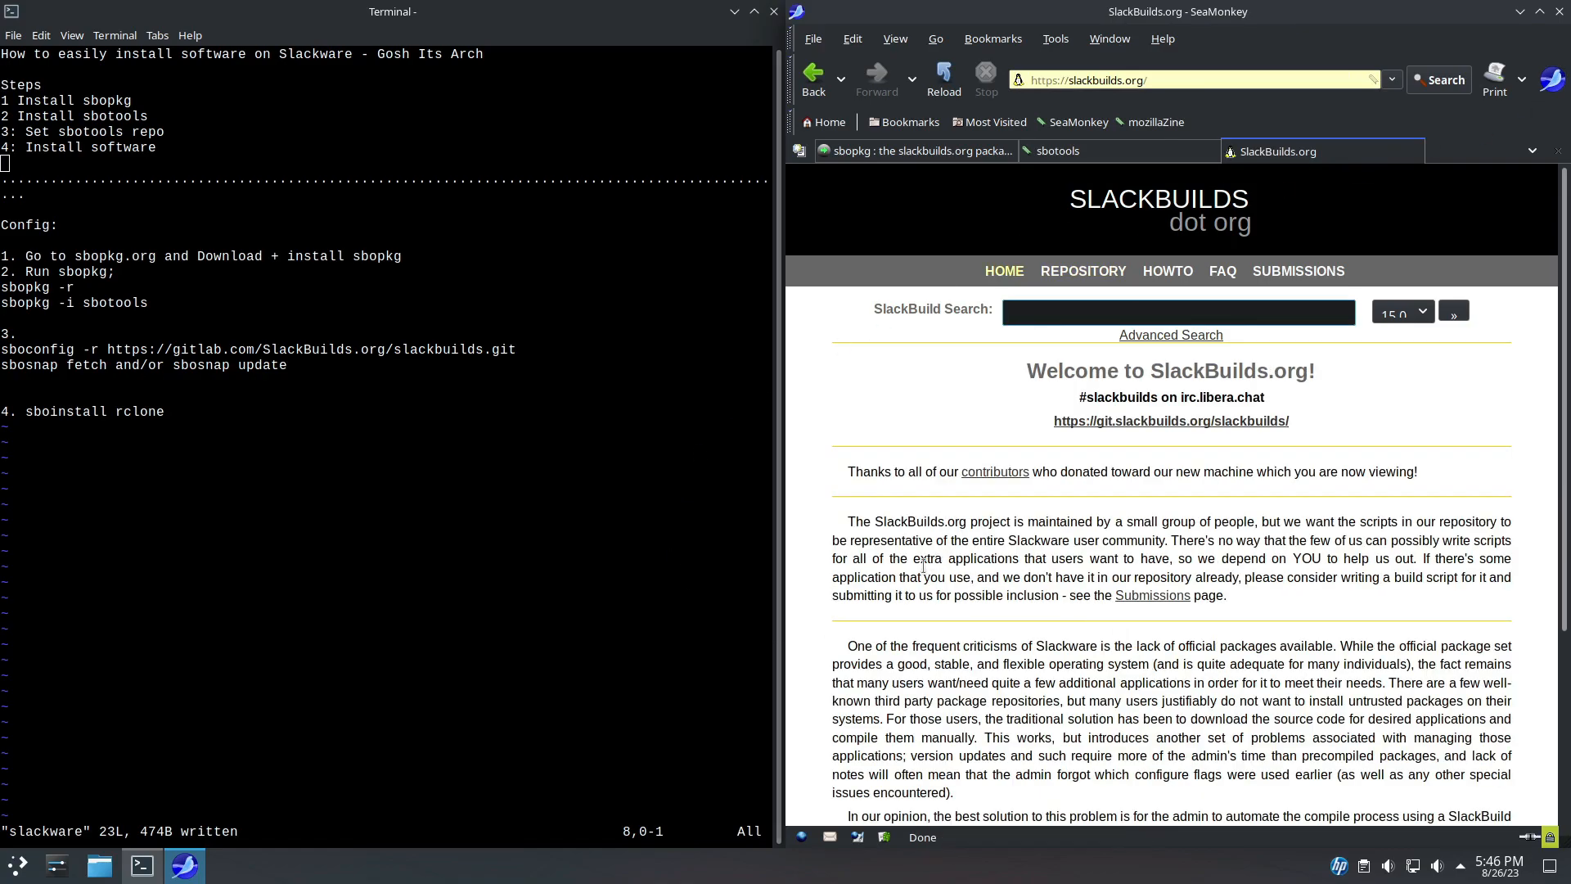
pyautogui.scroll(-3)
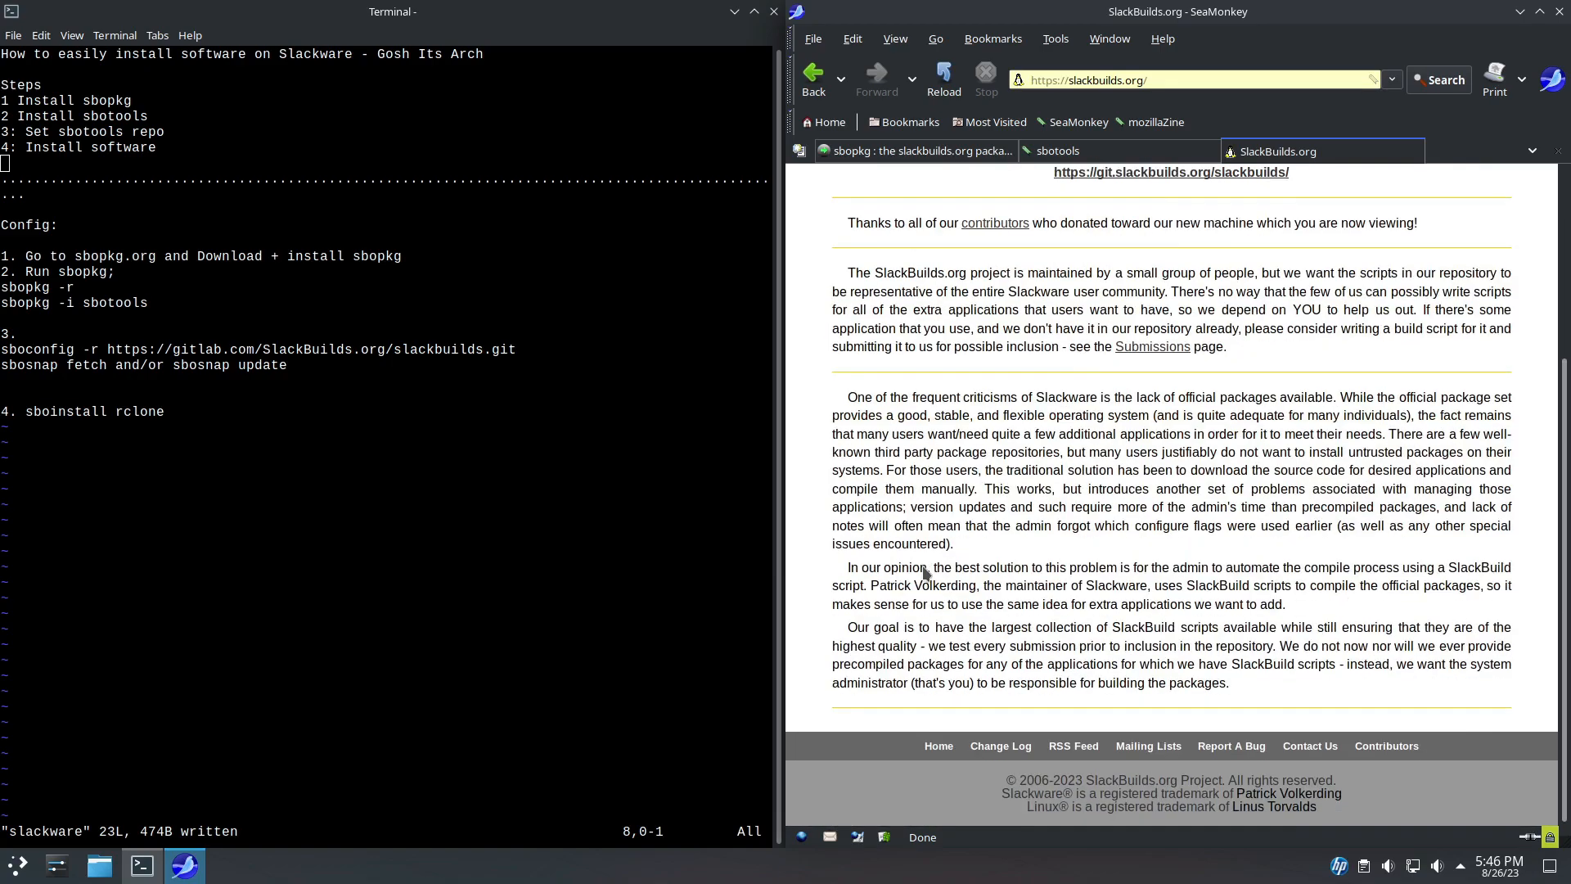
pyautogui.scroll(3)
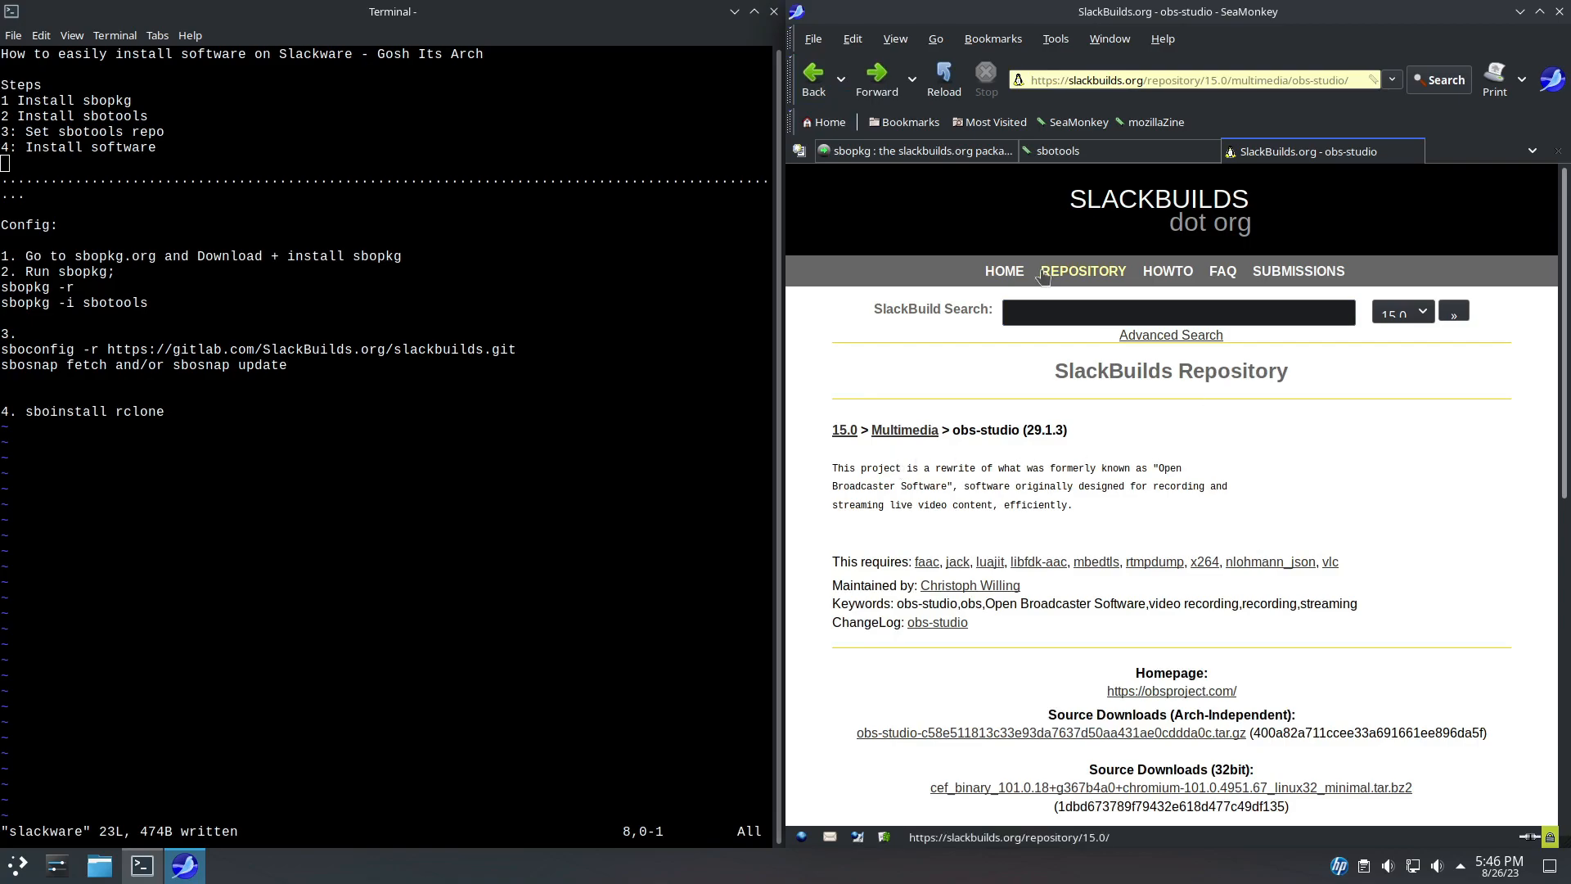
pyautogui.write('rclone')
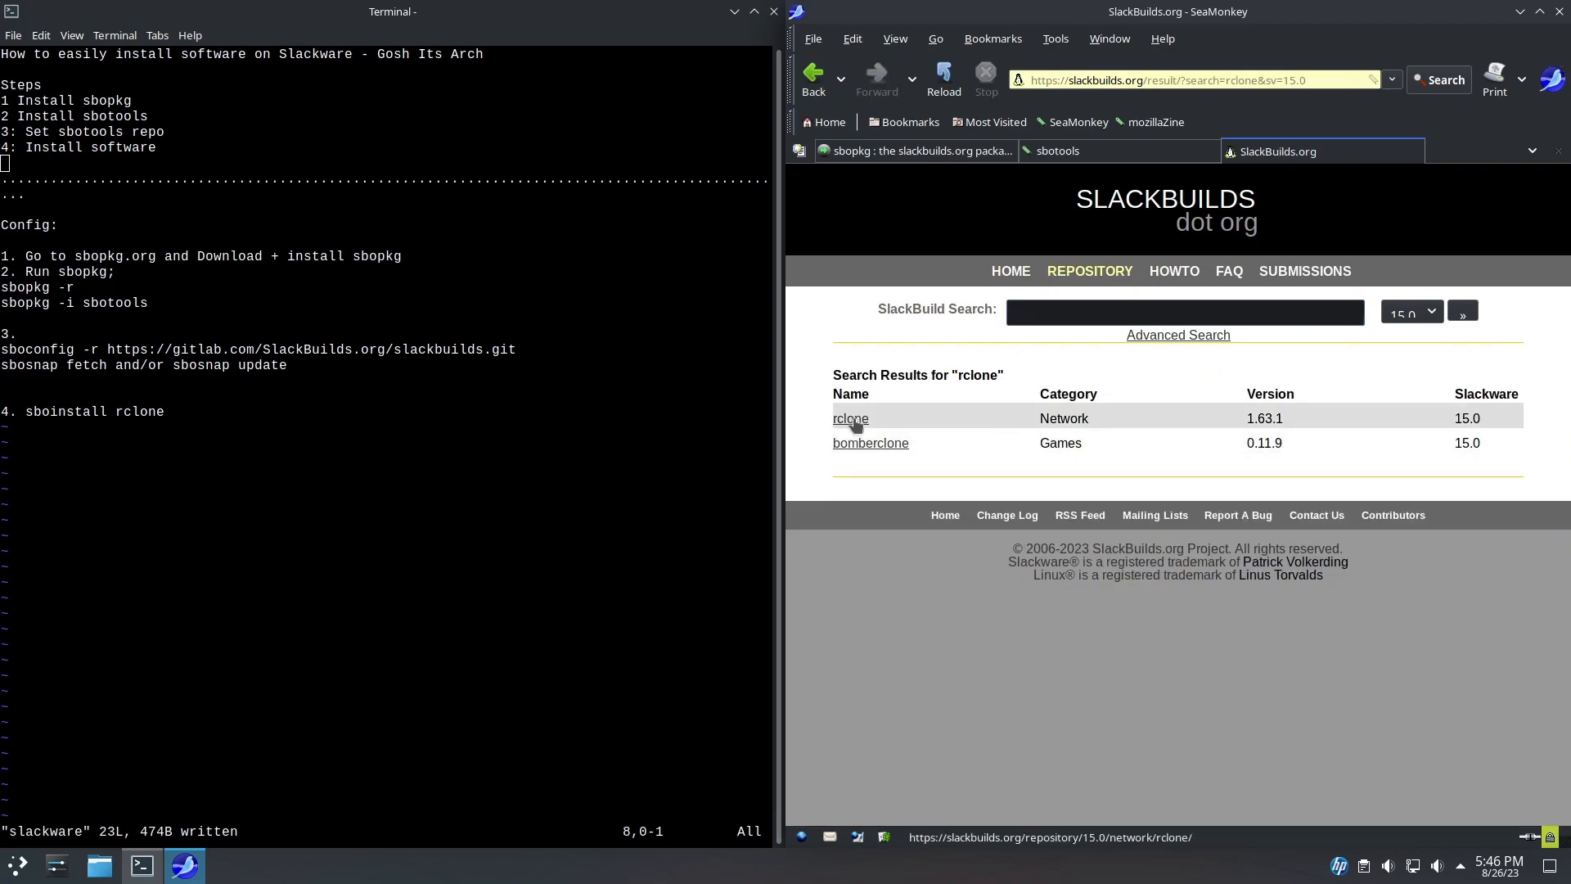
# Open the rclone 1.63.1 SlackBuild page for Slackware 15.0.
pyautogui.click(849, 418)
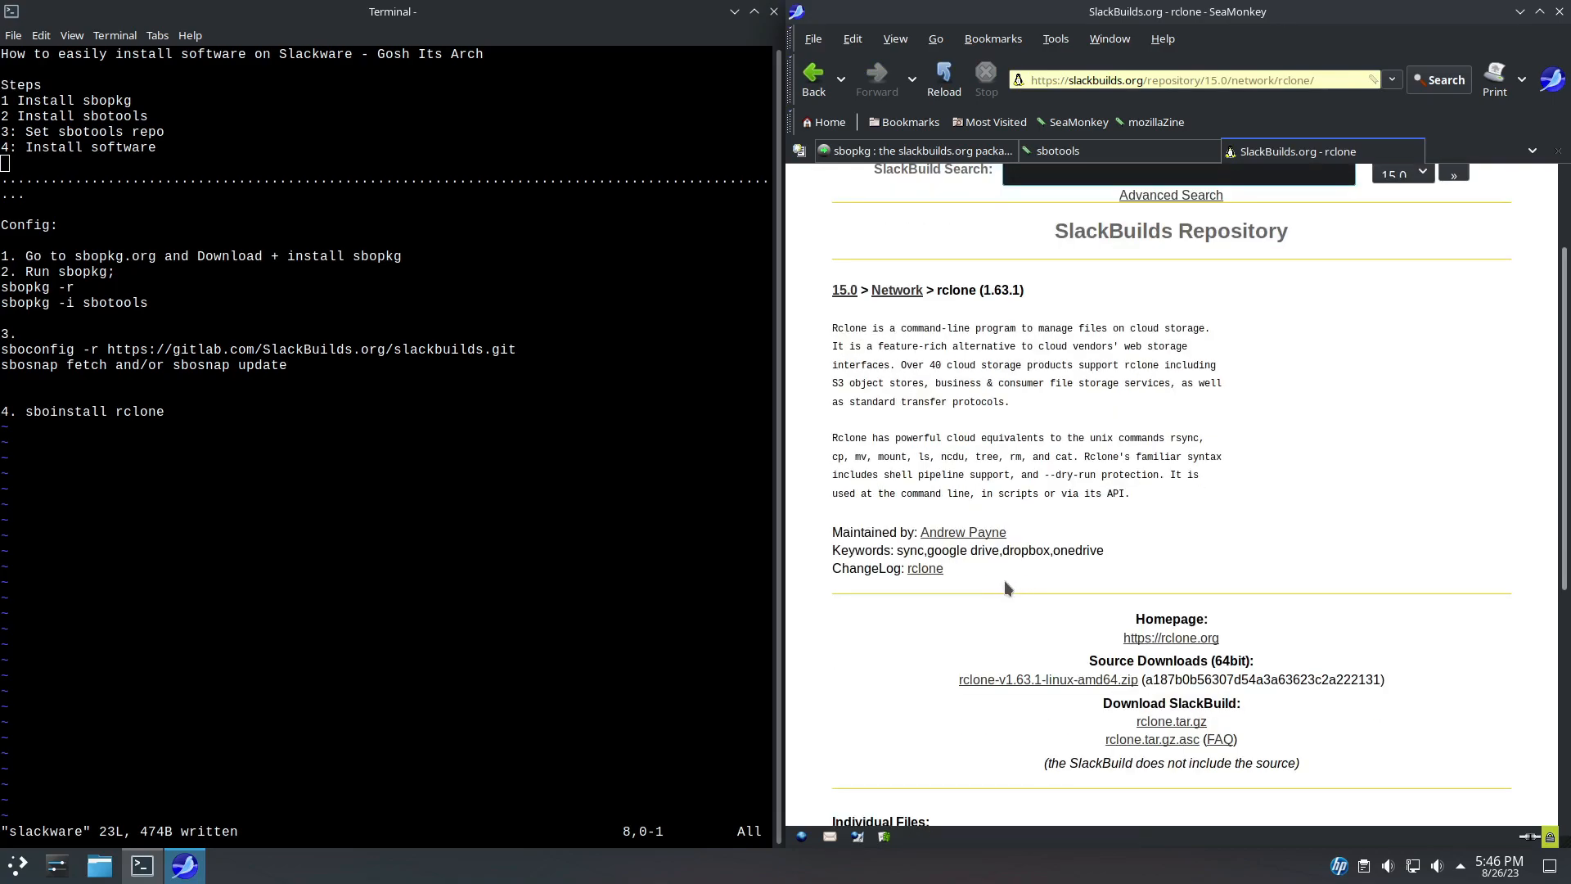
pyautogui.moveTo(1124, 706)
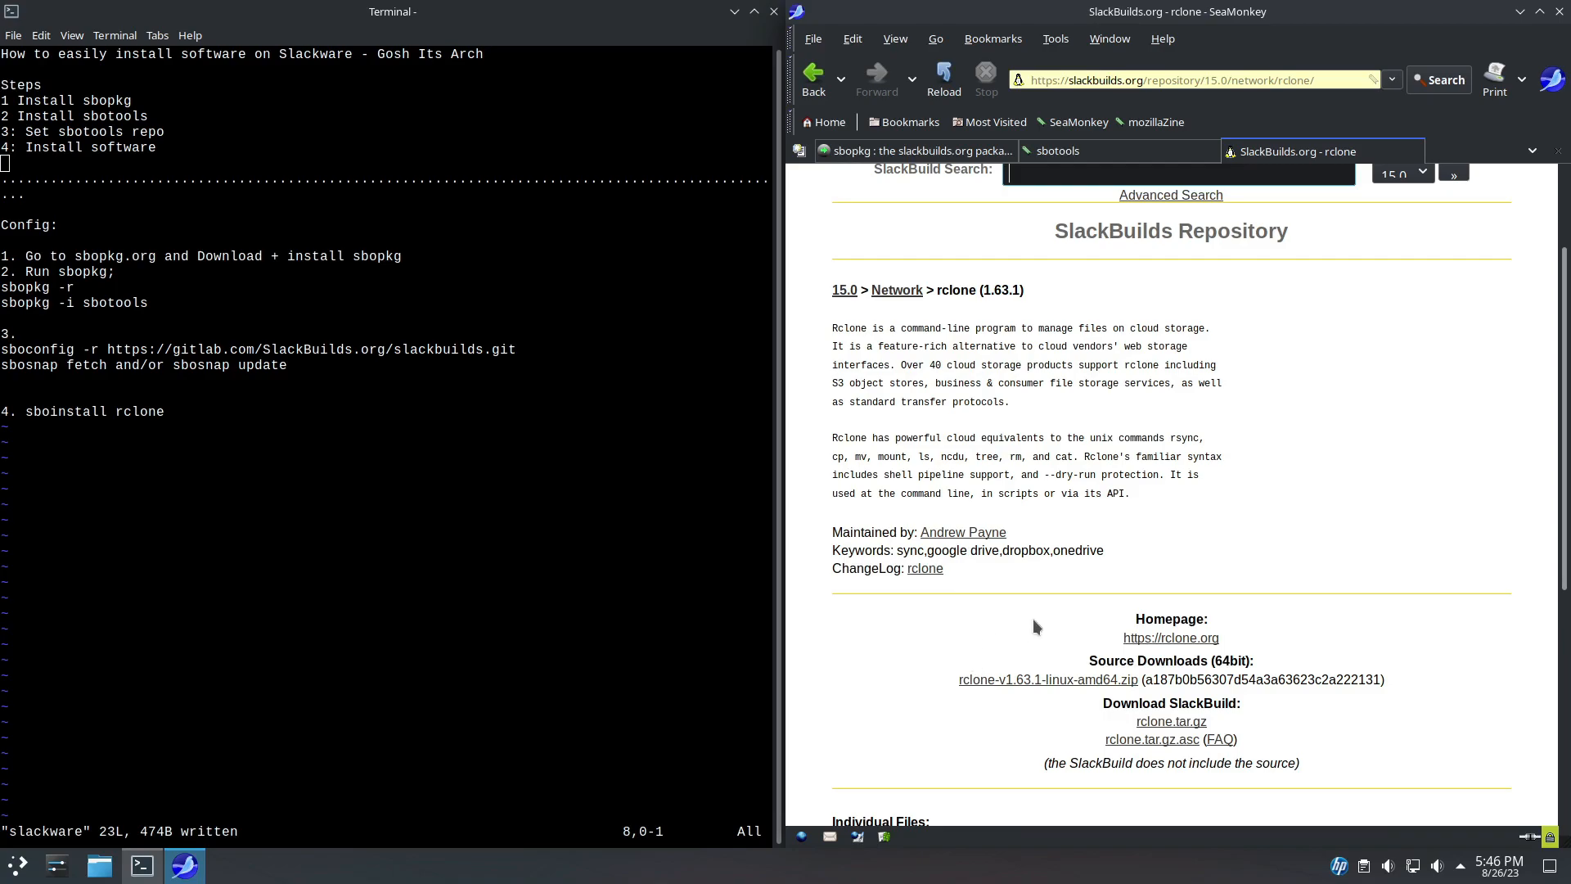
pyautogui.scroll(-3)
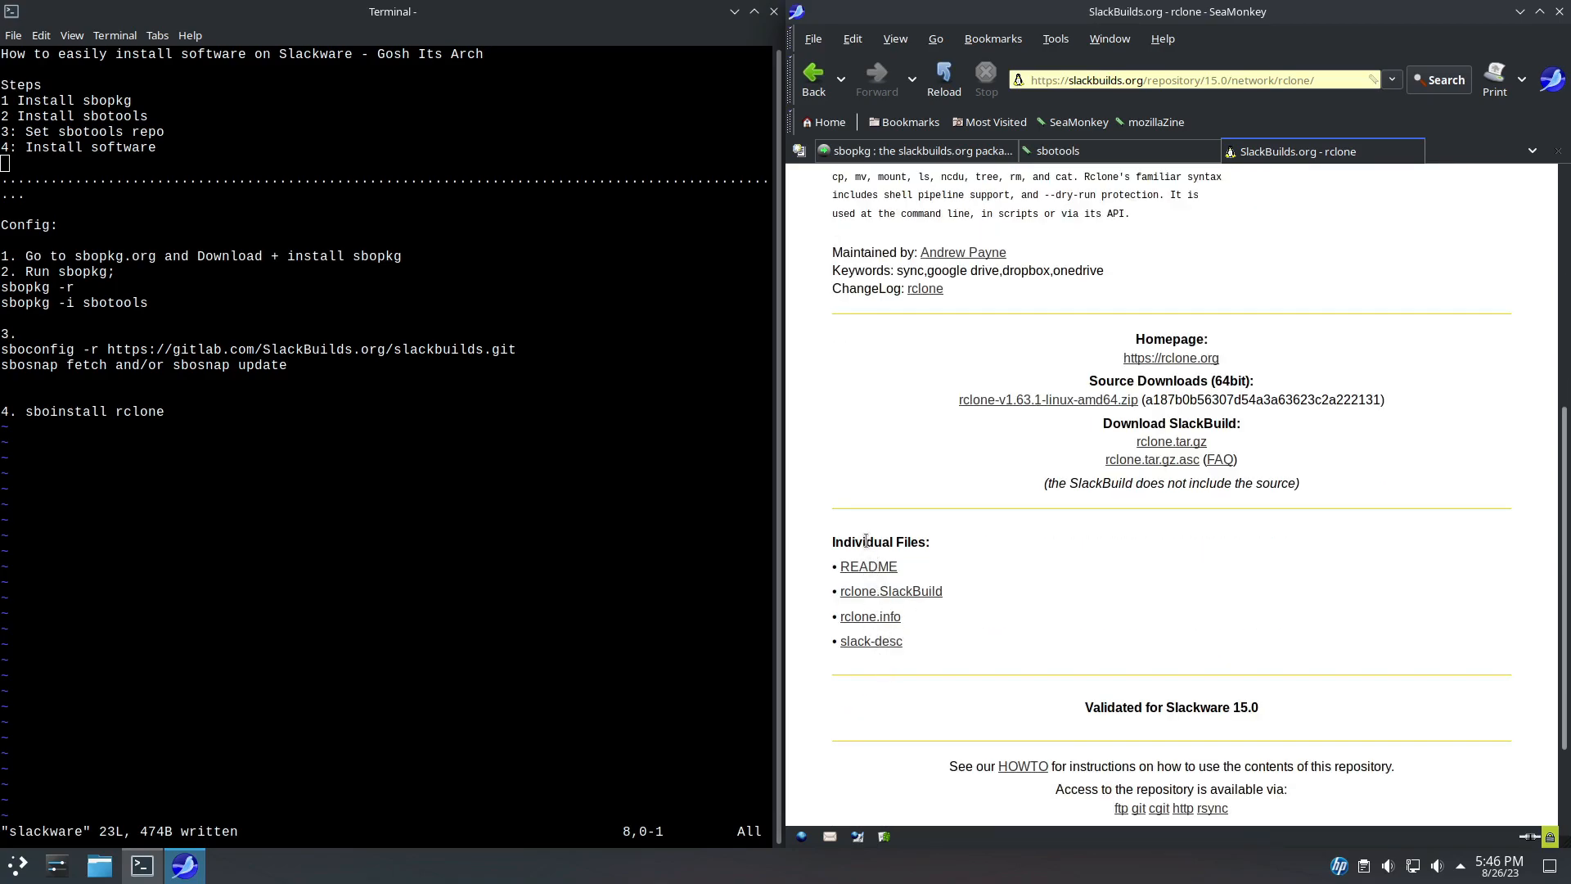
pyautogui.moveTo(1041, 608)
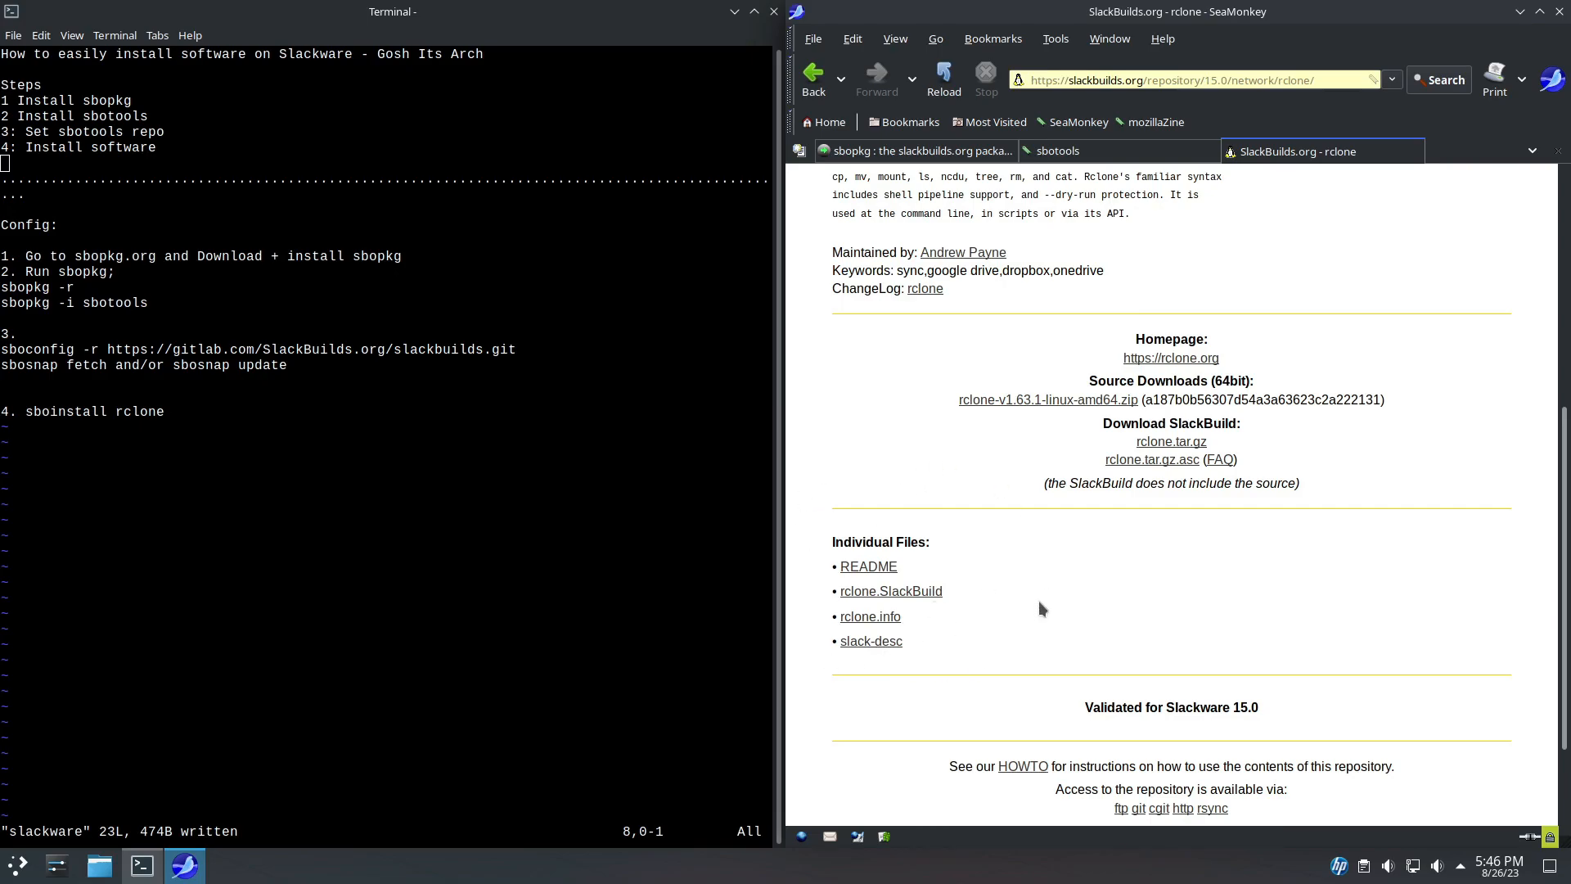
pyautogui.scroll(3)
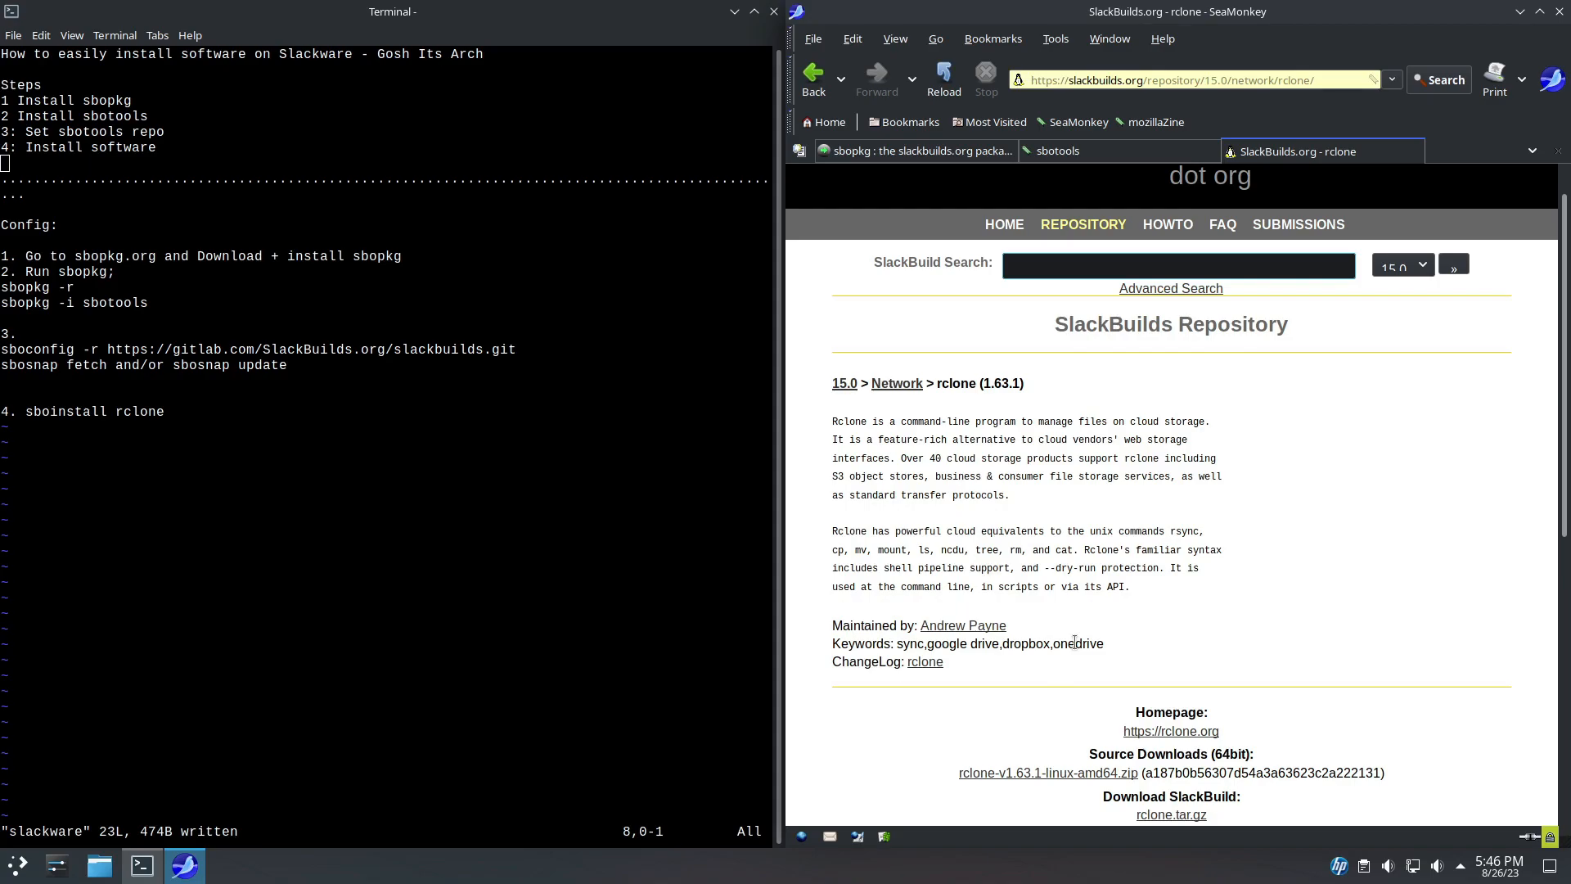
pyautogui.click(1178, 264)
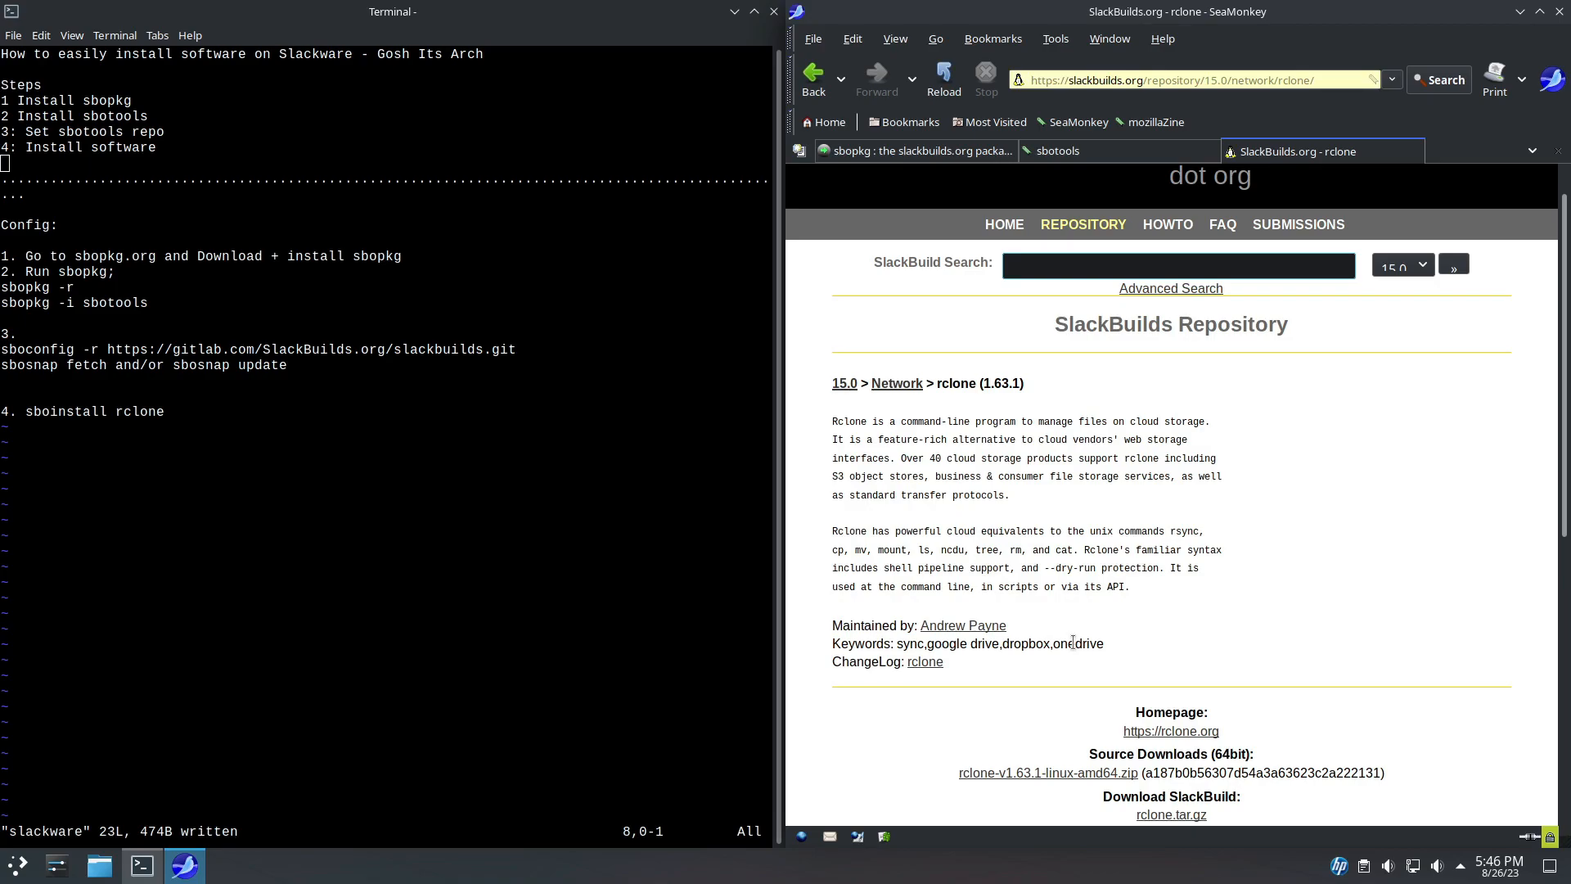
pyautogui.moveTo(965, 626)
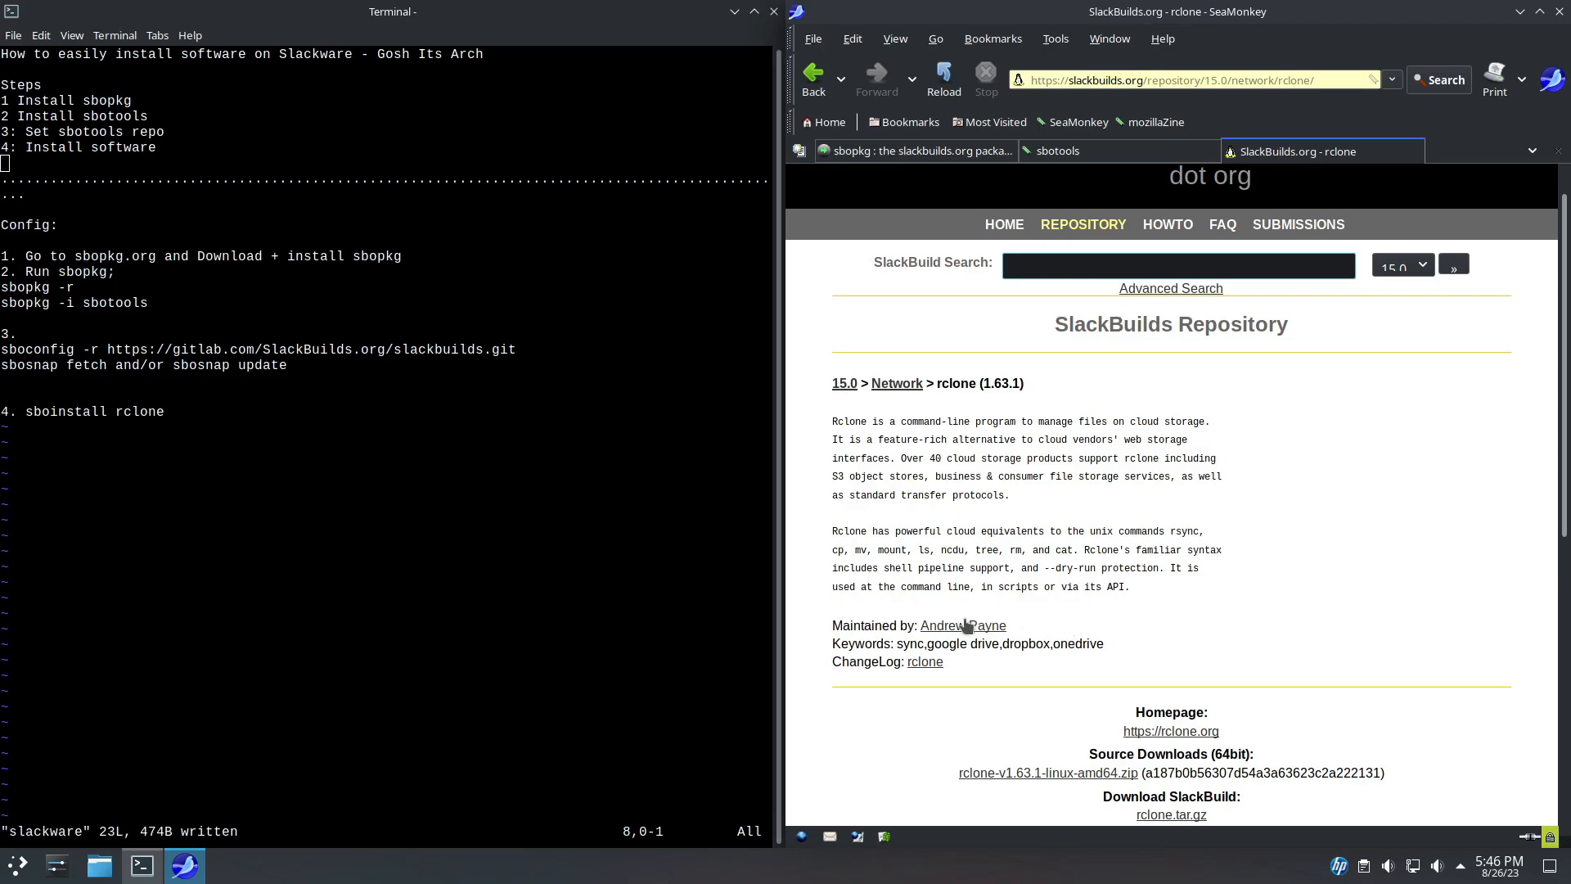
pyautogui.scroll(3)
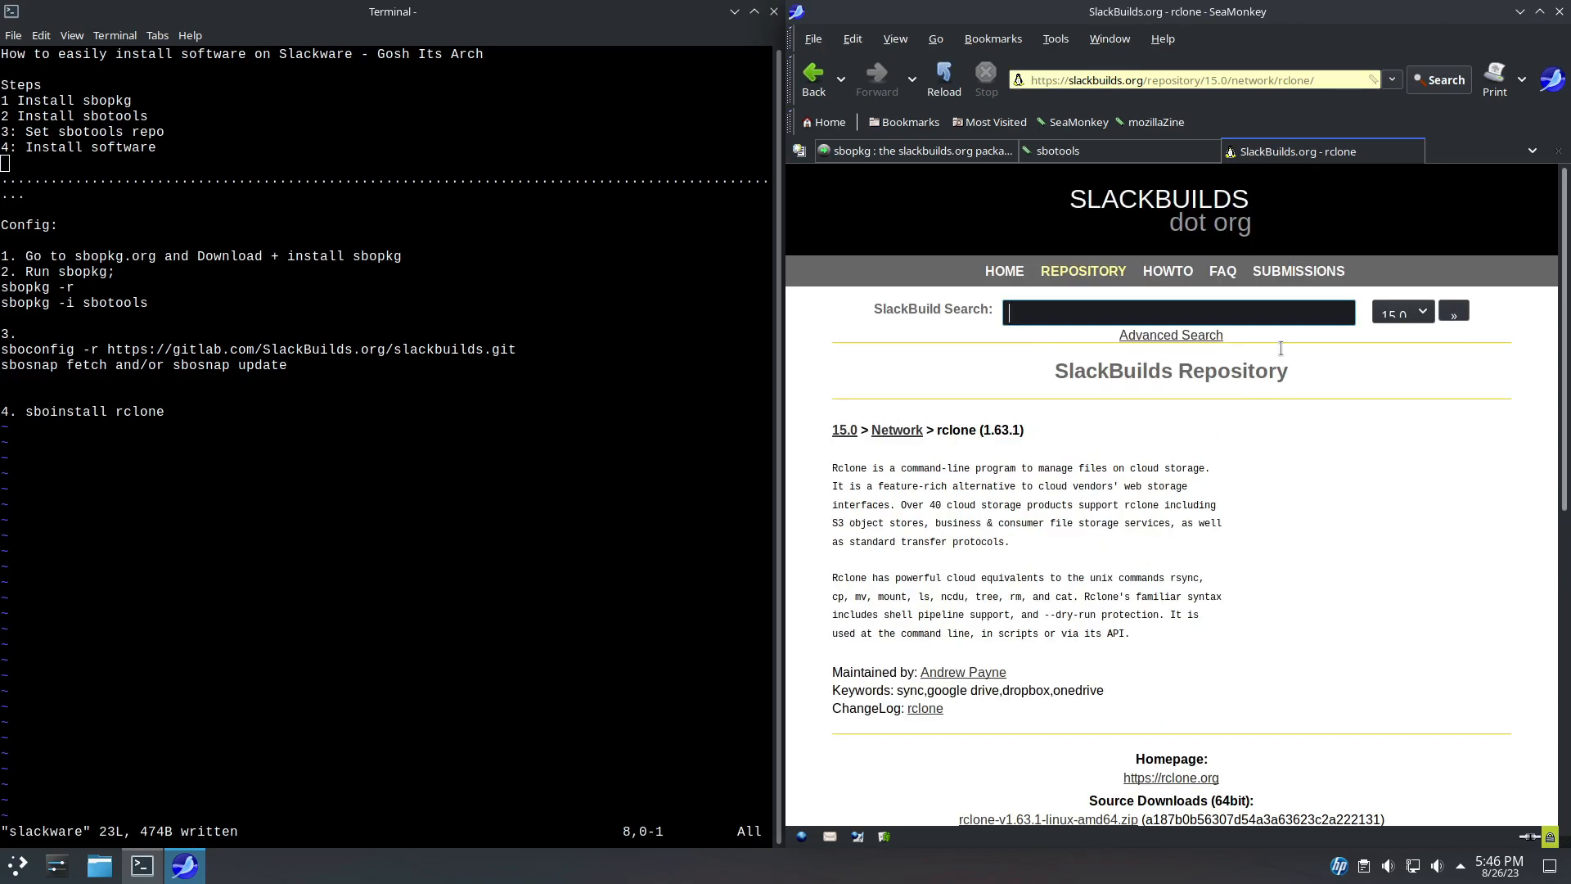
pyautogui.moveTo(787, 692)
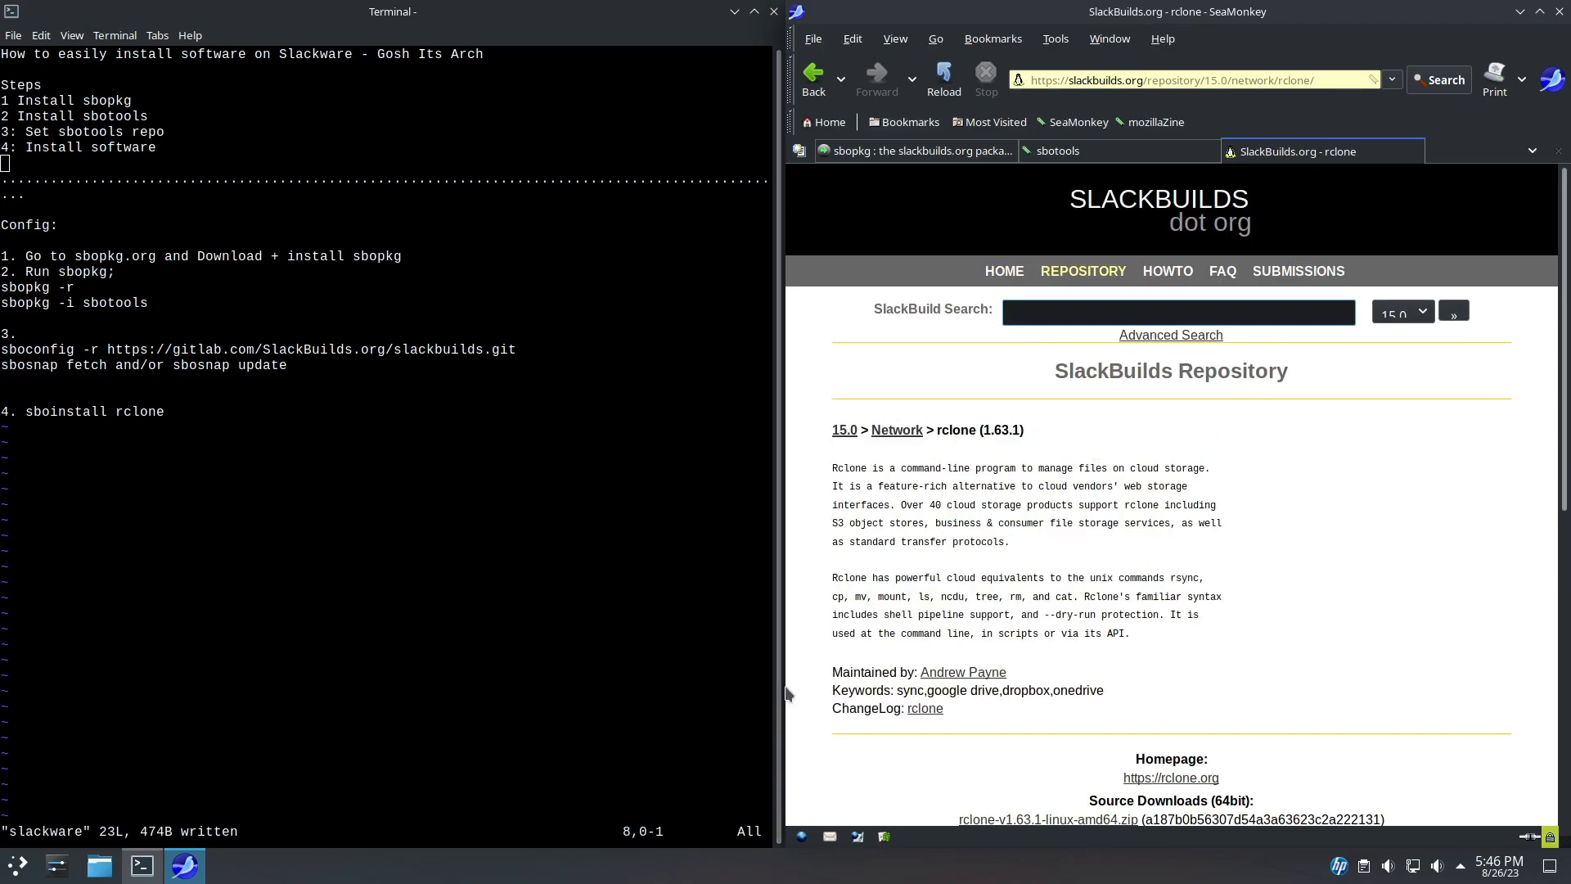
# Open sbopkg.org's Downloads page and start saving the sbopkg 0.38.2 package.
pyautogui.click(914, 151)
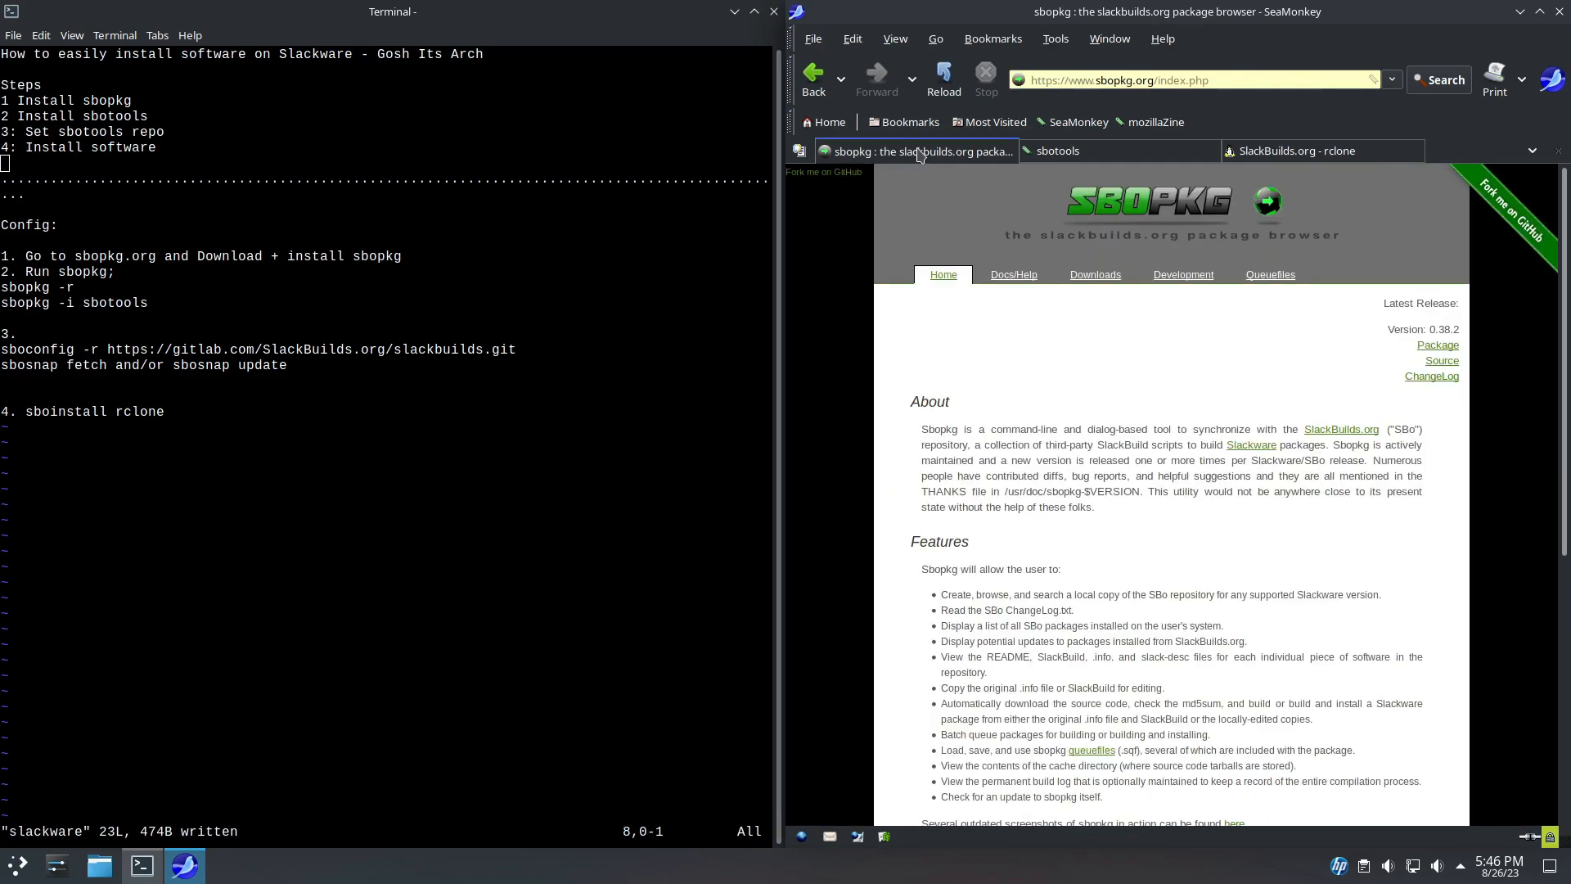
pyautogui.moveTo(909, 168)
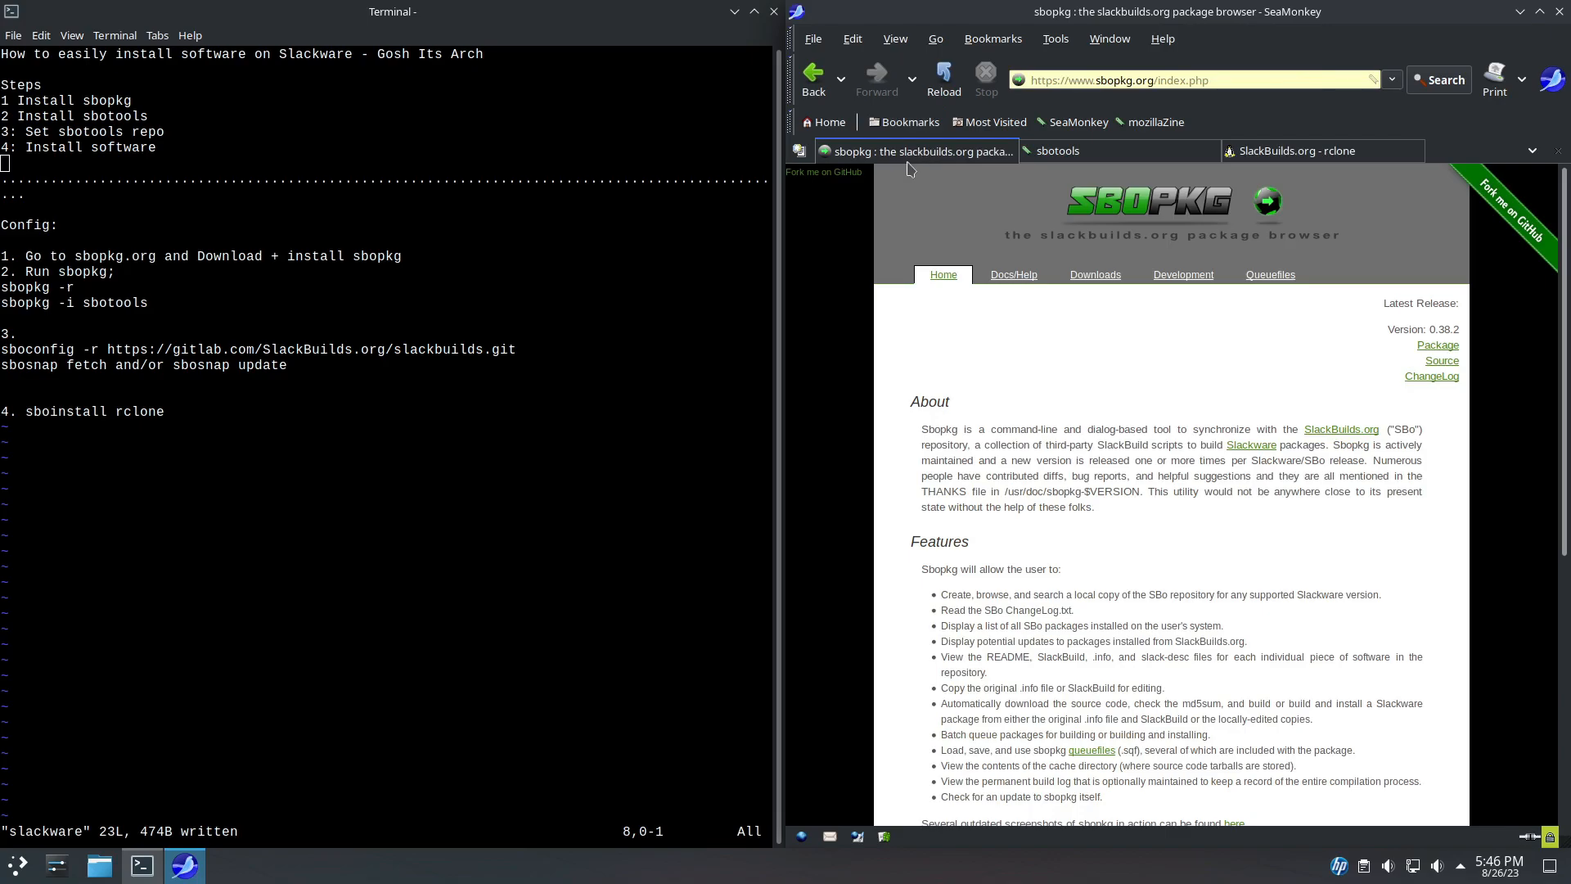
pyautogui.moveTo(914, 151)
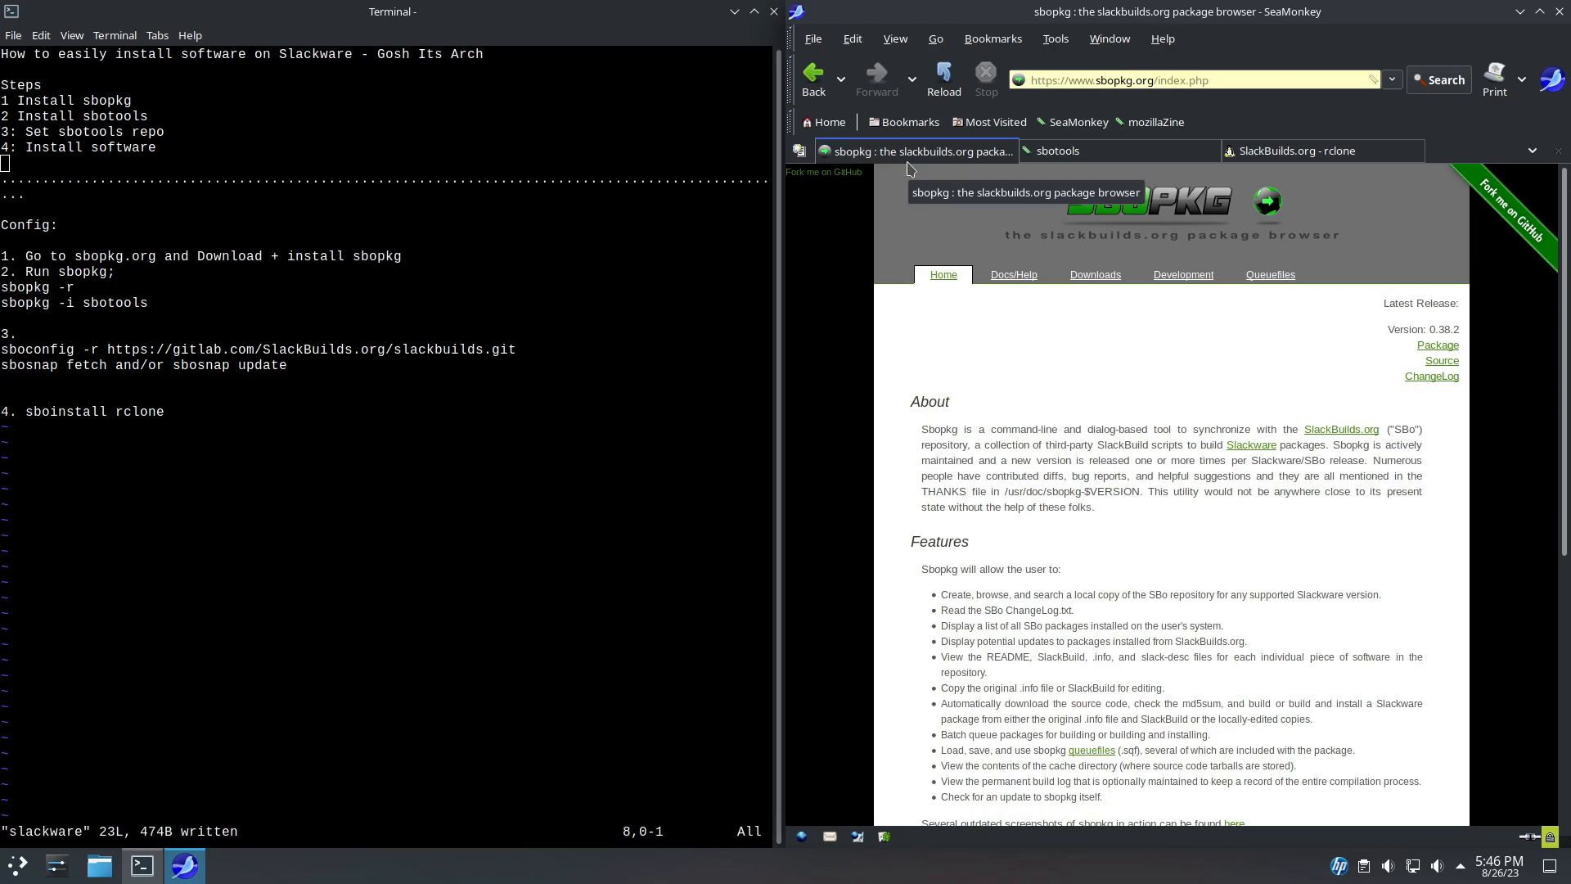
pyautogui.moveTo(1035, 80)
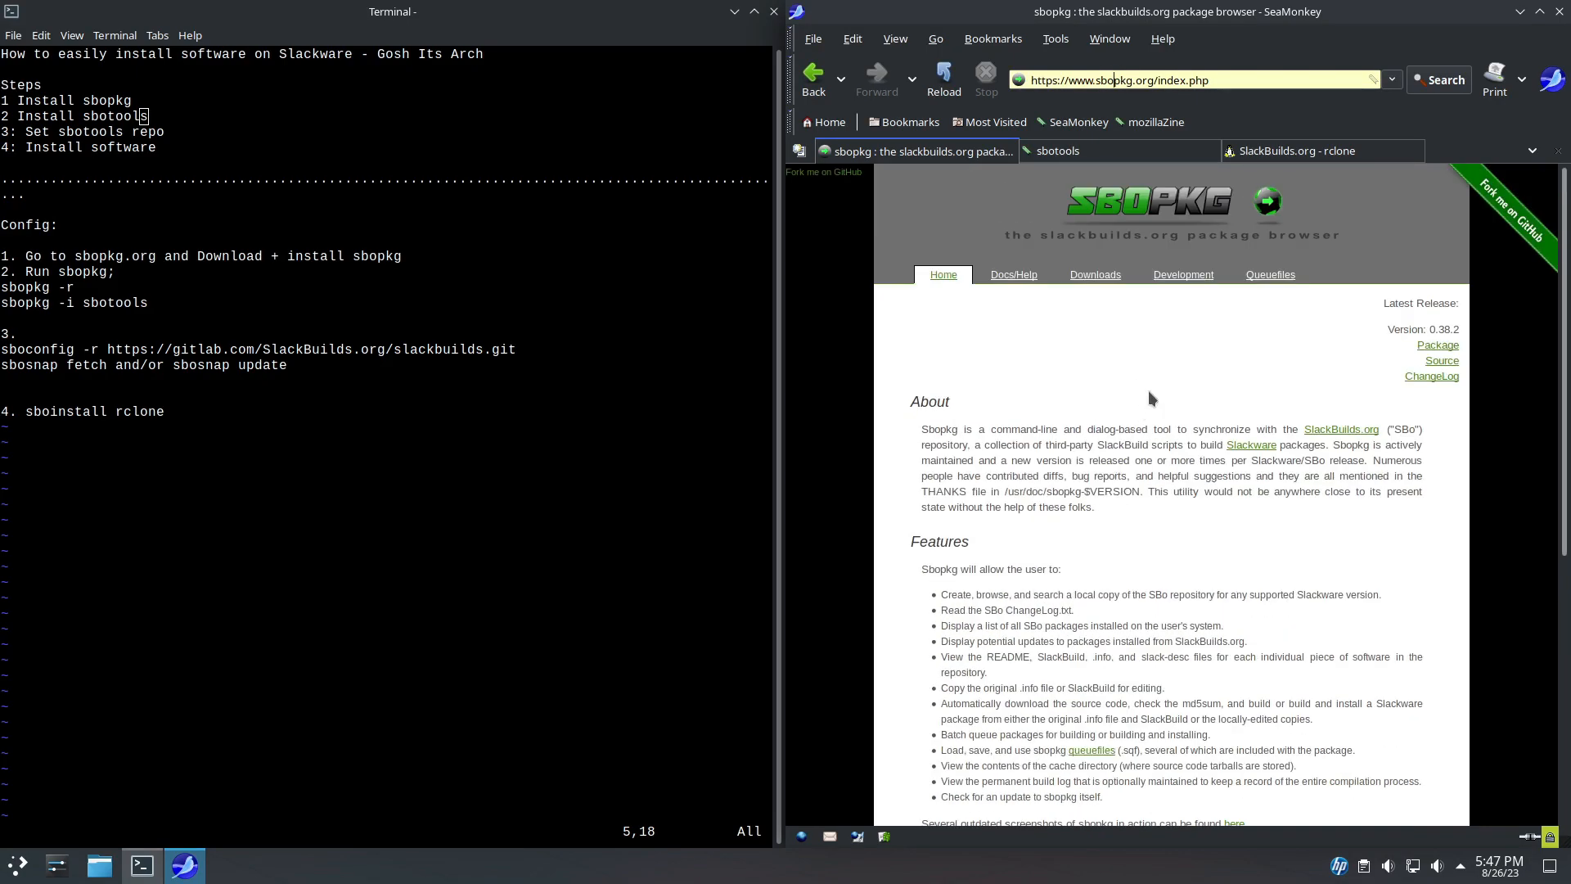
pyautogui.click(1094, 275)
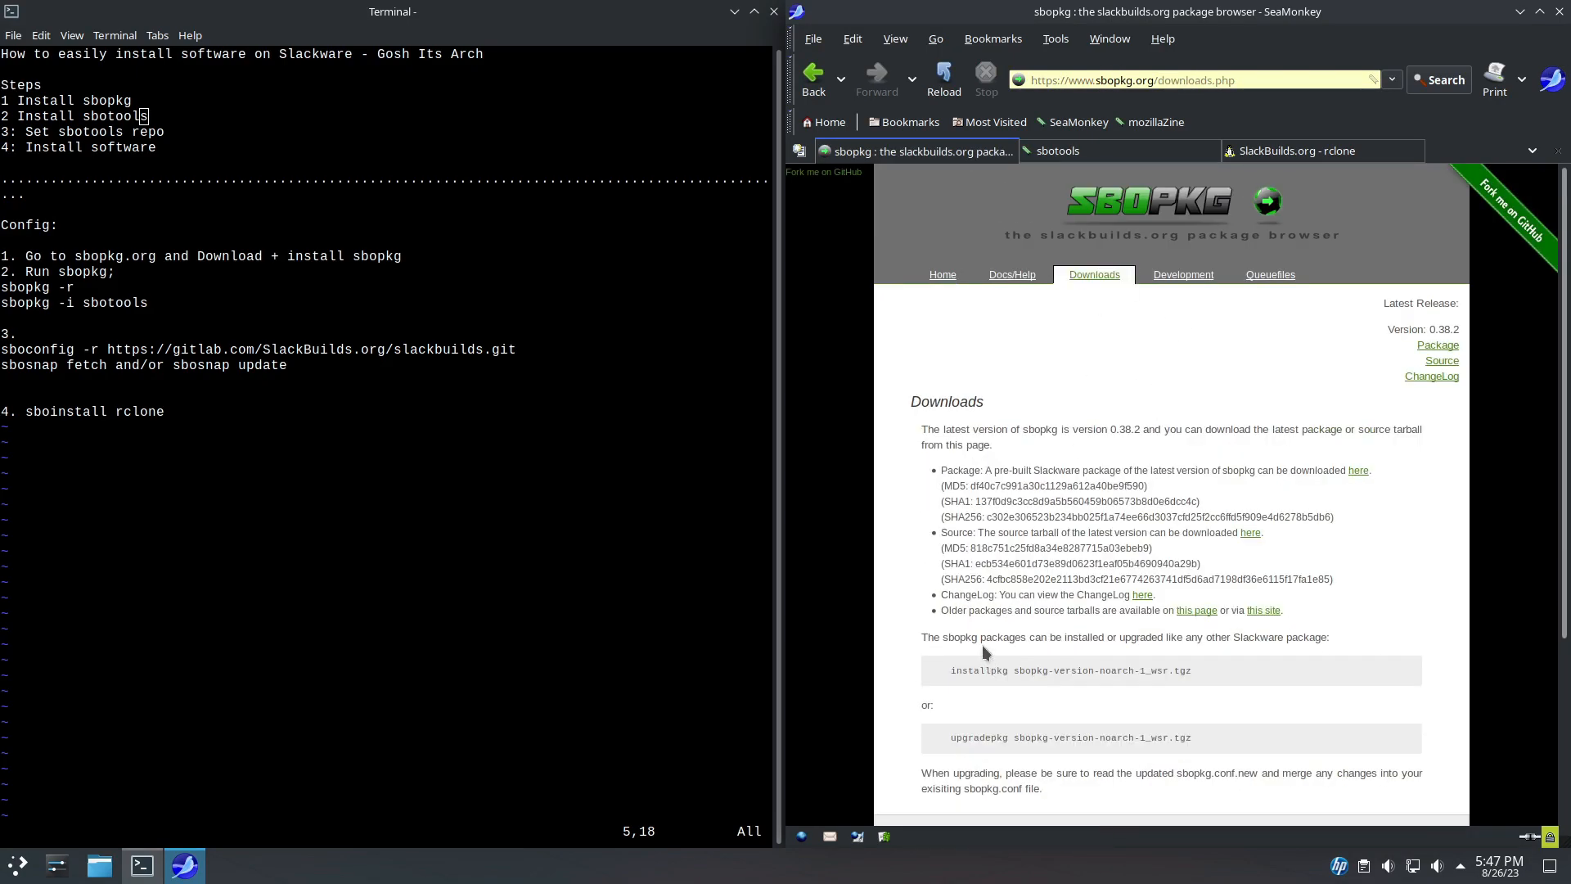
pyautogui.moveTo(1197, 406)
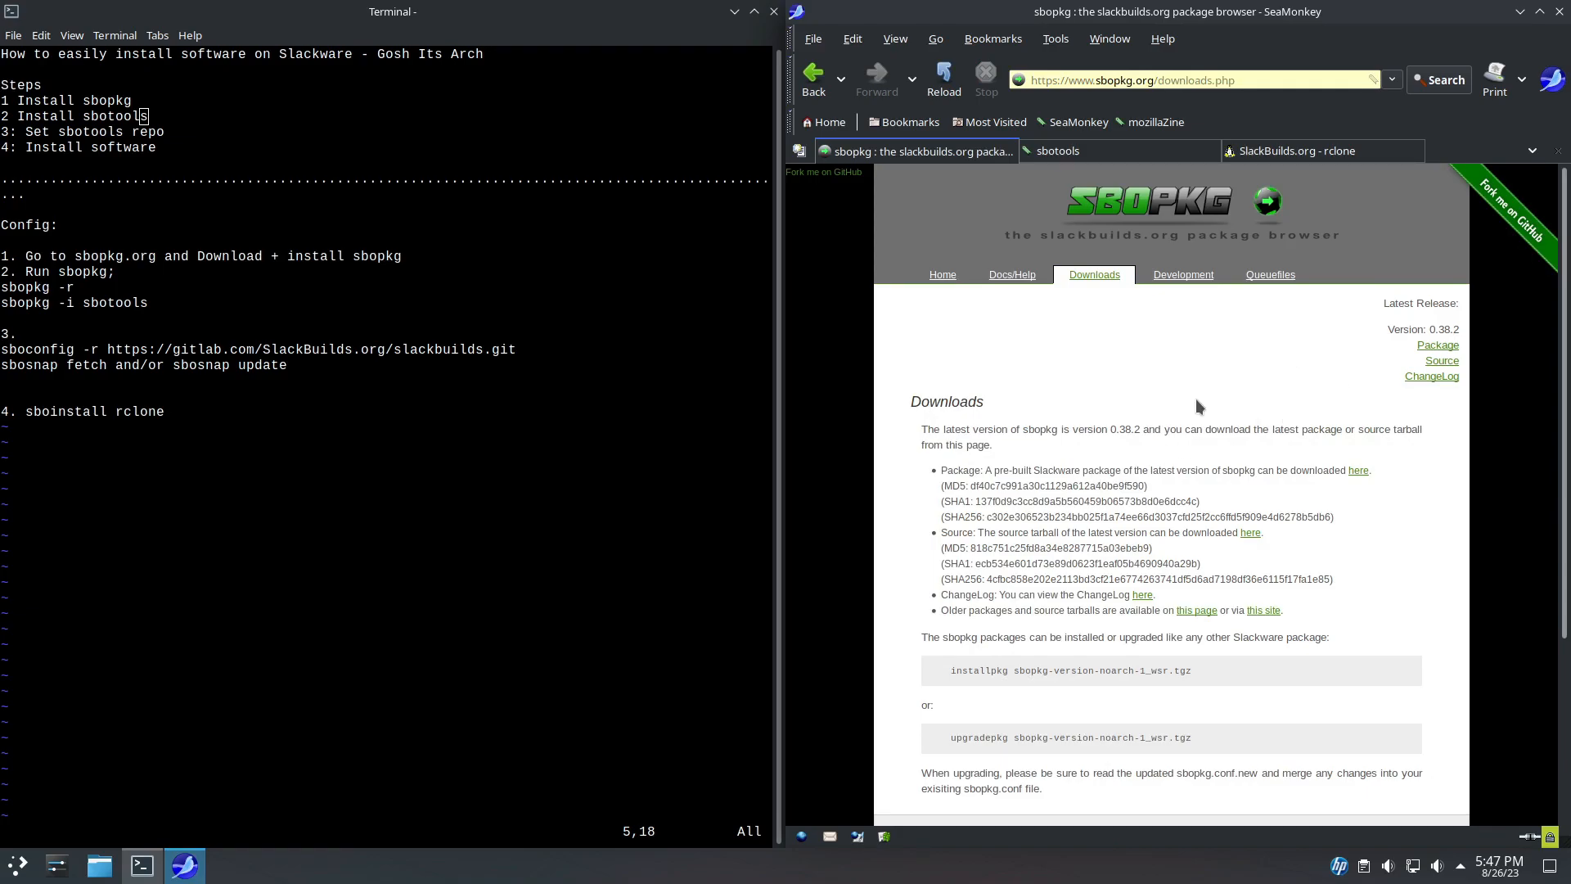
pyautogui.moveTo(1020, 453)
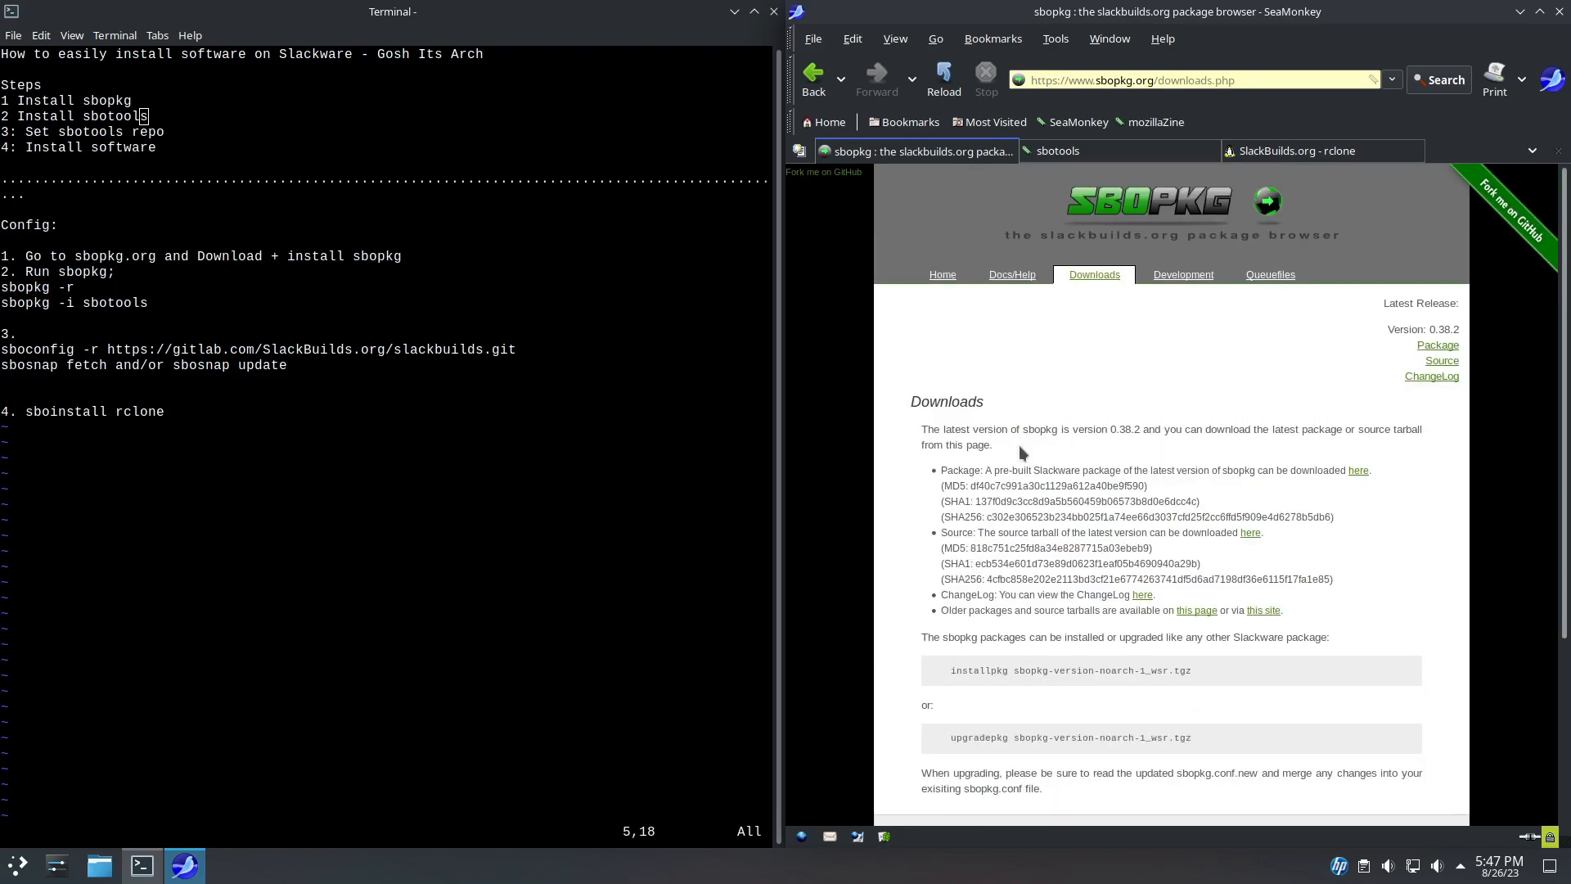
pyautogui.moveTo(1246, 471)
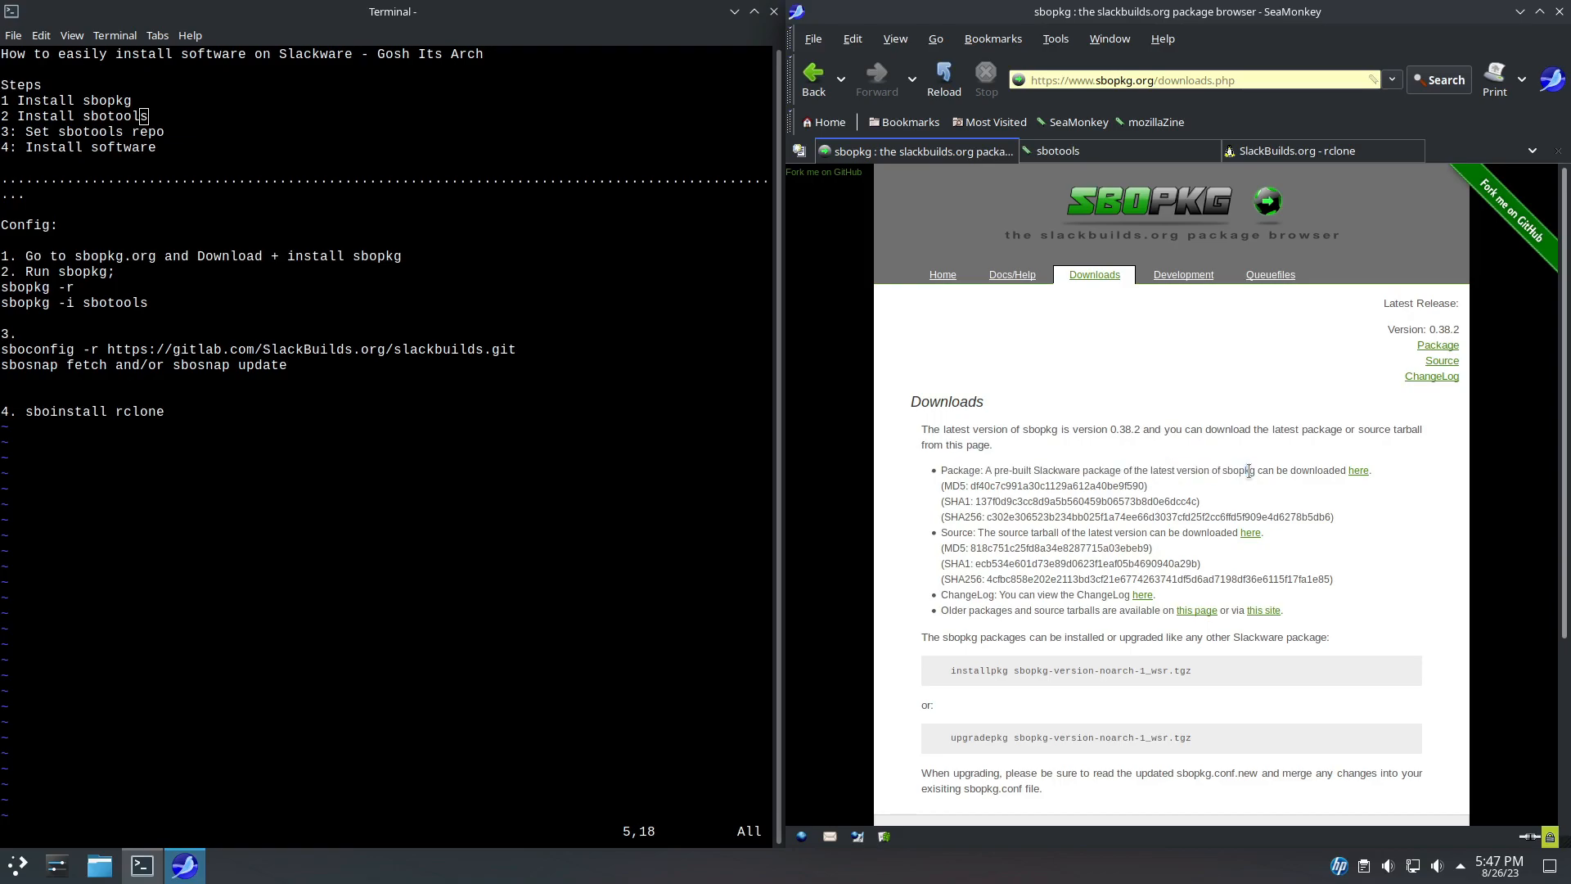
pyautogui.click(1357, 470)
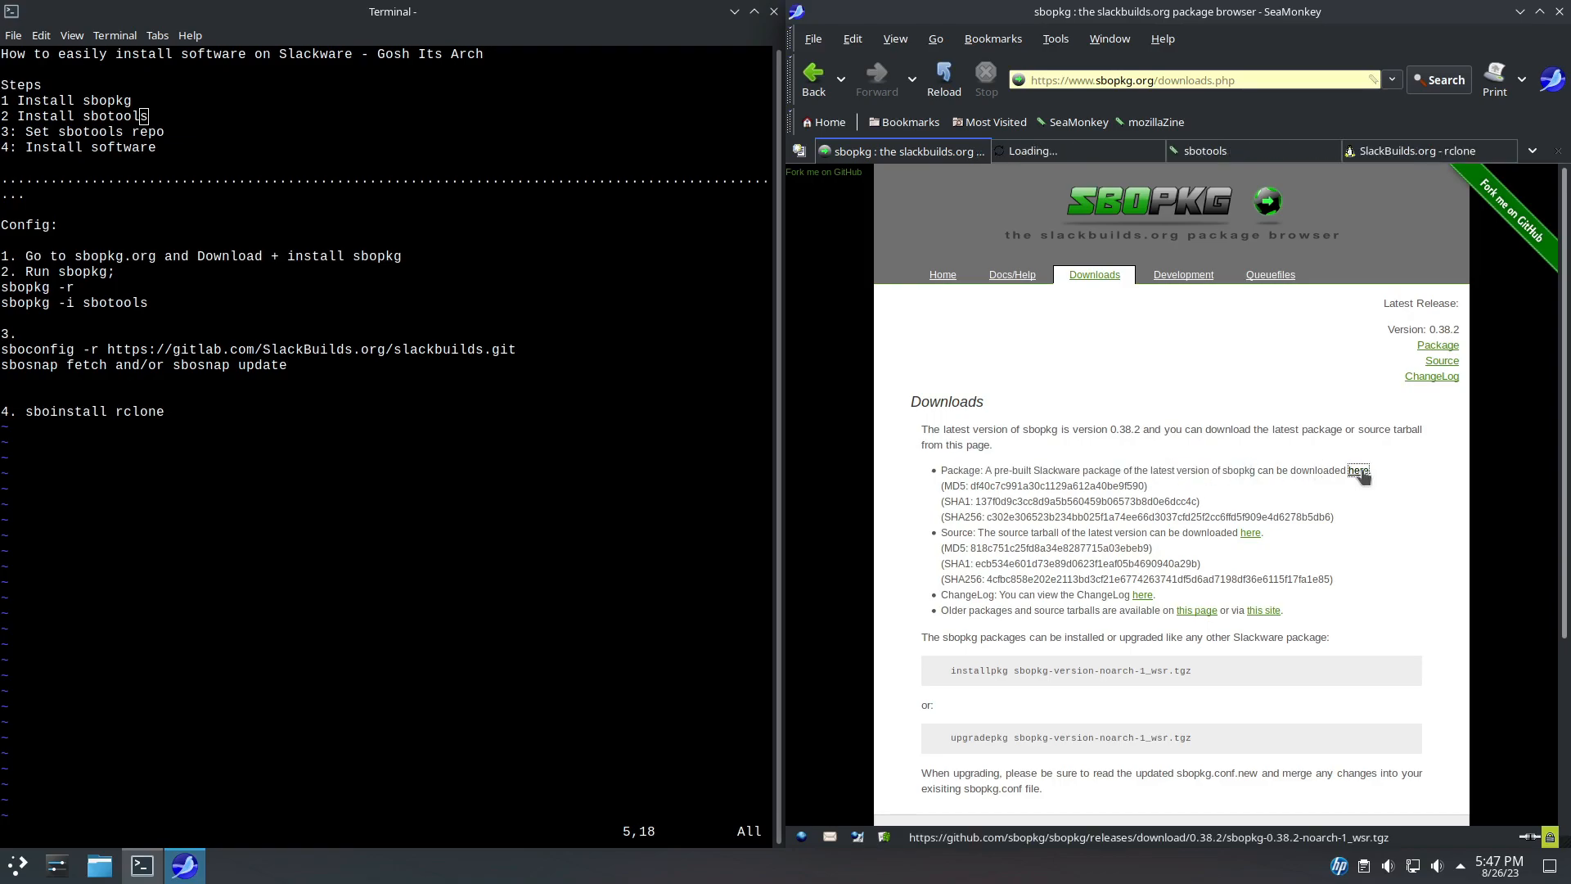
pyautogui.click(1357, 469)
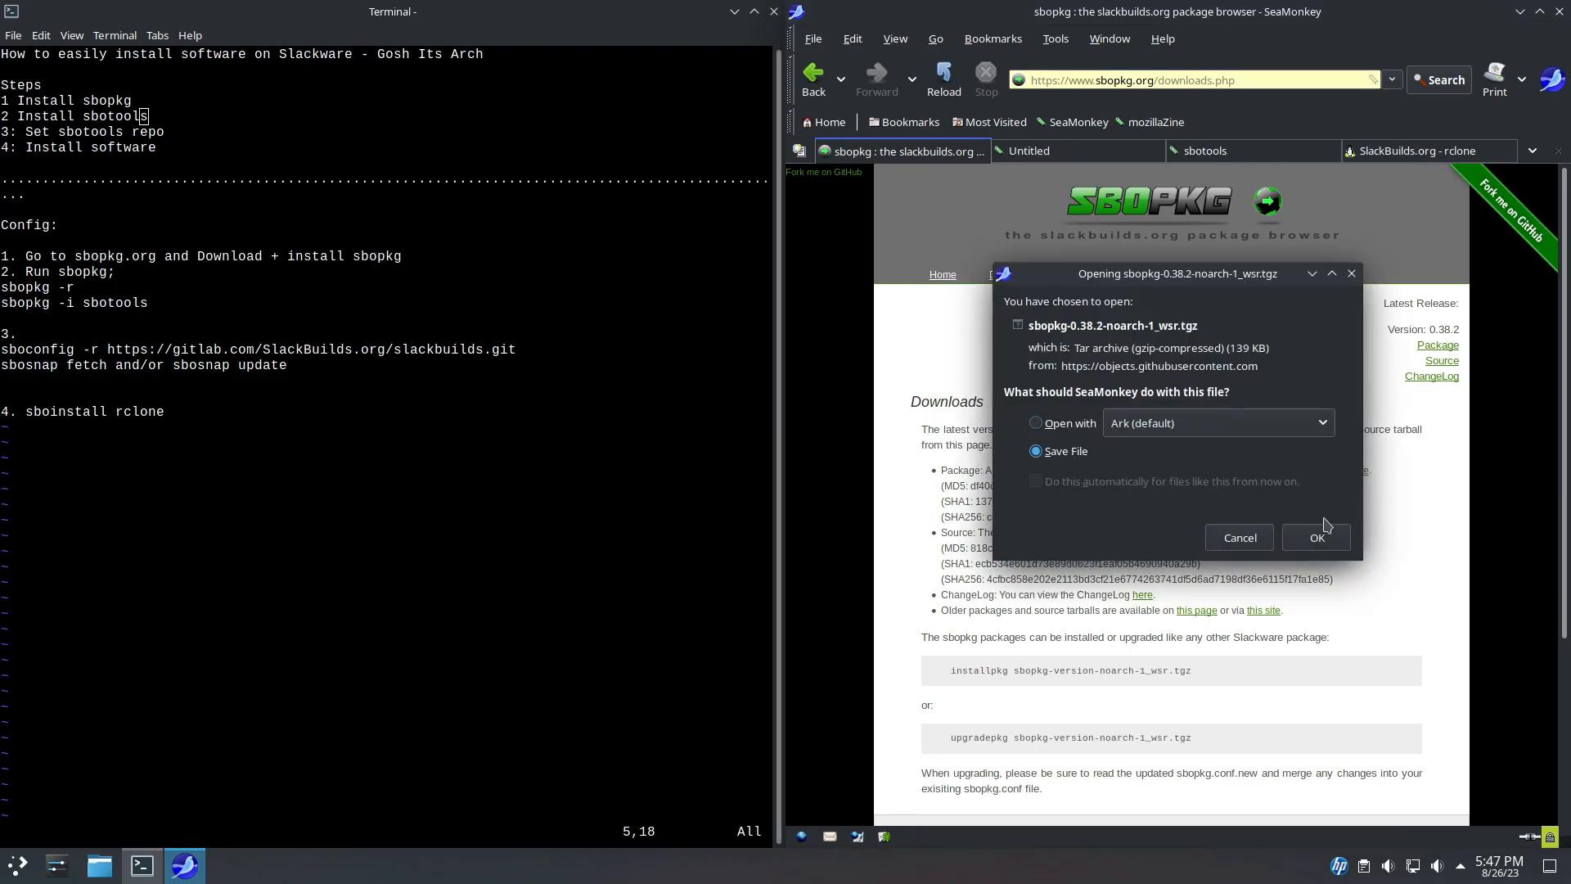
# Confirm the download and save sbopkg 0.38.2 into the Downloads folder.
pyautogui.click(1316, 537)
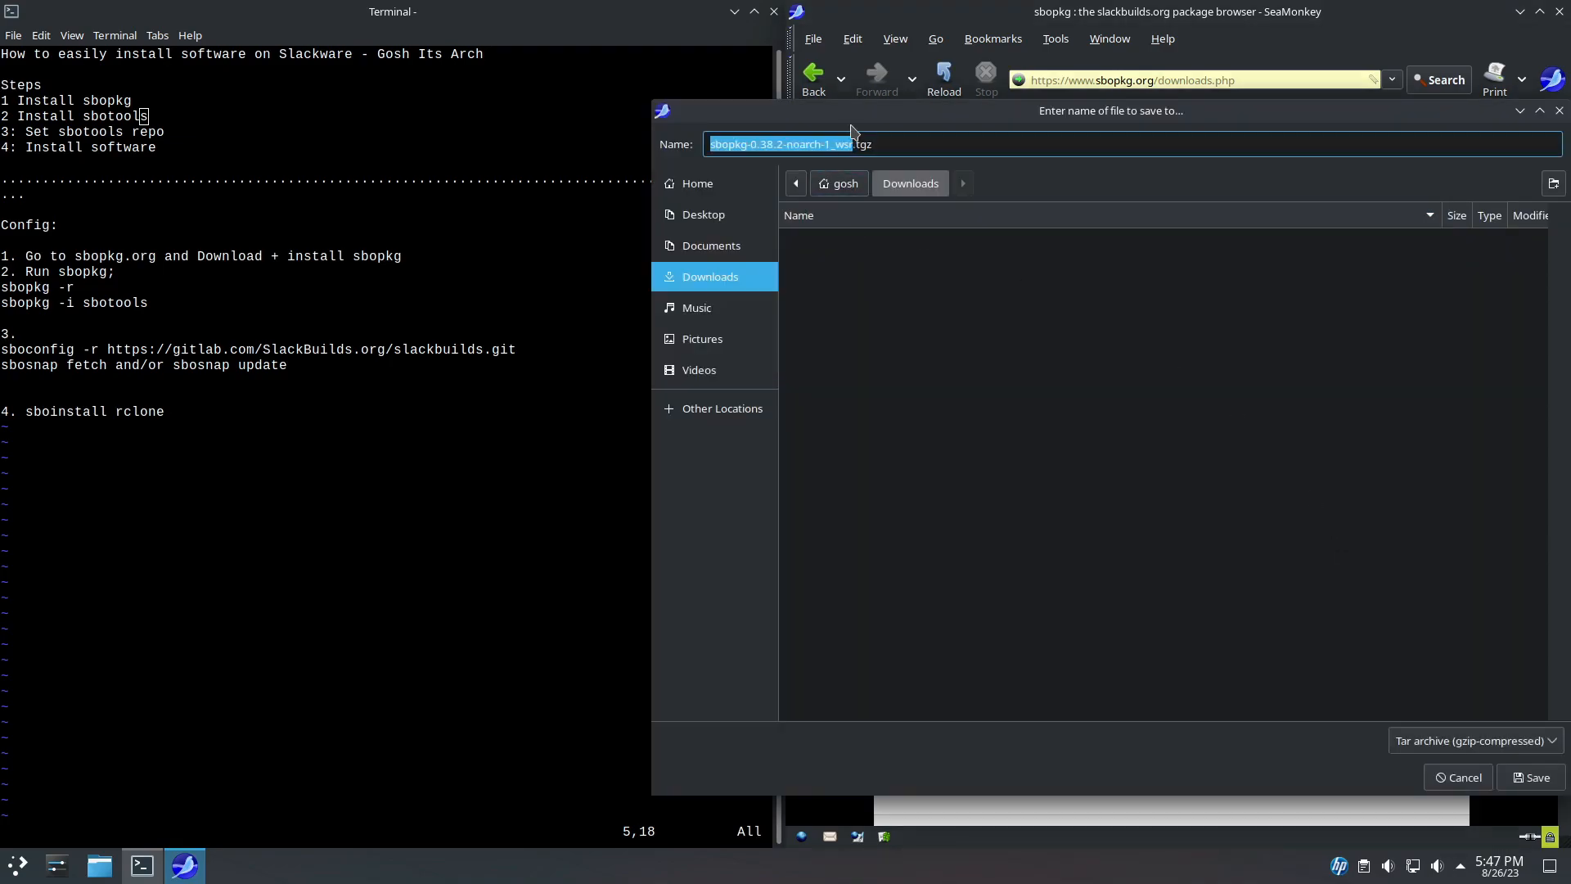
pyautogui.click(1532, 777)
pyautogui.write('ls')
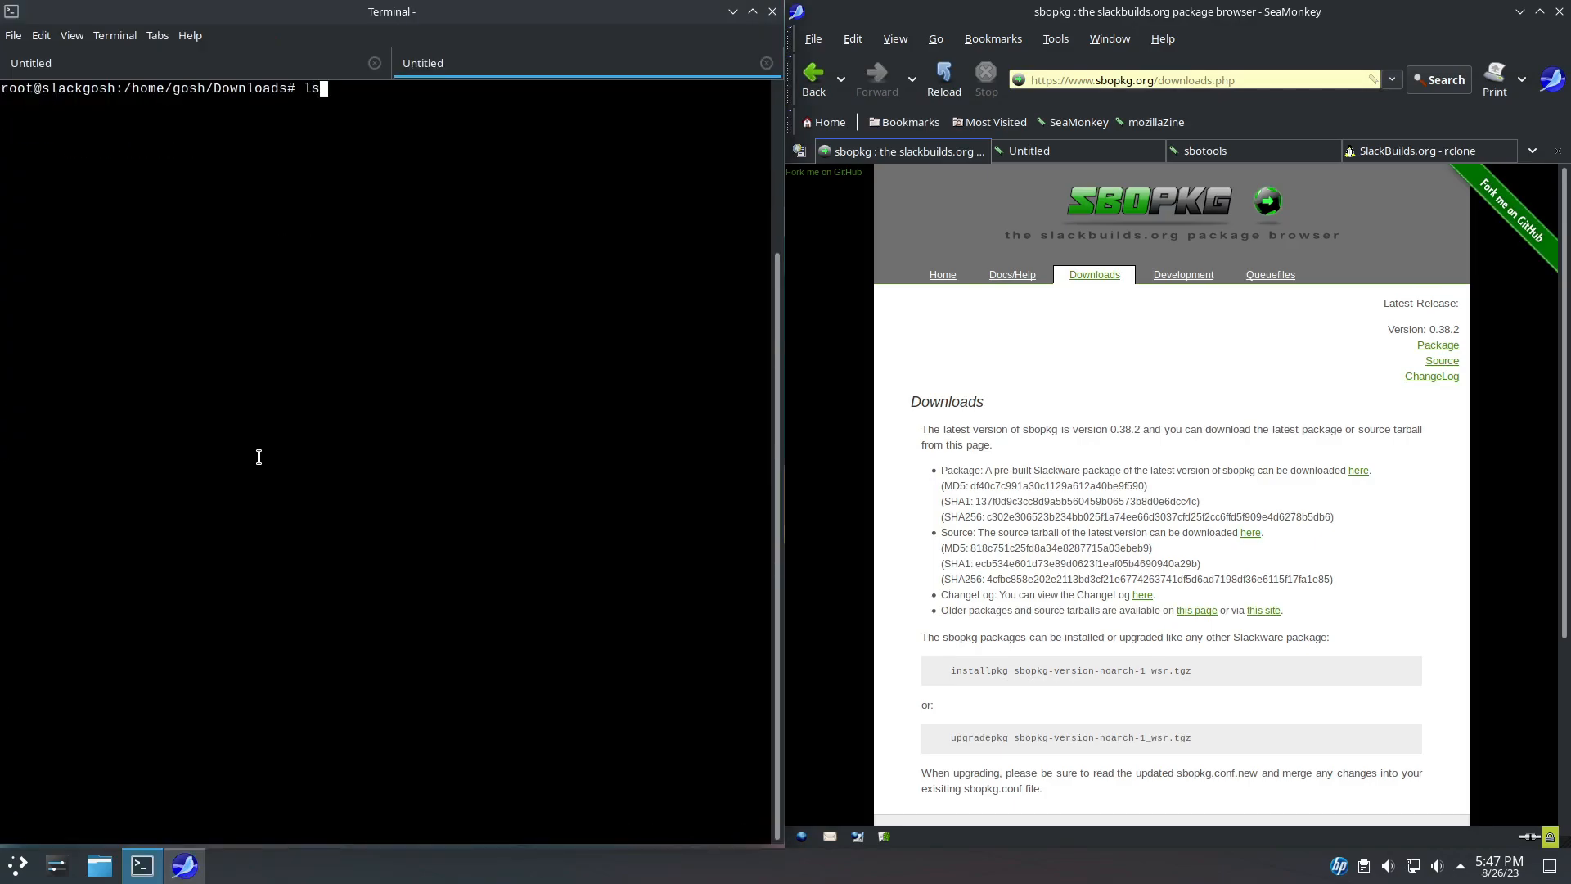
# List ~/Downloads and install sbopkg-0.38.2-noarch-1_wsr.tgz with installpkg.
pyautogui.press('Return')
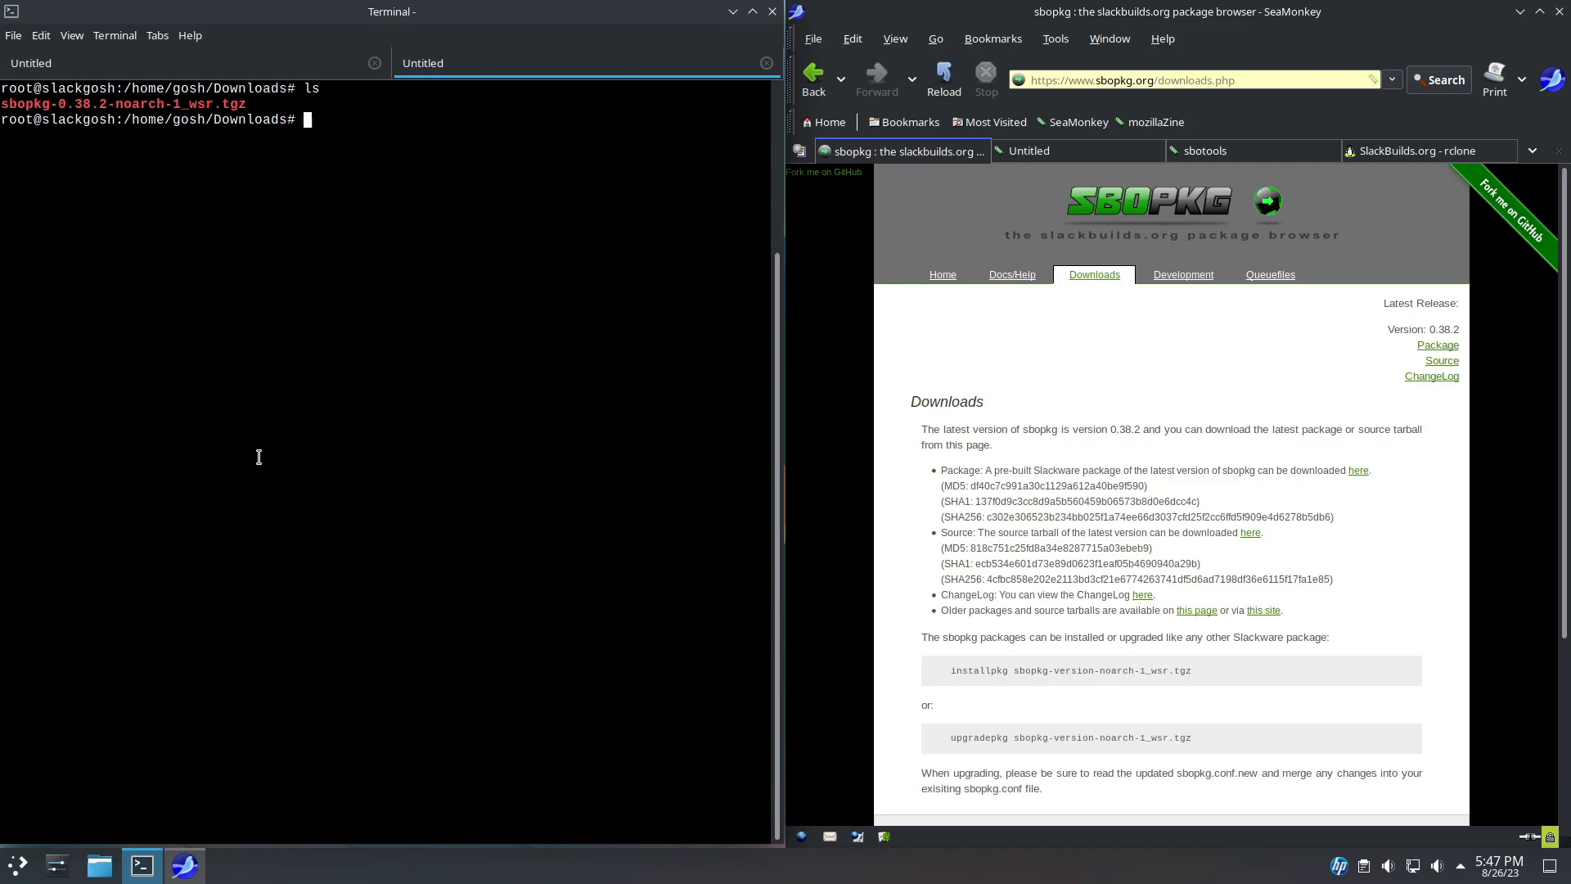
pyautogui.write('installpkg')
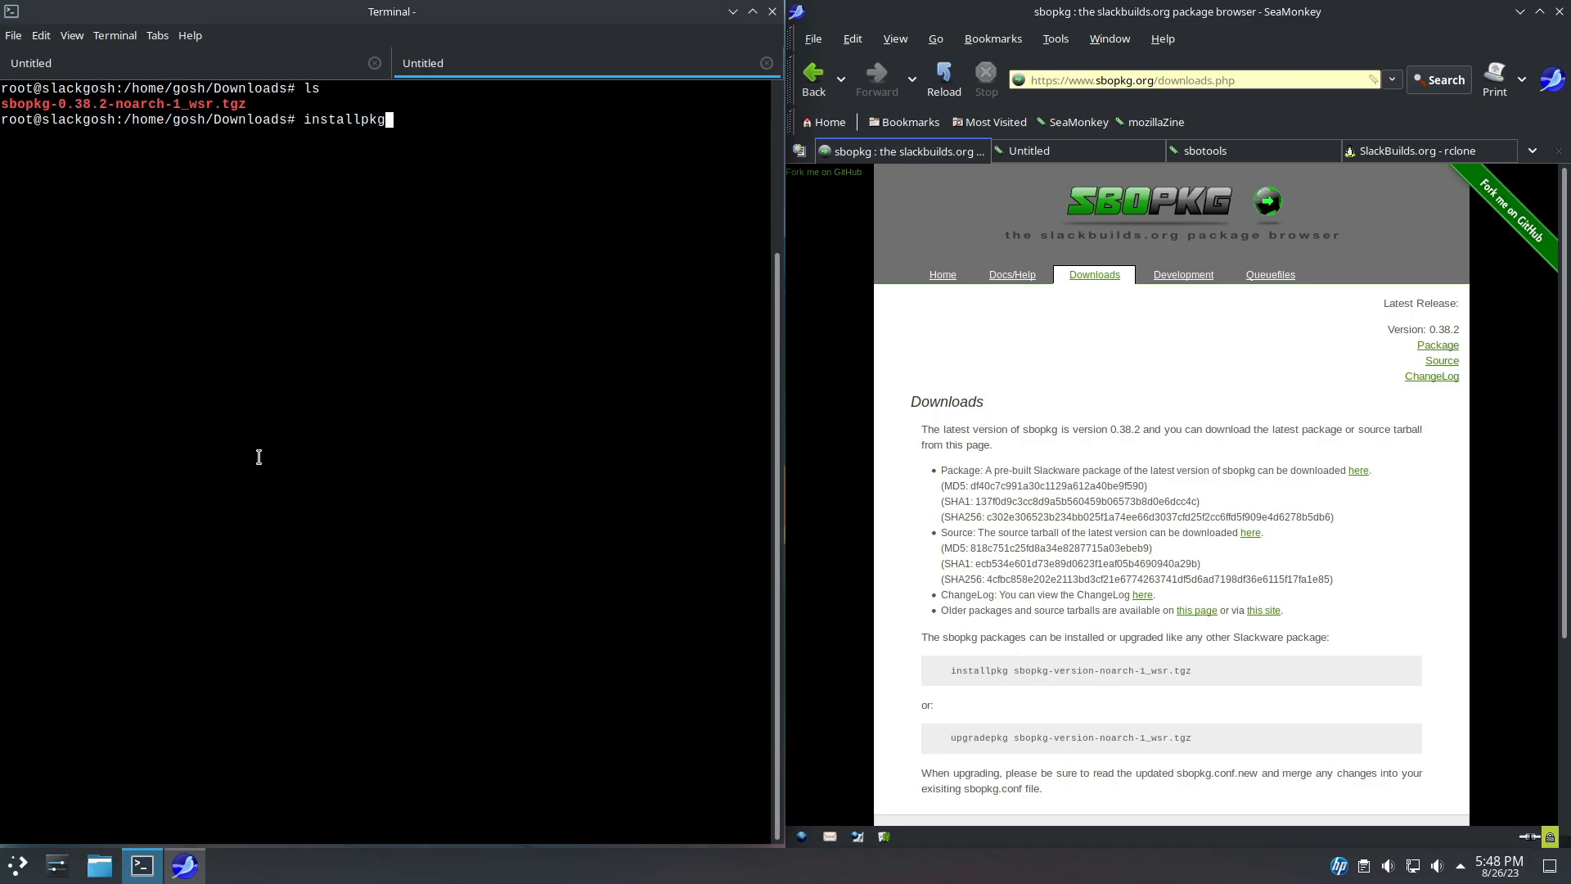
pyautogui.moveTo(634, 414)
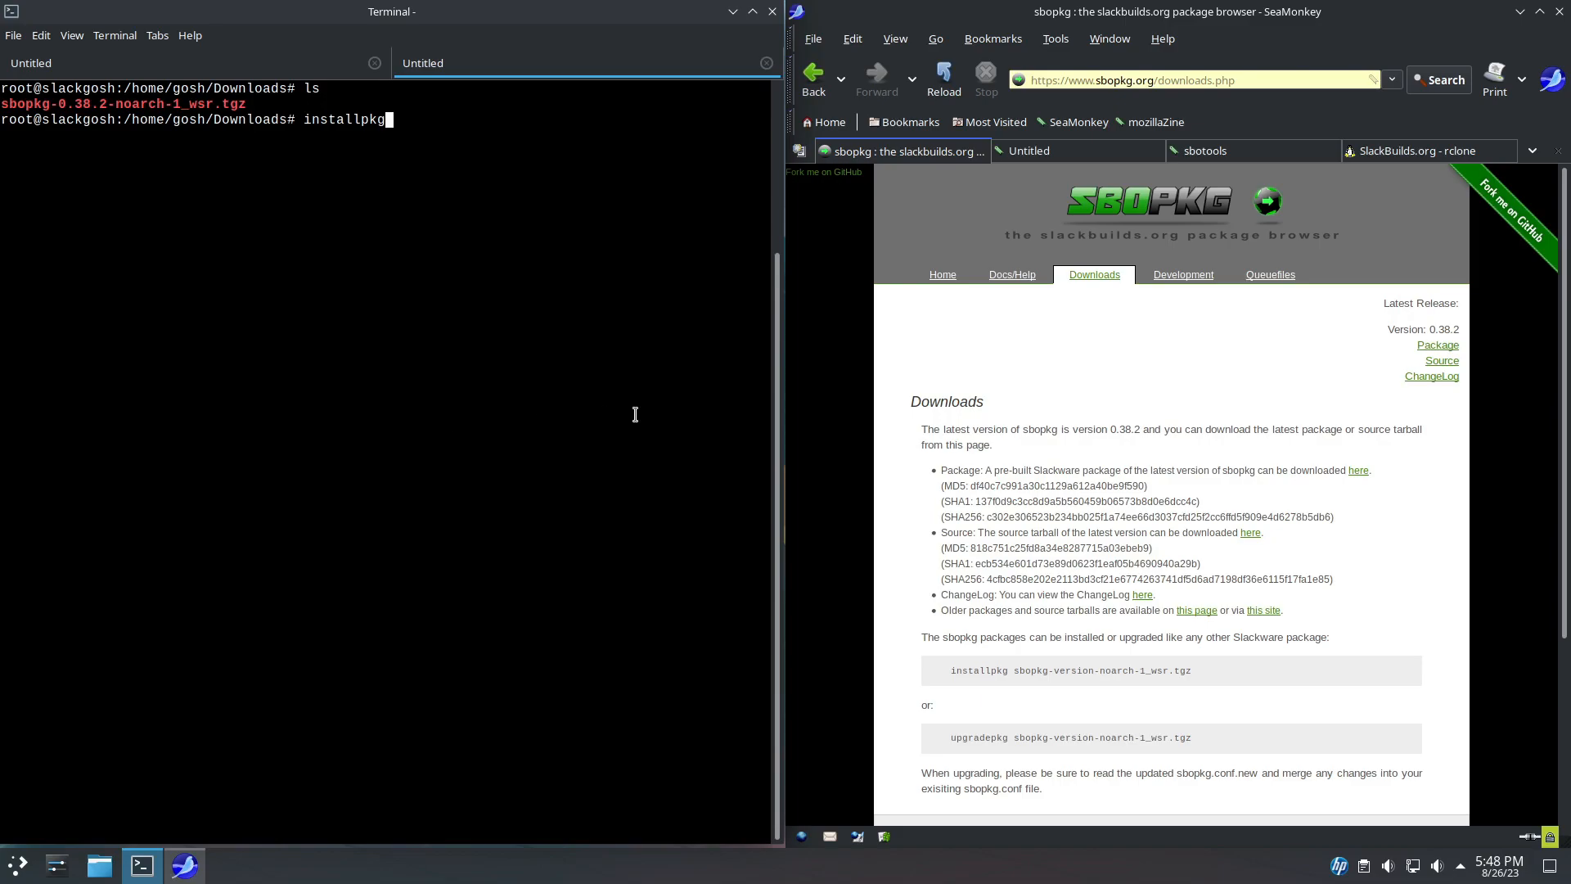
pyautogui.write('s')
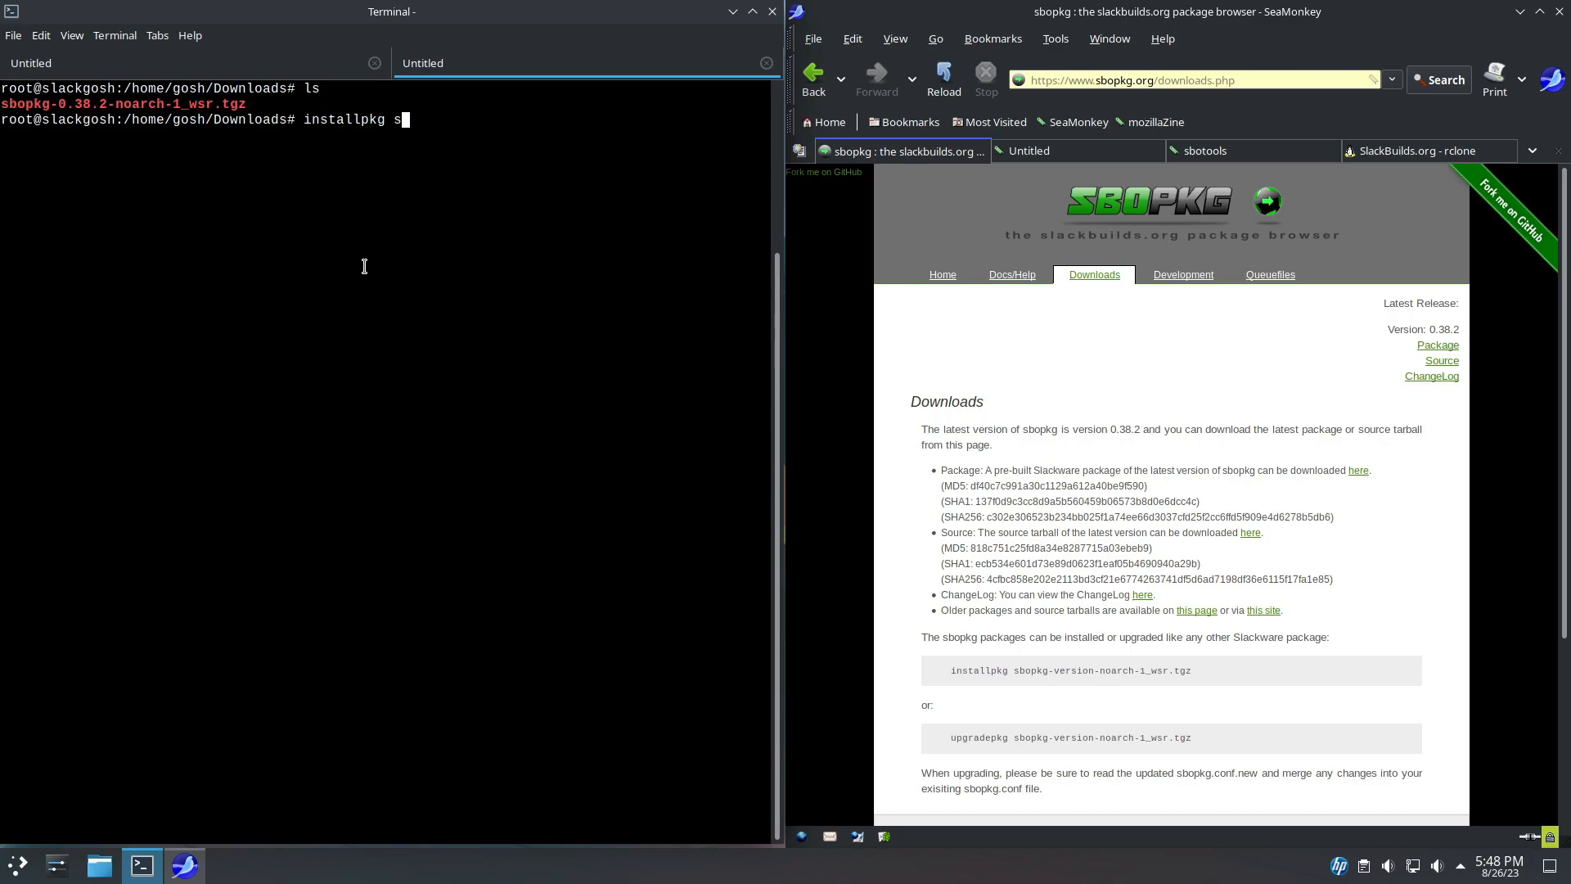
pyautogui.write('bopkg-0.38.2-noarch-1_wsr.tgz')
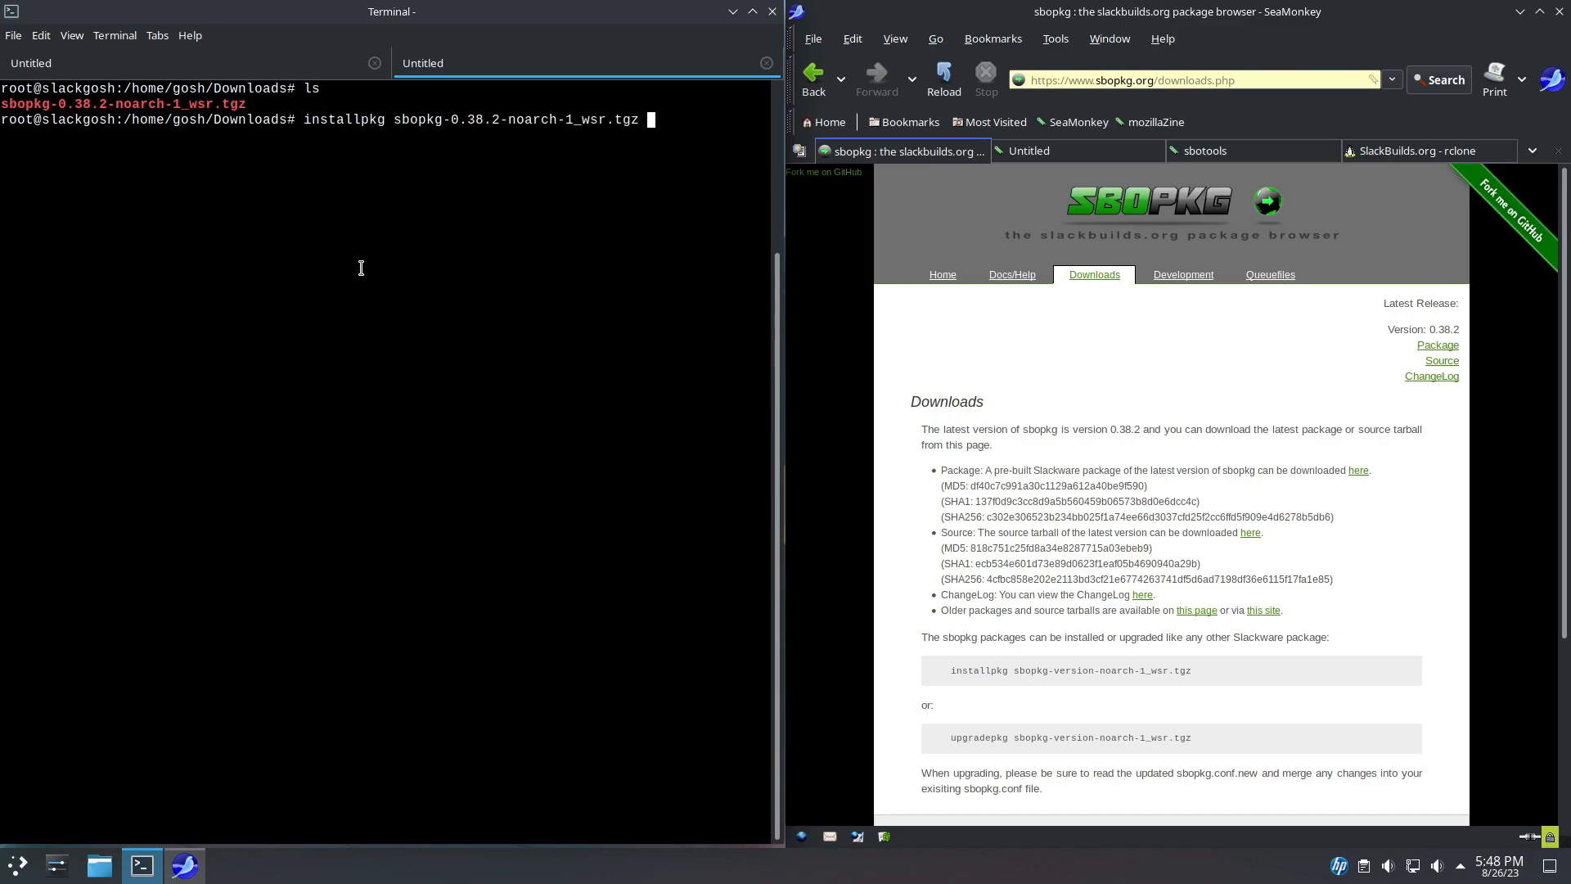
pyautogui.press('Return')
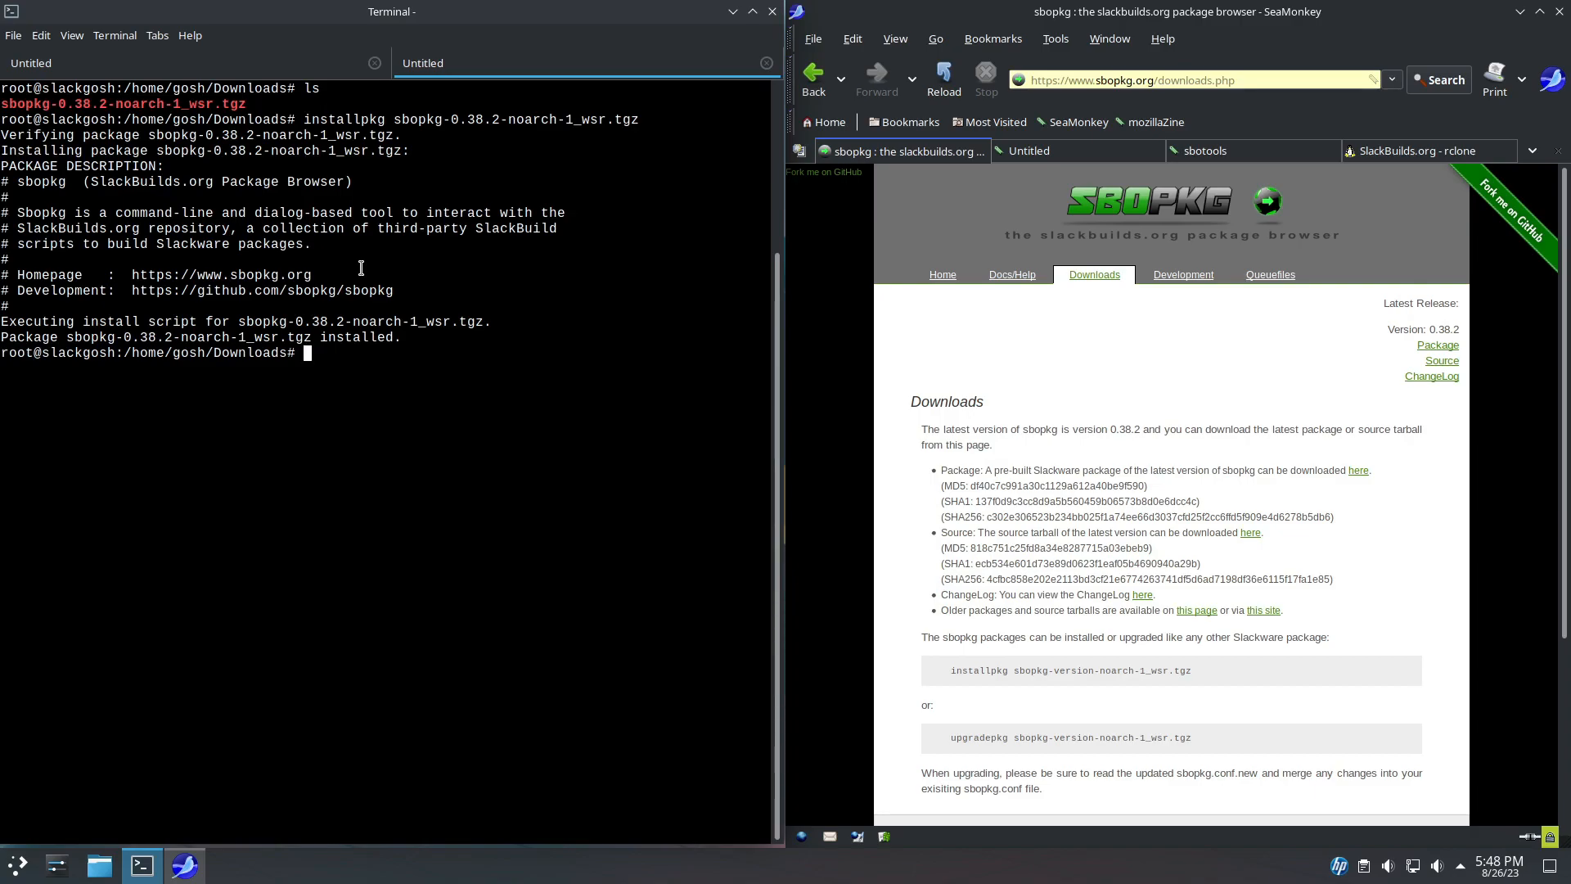
pyautogui.moveTo(195, 190)
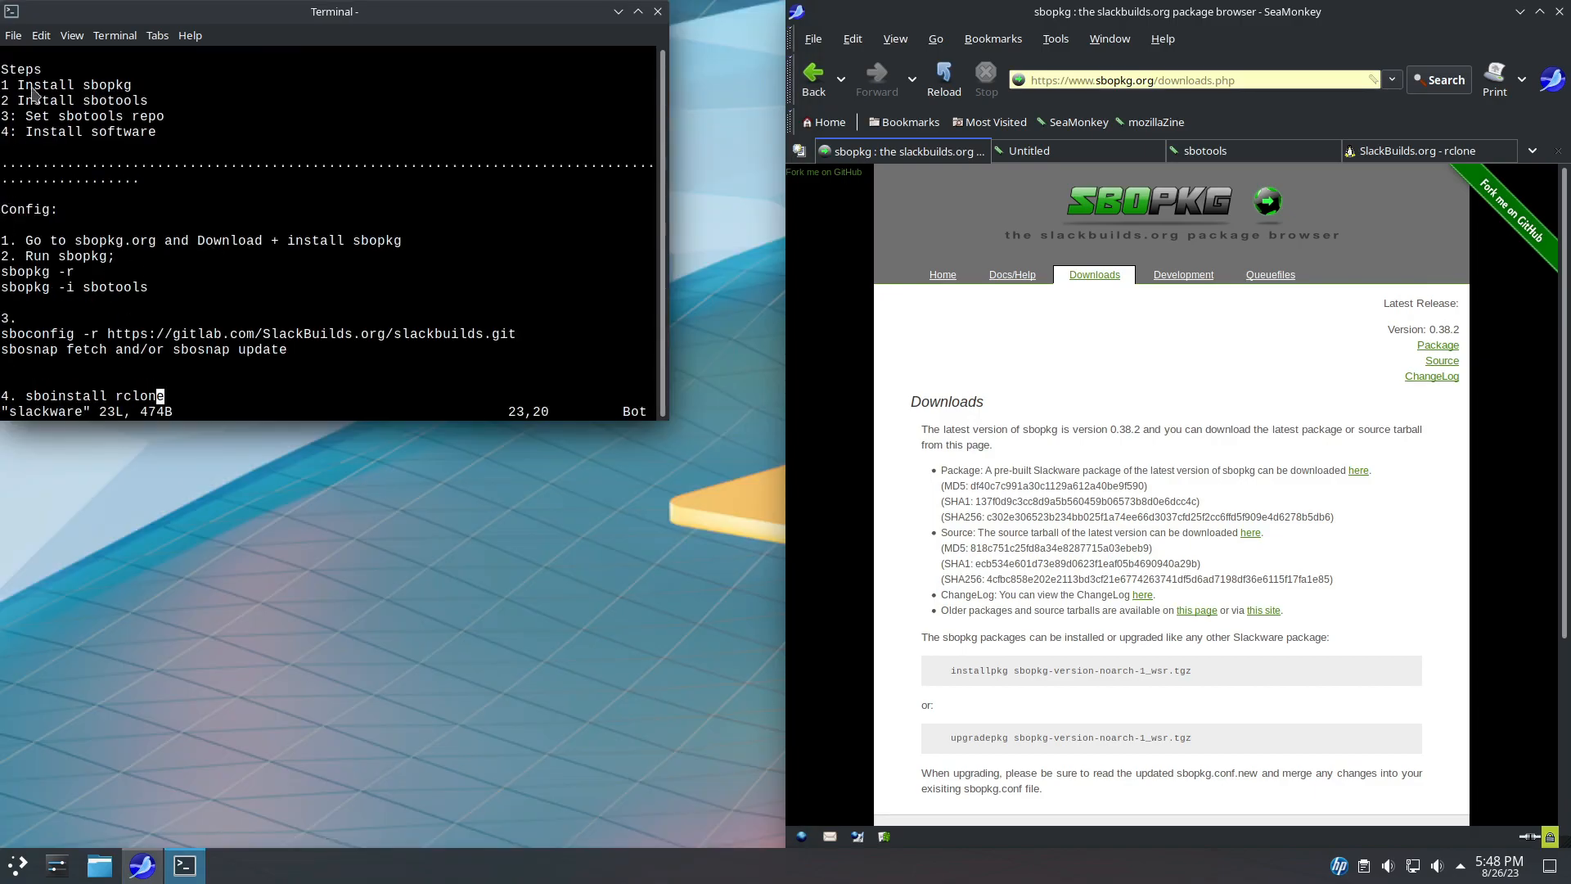
pyautogui.moveTo(7, 55)
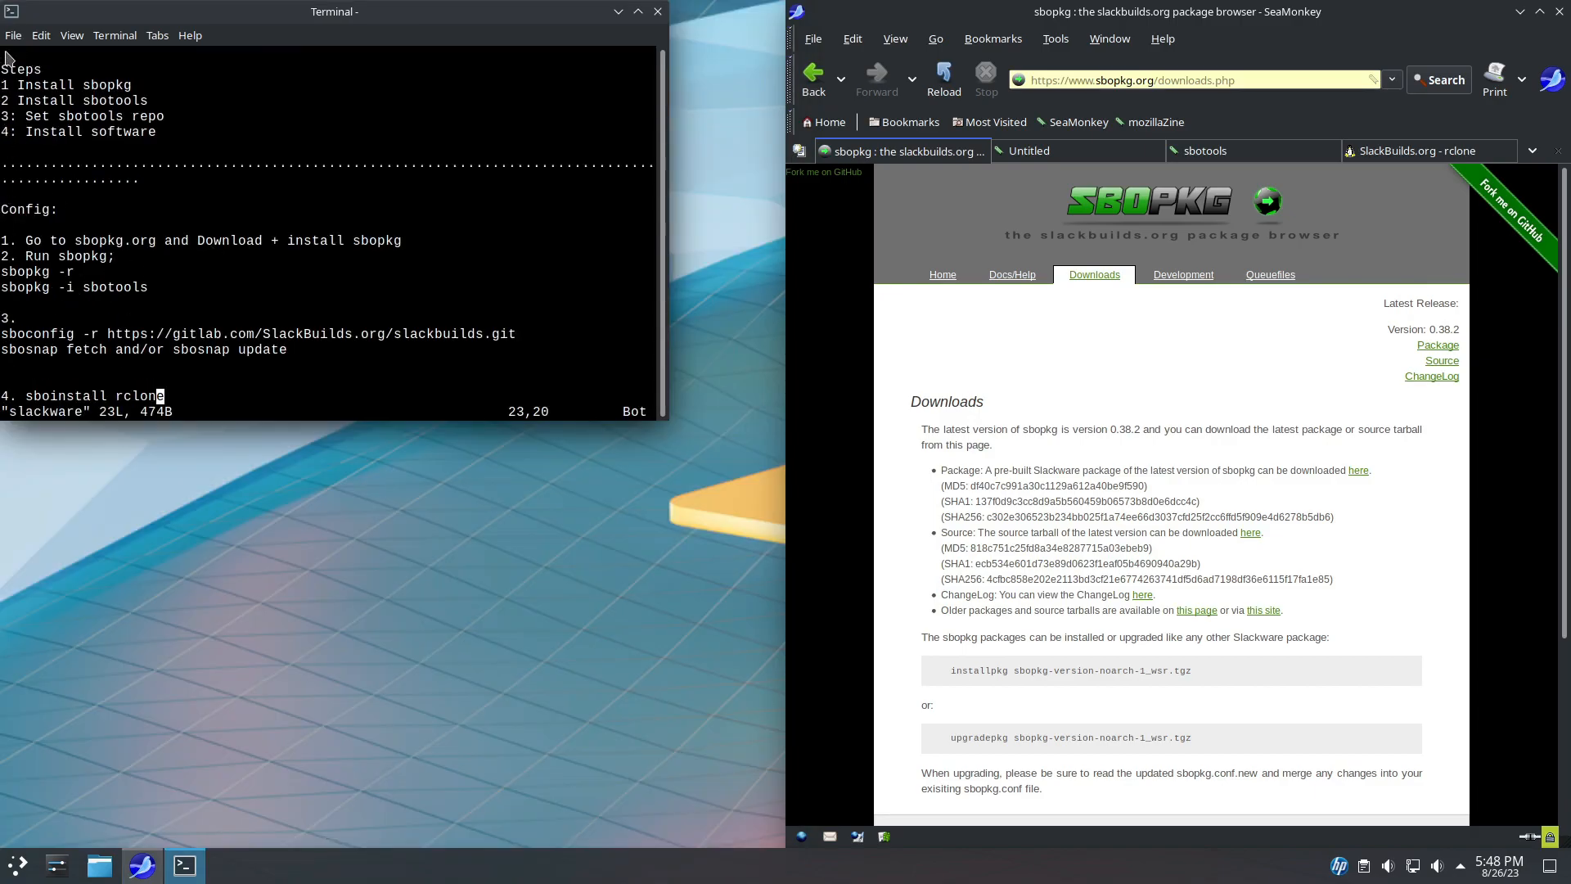
# In a new root Terminal tab, sync the SlackBuilds repository with sbopkg -r.
pyautogui.click(13, 35)
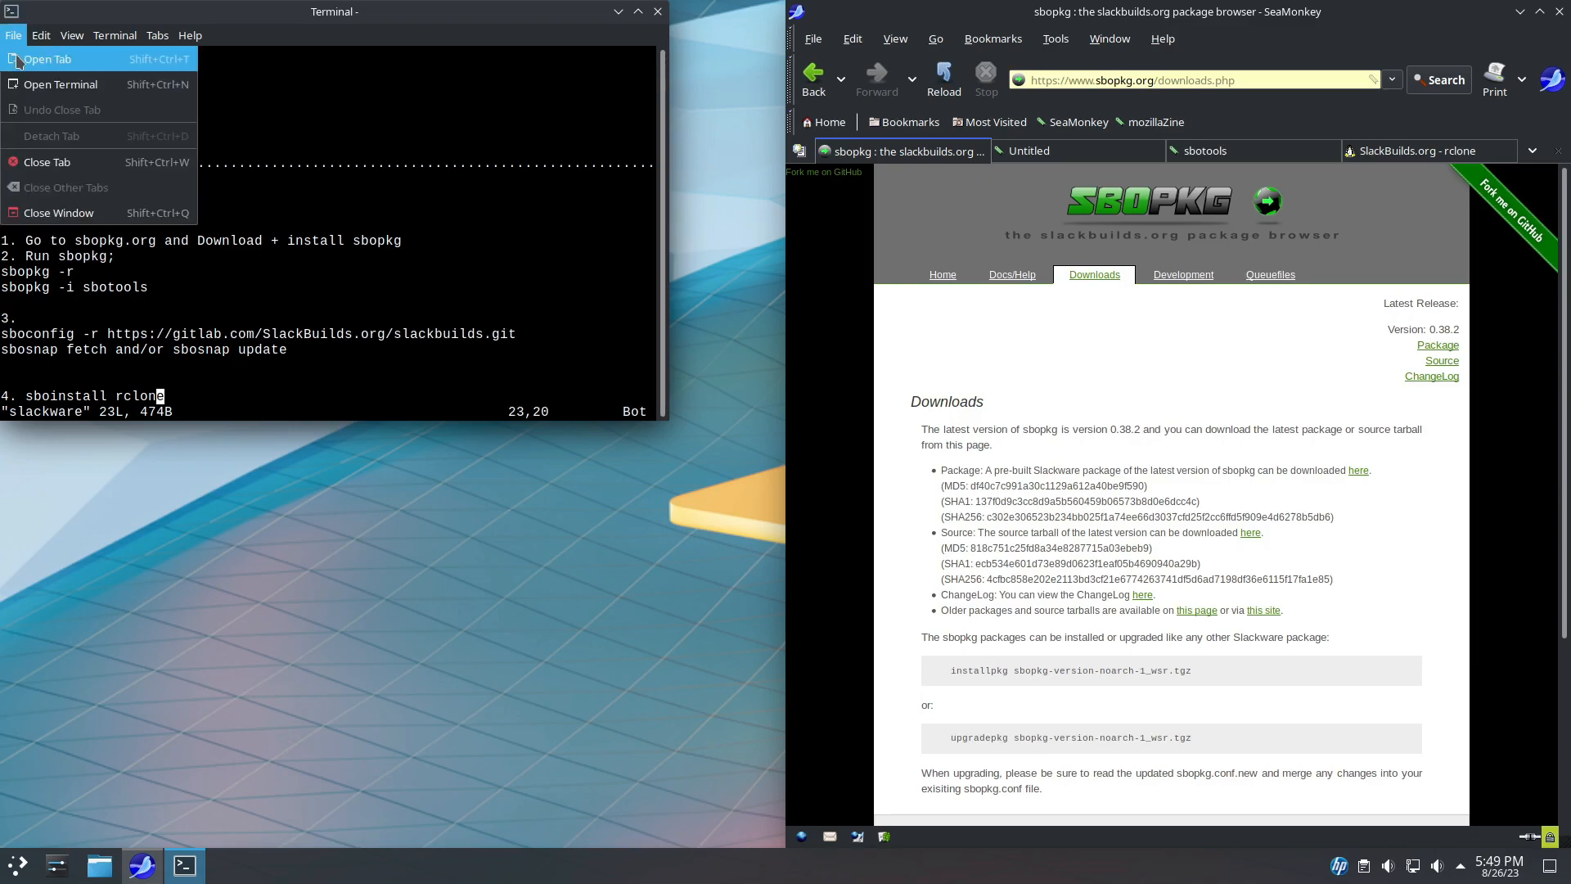
pyautogui.click(49, 58)
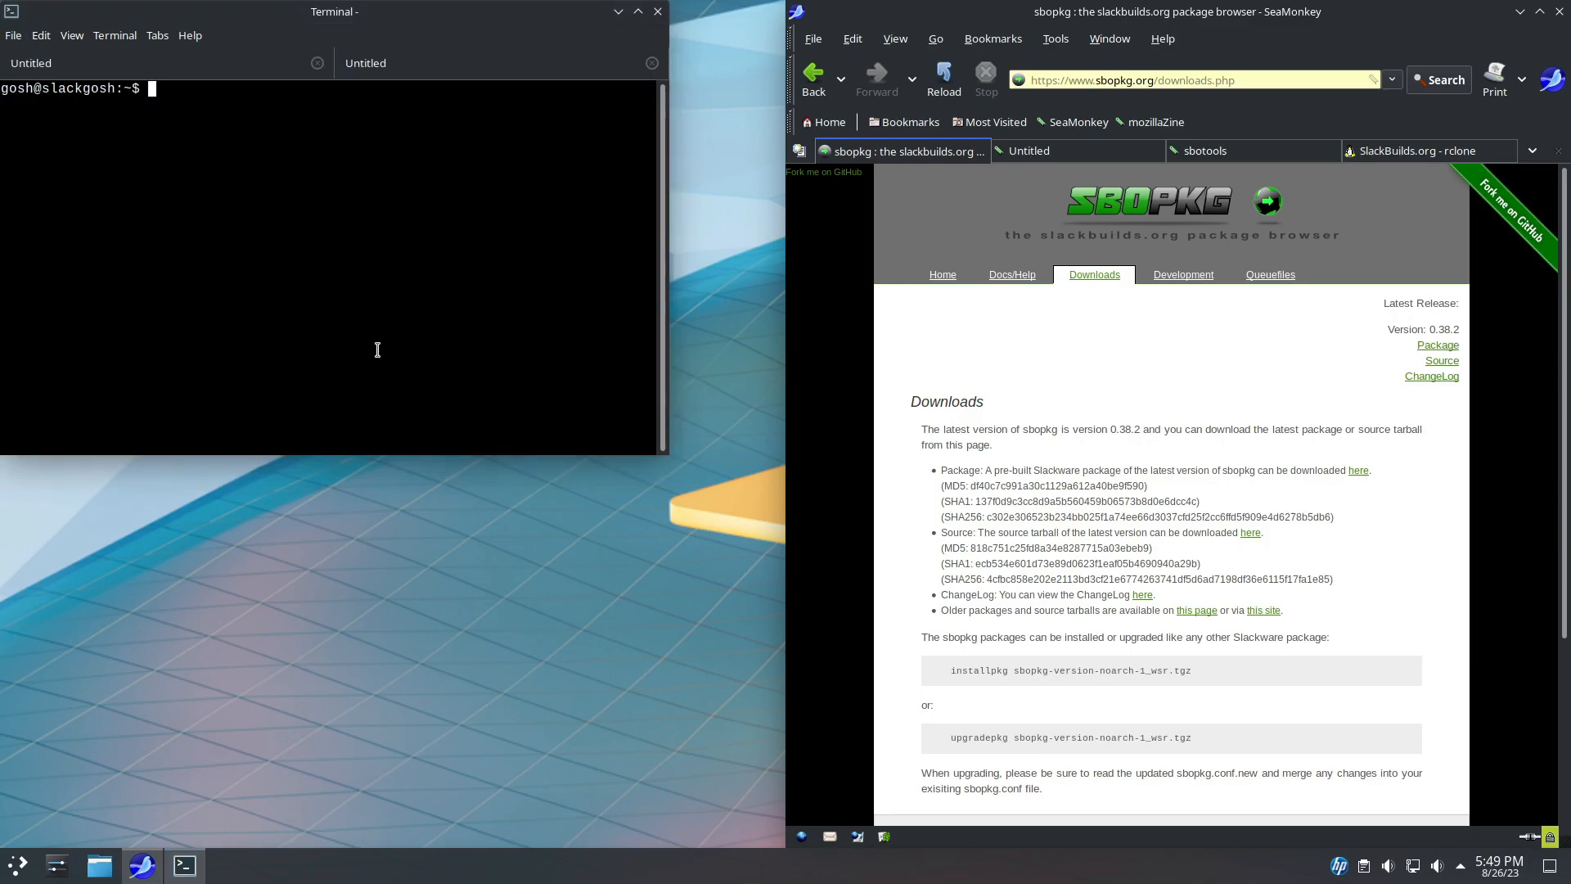
pyautogui.write('su')
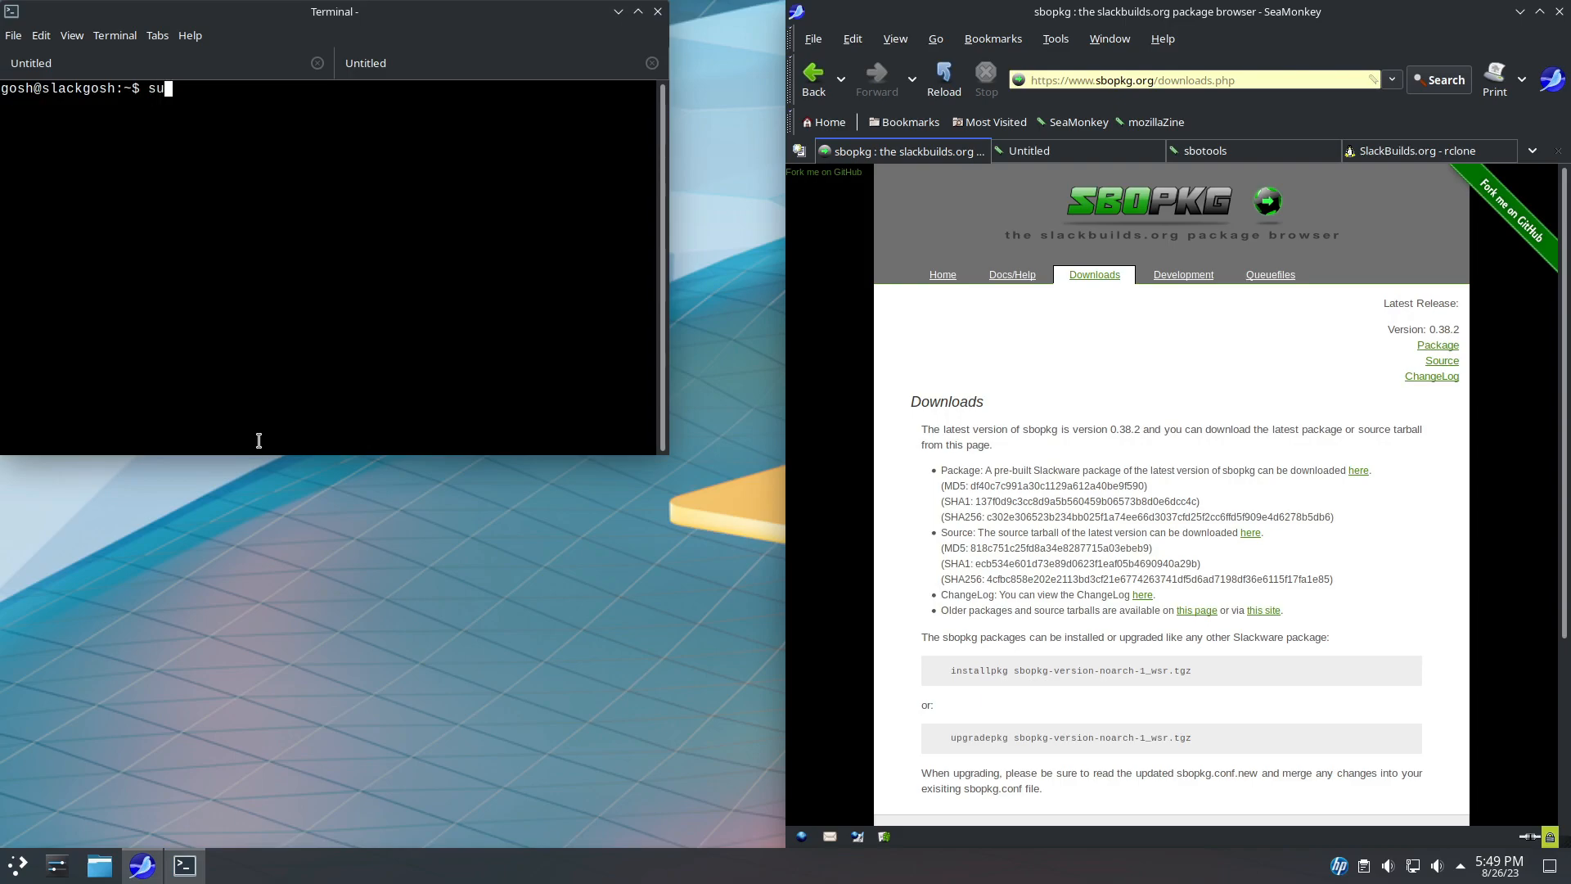
pyautogui.press('Return')
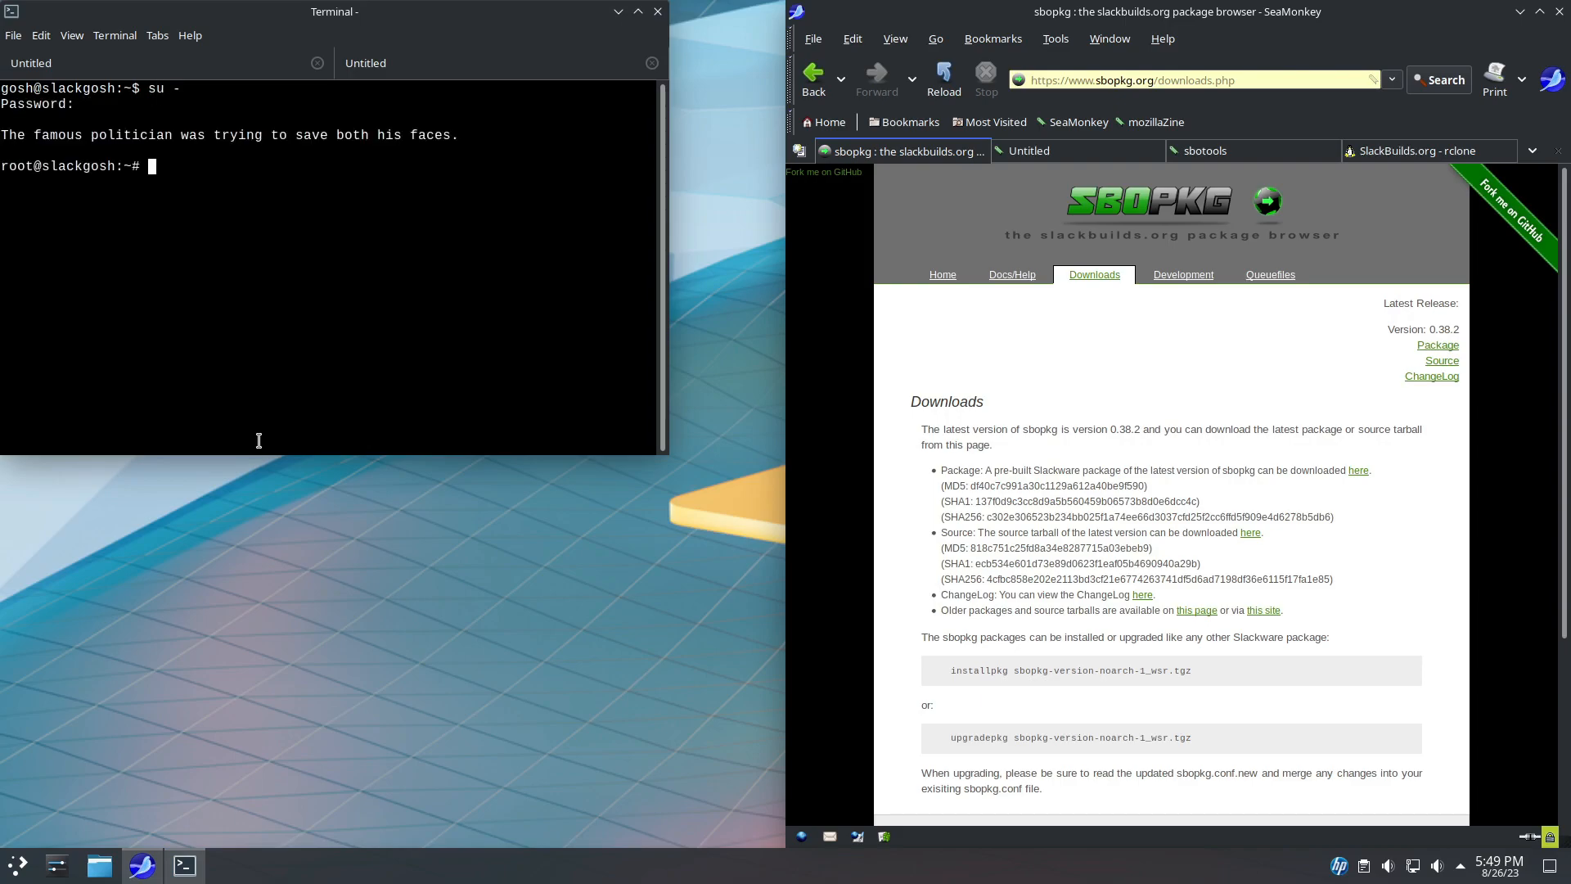
pyautogui.write('sbopkg -r')
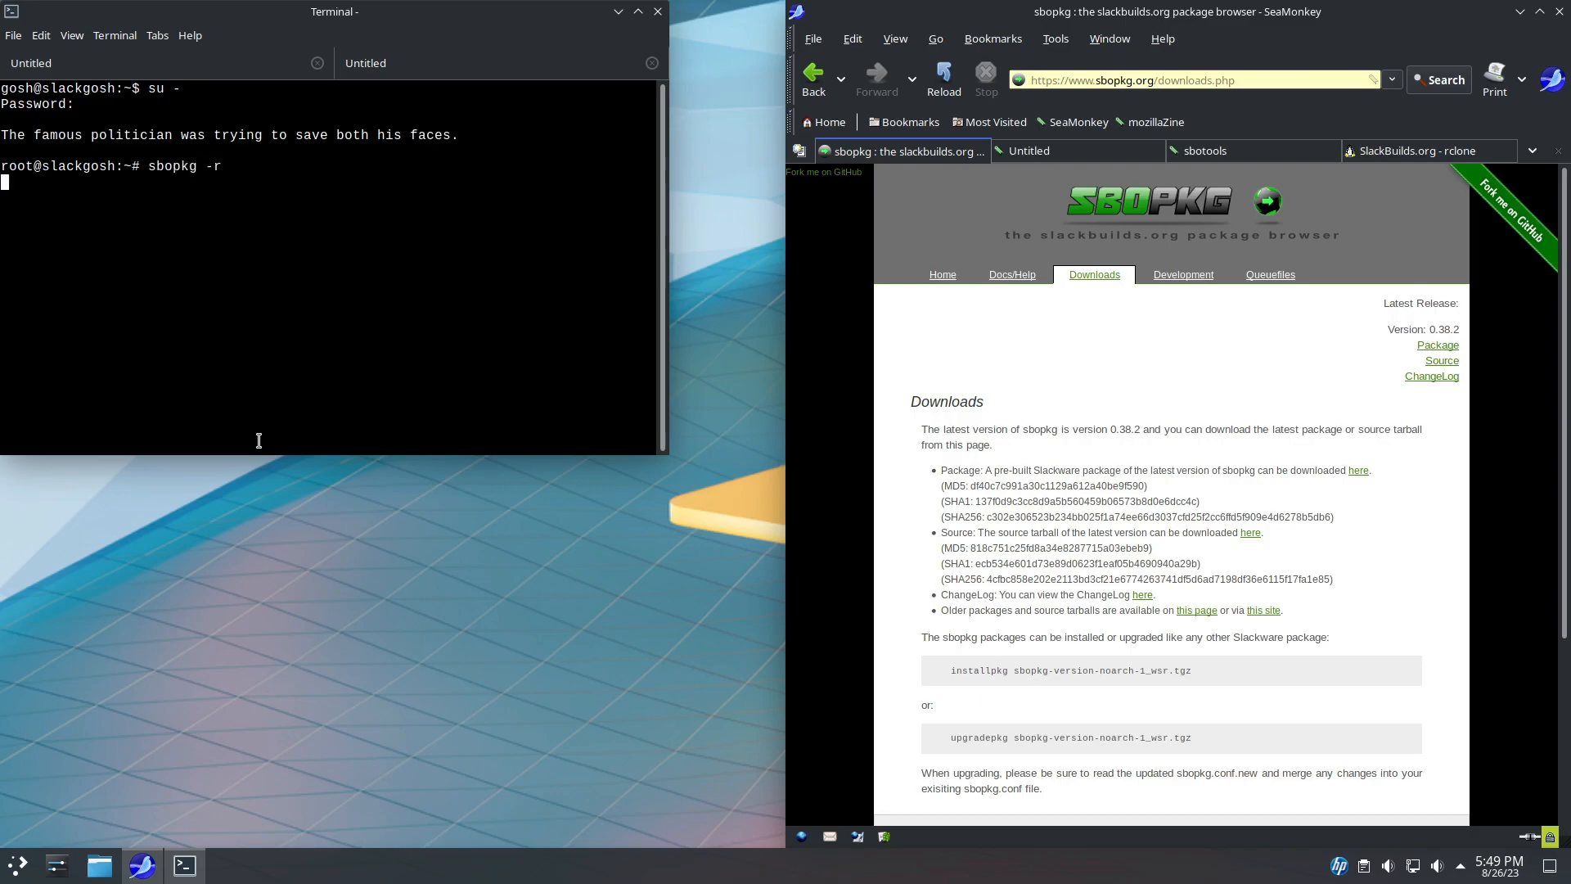
pyautogui.press('Return')
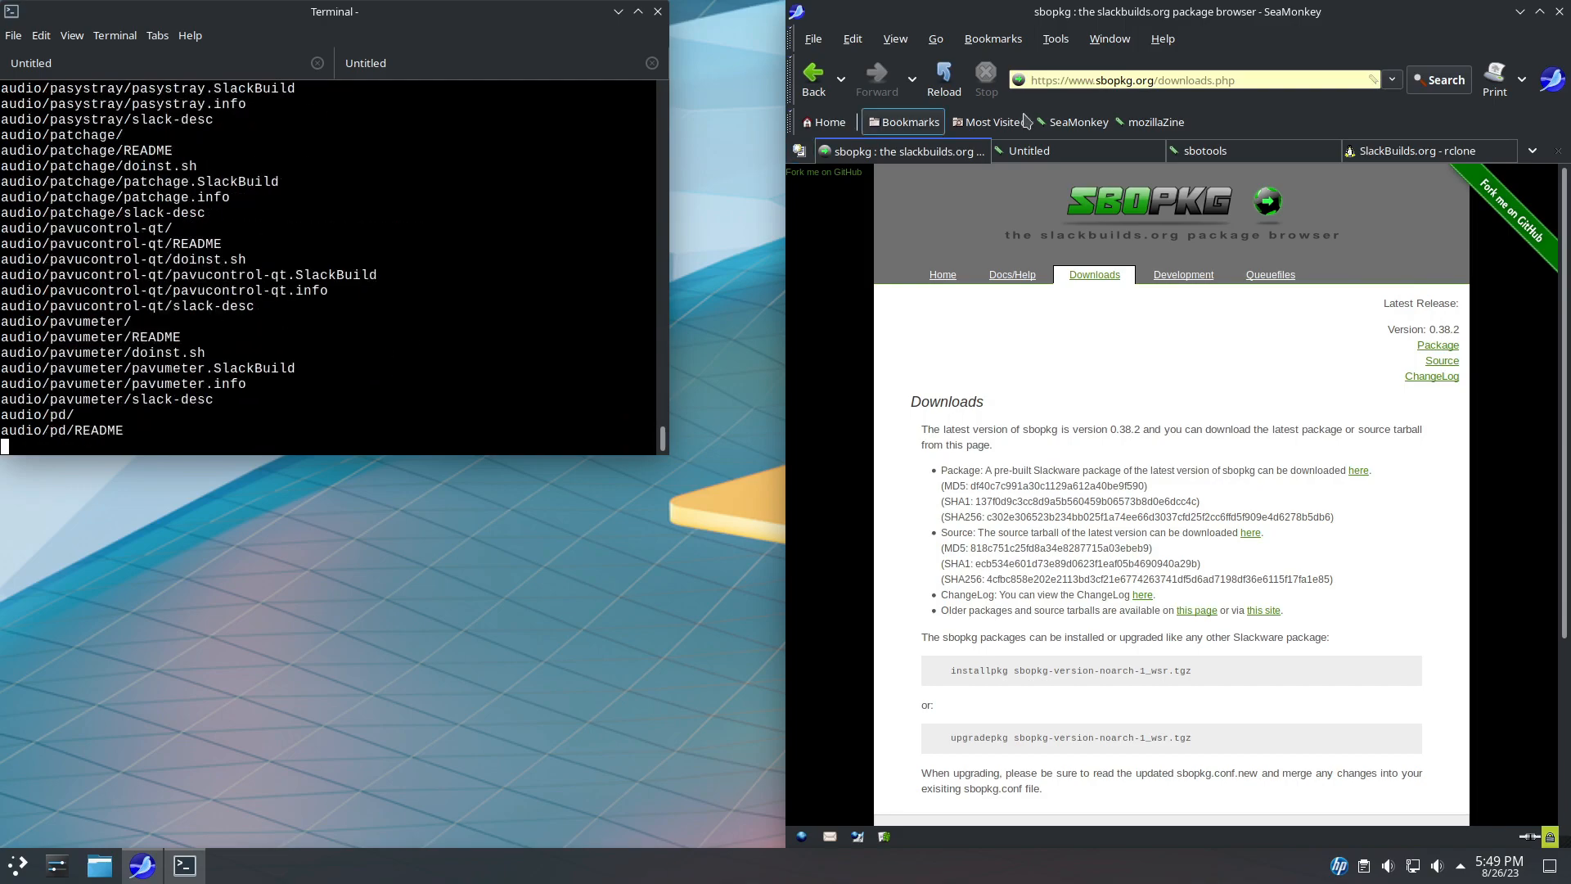
pyautogui.click(1423, 151)
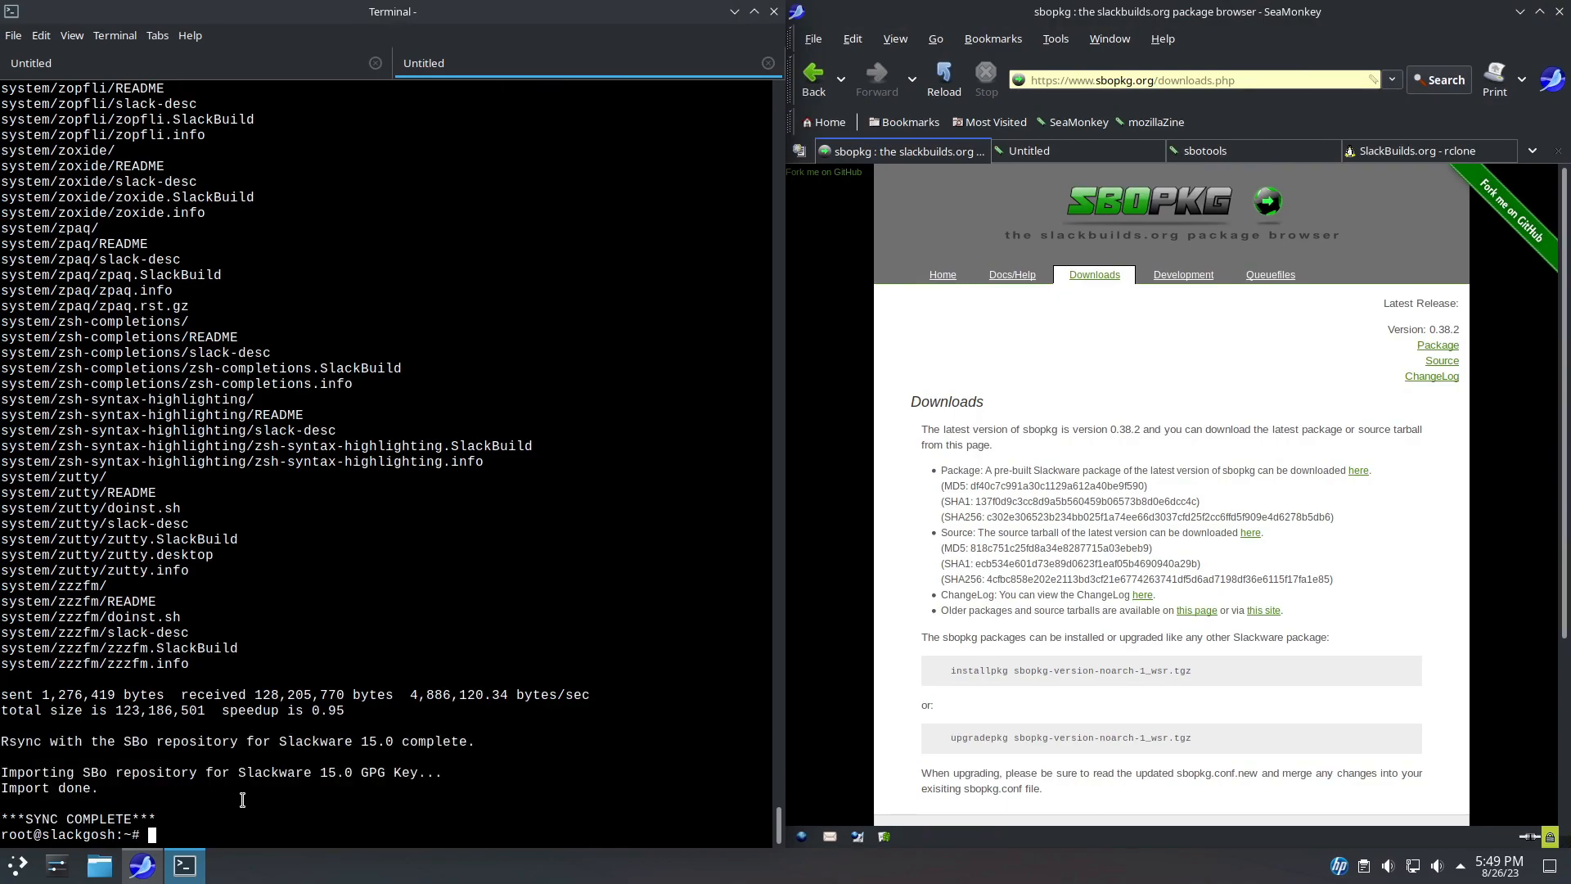
# Run sbopkg -g sbotools, finding system/sbotools version 2.7.
pyautogui.write('sbopk')
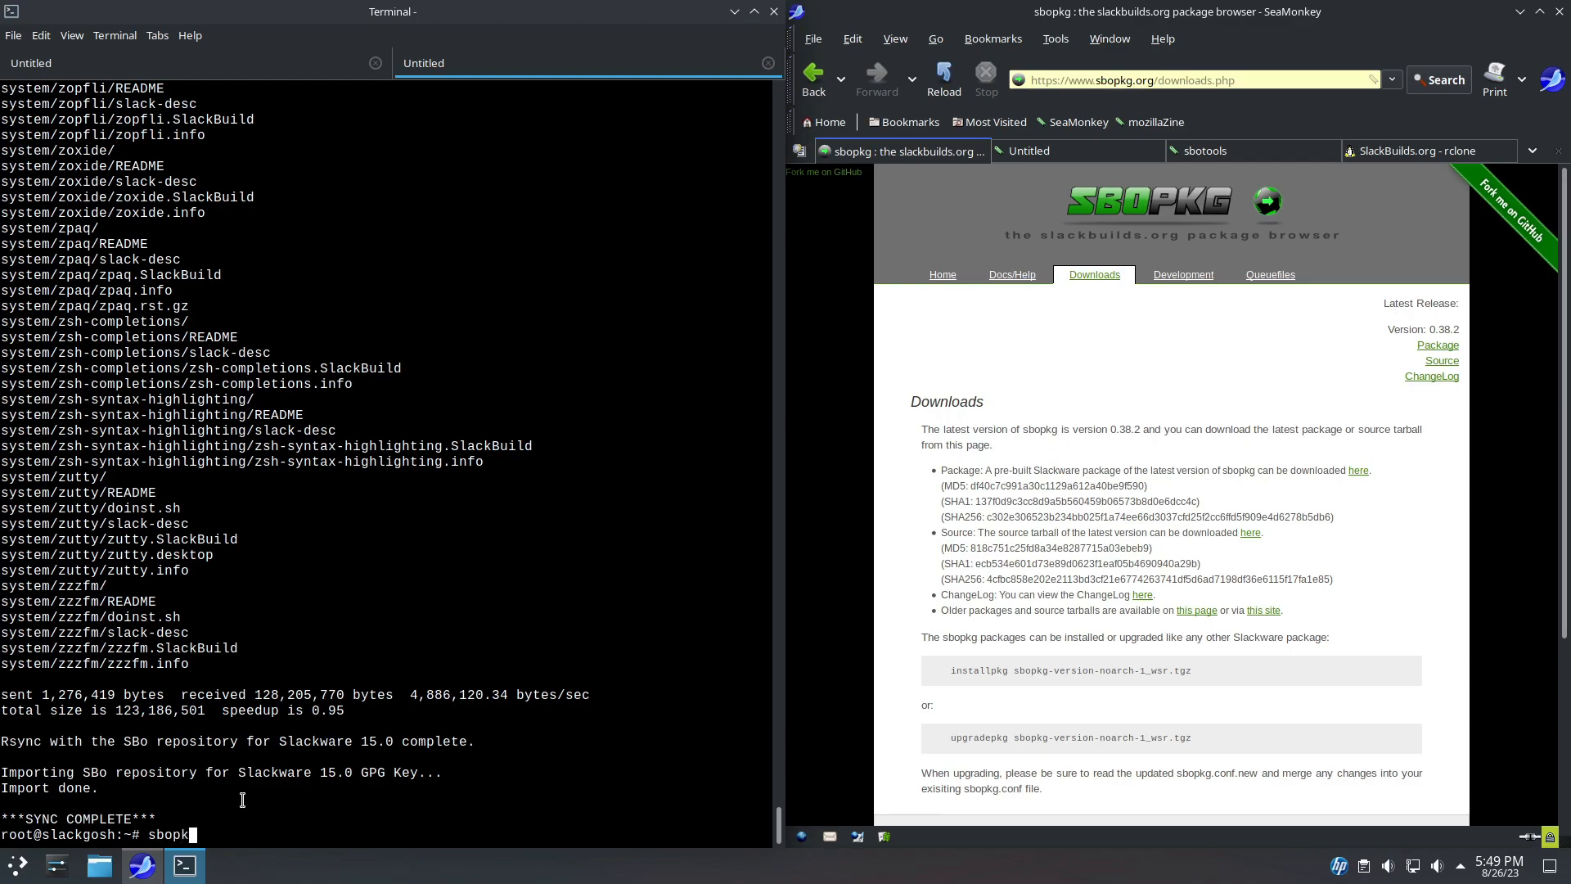
pyautogui.write('g')
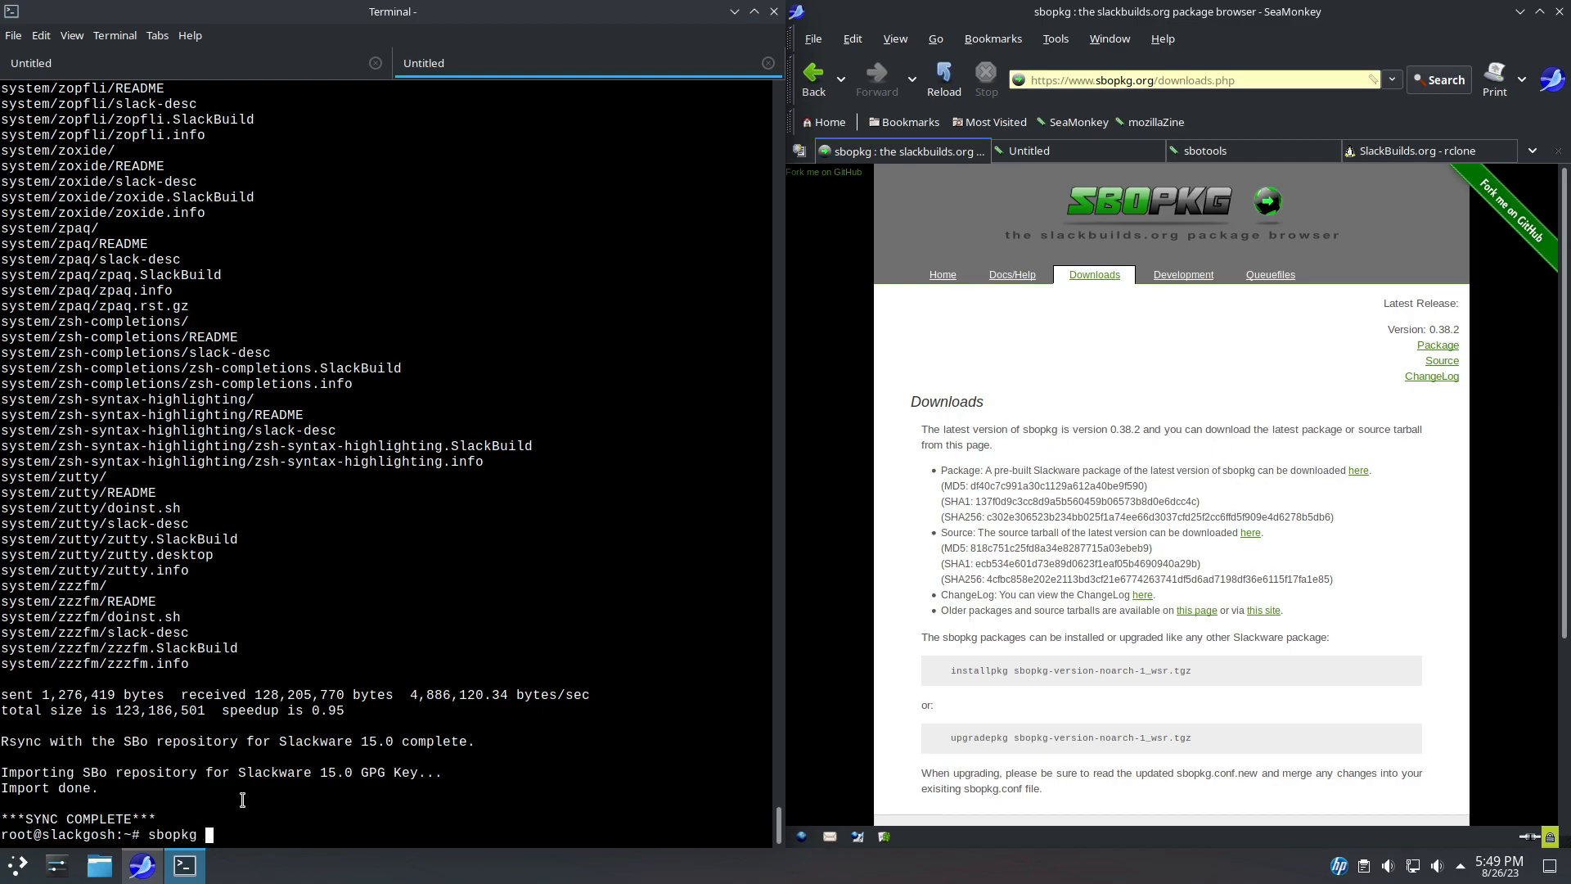
pyautogui.write('-g')
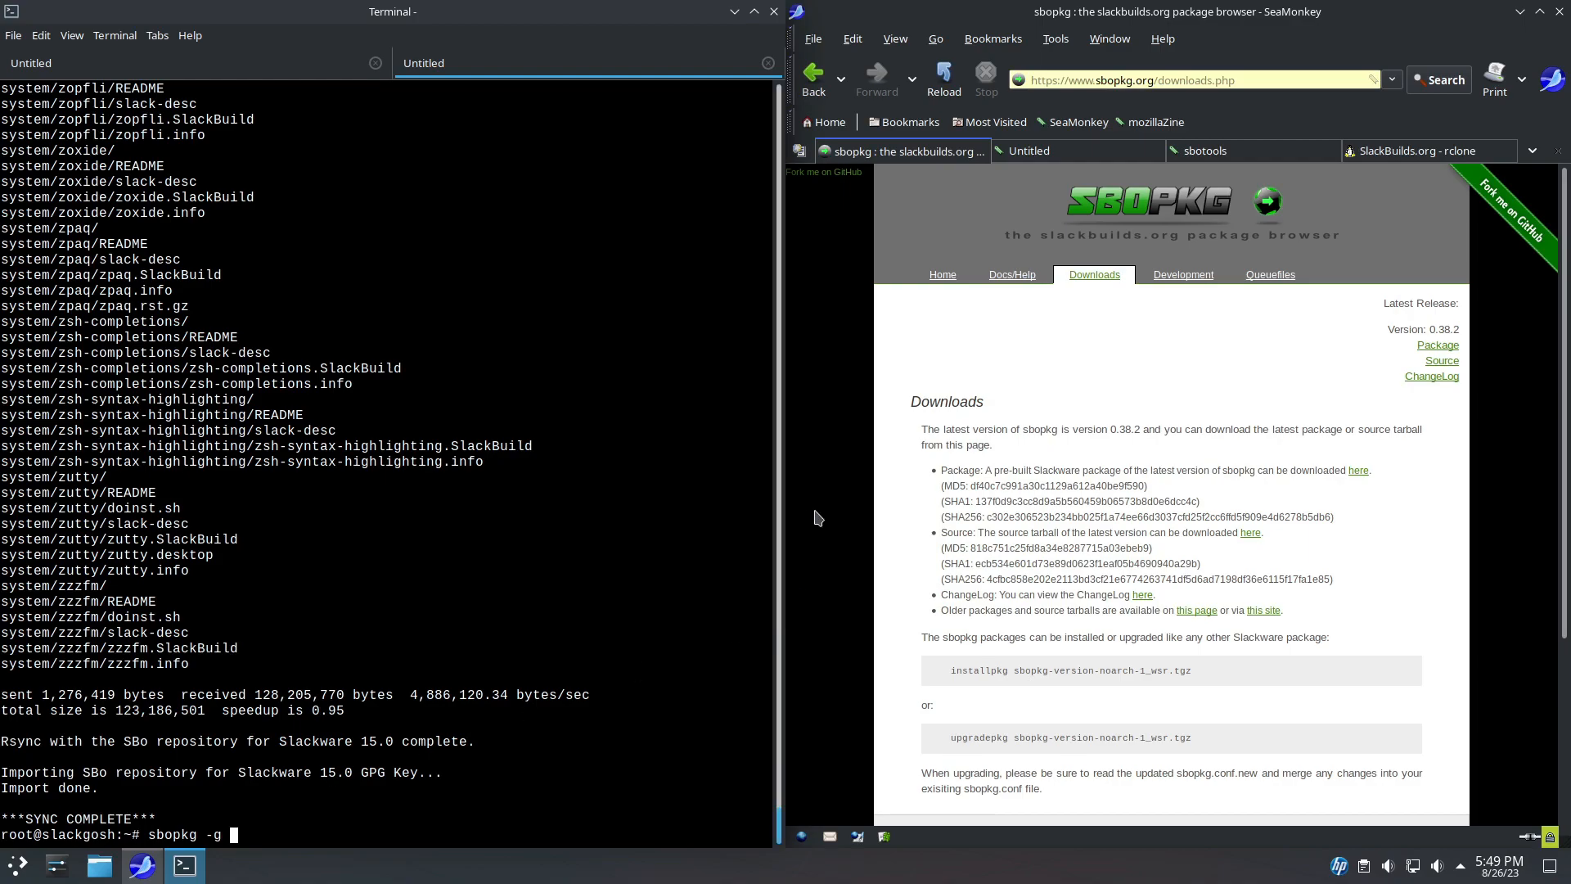
pyautogui.write('sb')
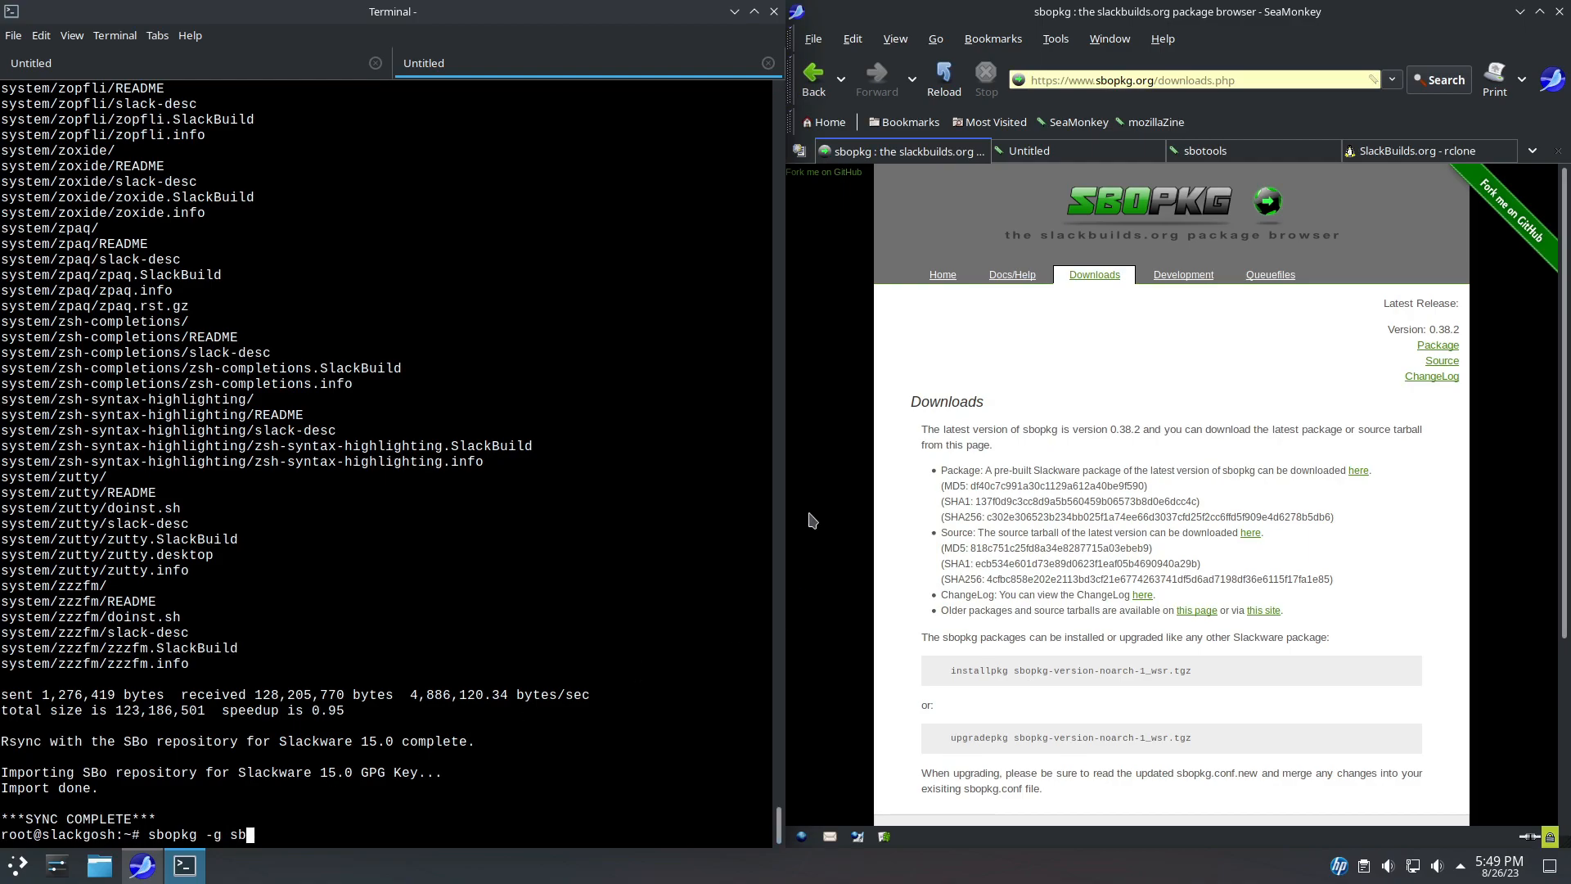
pyautogui.press('Return')
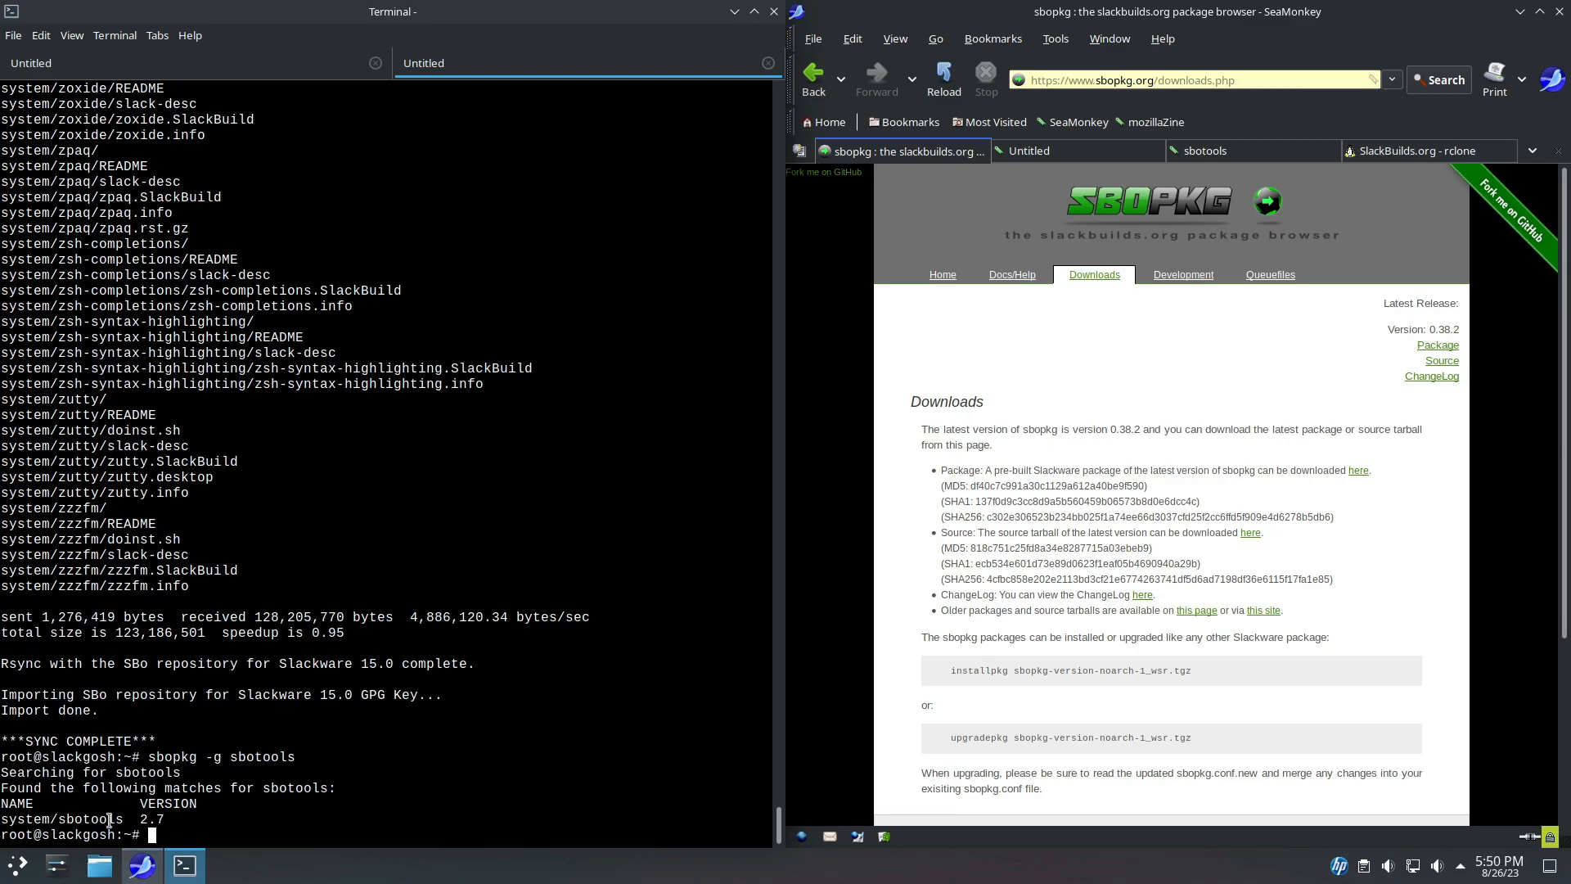
pyautogui.moveTo(1299, 367)
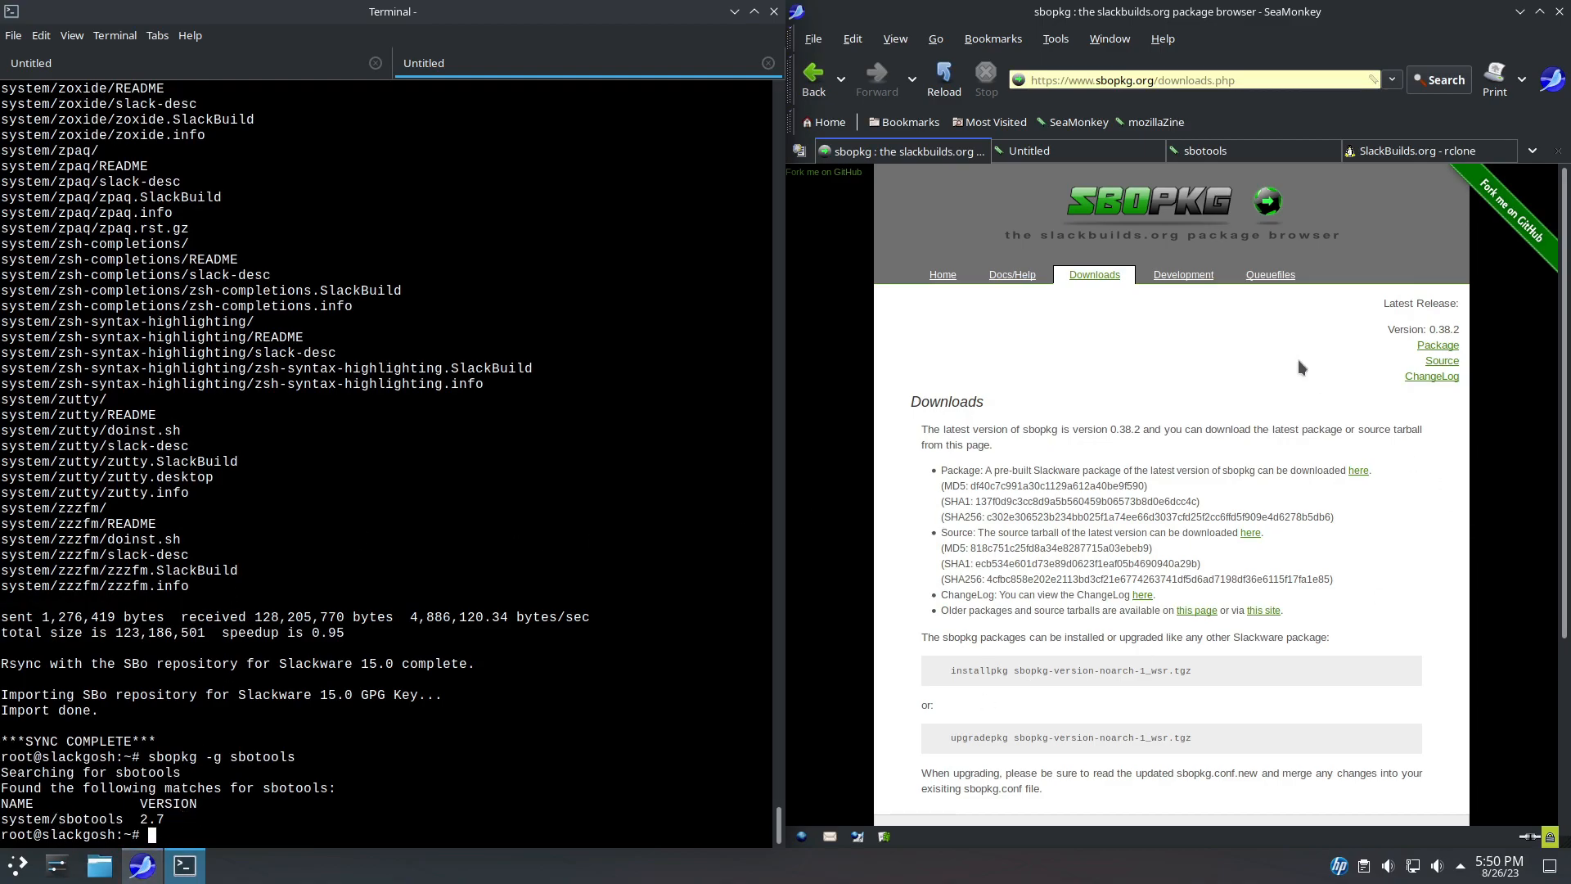
# Search SlackBuilds.org for 'sbotool' to reach the sbotools 2.7 page.
pyautogui.click(1425, 151)
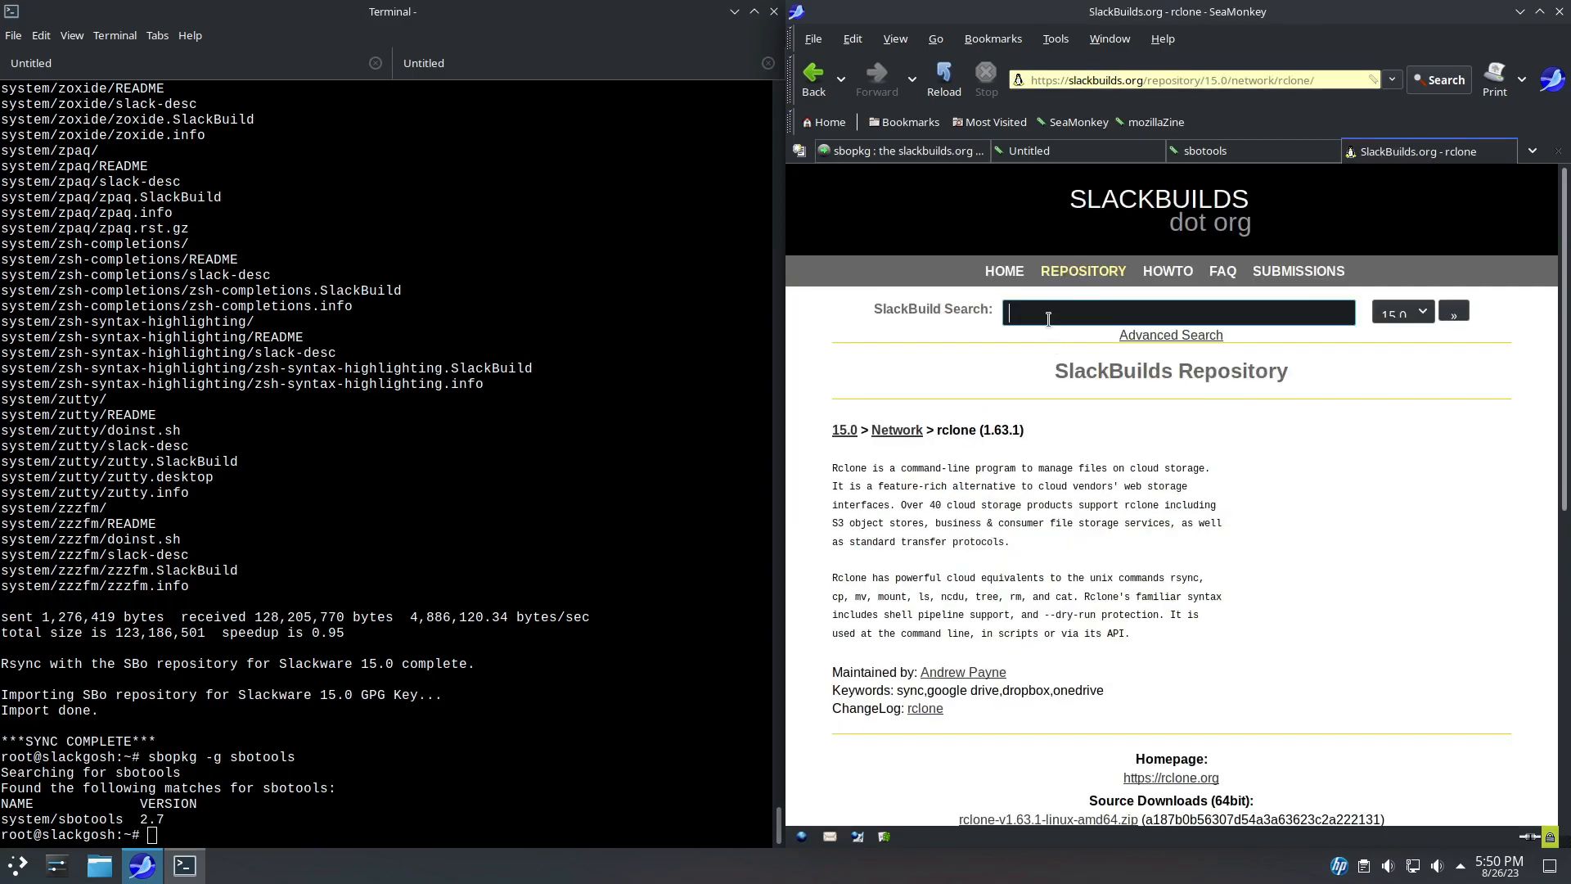
pyautogui.write('sbotool')
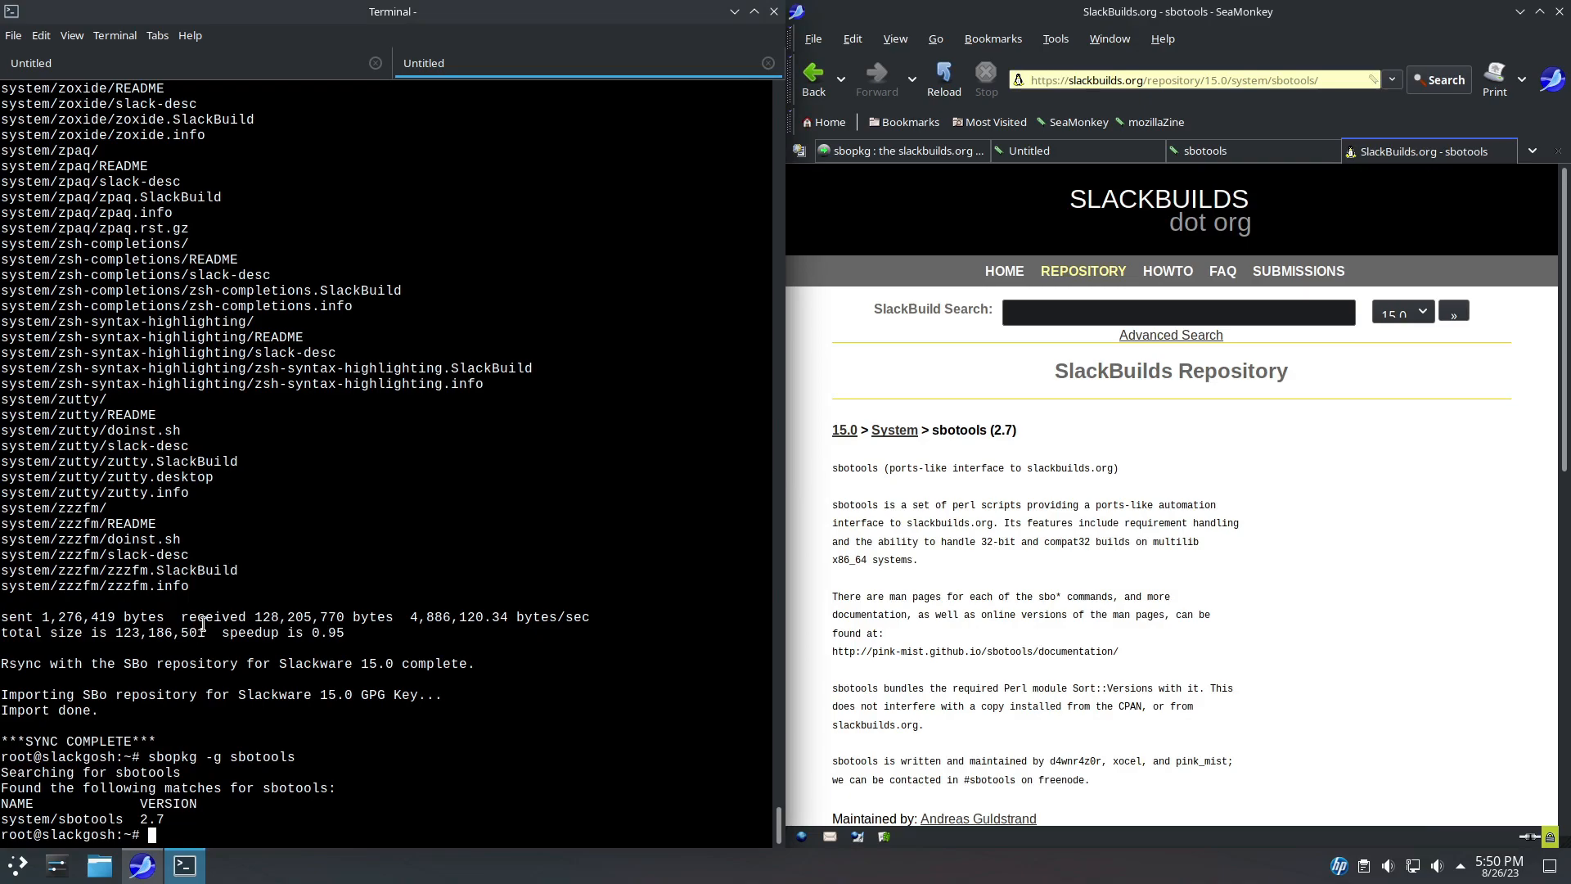
pyautogui.moveTo(535, 711)
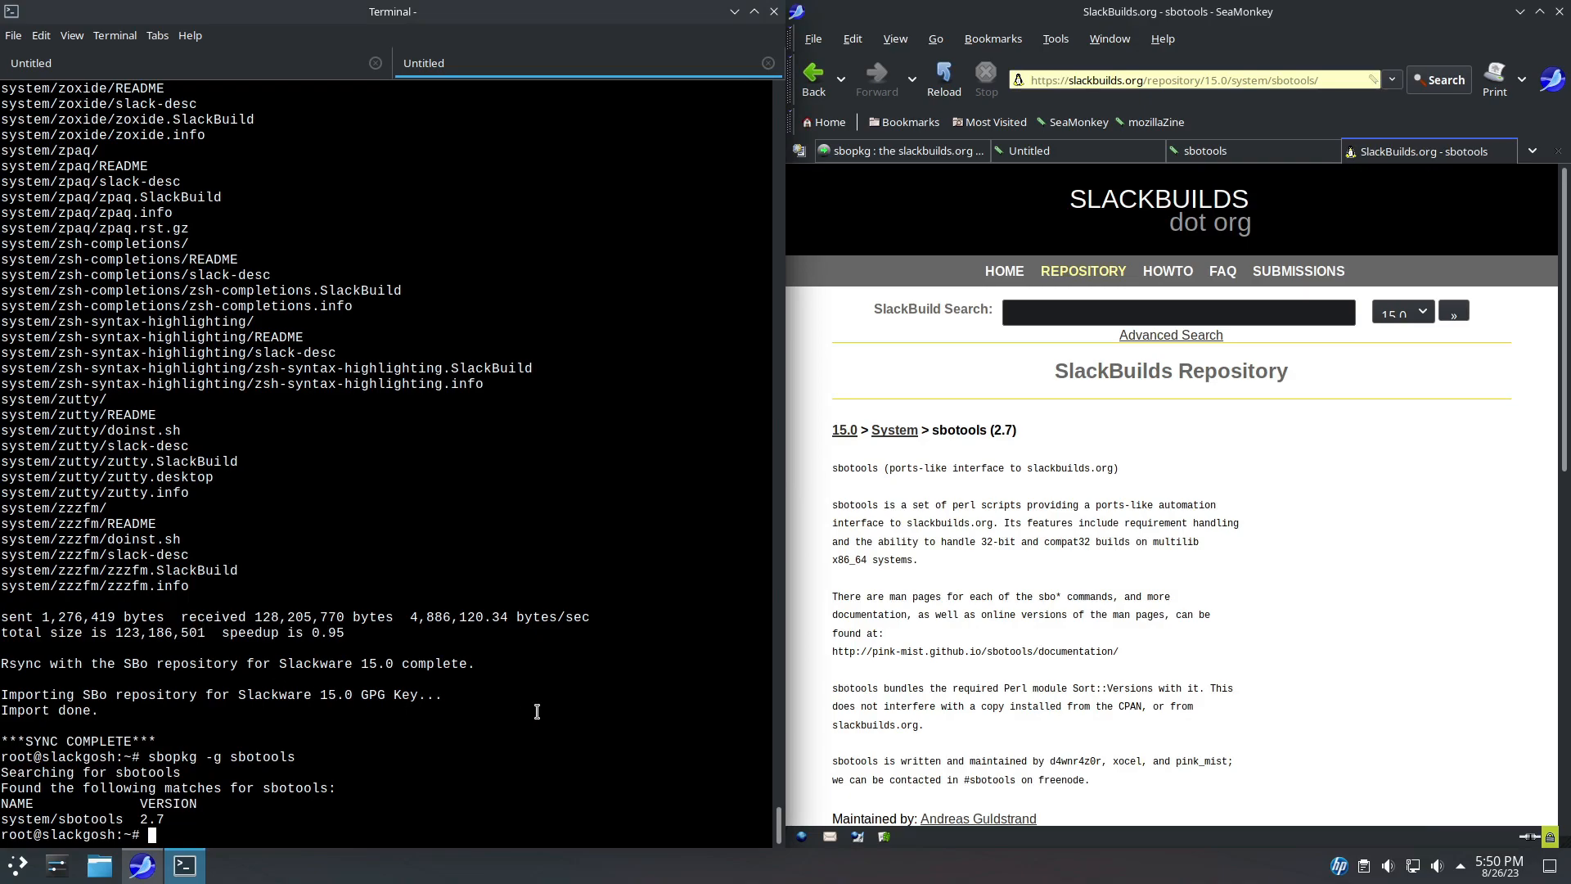
# Build and install sbotools 2.7 via sbopkg -i sbotools, choosing Proceed.
pyautogui.write('sbopkg -')
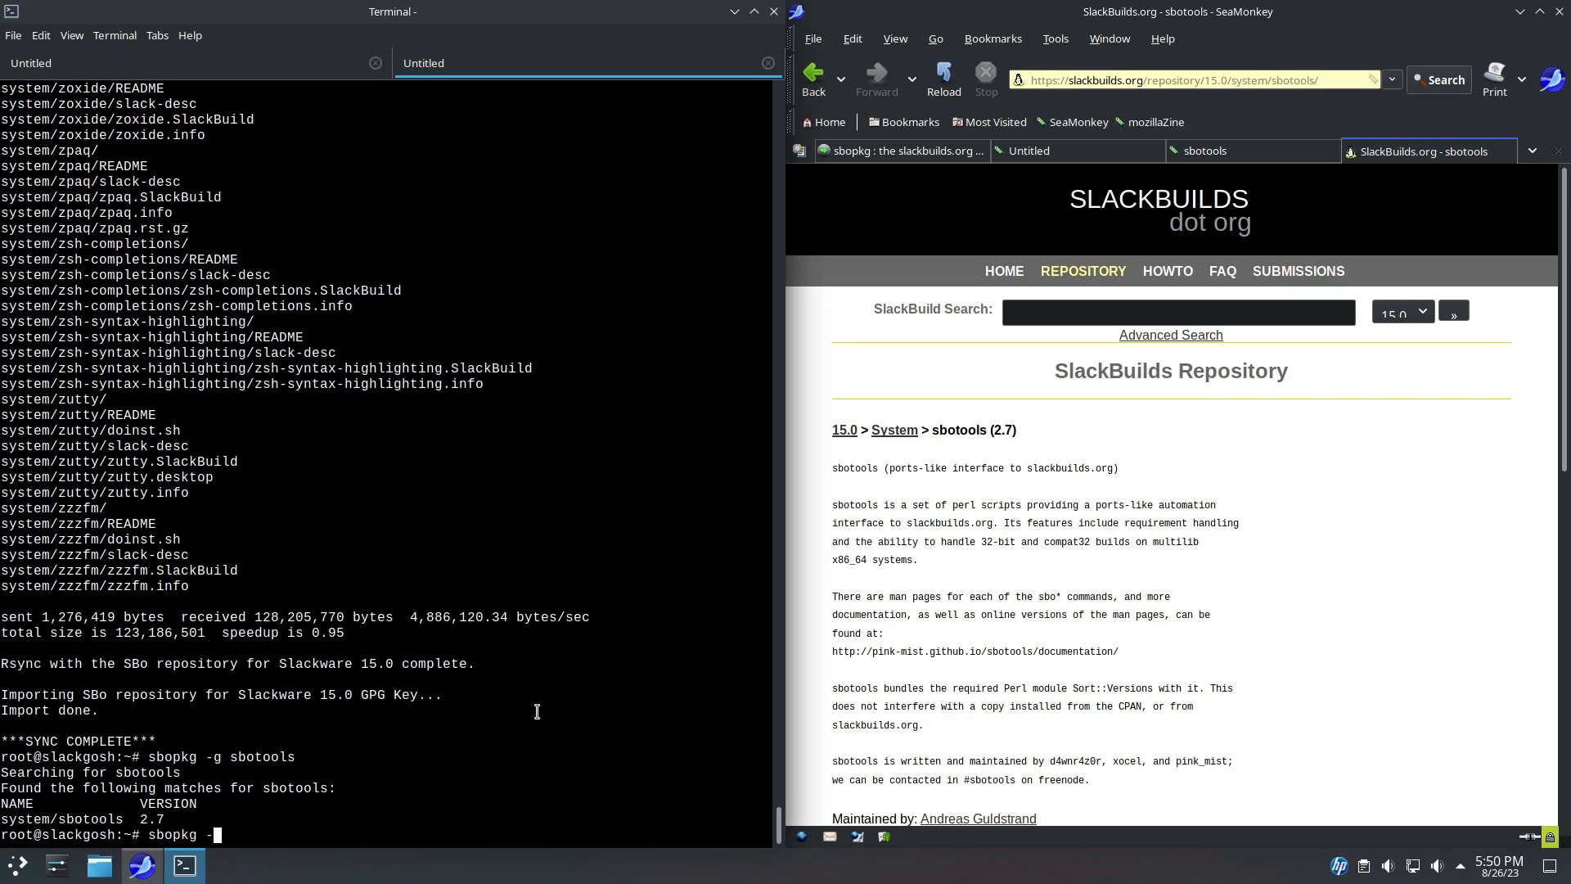
pyautogui.write('i')
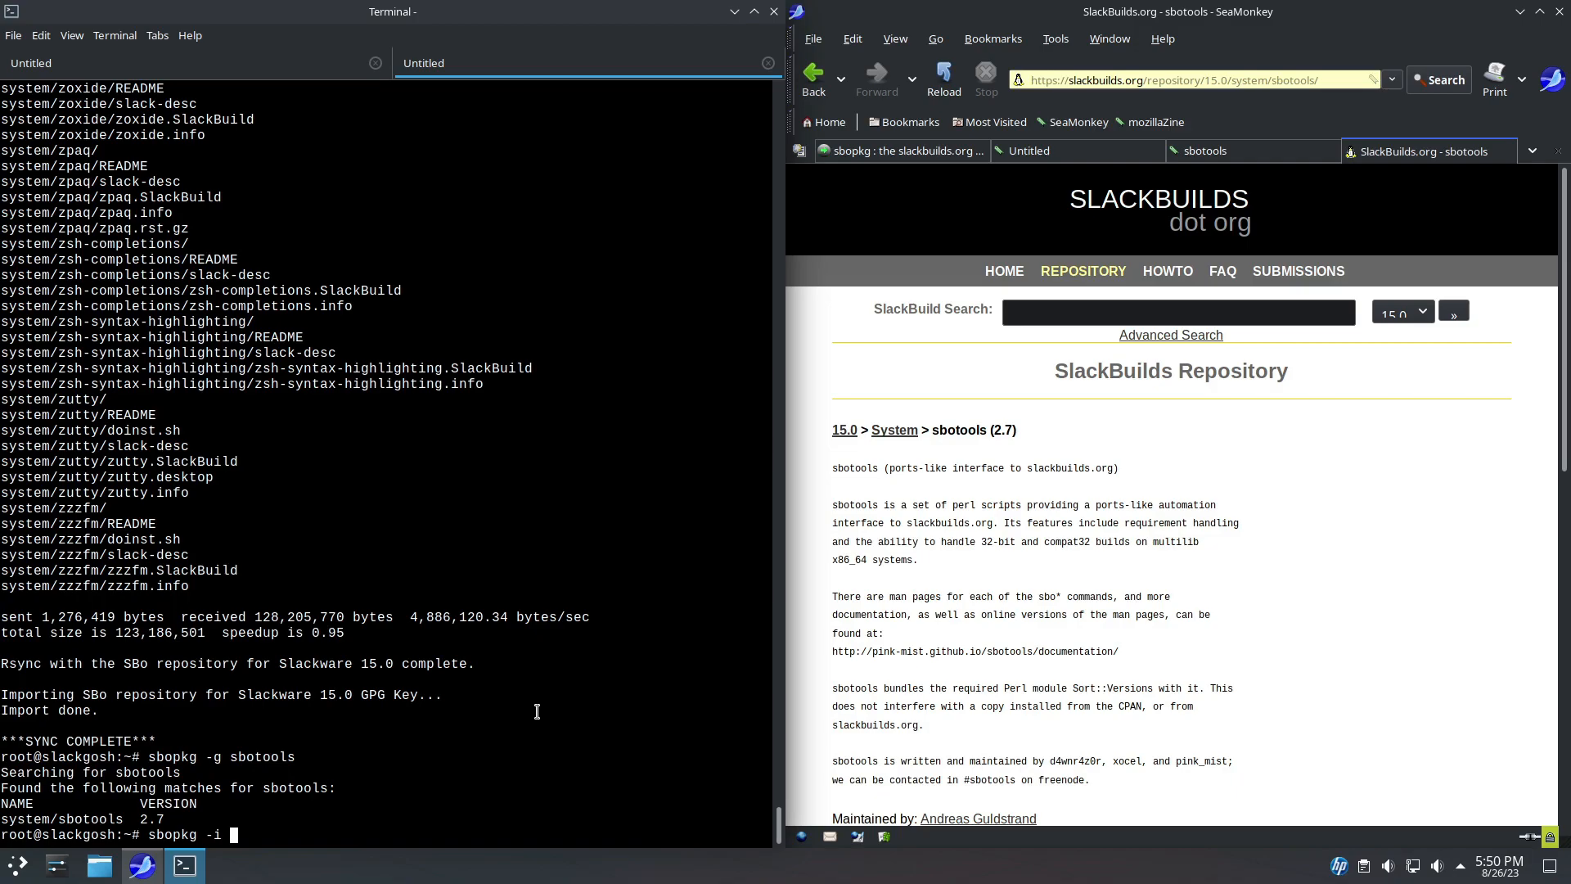
pyautogui.write('ss')
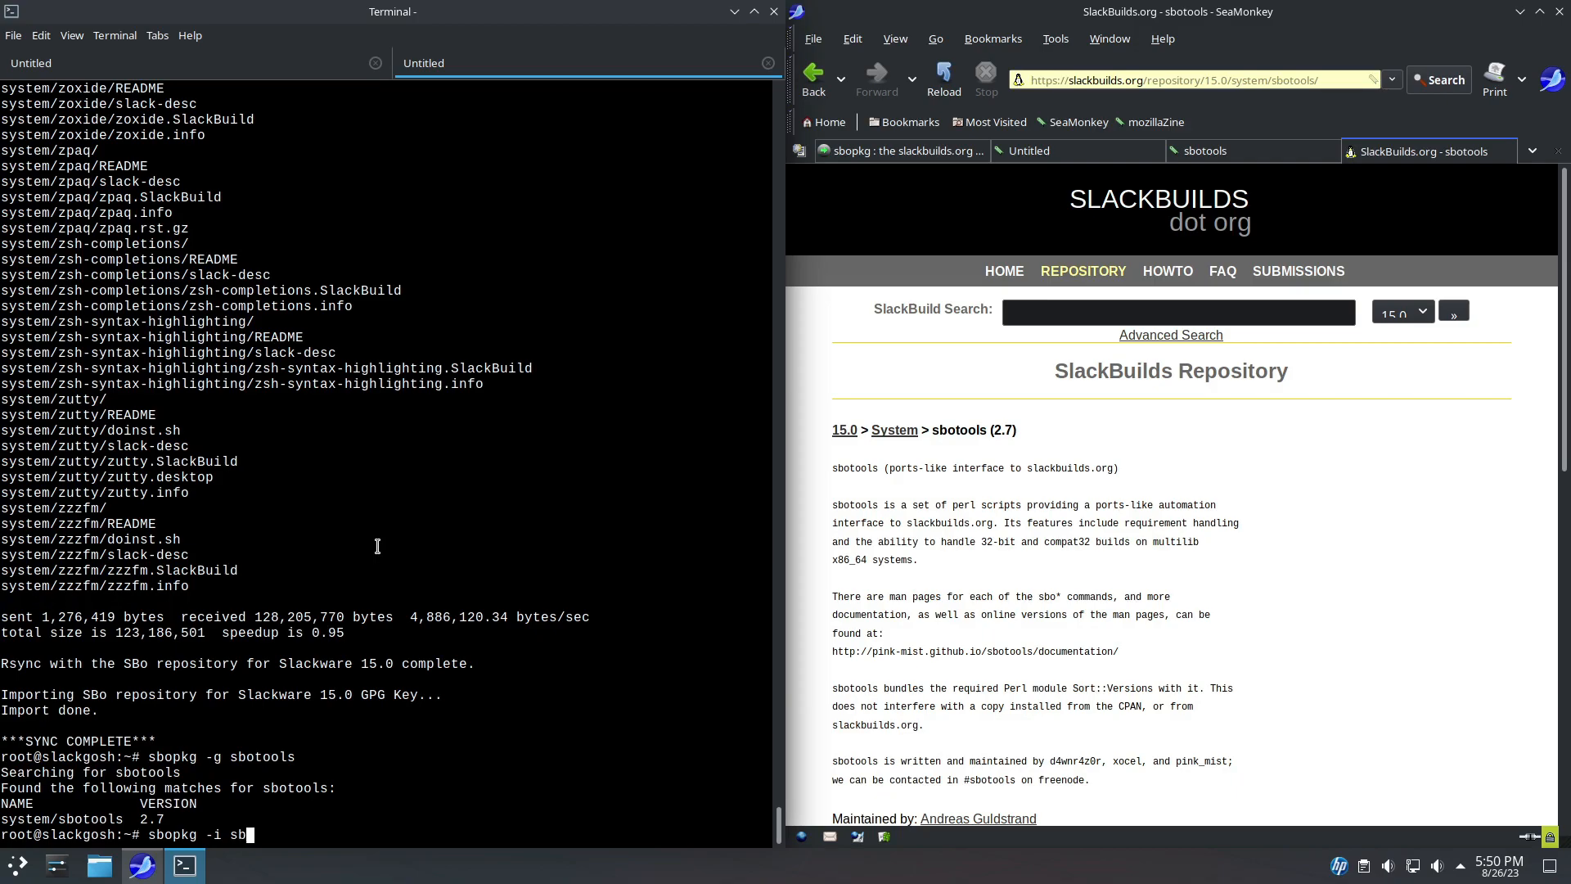
pyautogui.press('Return')
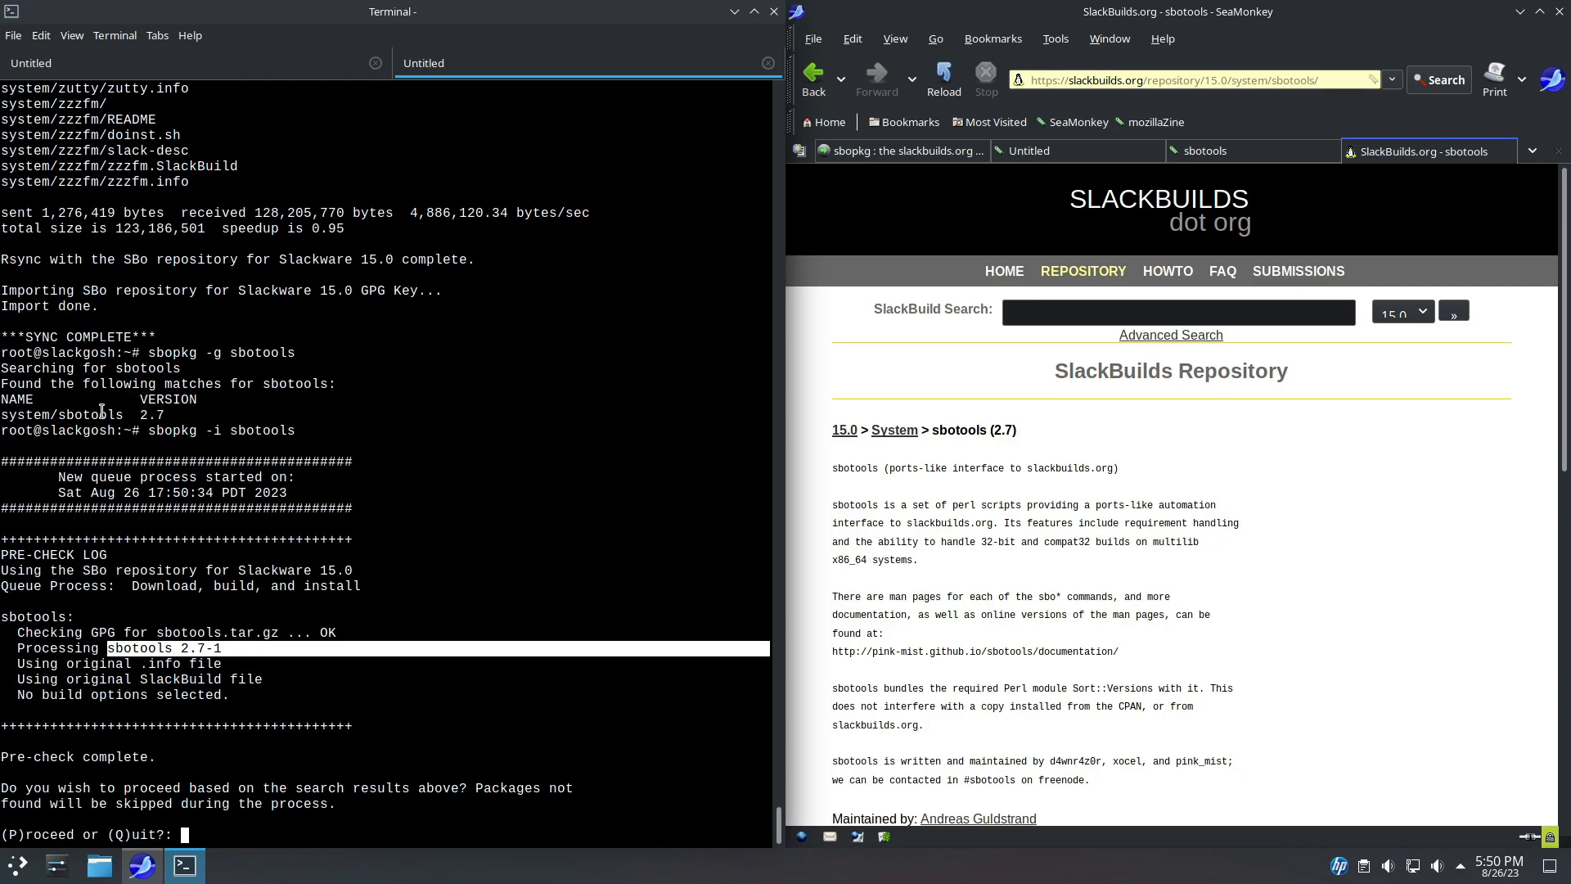
pyautogui.write('p')
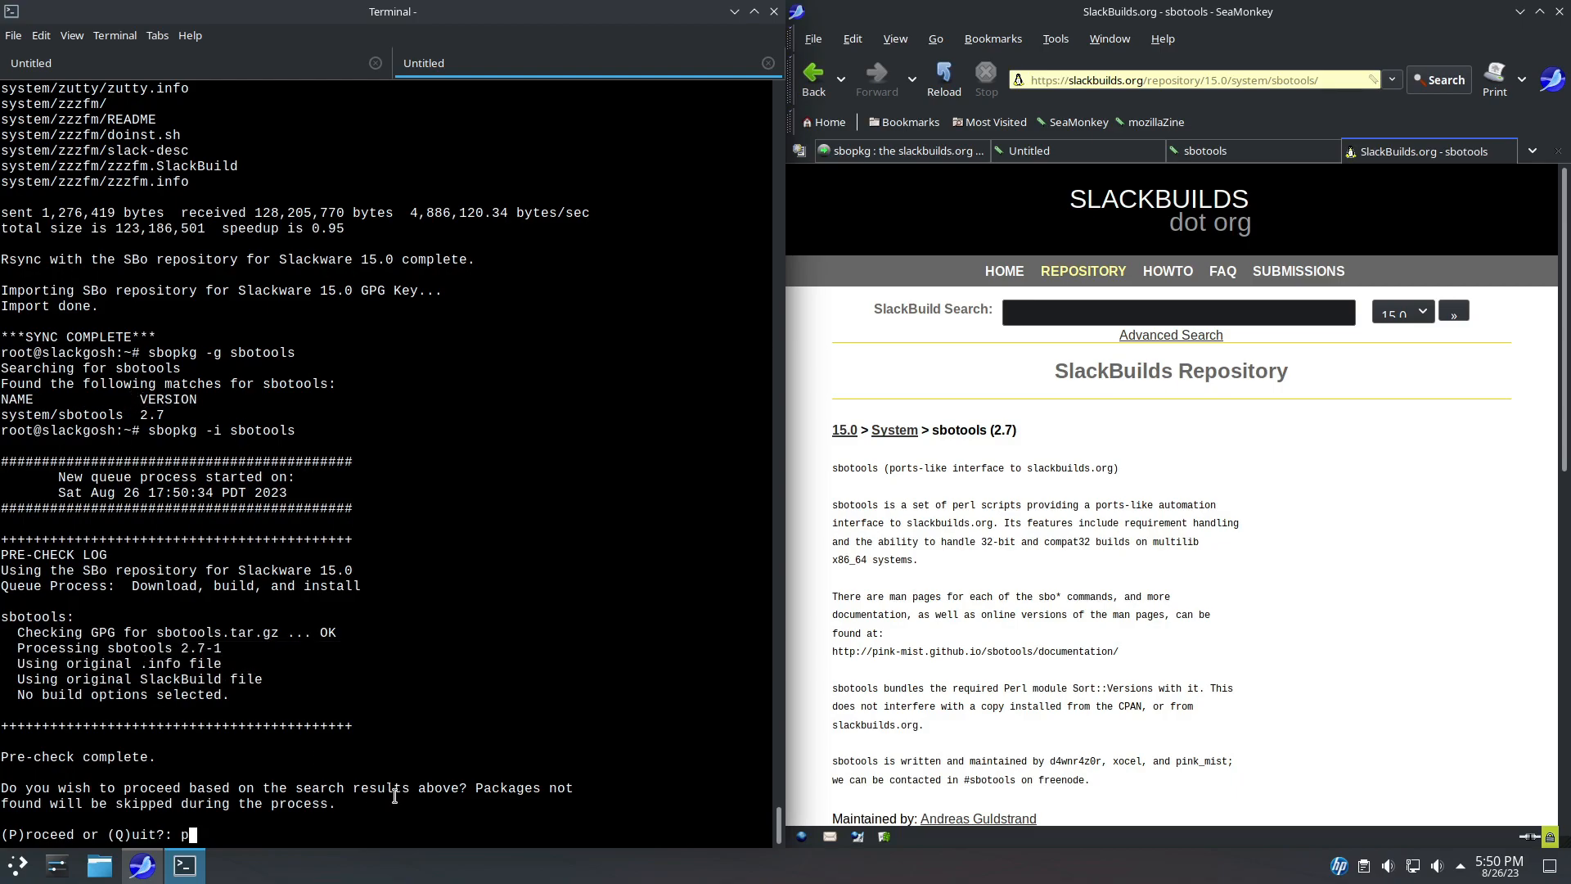
pyautogui.press('Return')
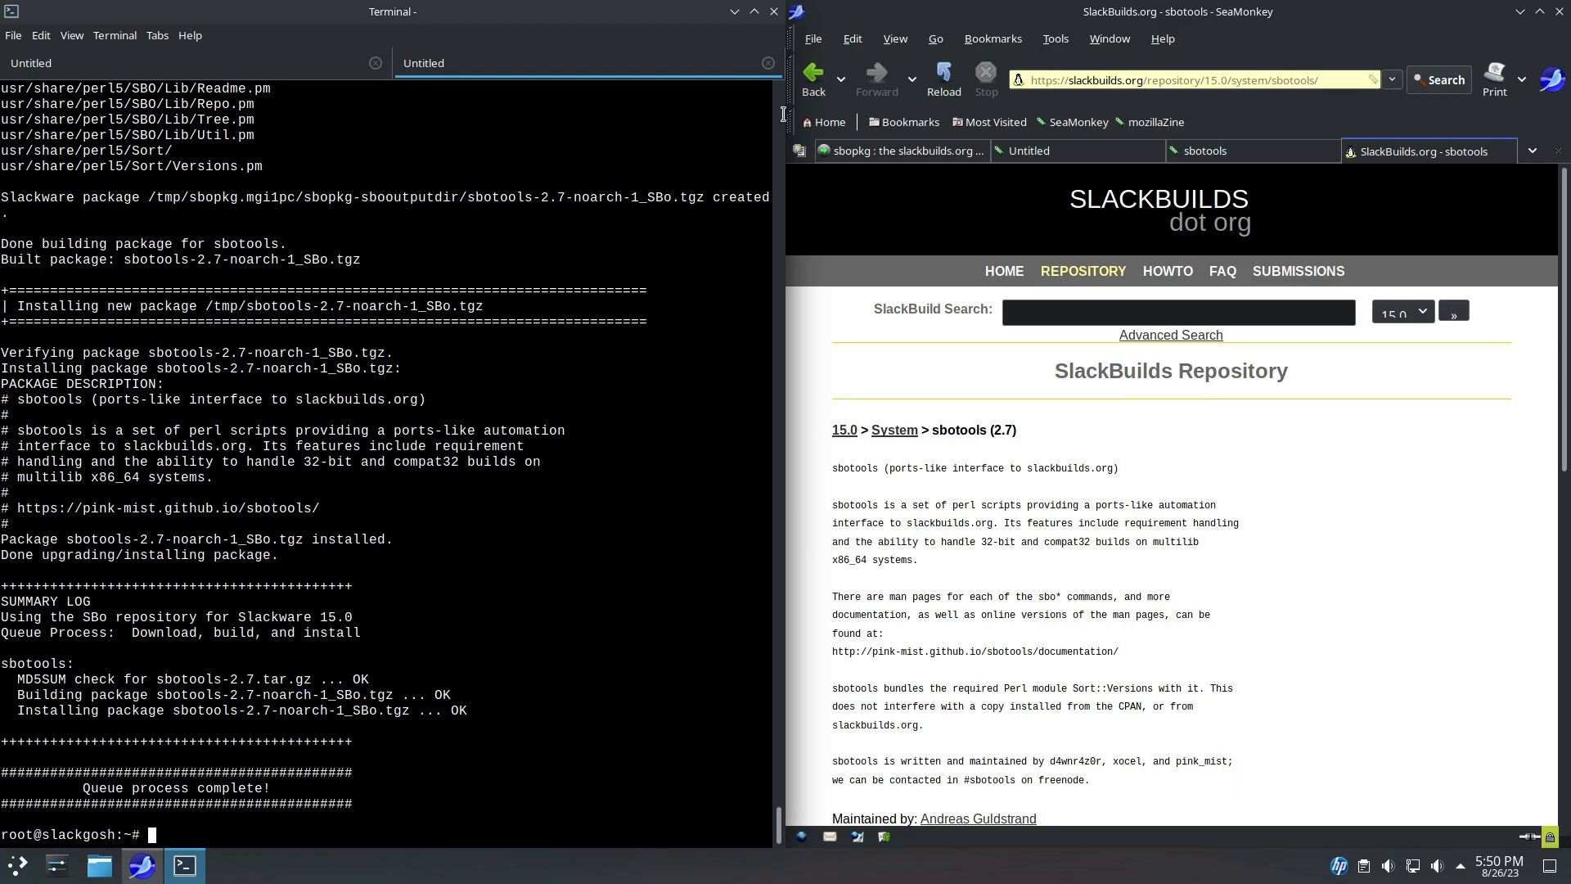
# Open the pink-mist sbotools site's downloads list, then its documentation page.
pyautogui.click(420, 63)
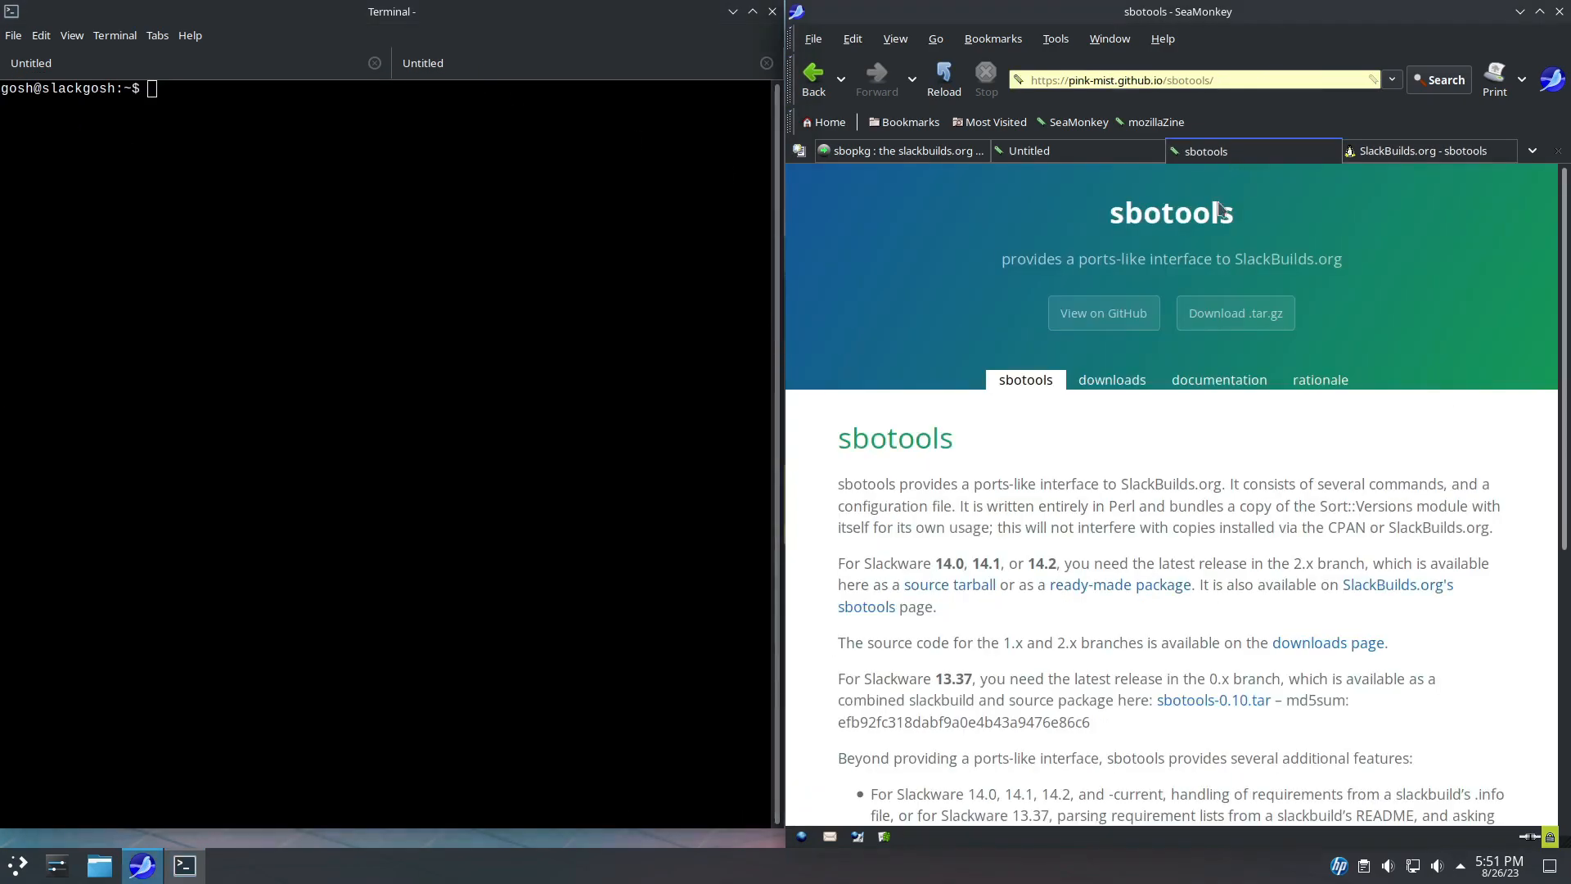
pyautogui.scroll(-3)
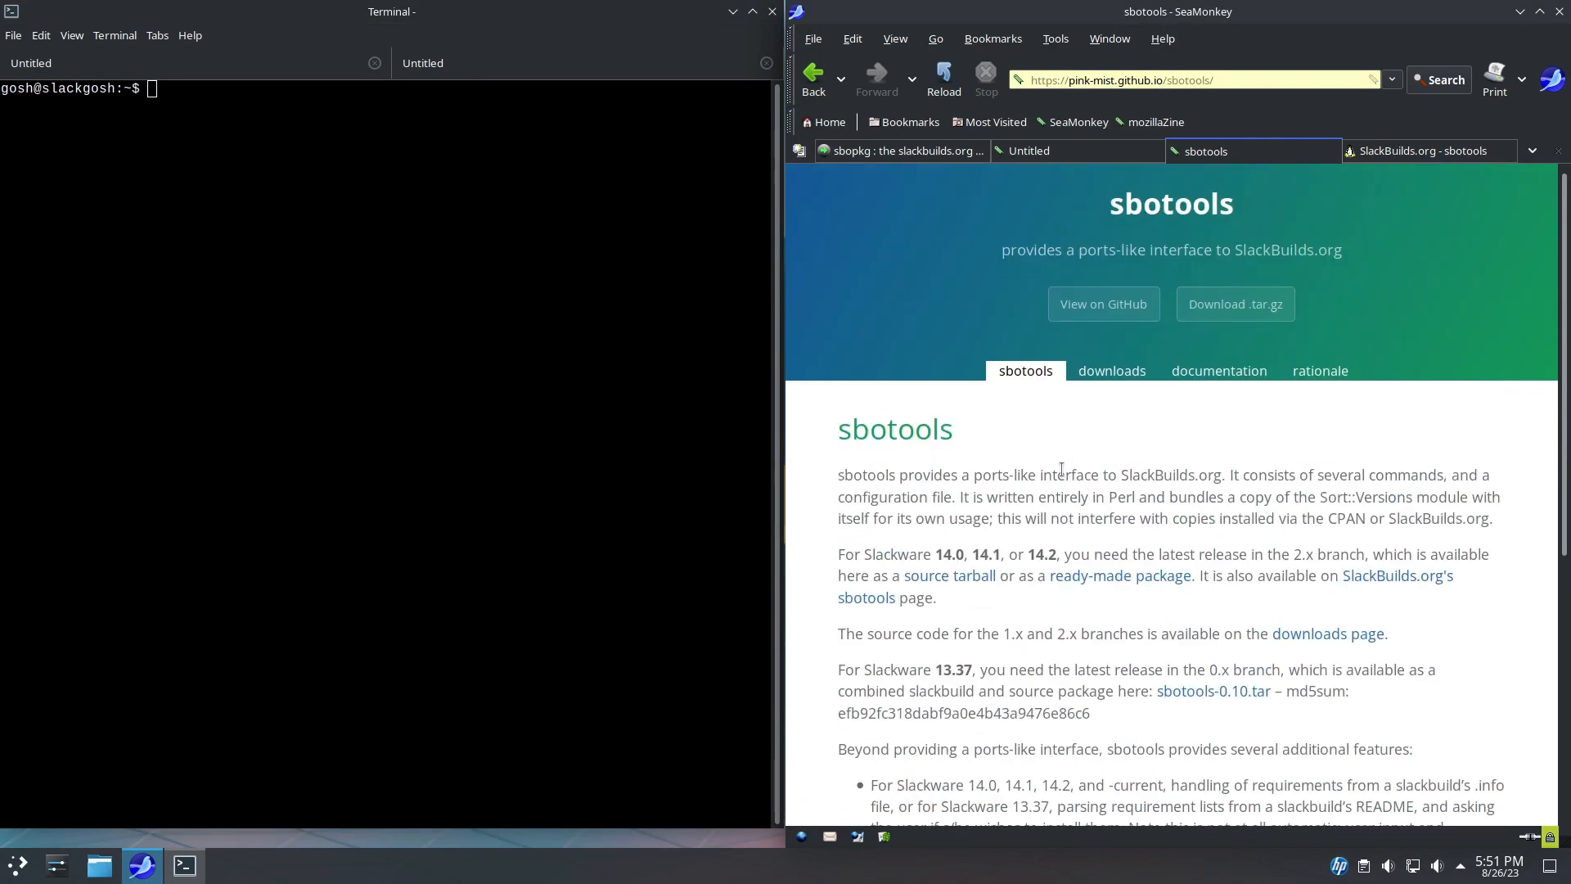
pyautogui.click(1111, 370)
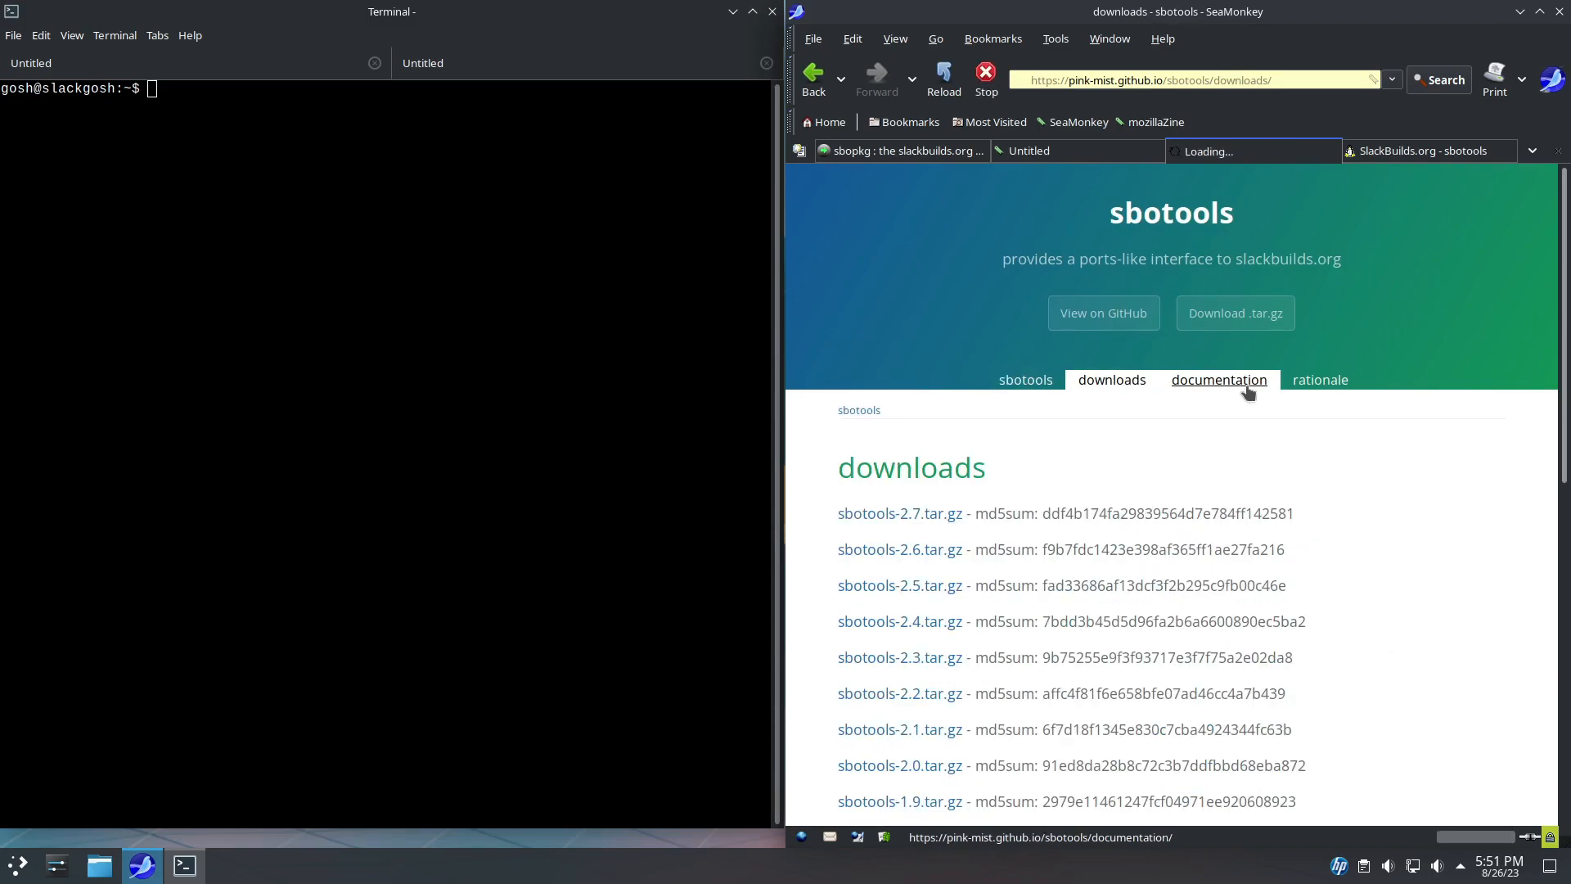
pyautogui.click(1218, 380)
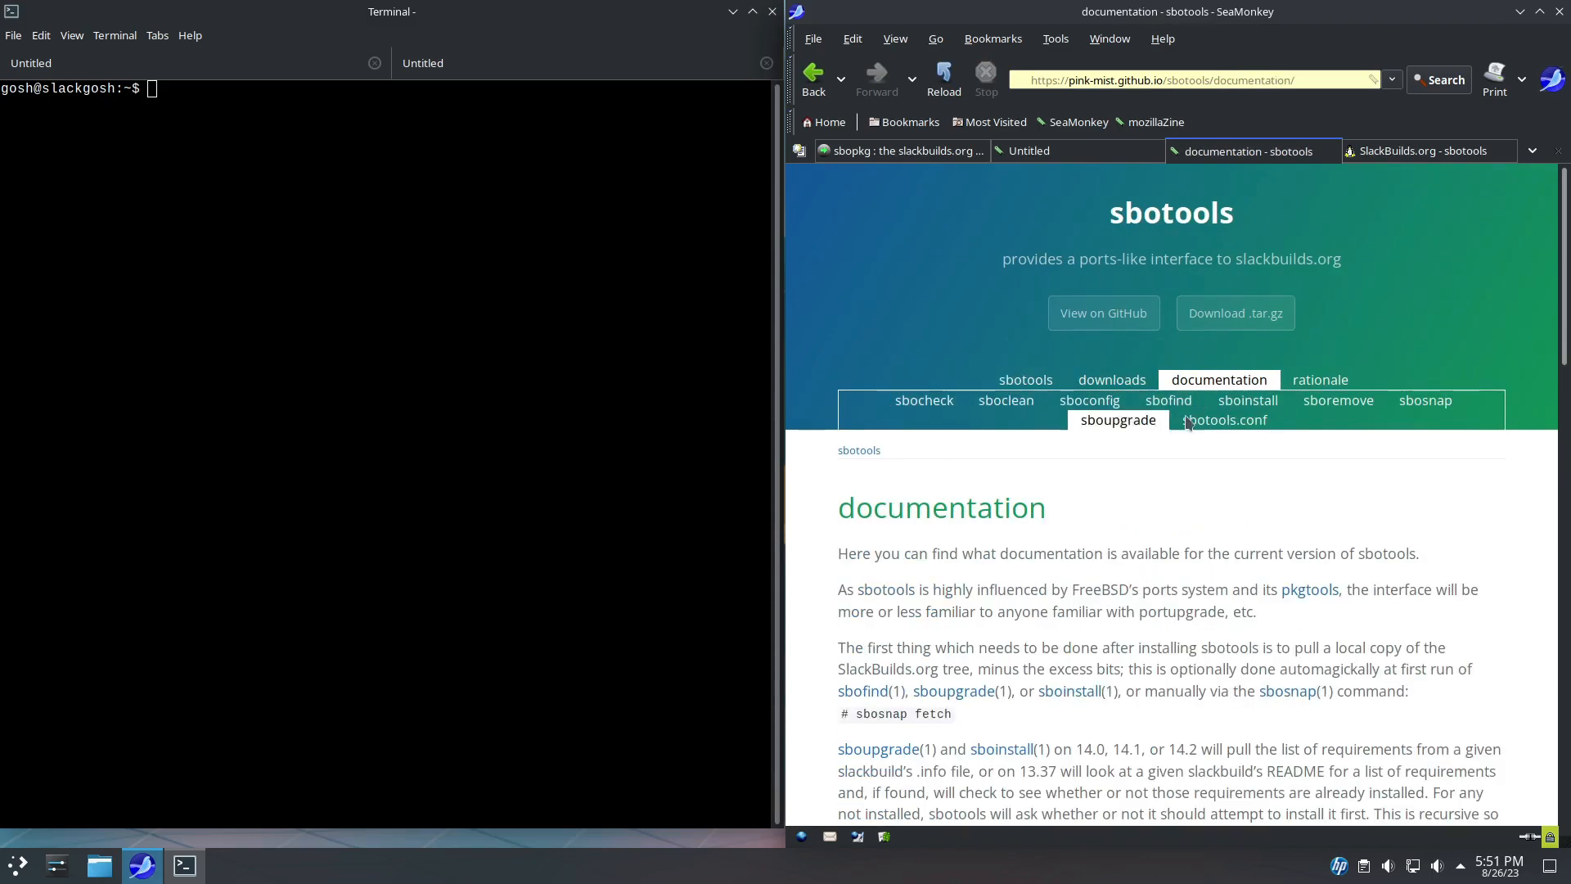
pyautogui.moveTo(1089, 532)
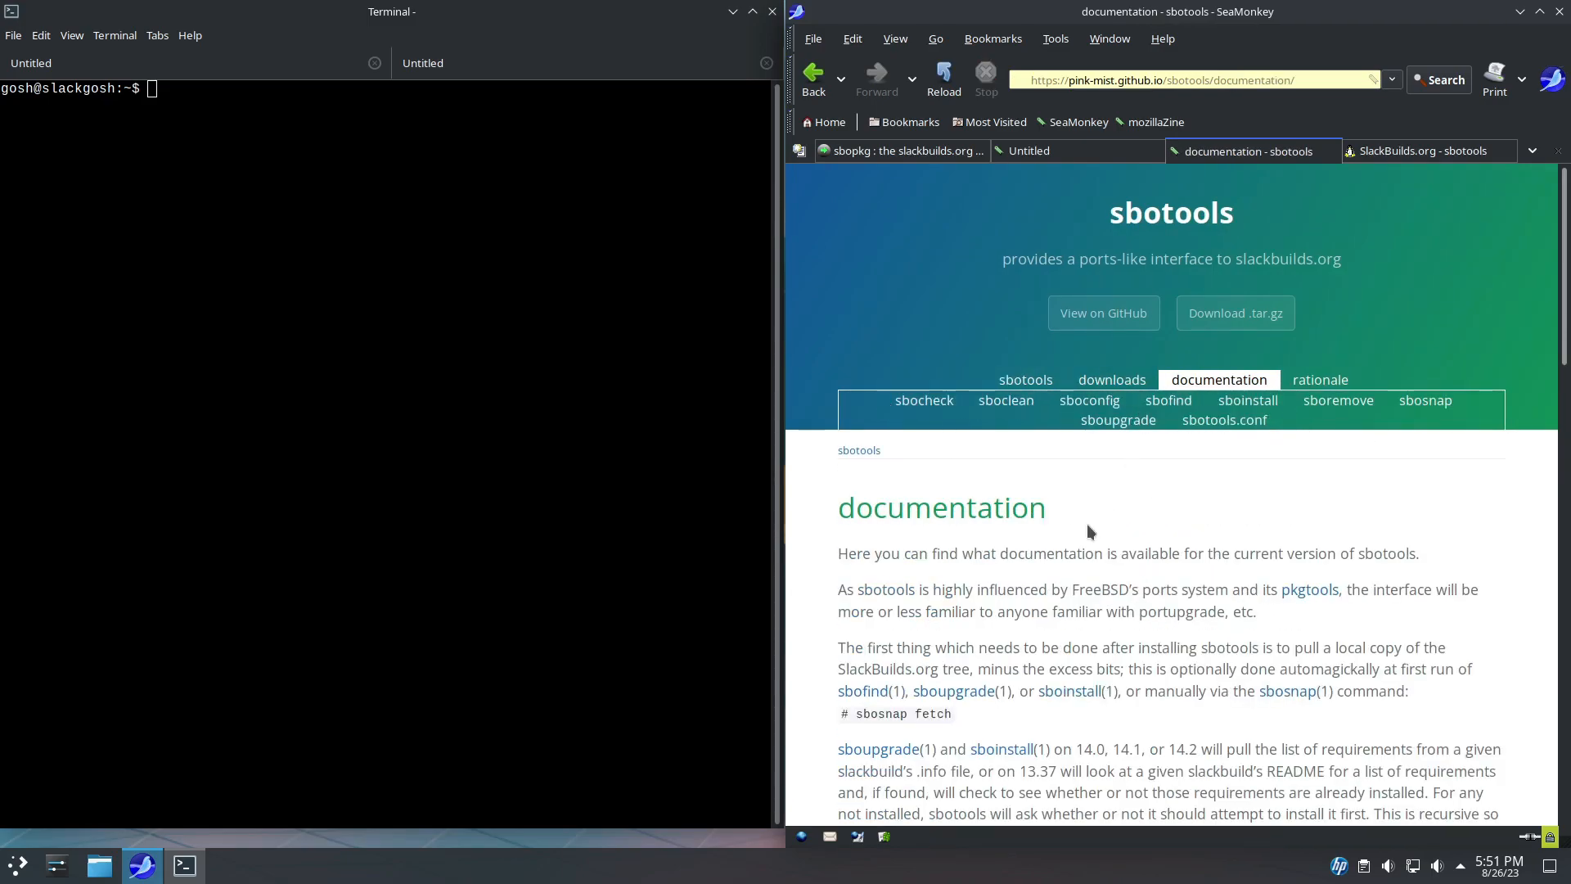
pyautogui.moveTo(1037, 513)
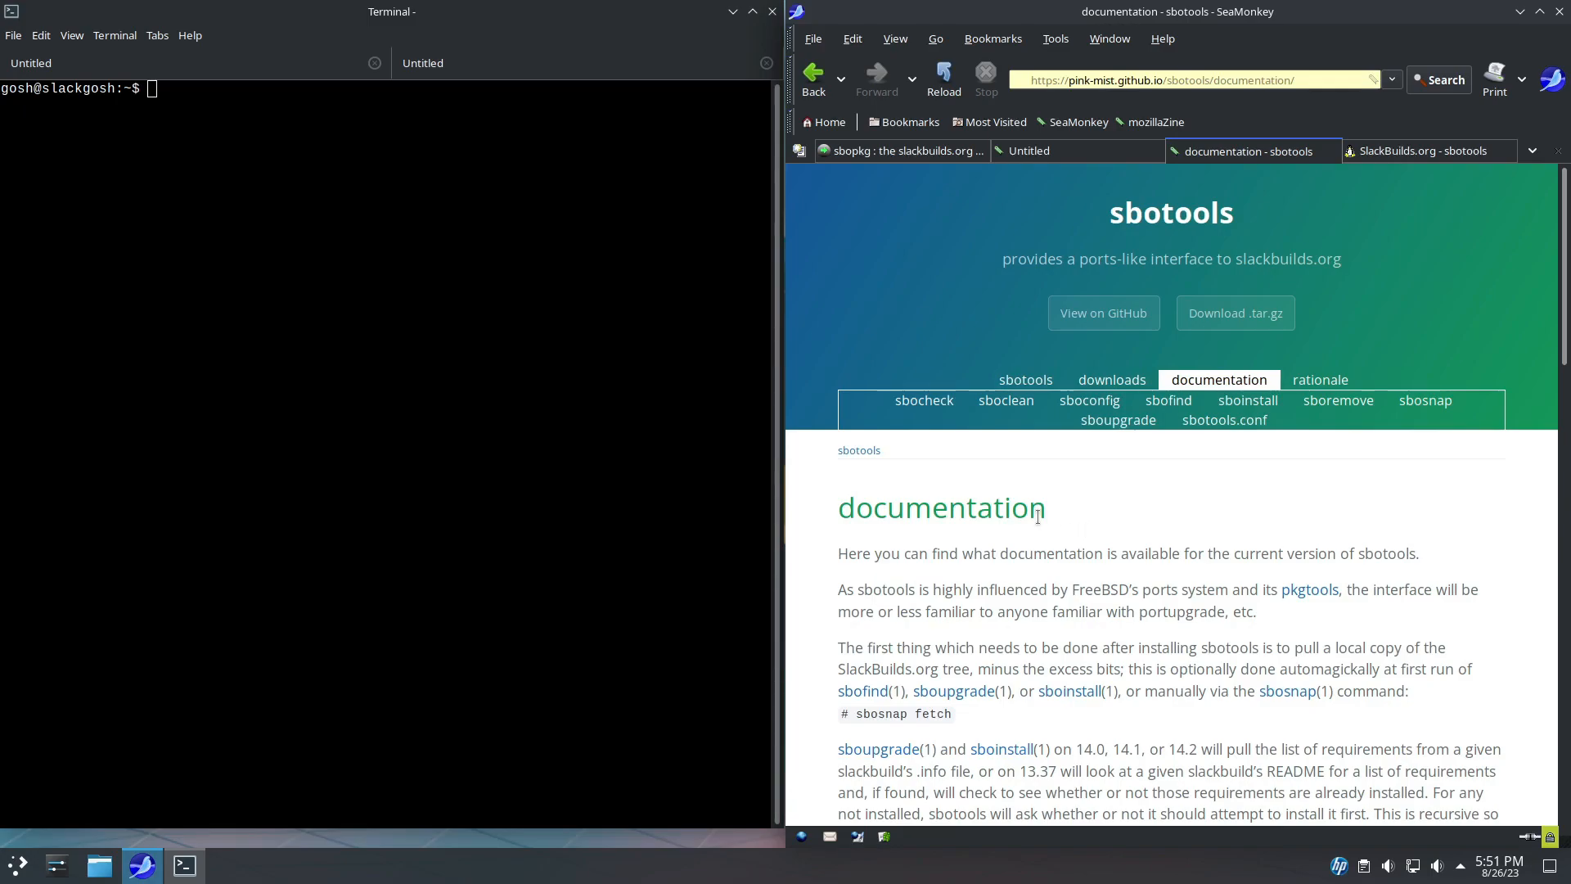
pyautogui.scroll(-3)
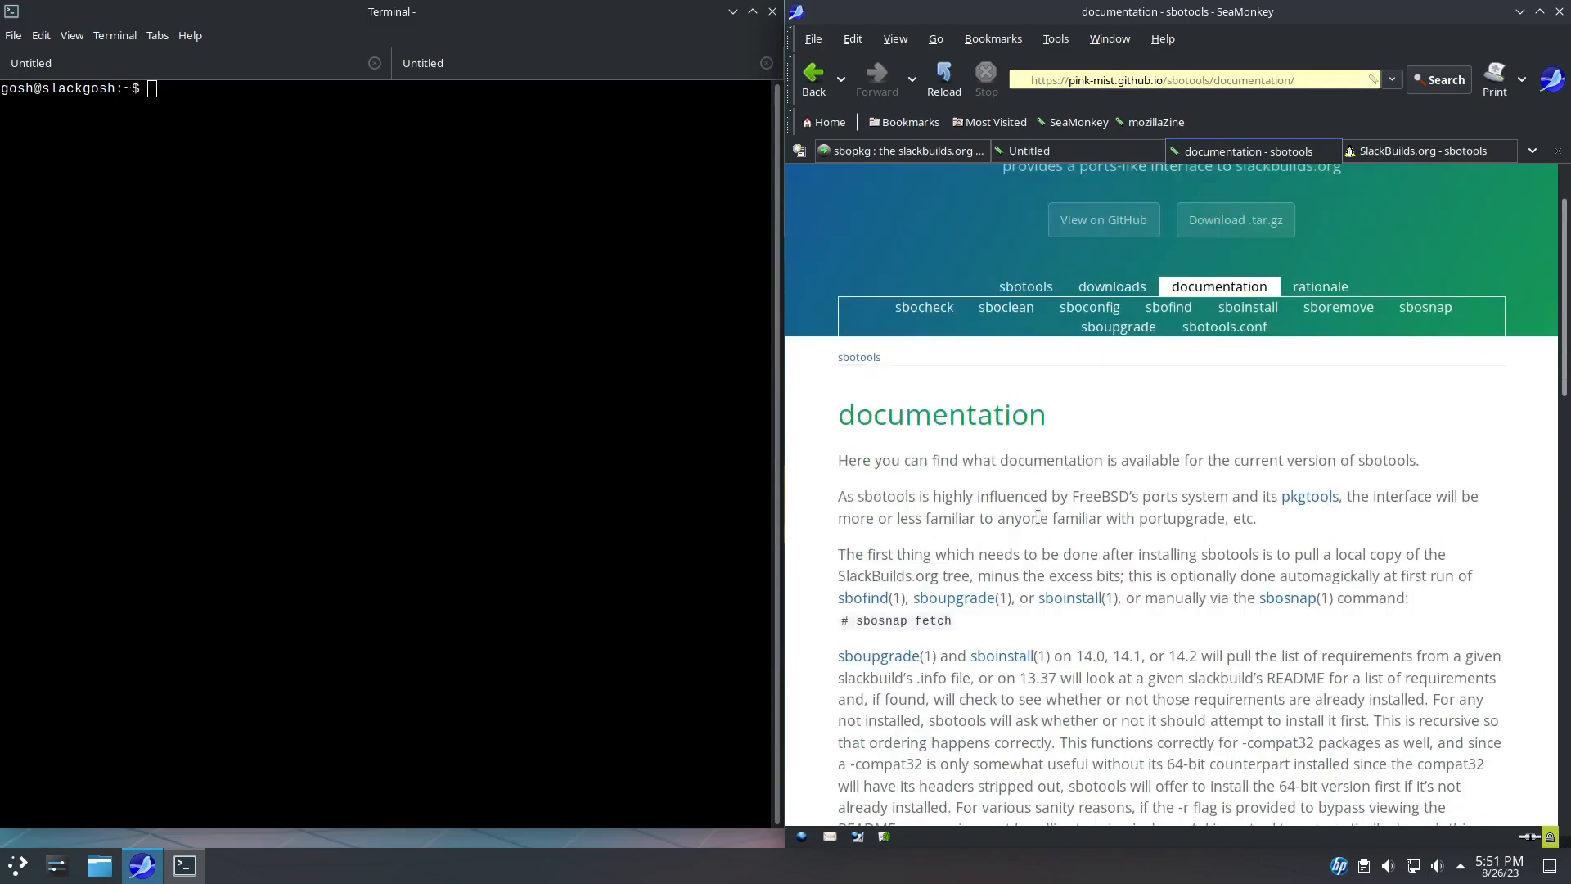
pyautogui.scroll(3)
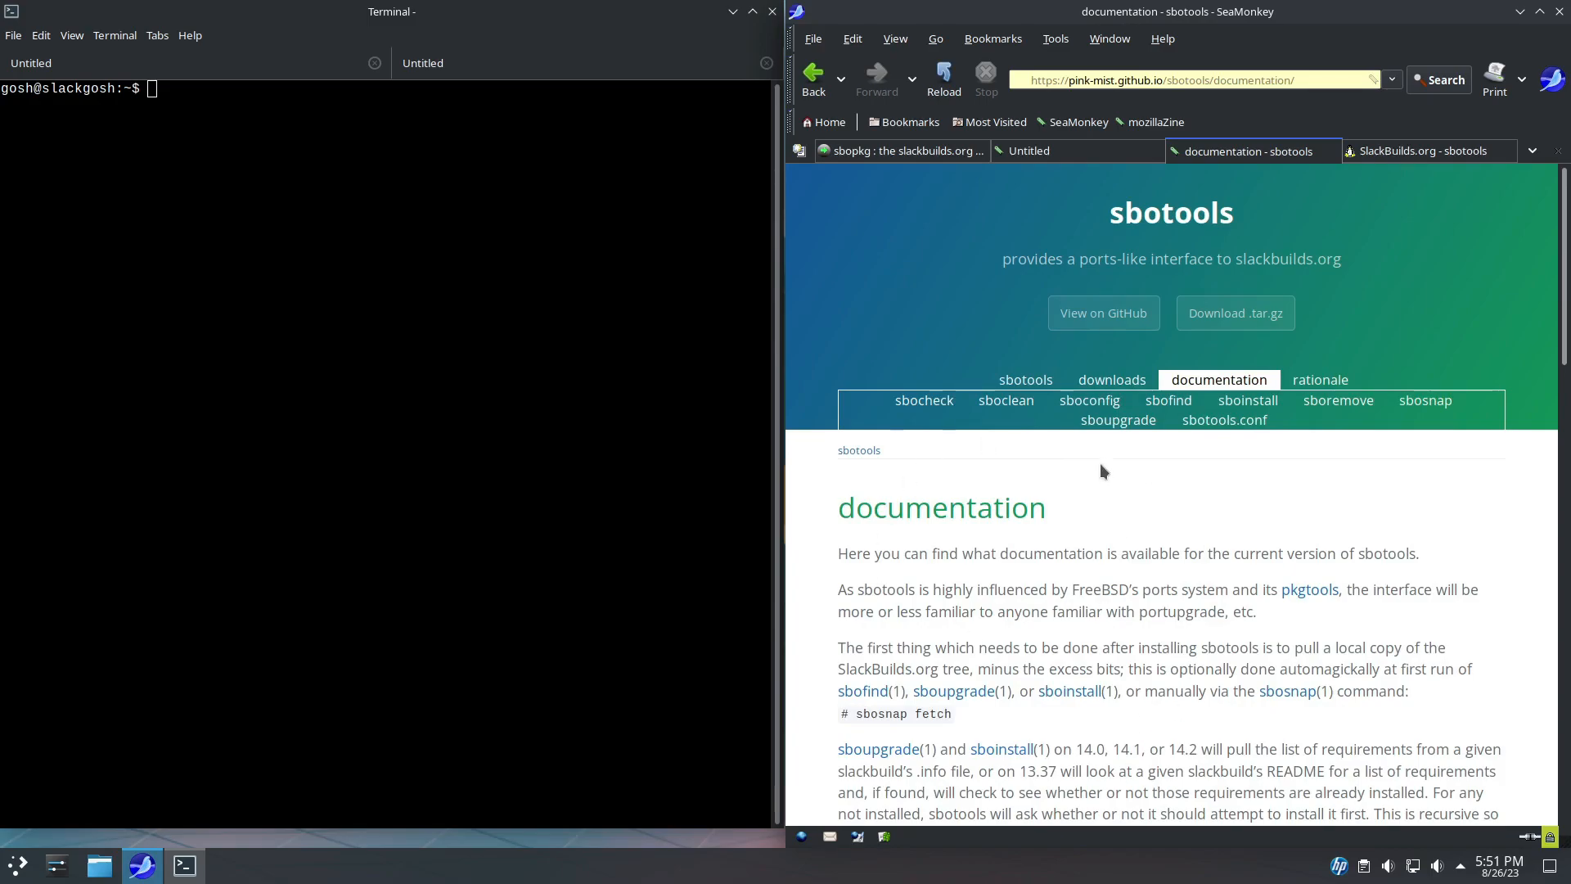
pyautogui.moveTo(1423, 400)
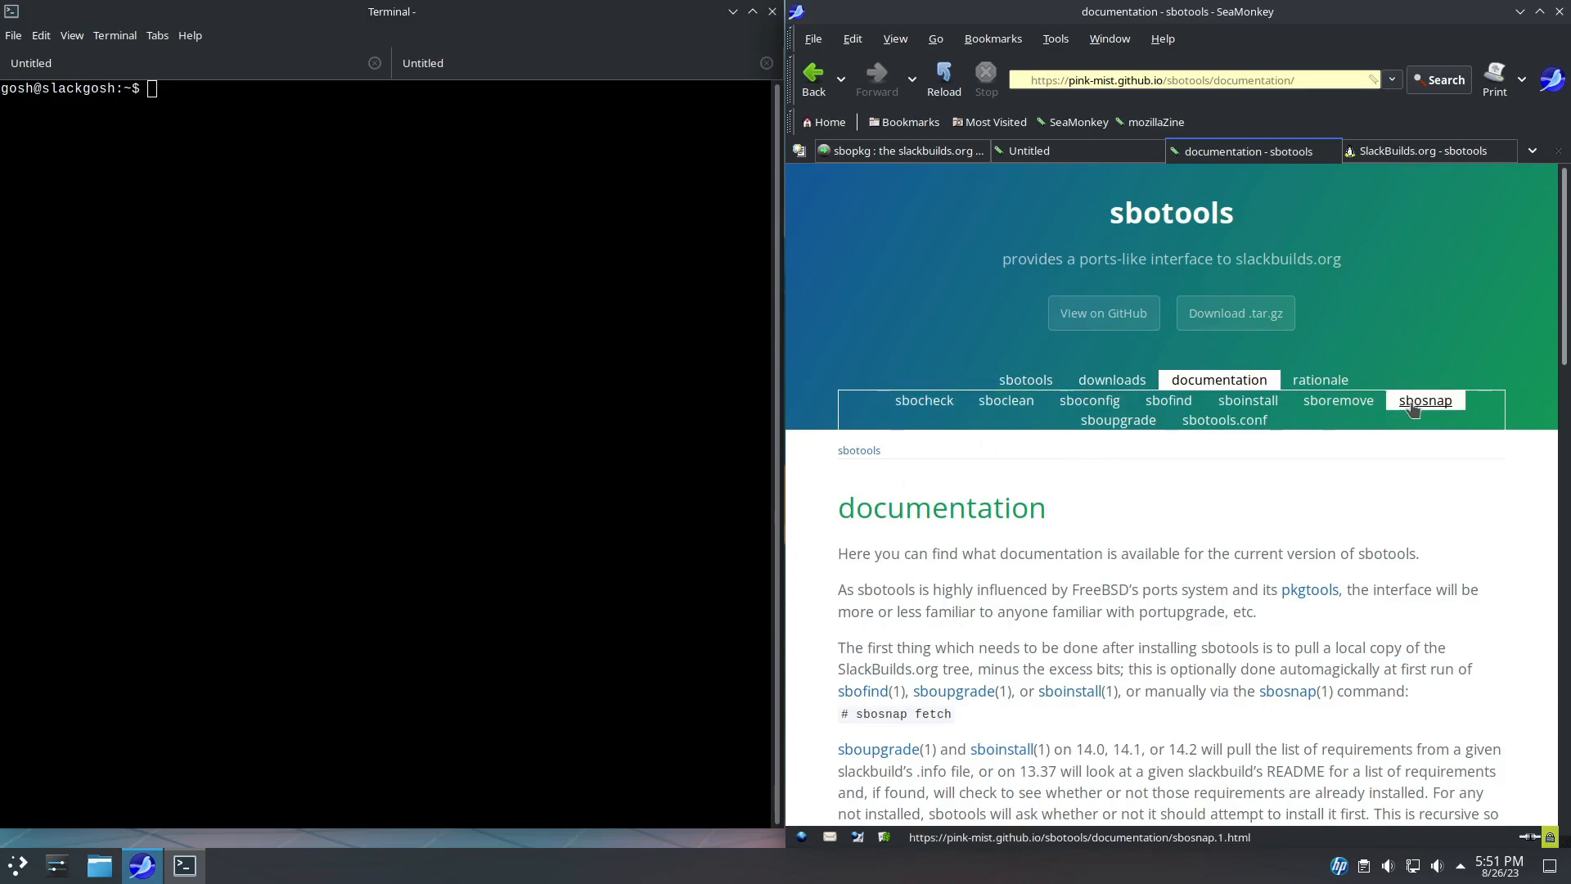
pyautogui.moveTo(1004, 401)
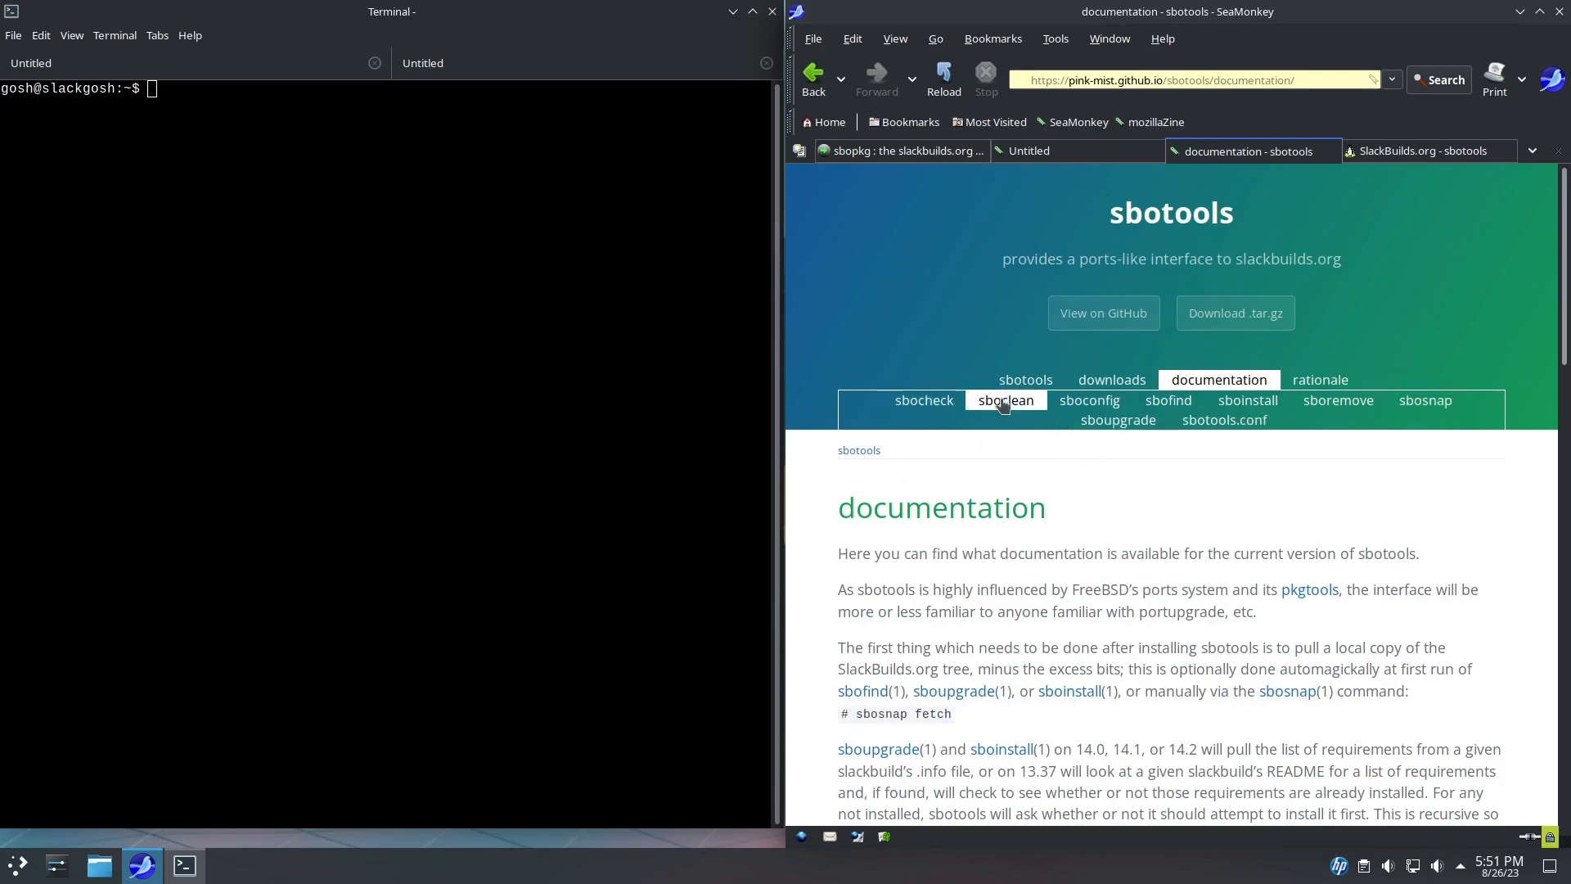
# Read the sboupgrade, sbosnap and sboconfig manual pages.
pyautogui.scroll(-3)
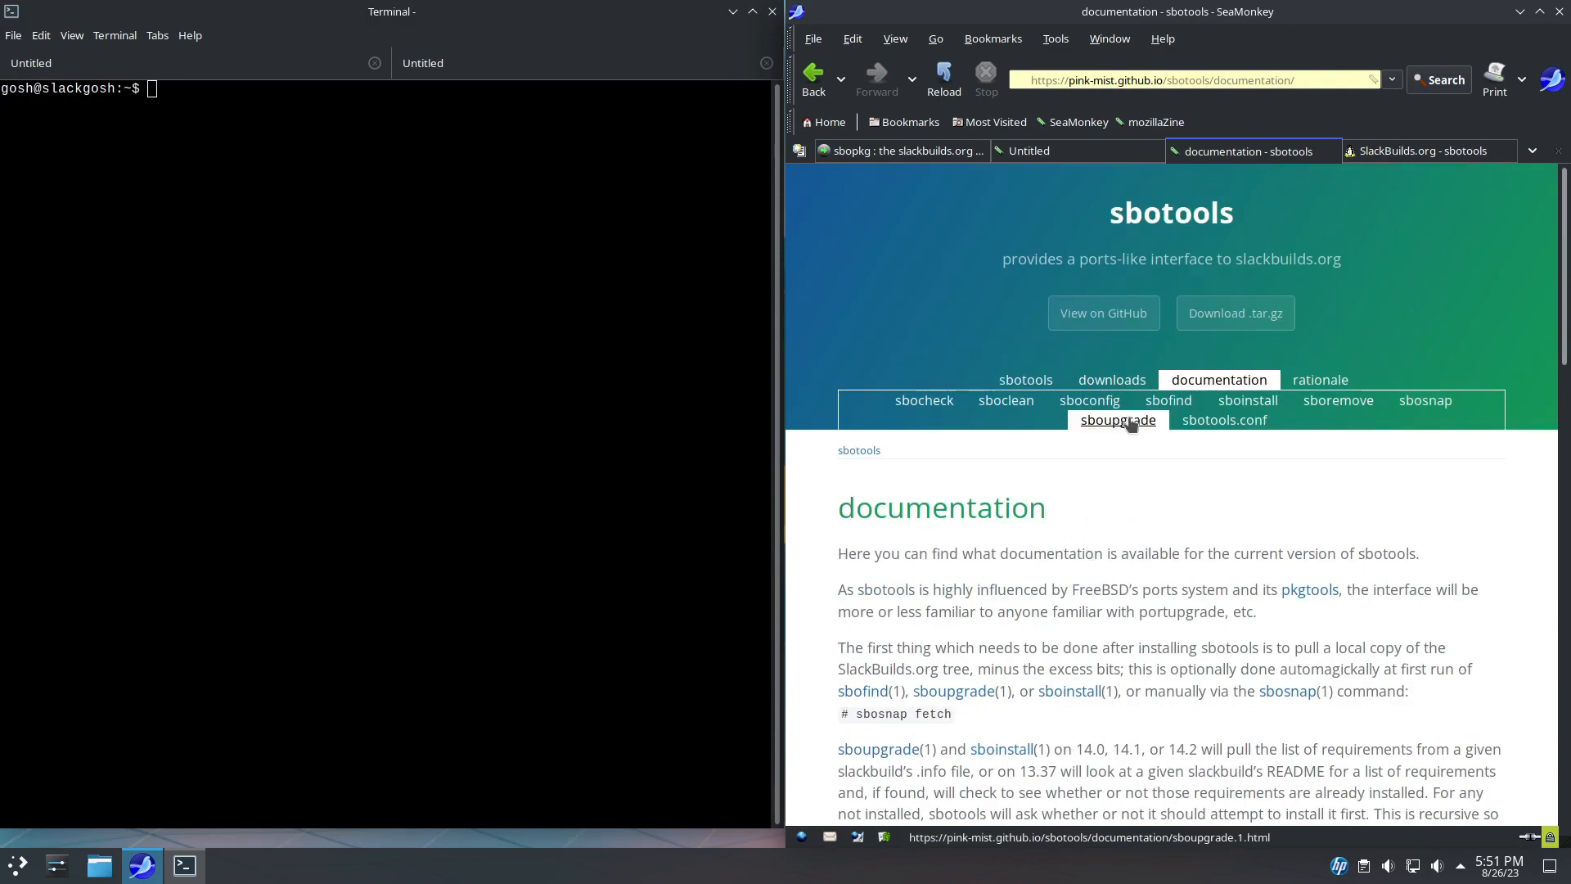
pyautogui.click(1116, 420)
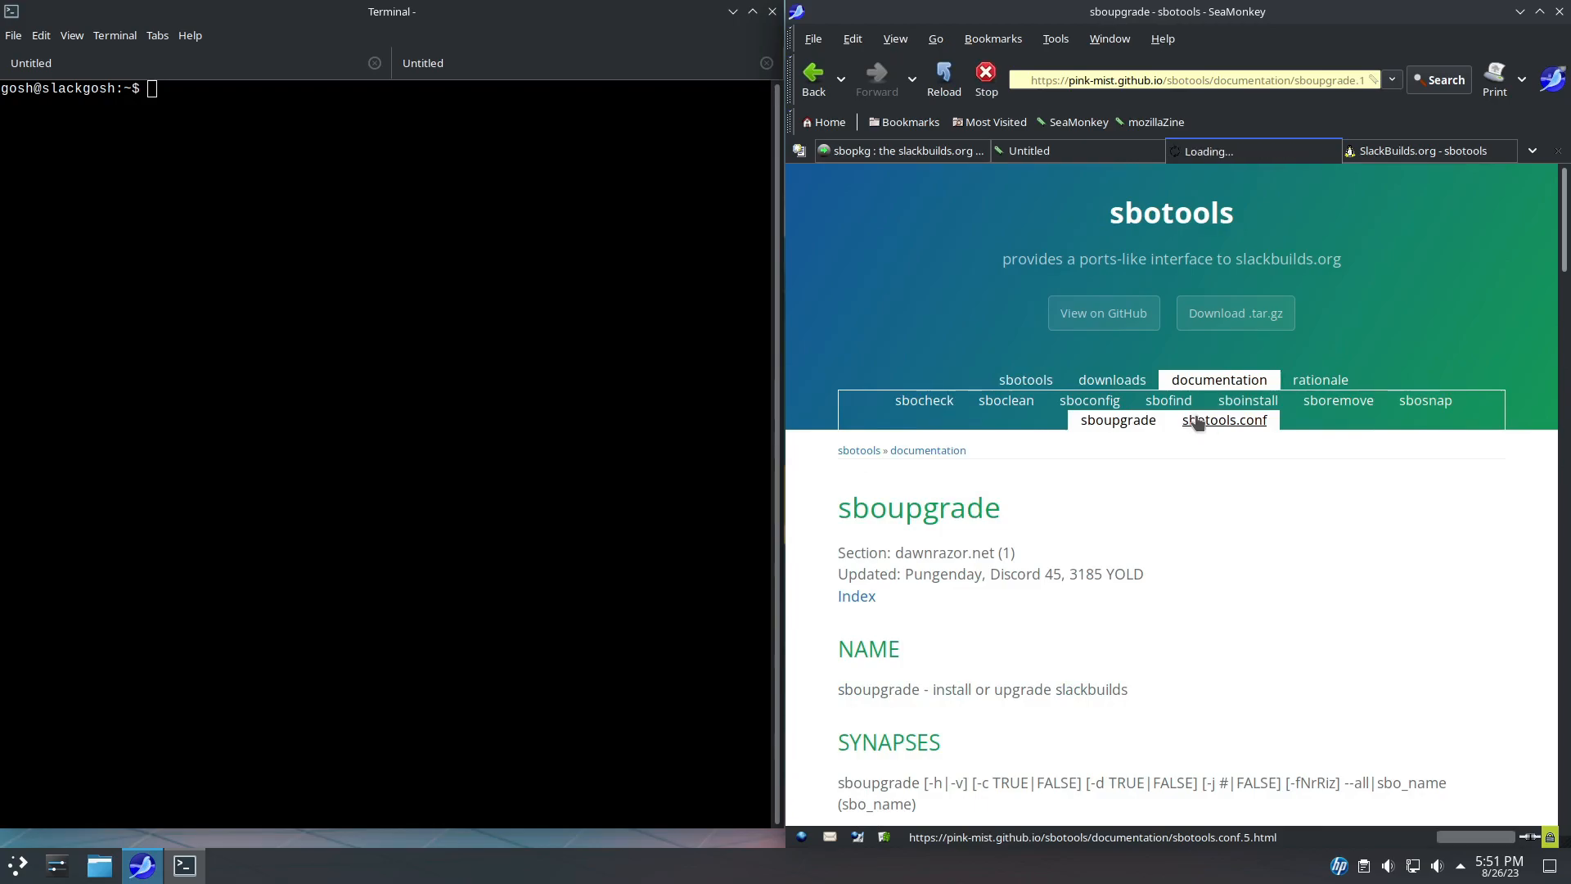
pyautogui.click(1424, 400)
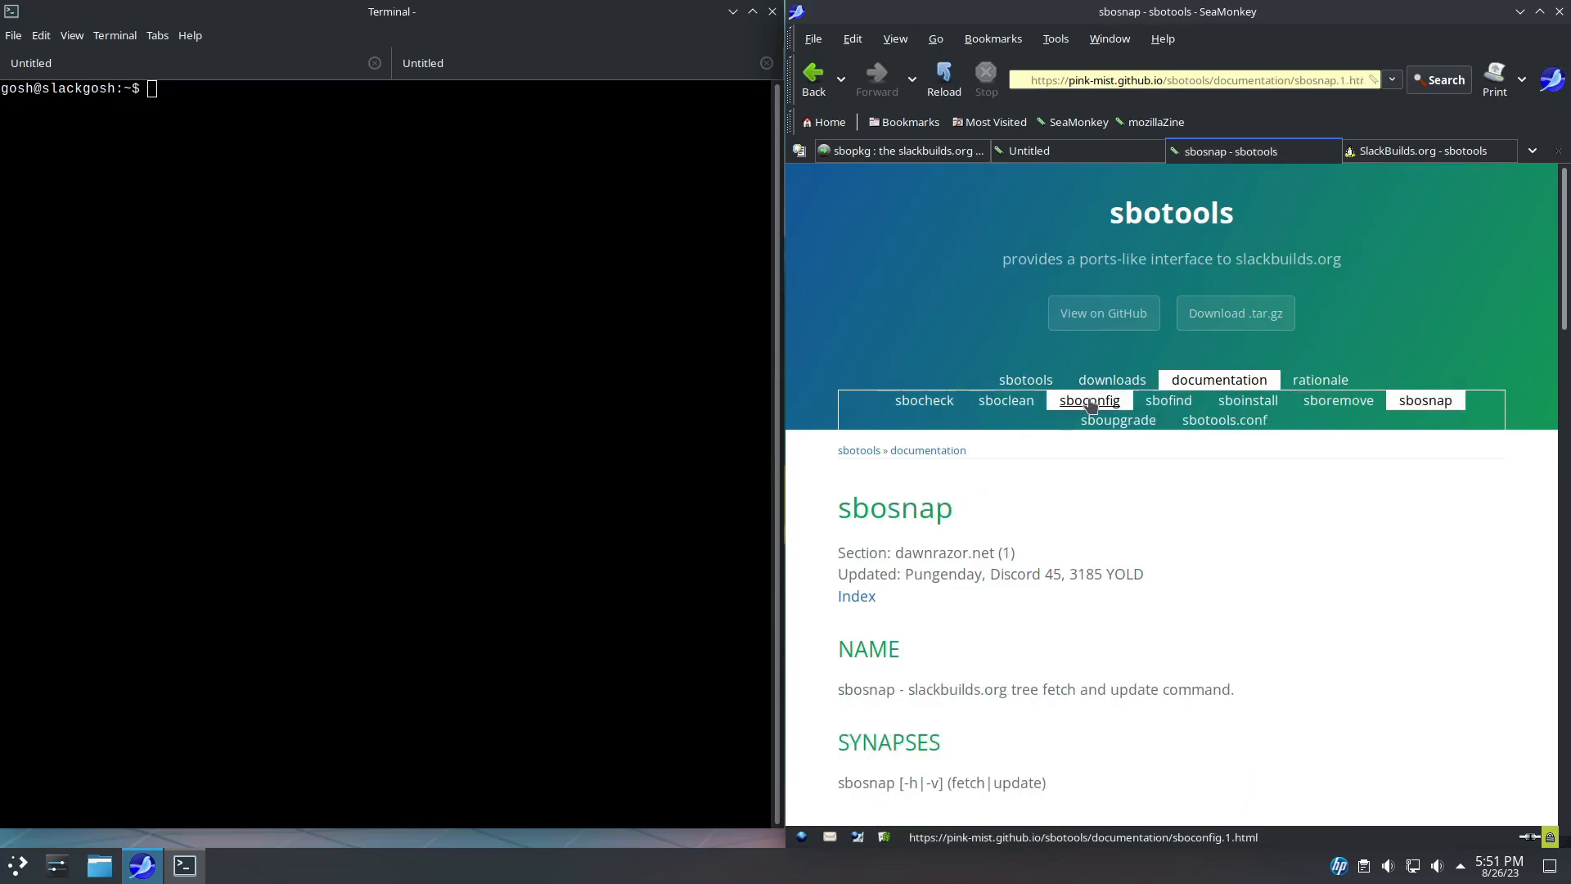
pyautogui.click(1088, 400)
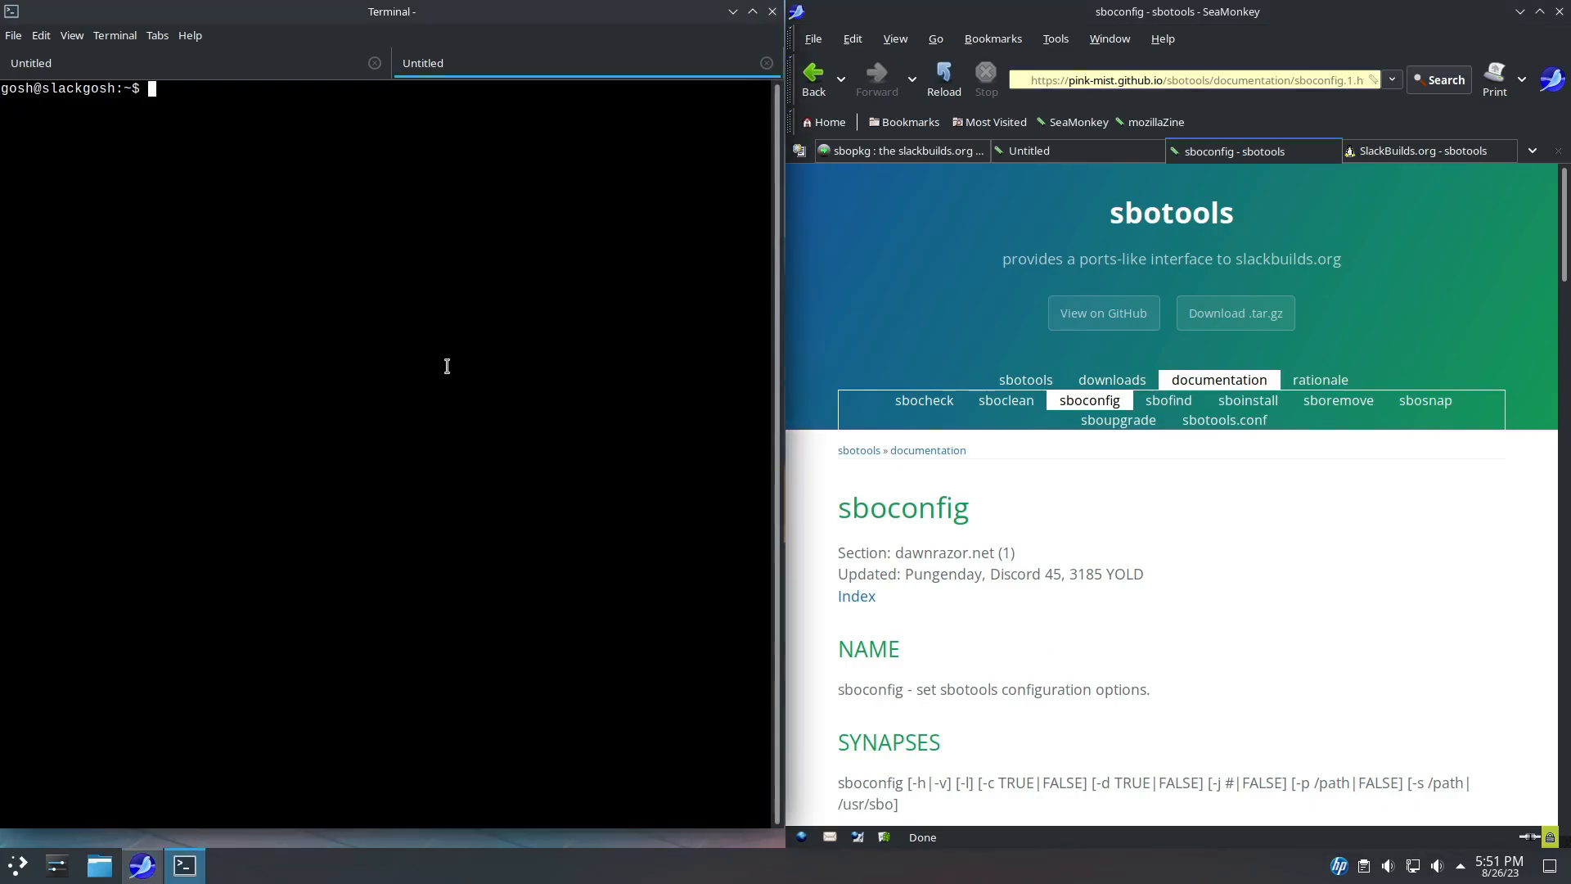
pyautogui.moveTo(539, 630)
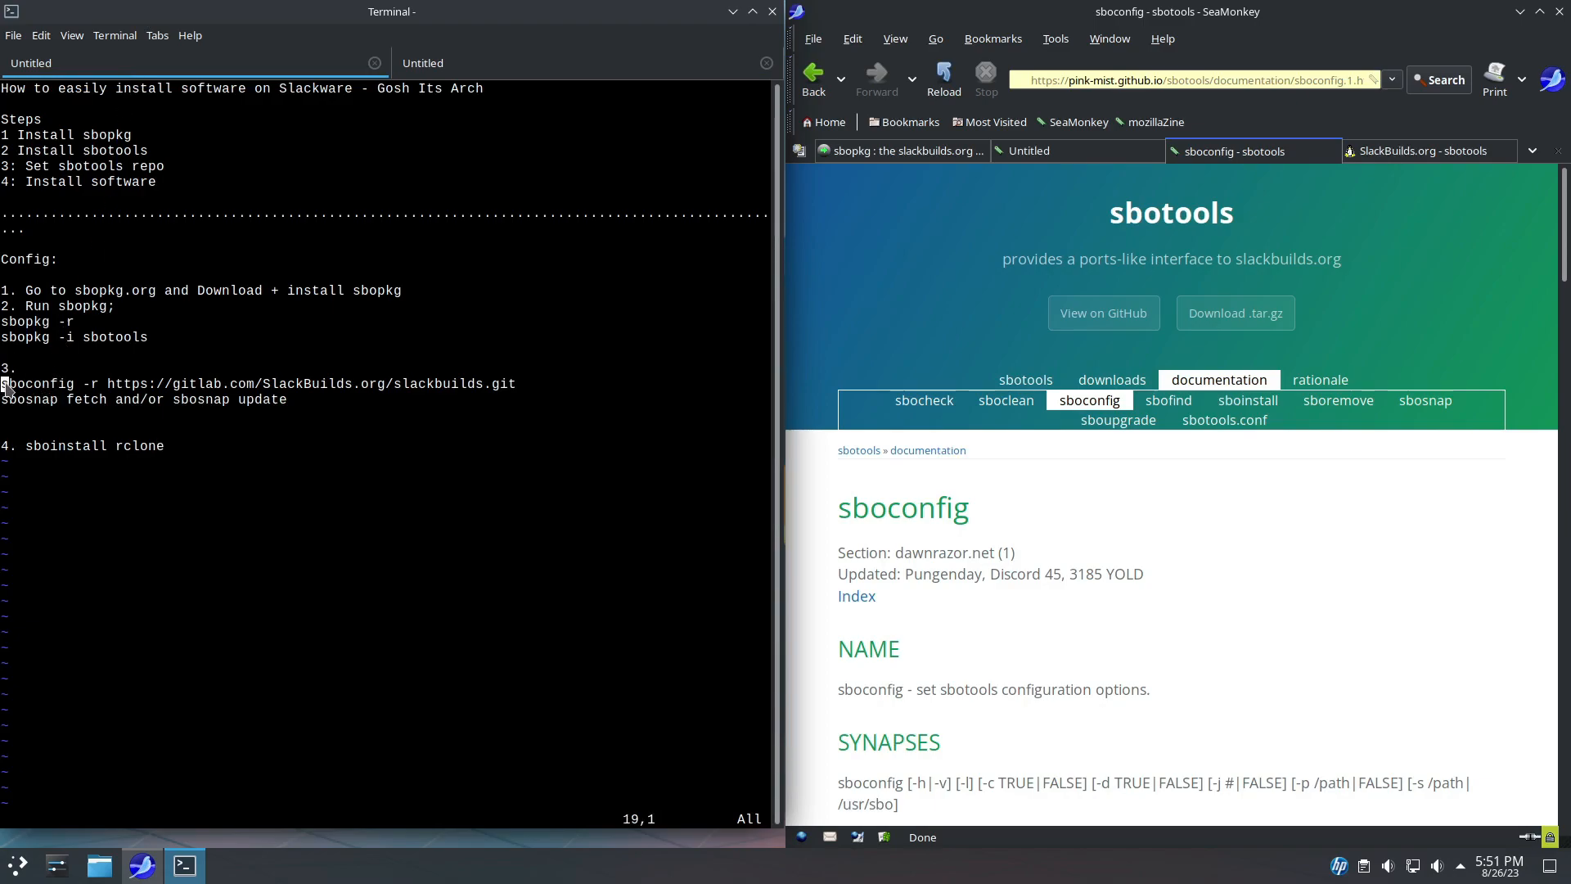
pyautogui.moveTo(527, 391)
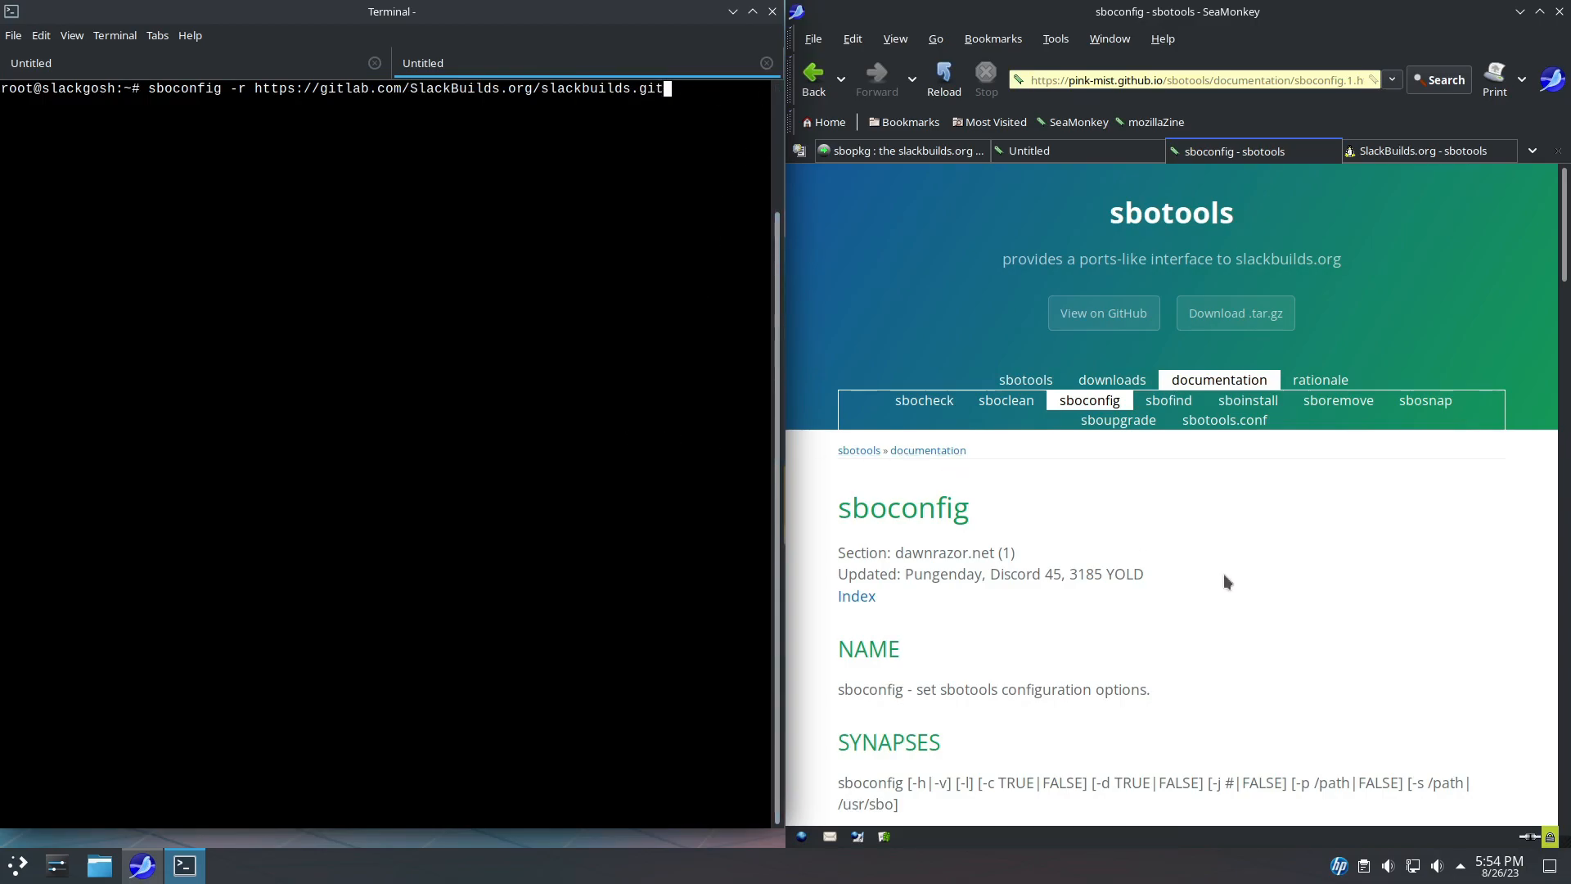
pyautogui.moveTo(290, 459)
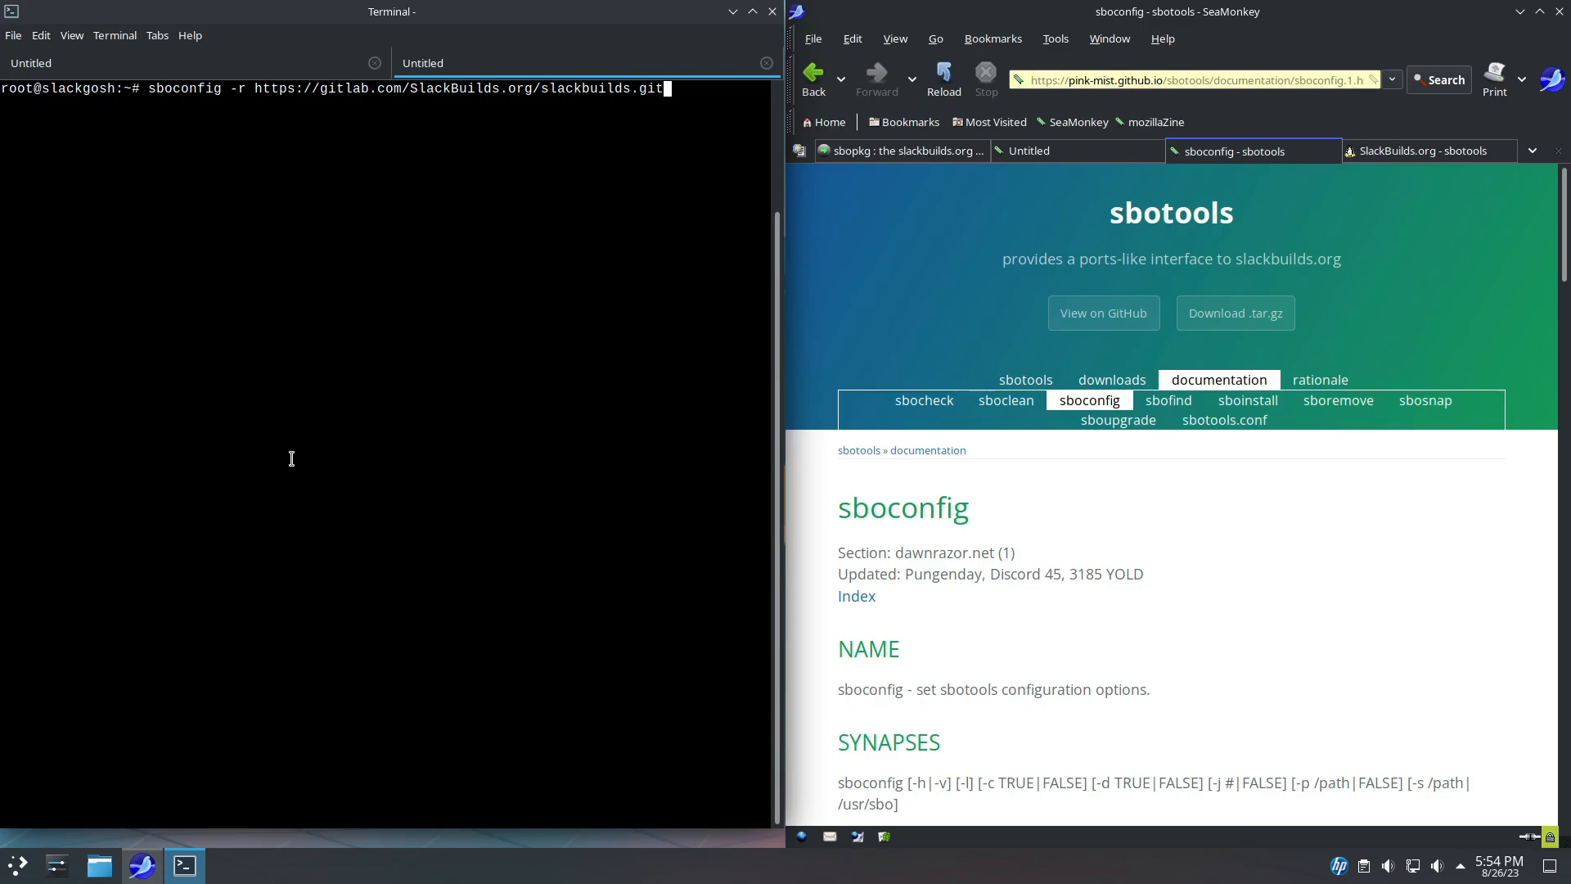
pyautogui.press('Return')
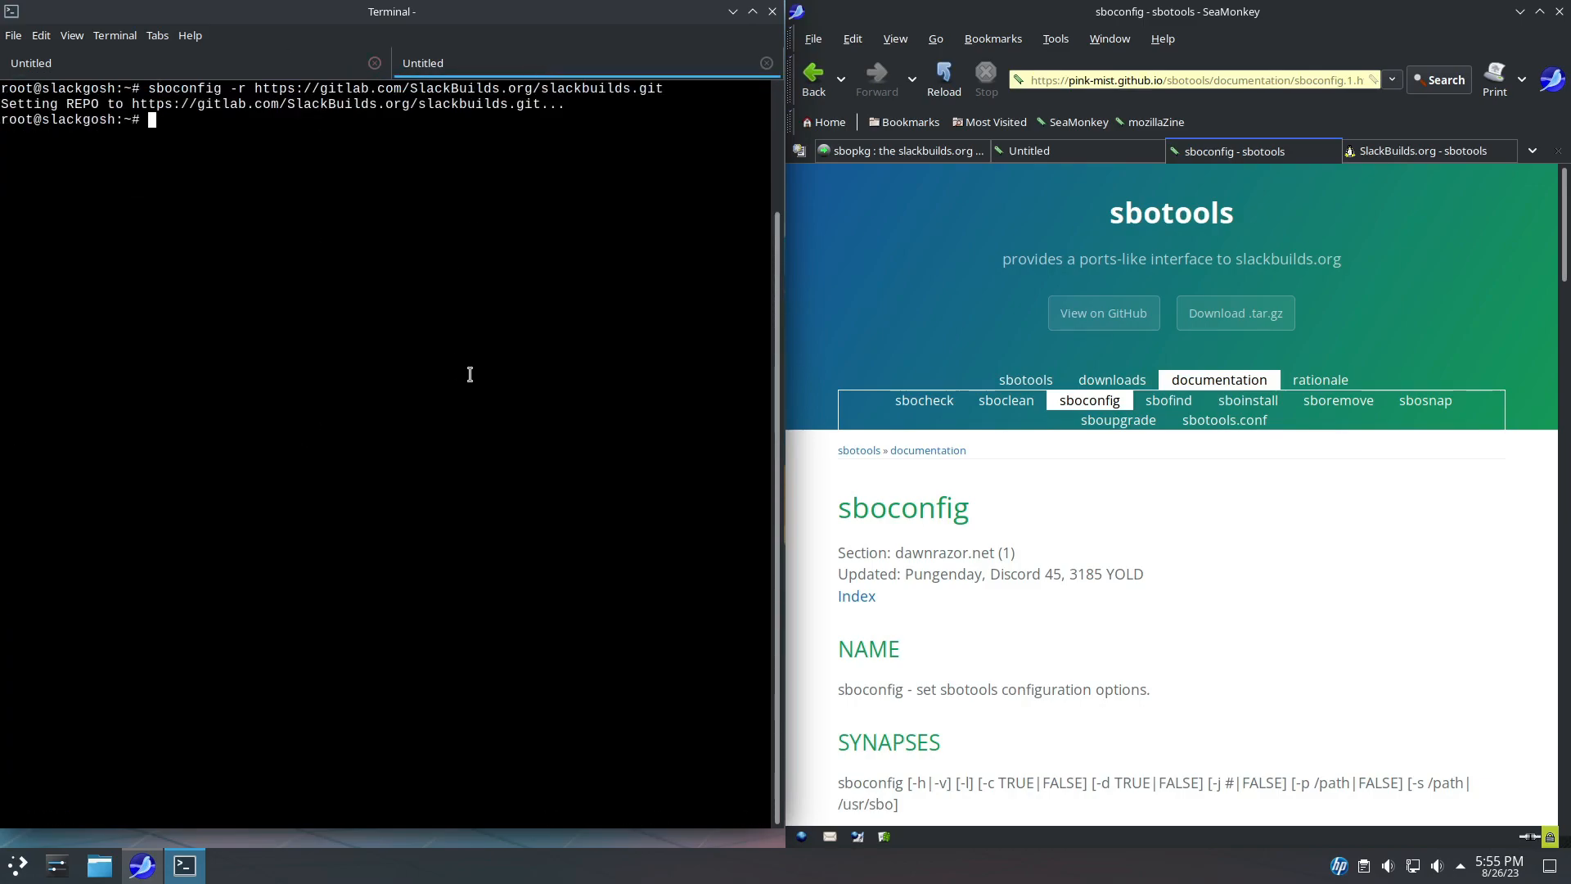
pyautogui.write('sbopkg.org/downloads.php')
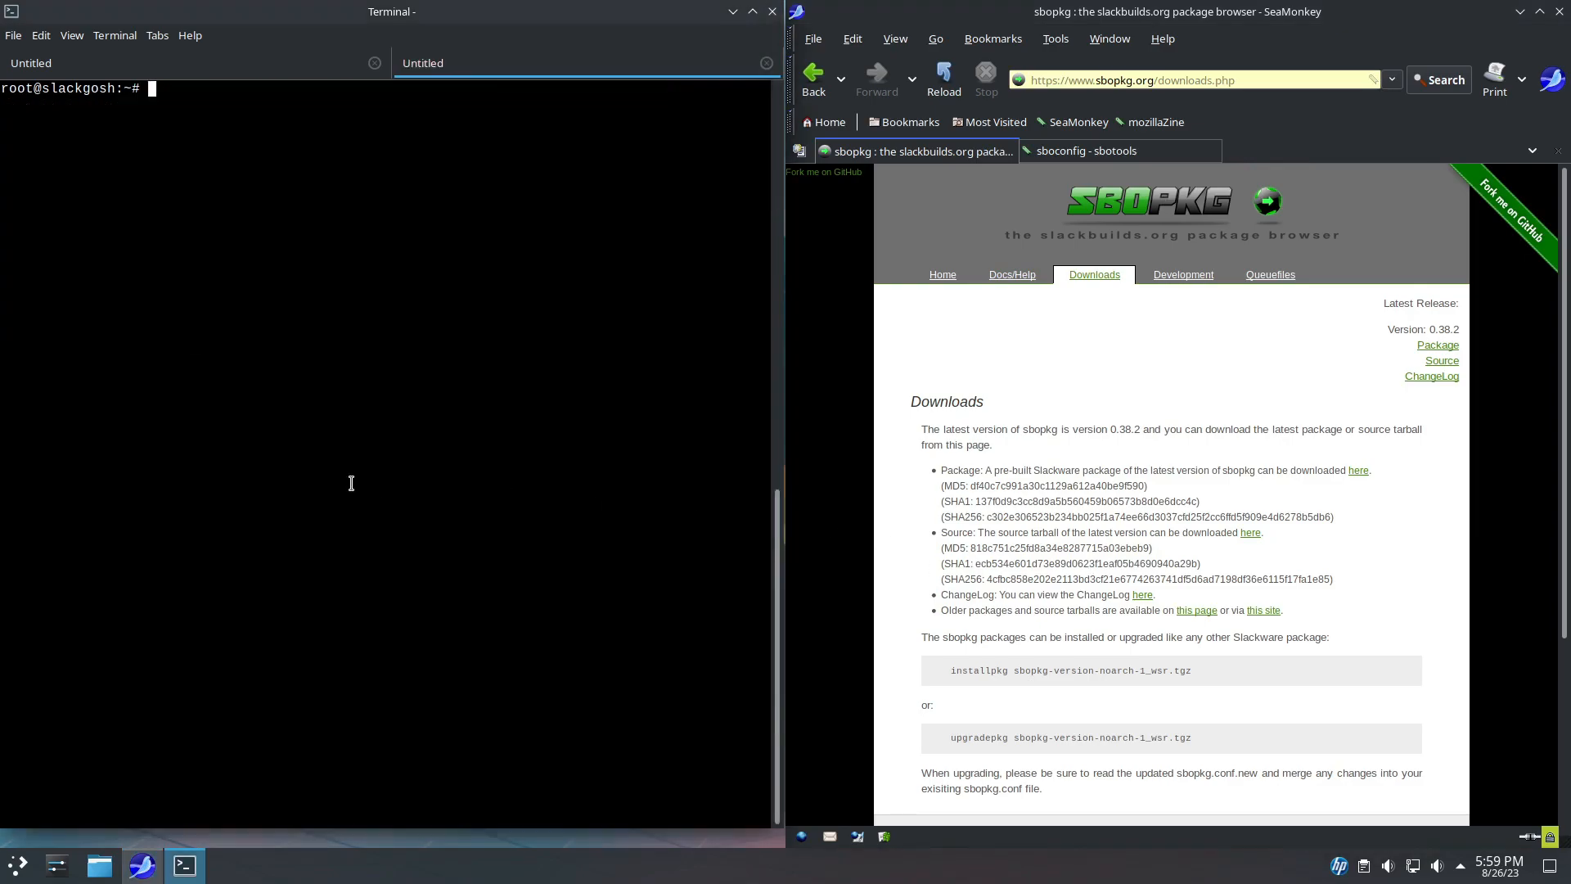
pyautogui.moveTo(71, 35)
pyautogui.write('rclone')
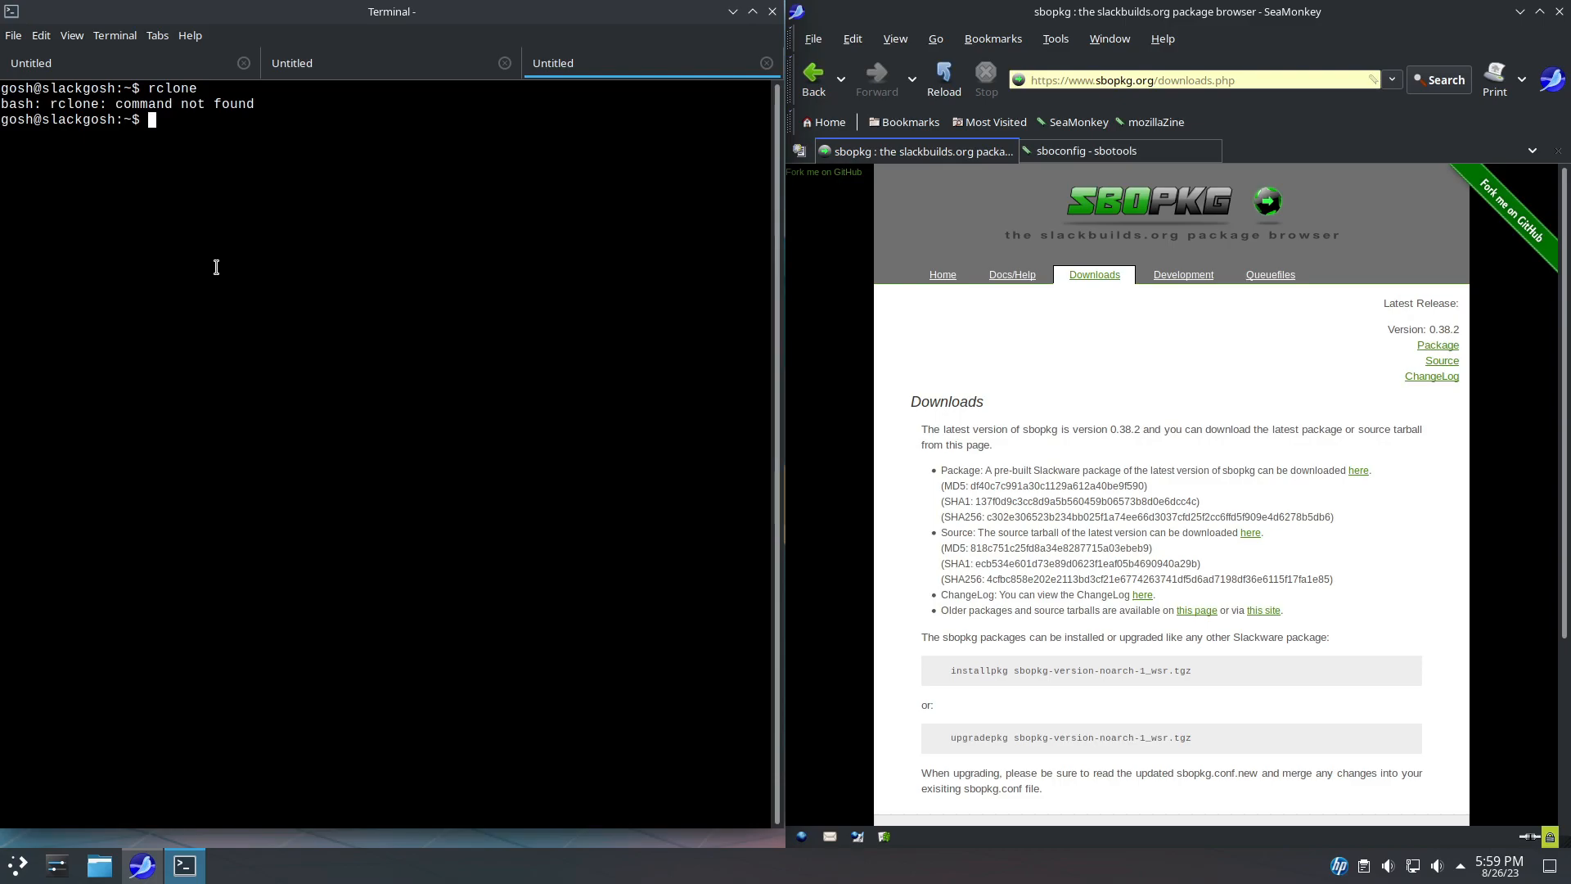
# Confirm rclone is missing, then launch sboinstall rclone in the root shell.
pyautogui.write('rofi')
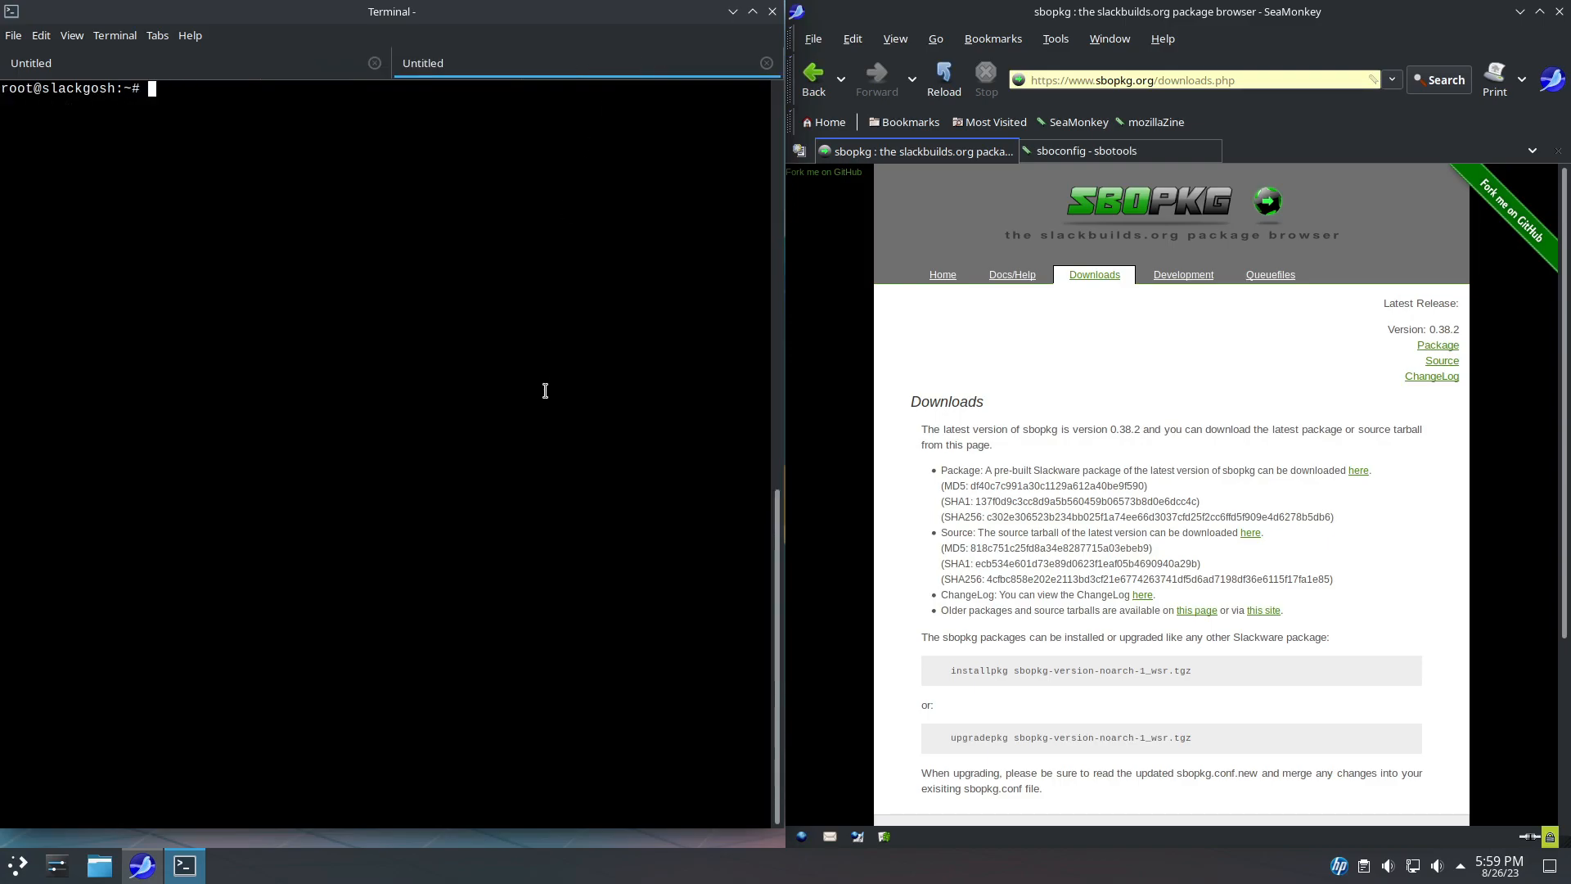
pyautogui.write('sbo')
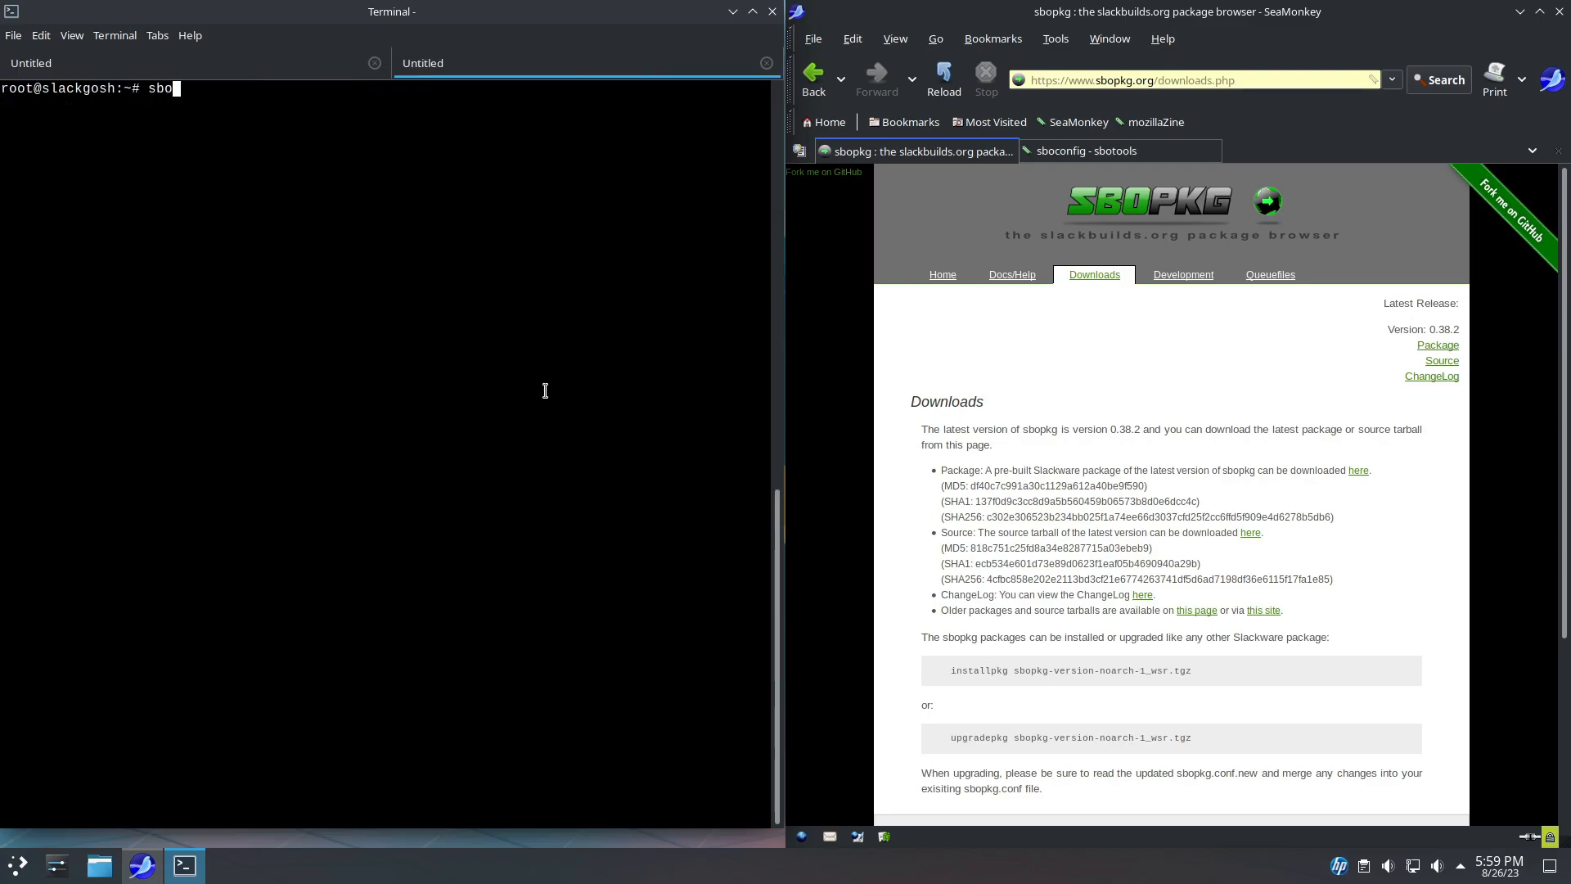
pyautogui.write('install')
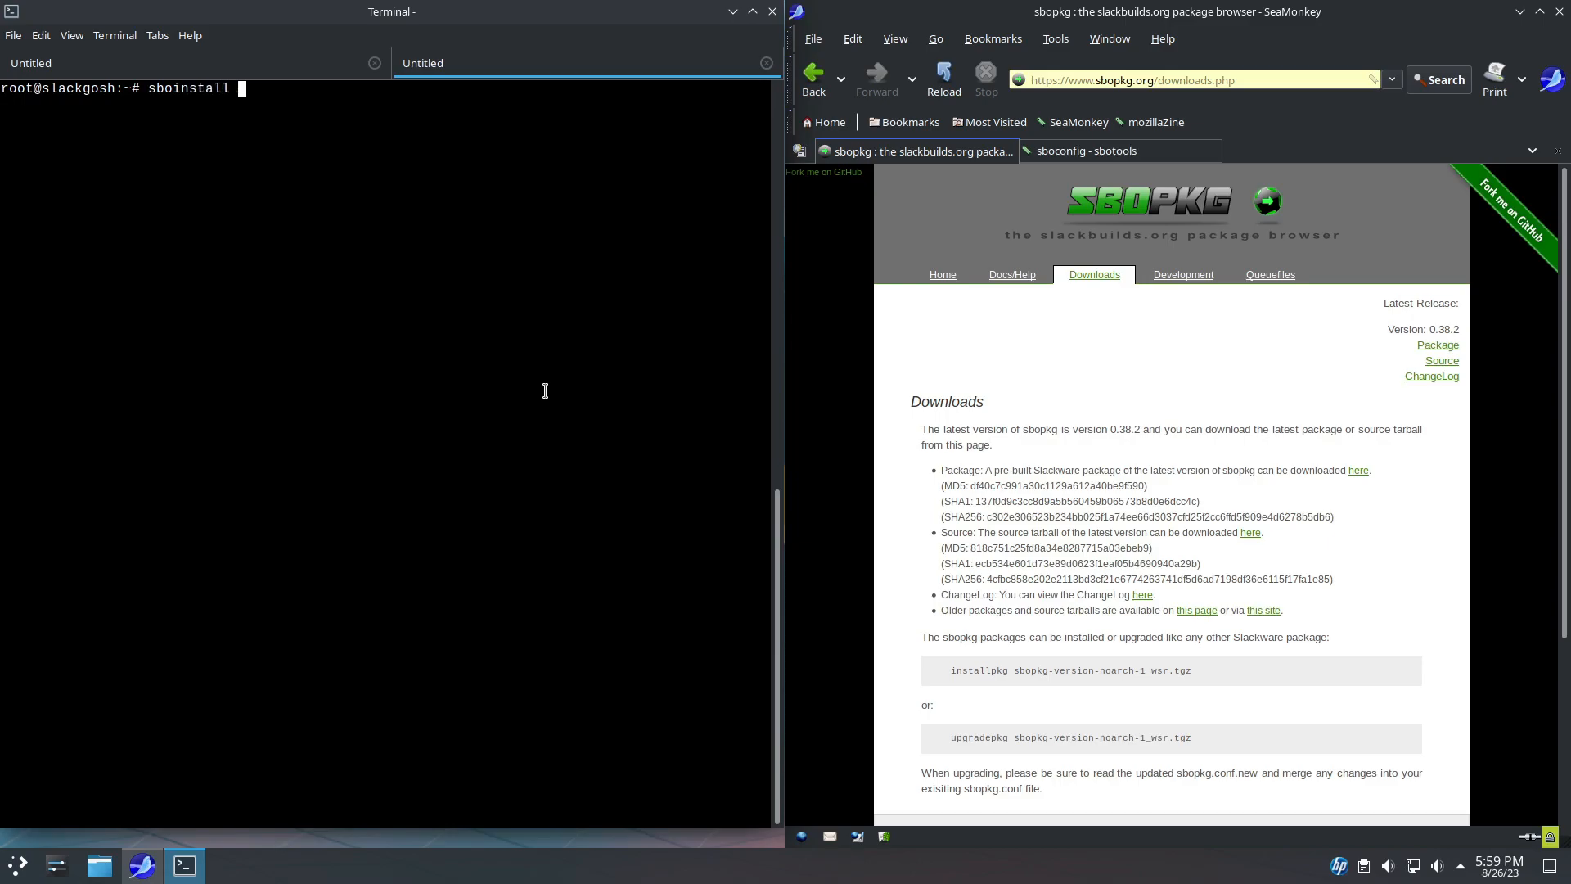
pyautogui.write('rclone')
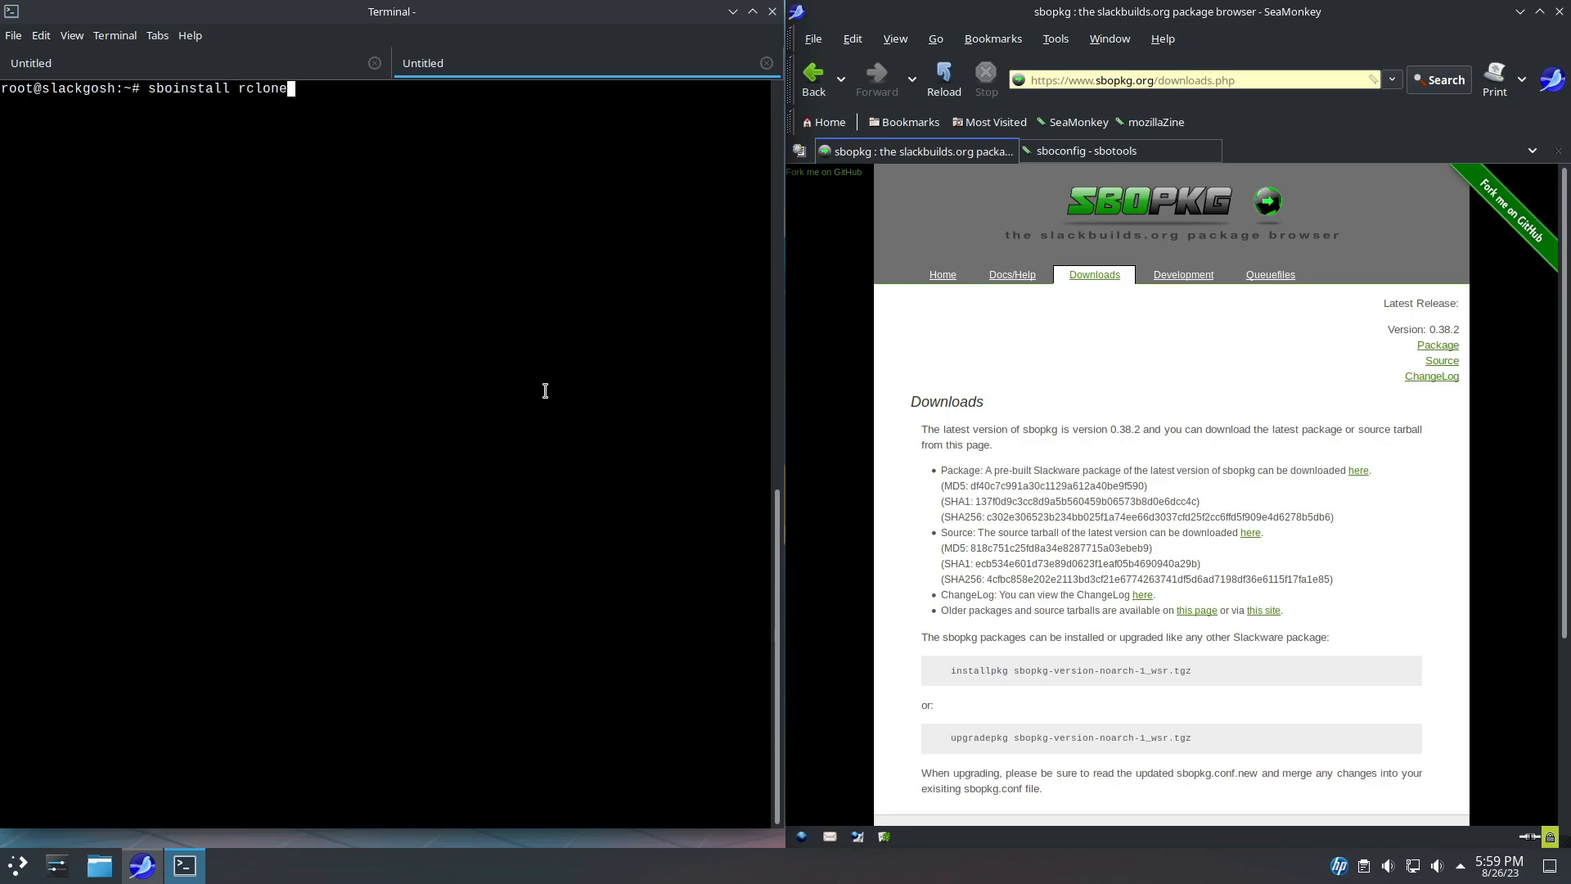
pyautogui.press('Return')
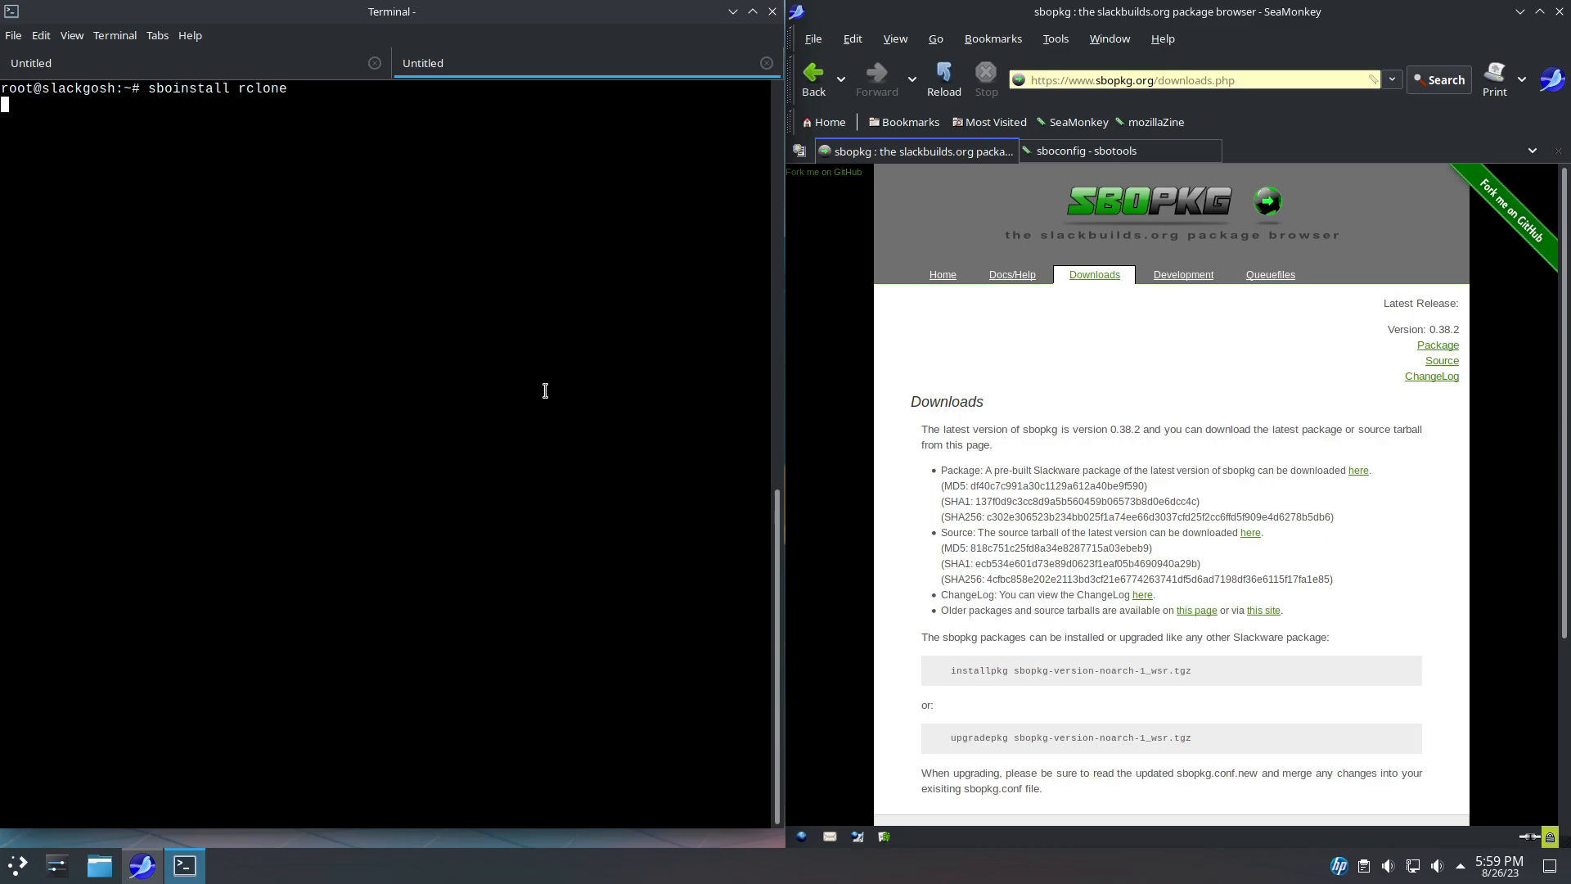
# Answer y to proceed so rclone 1.63.1 is downloaded and packaged.
pyautogui.press('Return')
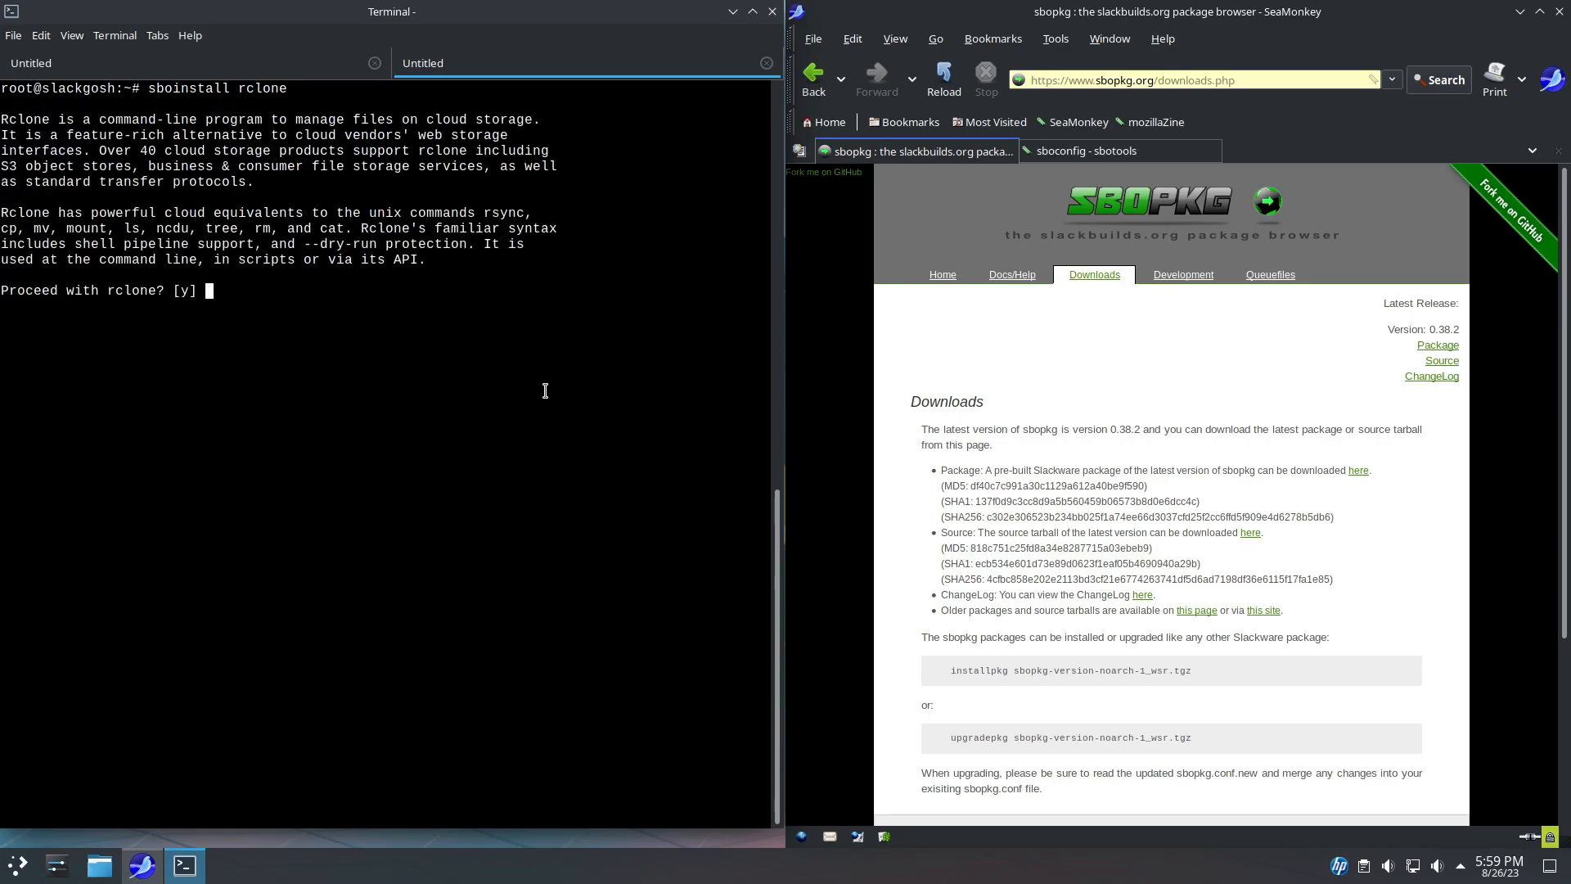
pyautogui.moveTo(140, 120)
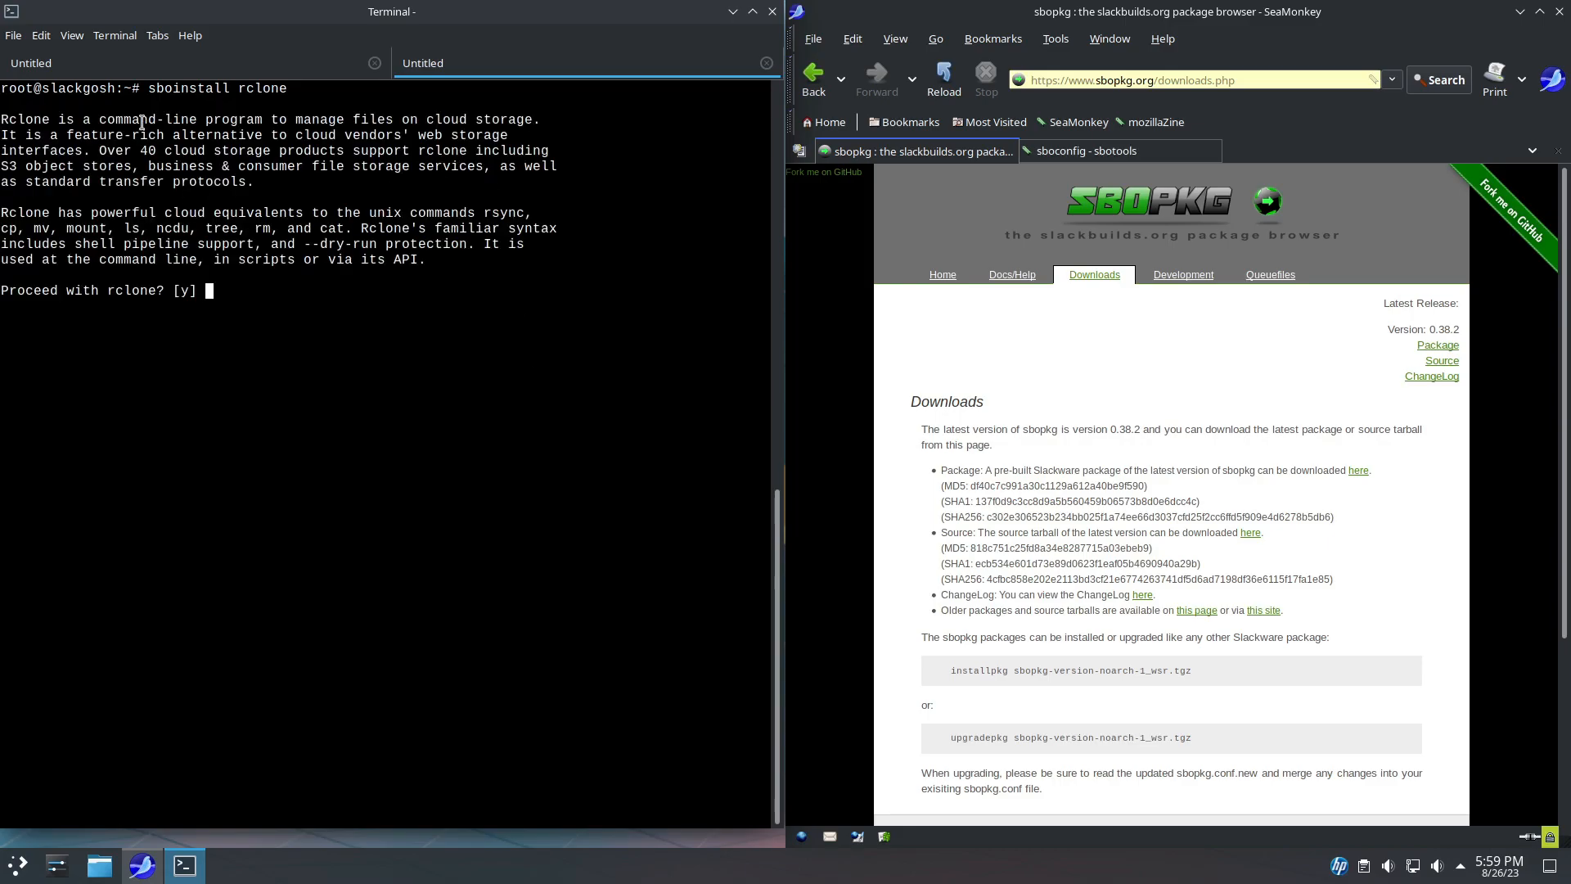
pyautogui.moveTo(677, 518)
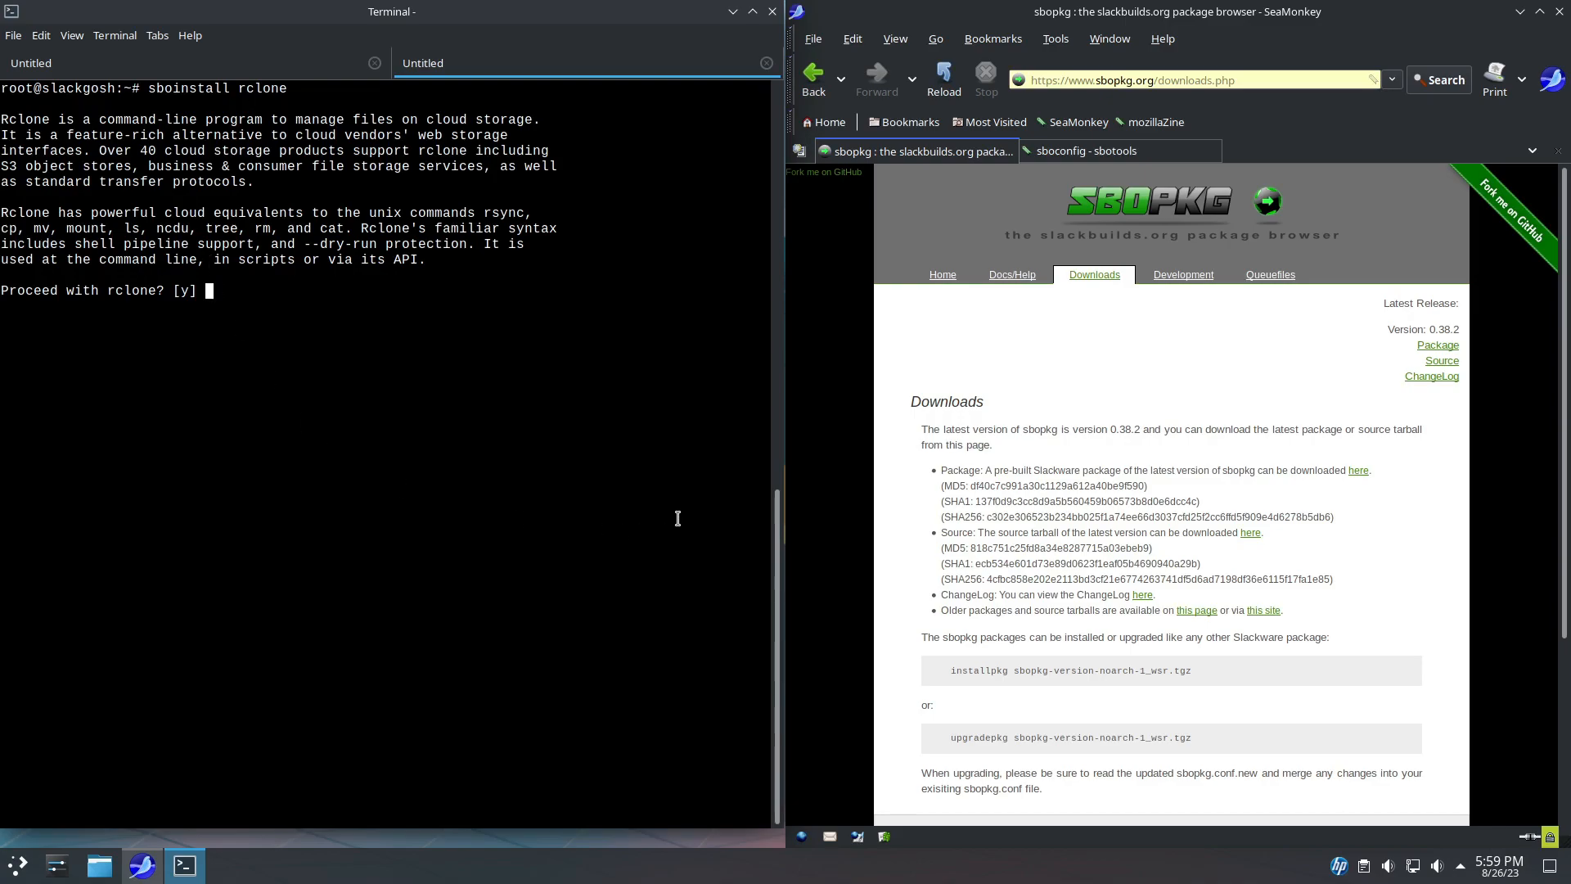
pyautogui.write('ymbolic links ([y]es, [n]o)? y')
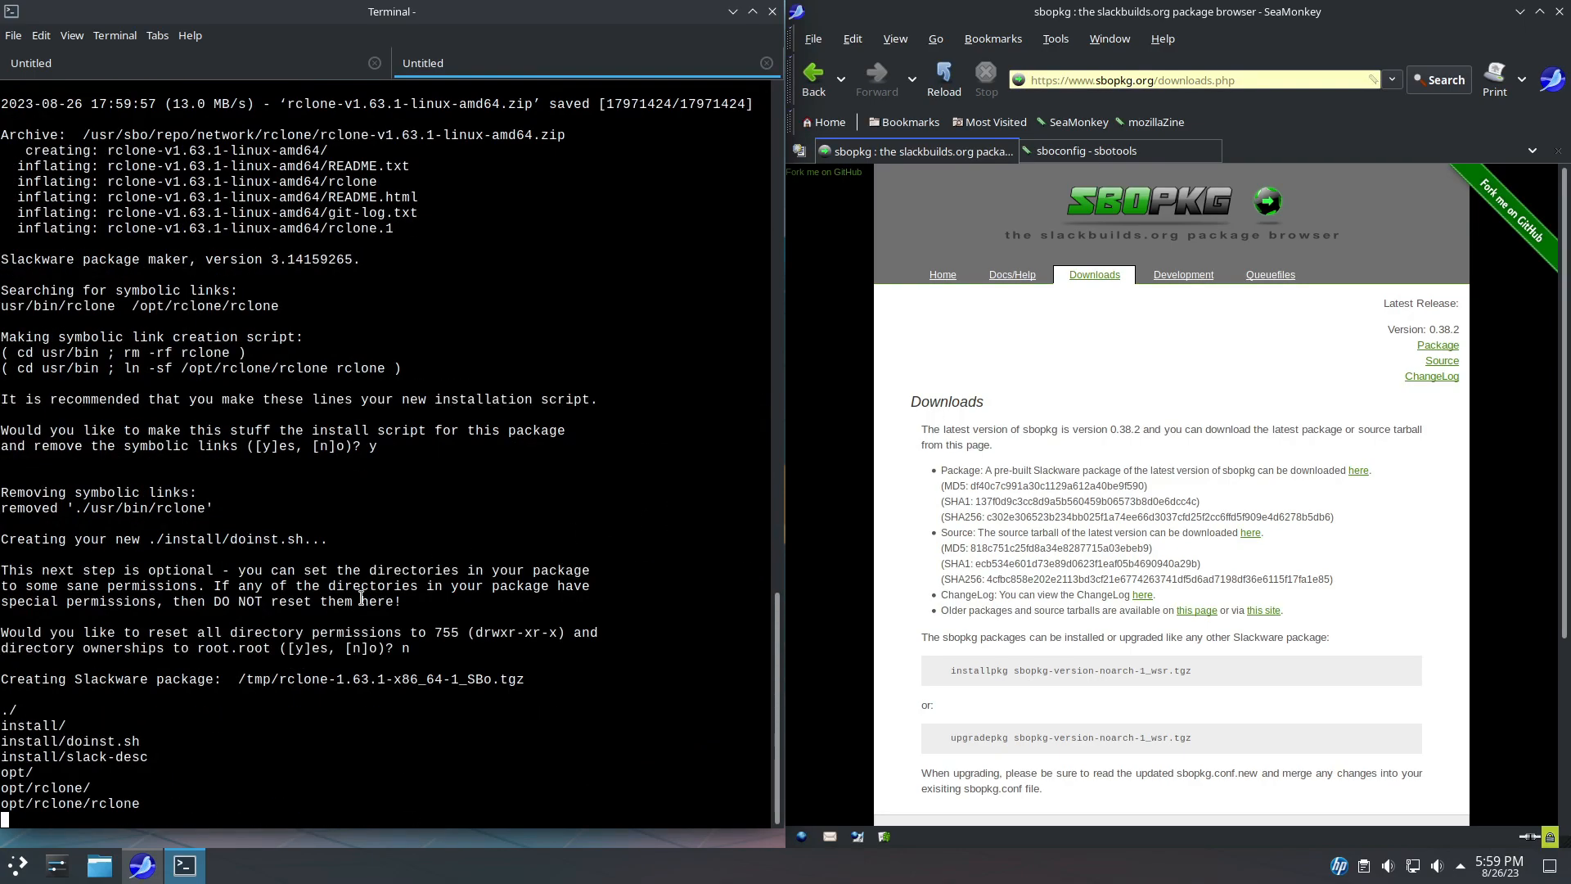
pyautogui.moveTo(419, 722)
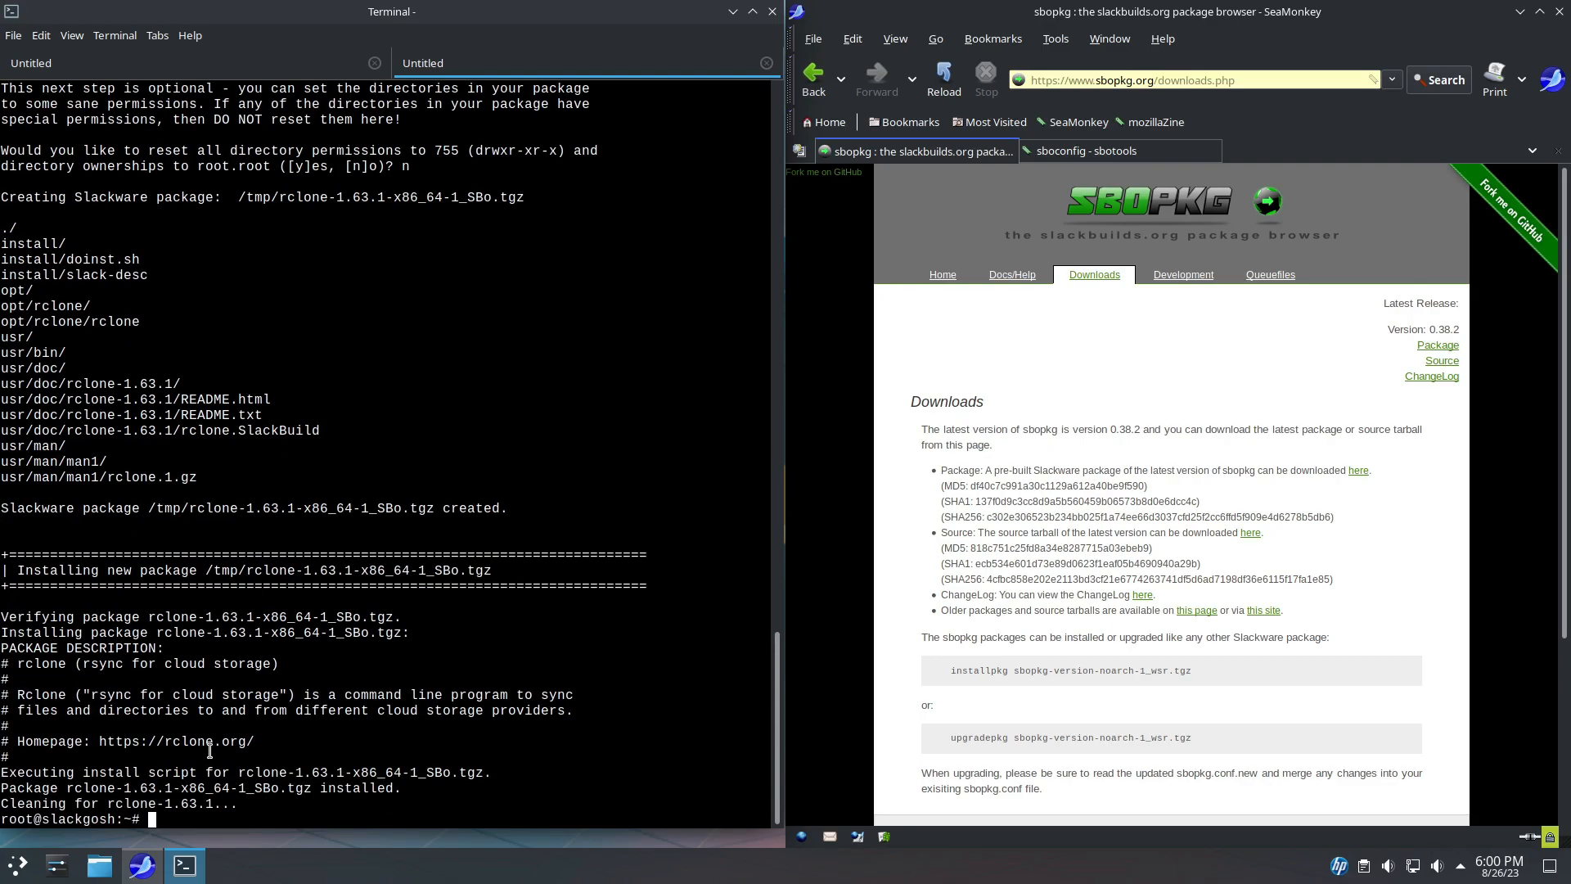
# In a new terminal tab, run rclone to show its command list.
pyautogui.click(13, 35)
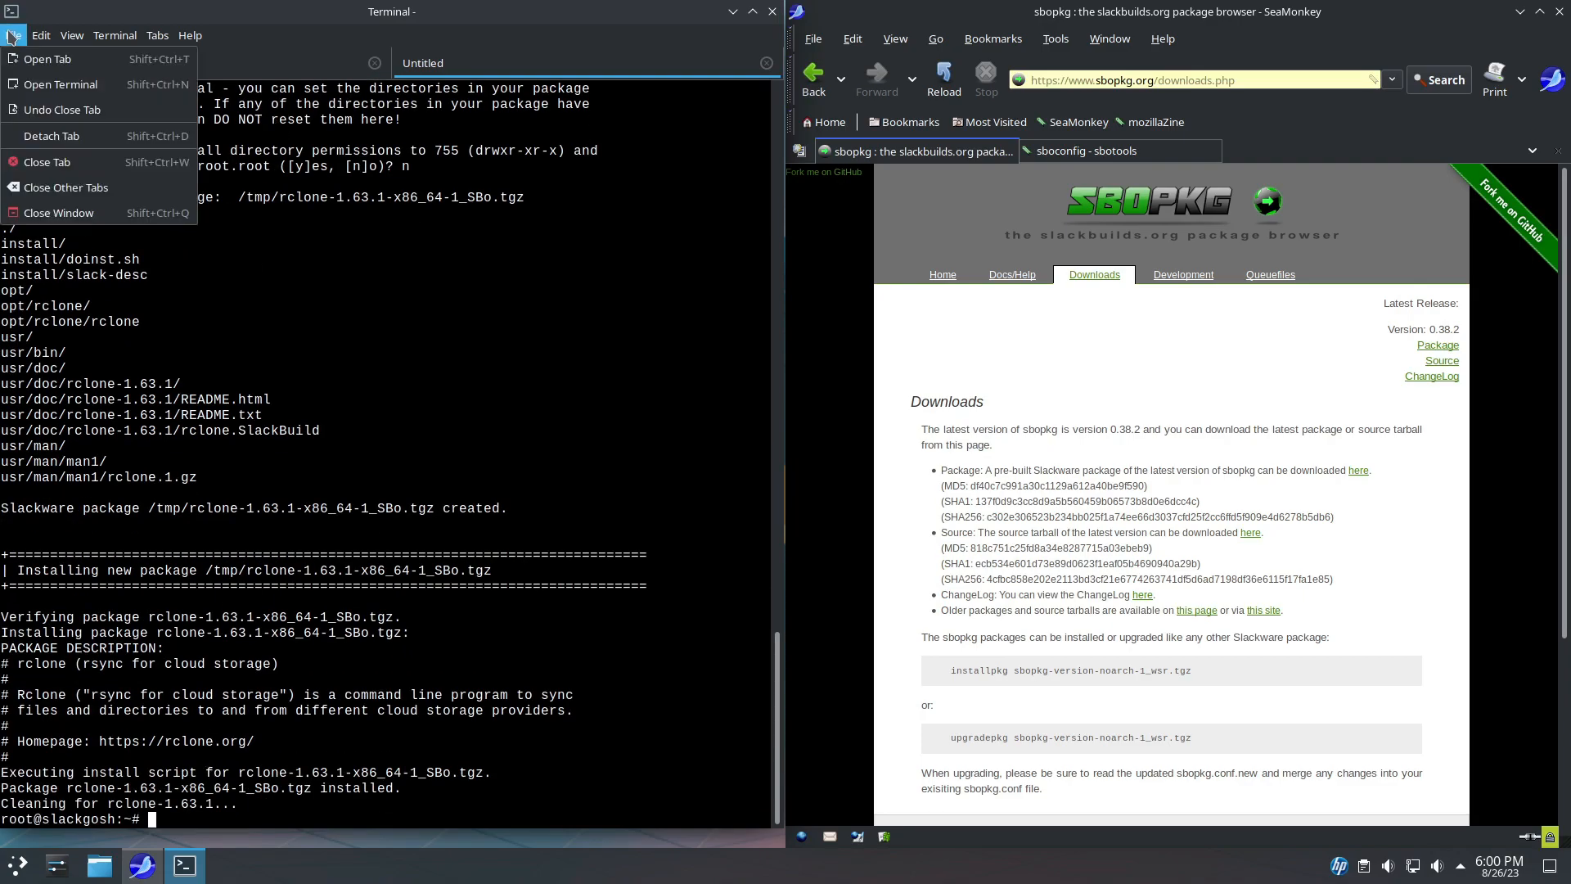
pyautogui.click(47, 59)
pyautogui.write('rclon')
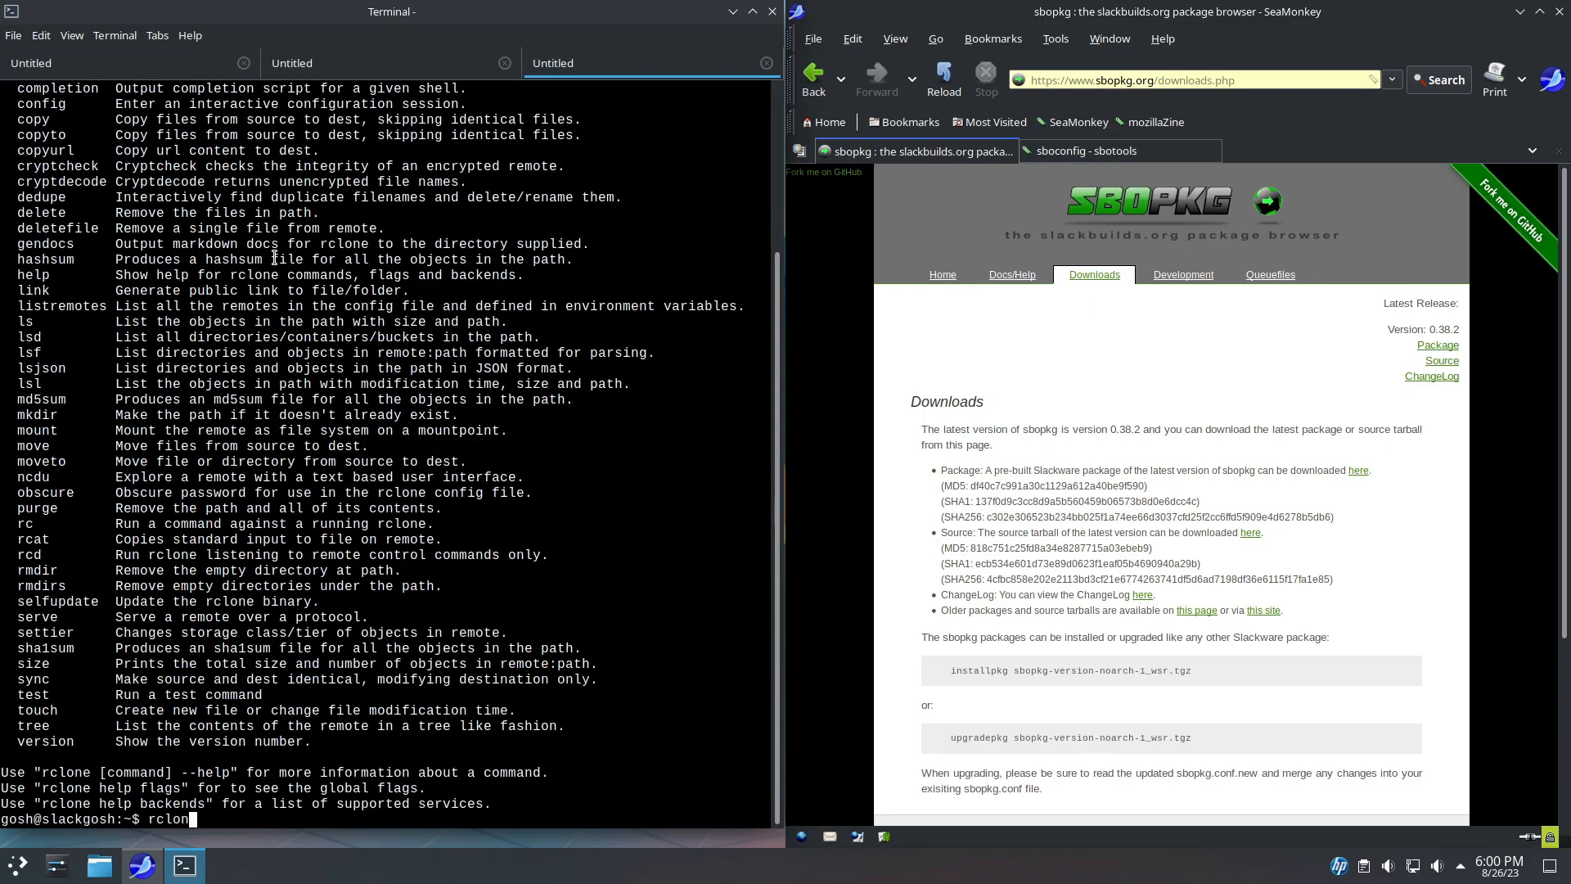
pyautogui.press('Return')
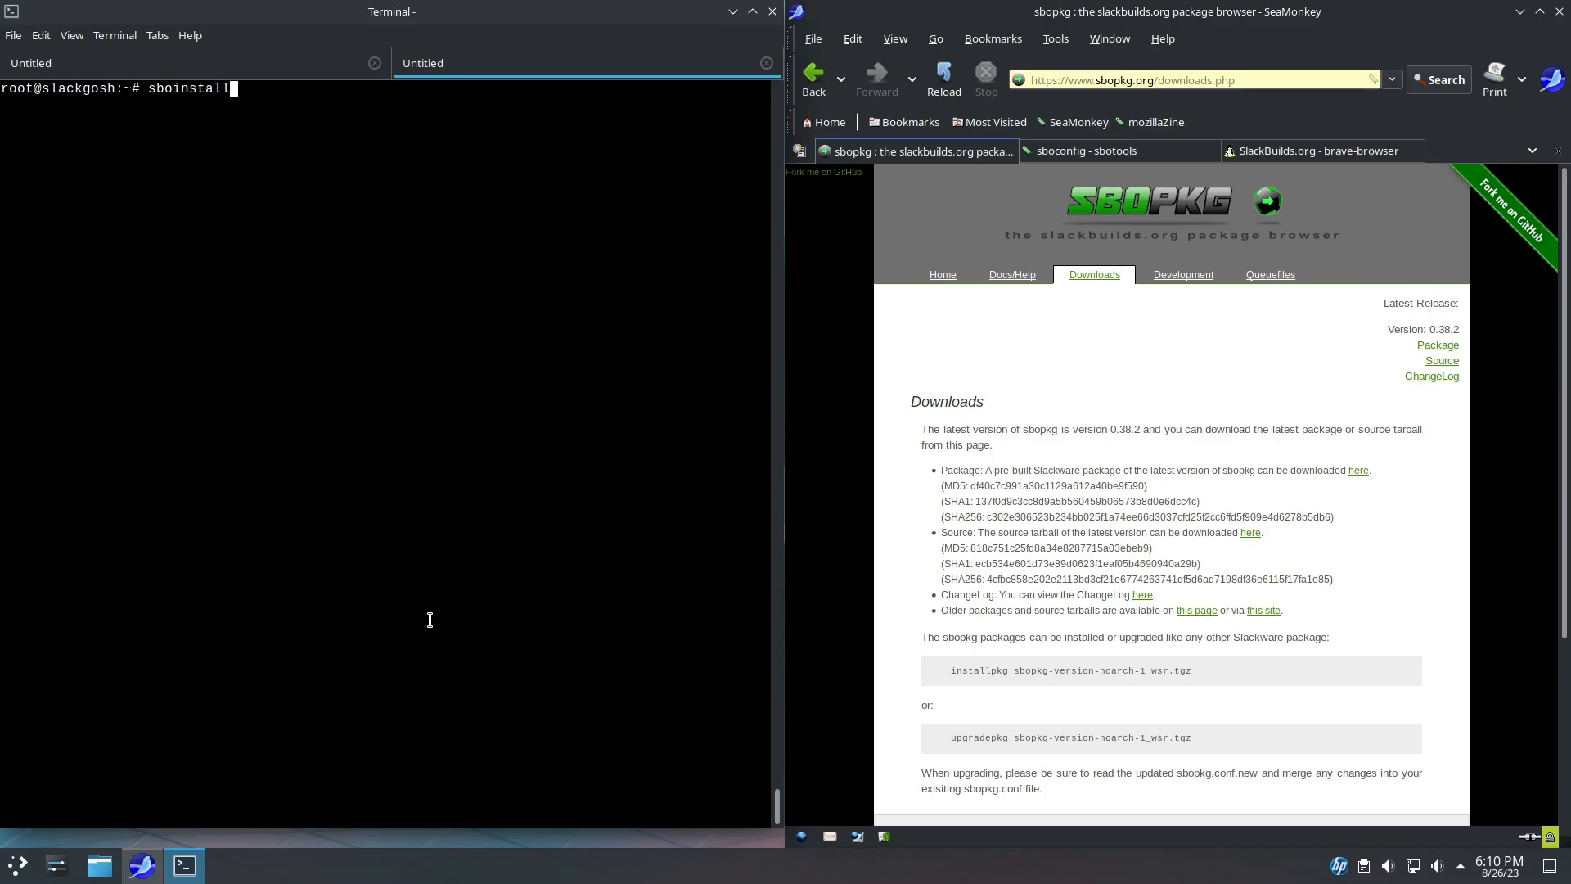
# Run sboinstall brave-browser and answer y to start packaging brave-browser 1.57.53.
pyautogui.write('brave-')
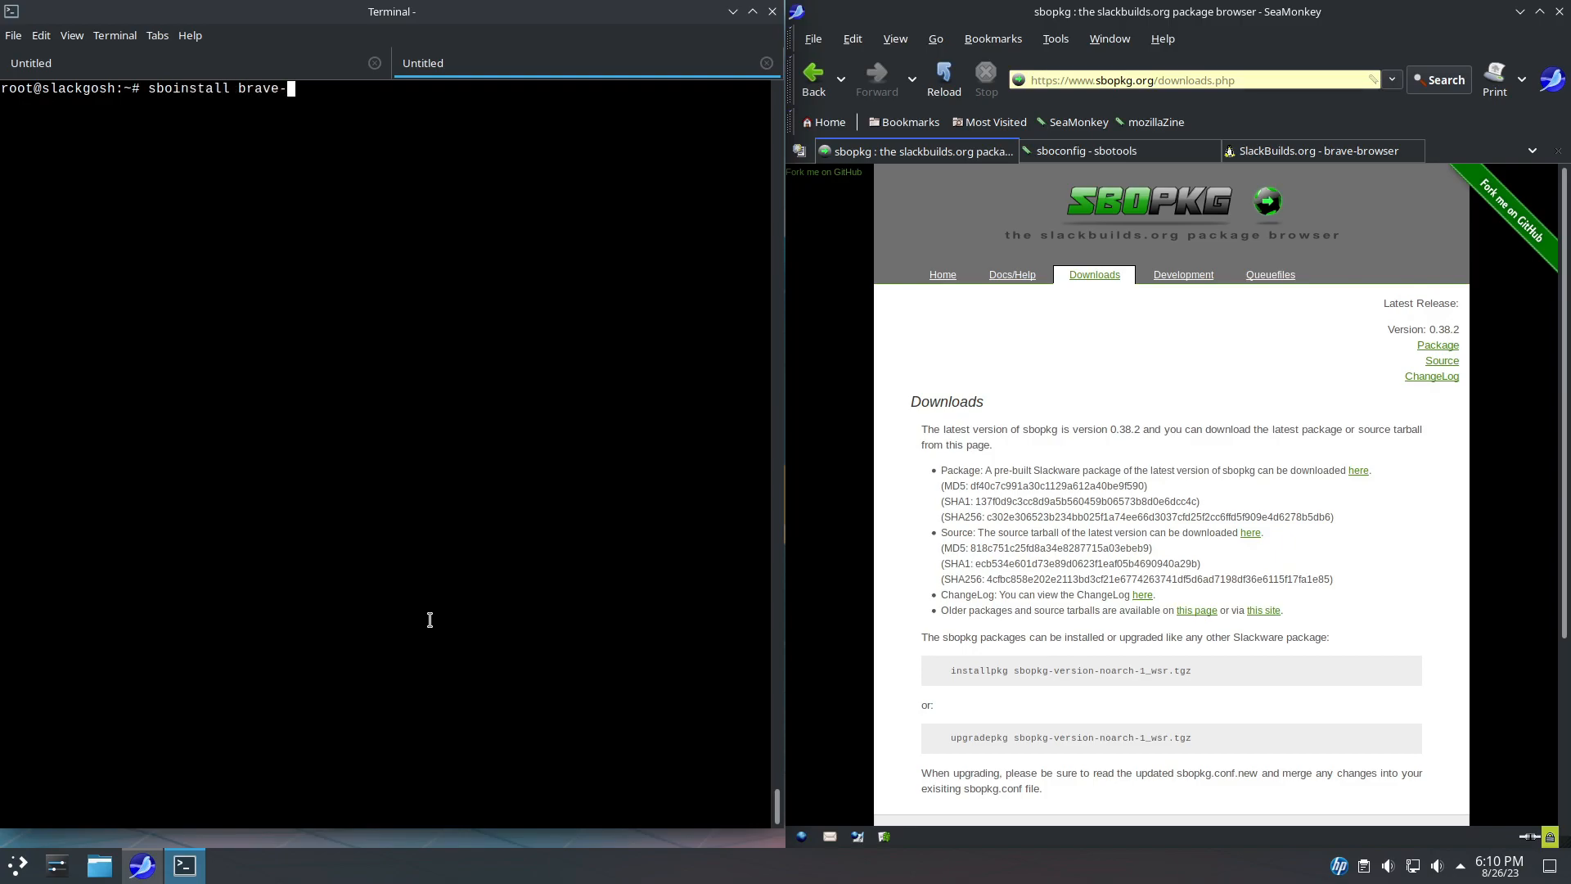
pyautogui.press('Return')
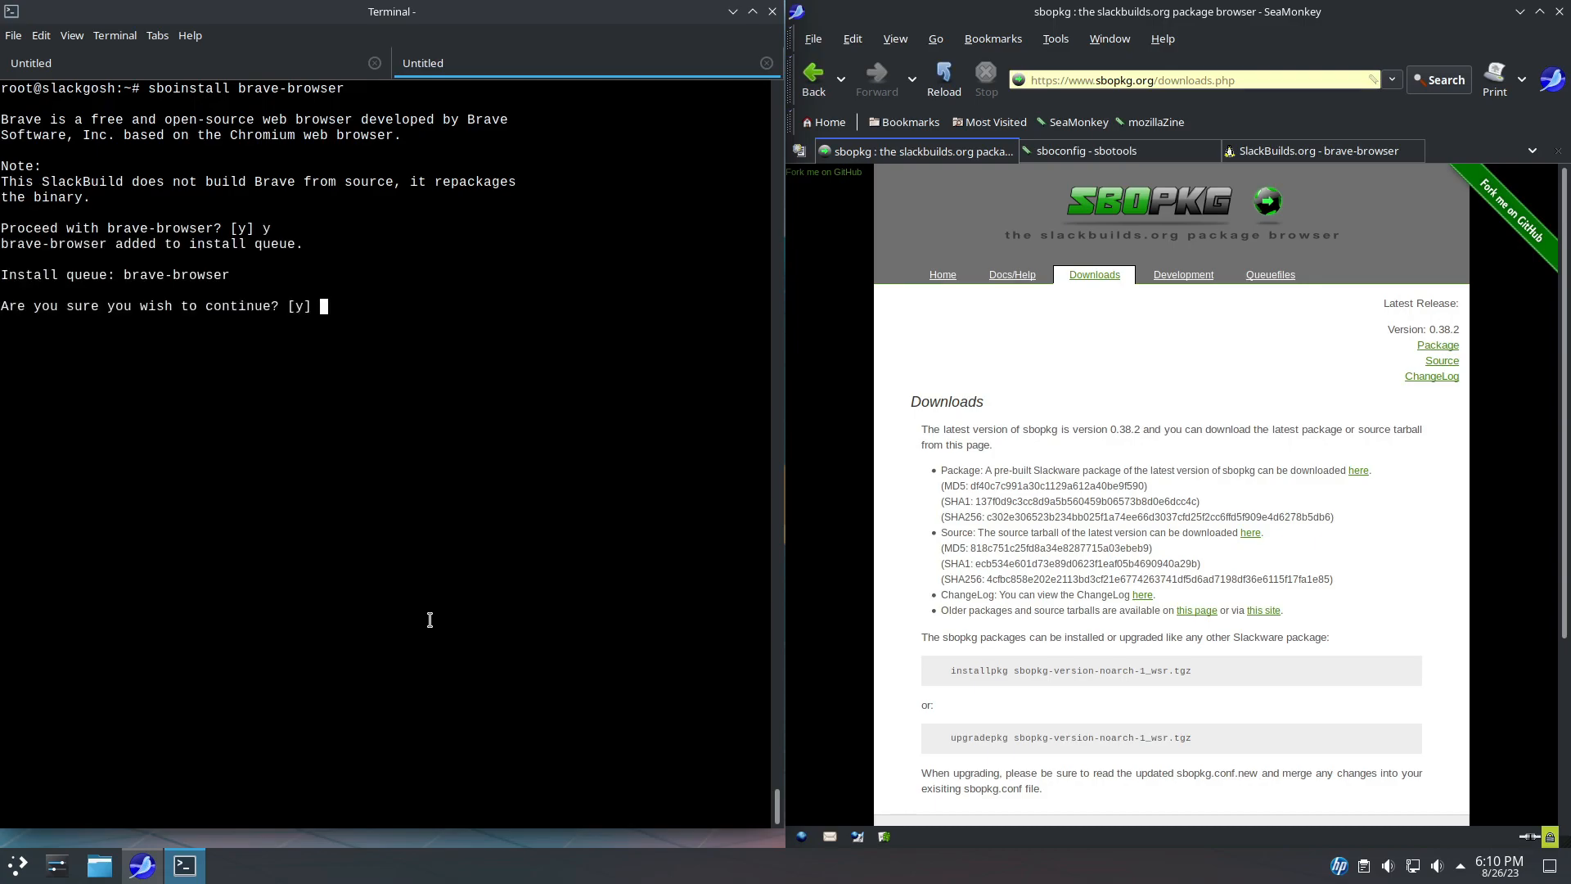
pyautogui.write('y')
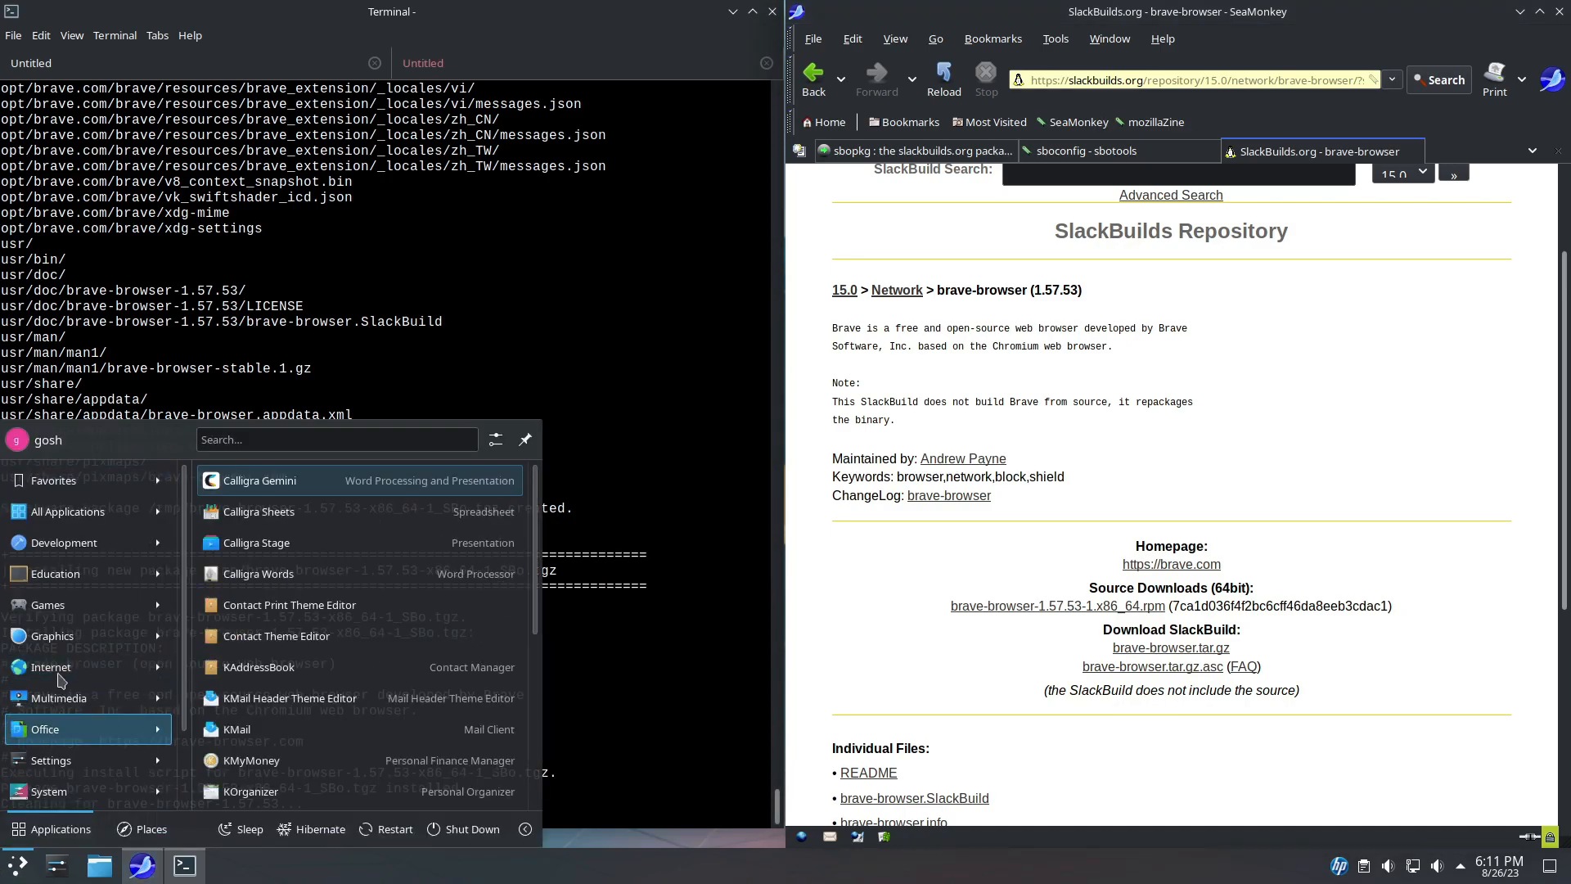
# Launch the newly installed Brave browser once brave-browser 1.57.53 is installed.
pyautogui.click(50, 666)
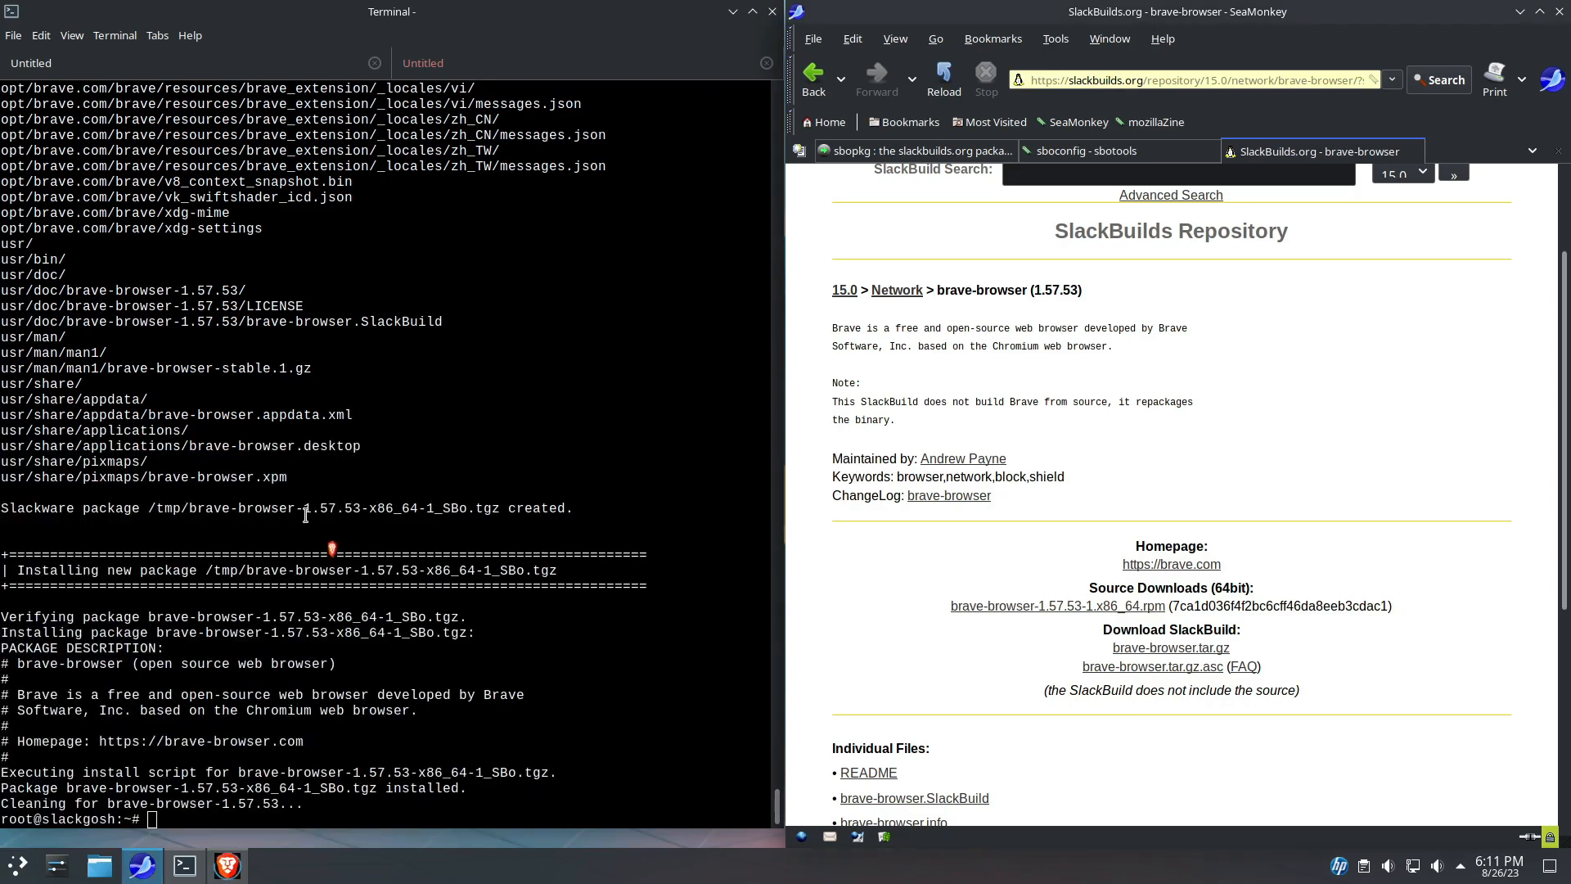
pyautogui.click(225, 864)
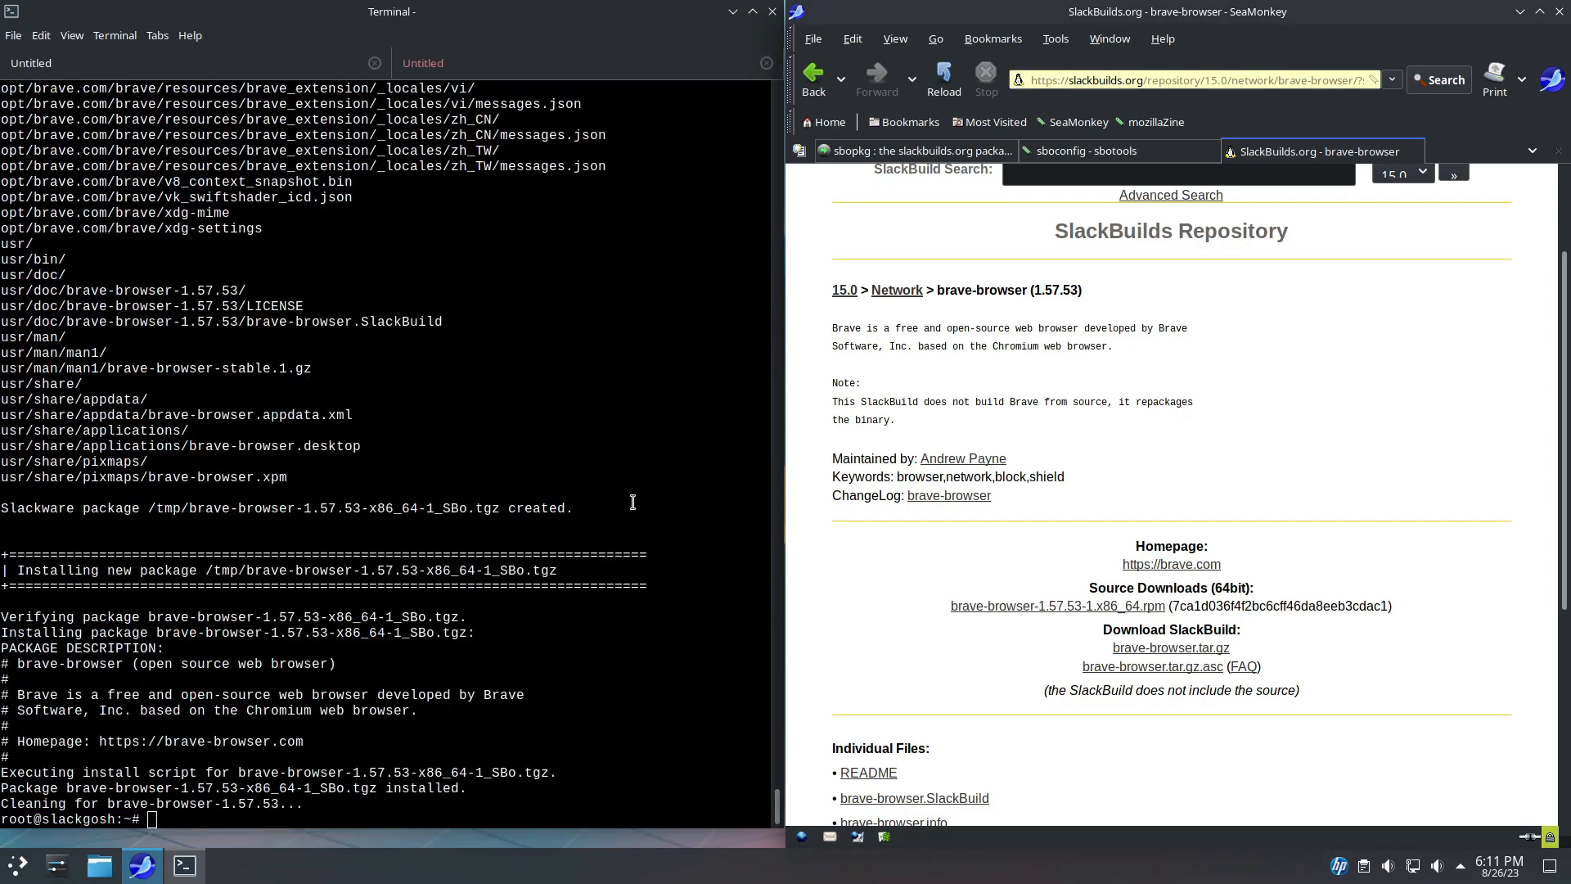
pyautogui.moveTo(860, 616)
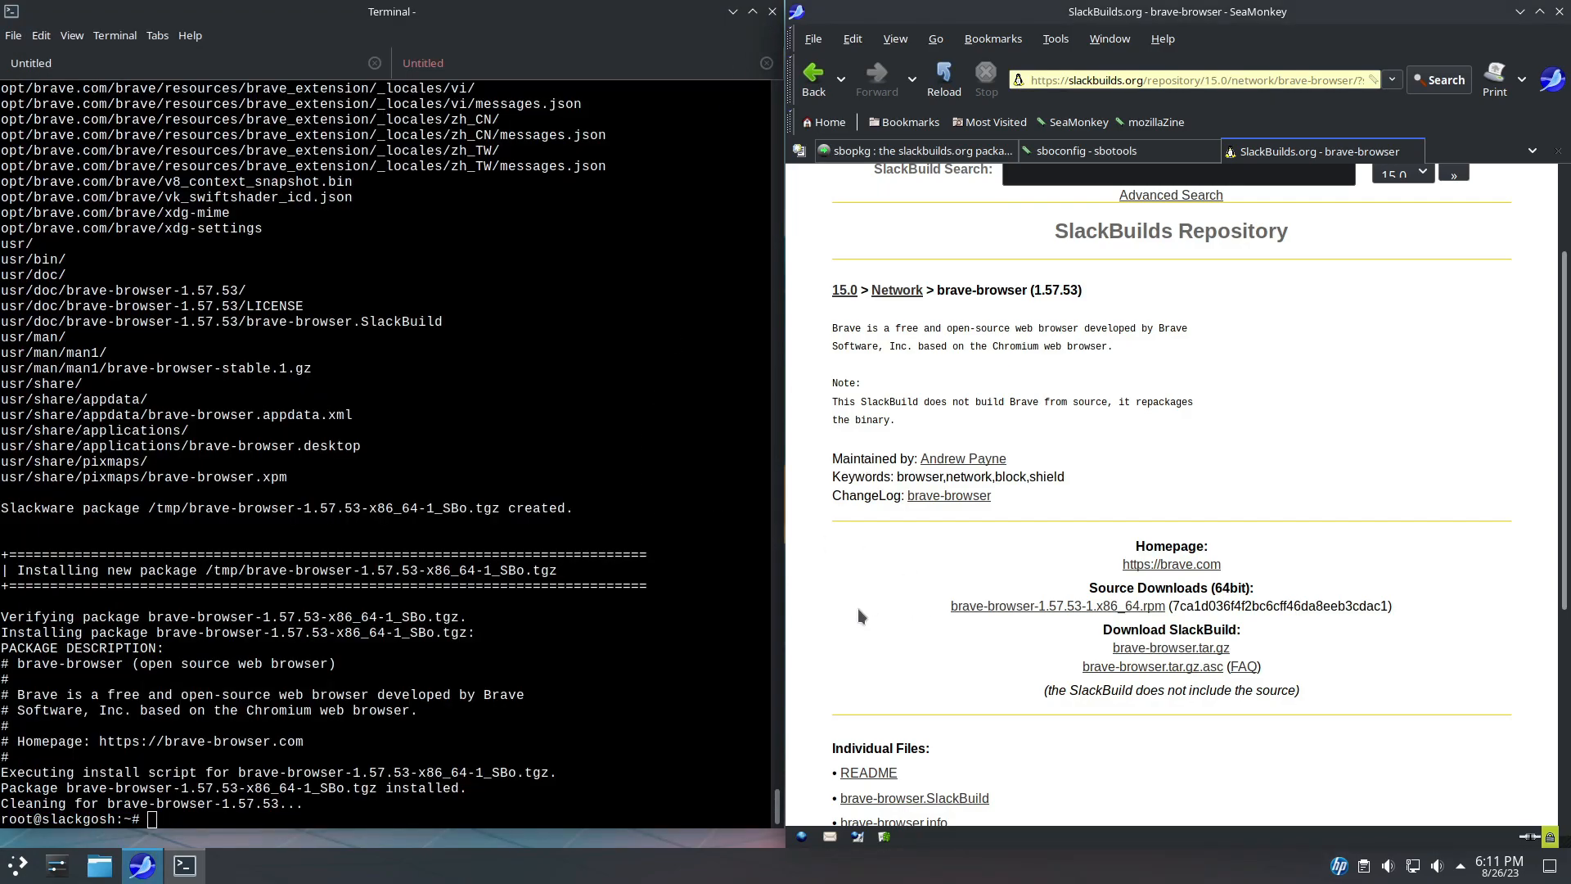